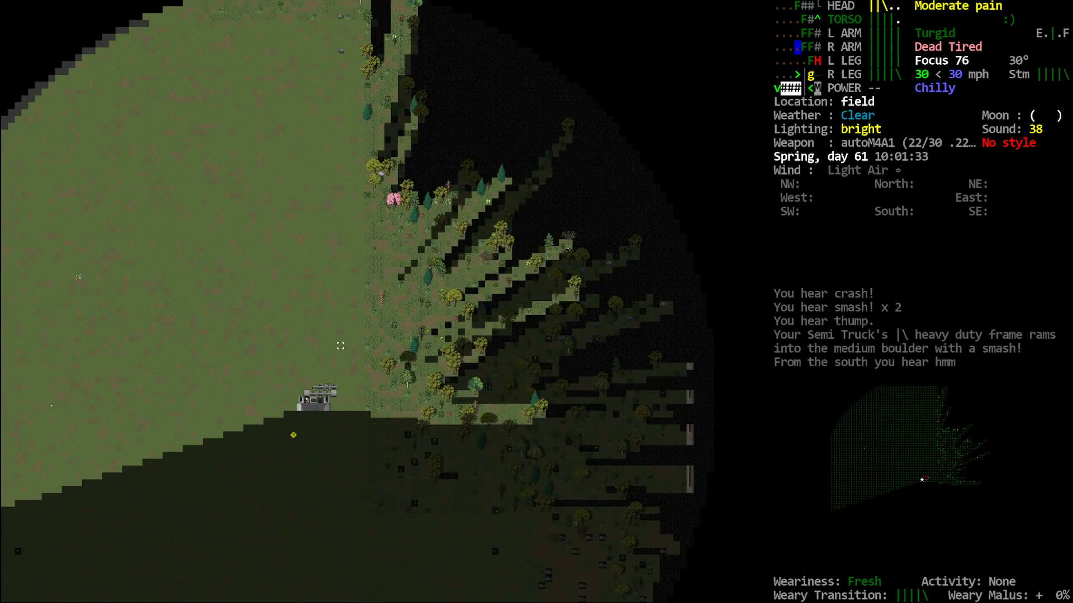
- Check the overland map twice while driving the semi from the field onto the paved road
{"action": "key", "text": "m"}
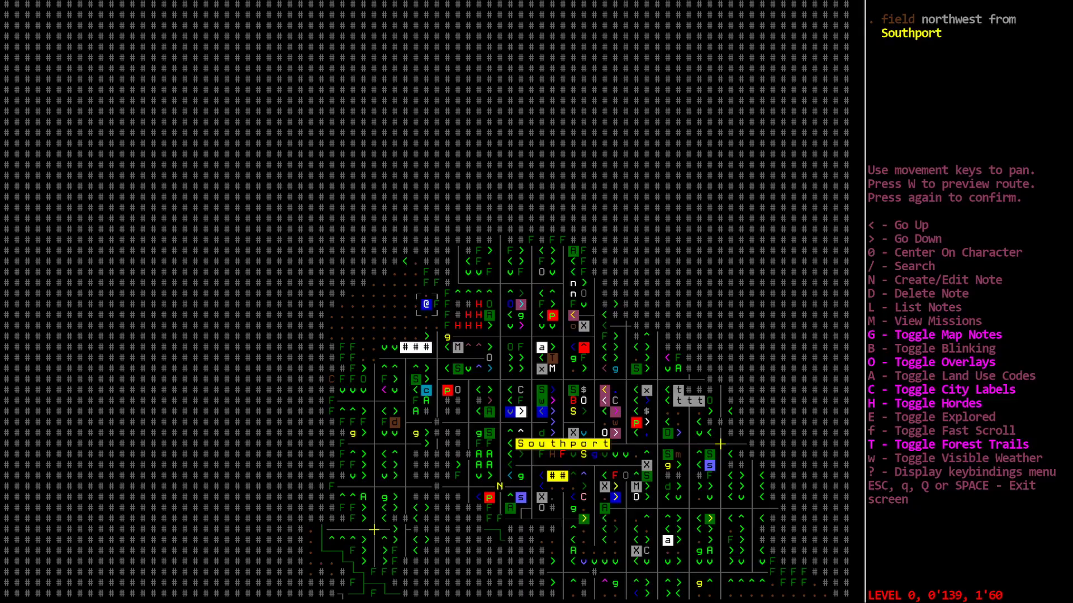
{"action": "key", "text": "Escape"}
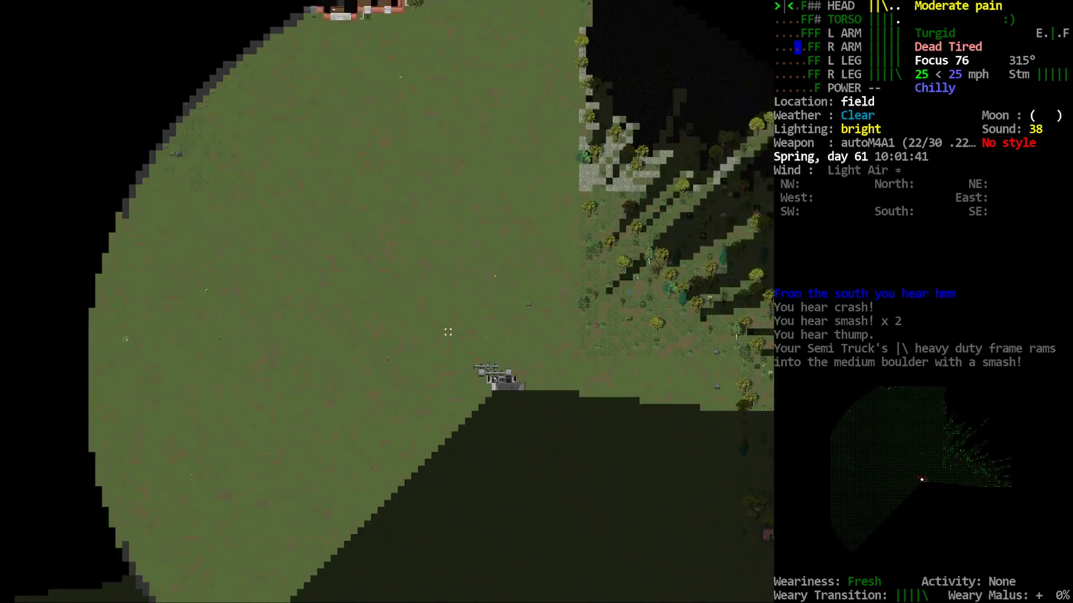
{"action": "key", "text": "m"}
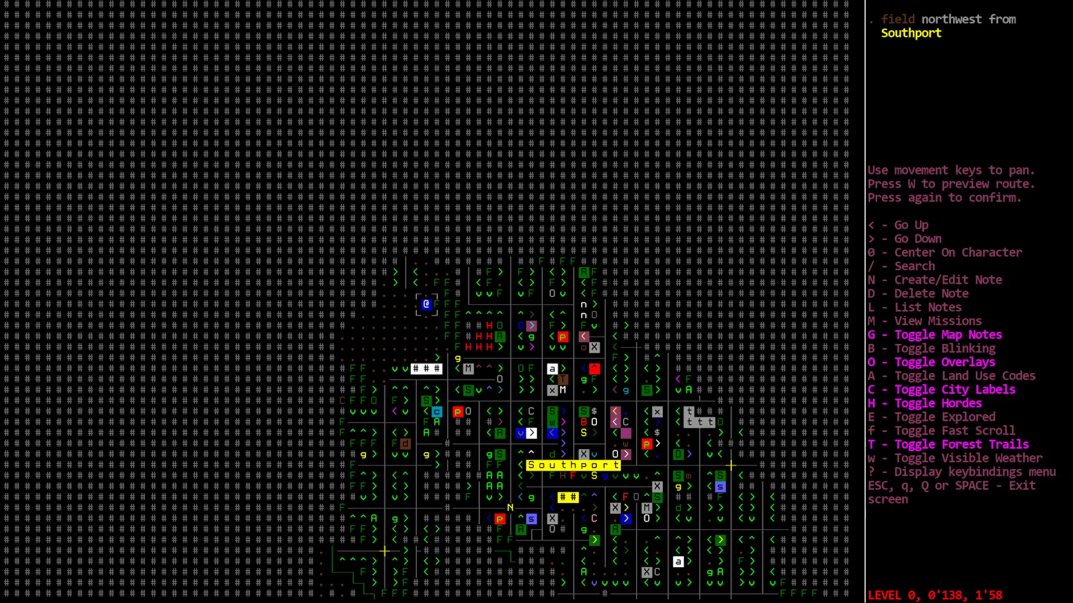
{"action": "key", "text": "Escape"}
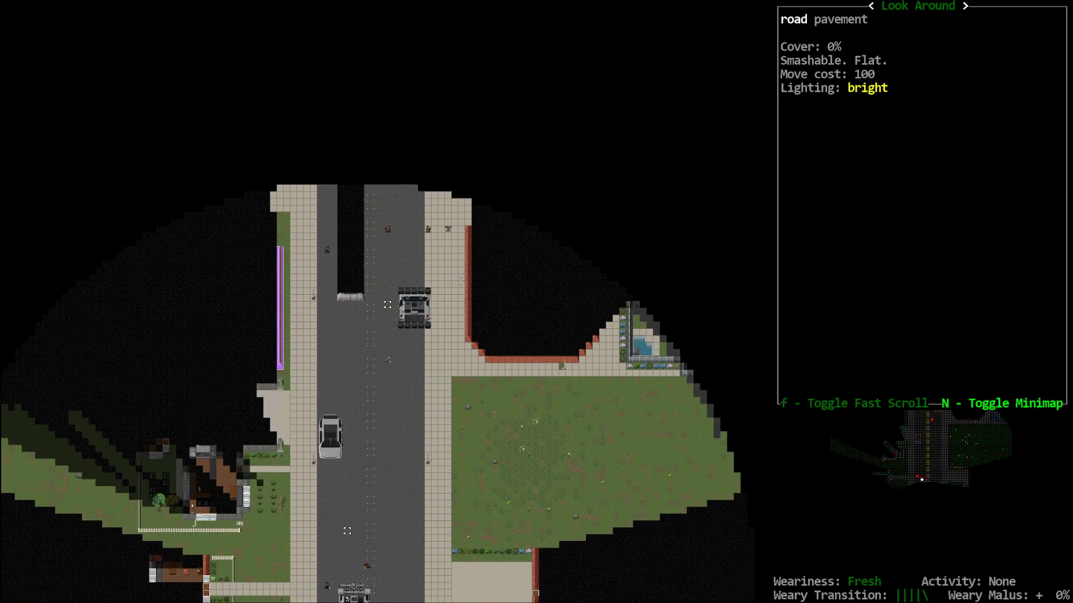
- Drive through the zombies and intersection, inspecting the road ahead, then view Cummington's subway station on the overmap
{"action": "key", "text": "Escape"}
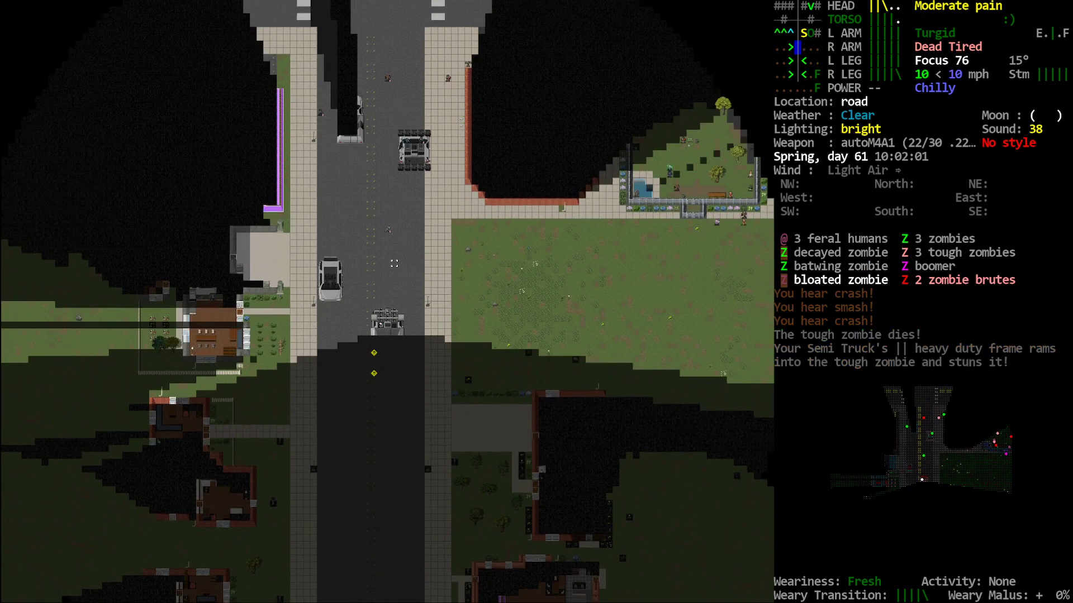
{"action": "key", "text": ";"}
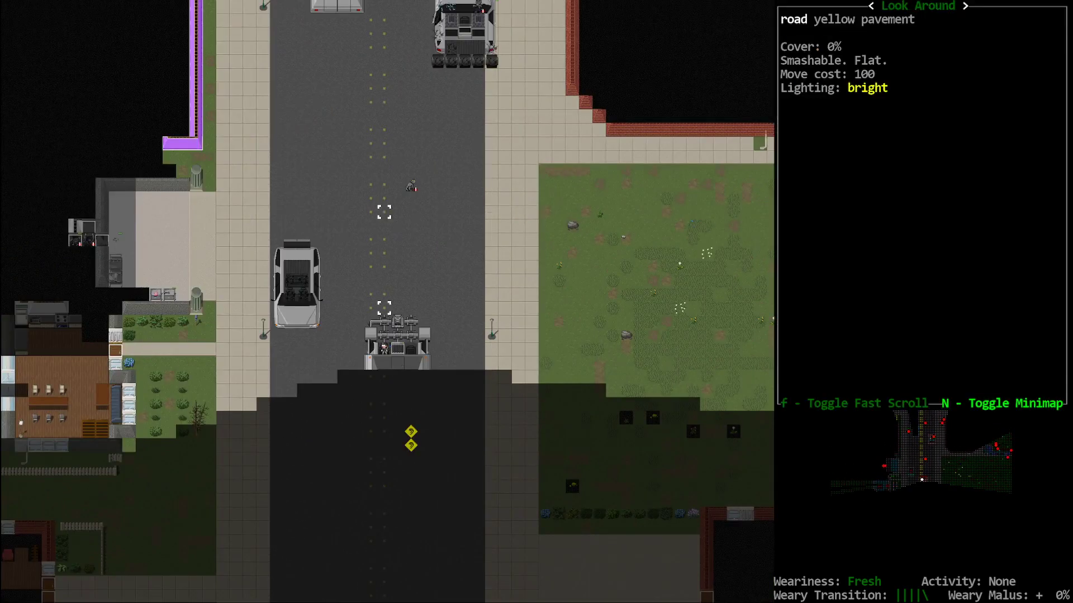
{"action": "scroll", "scroll_direction": "up", "scroll_amount": 3}
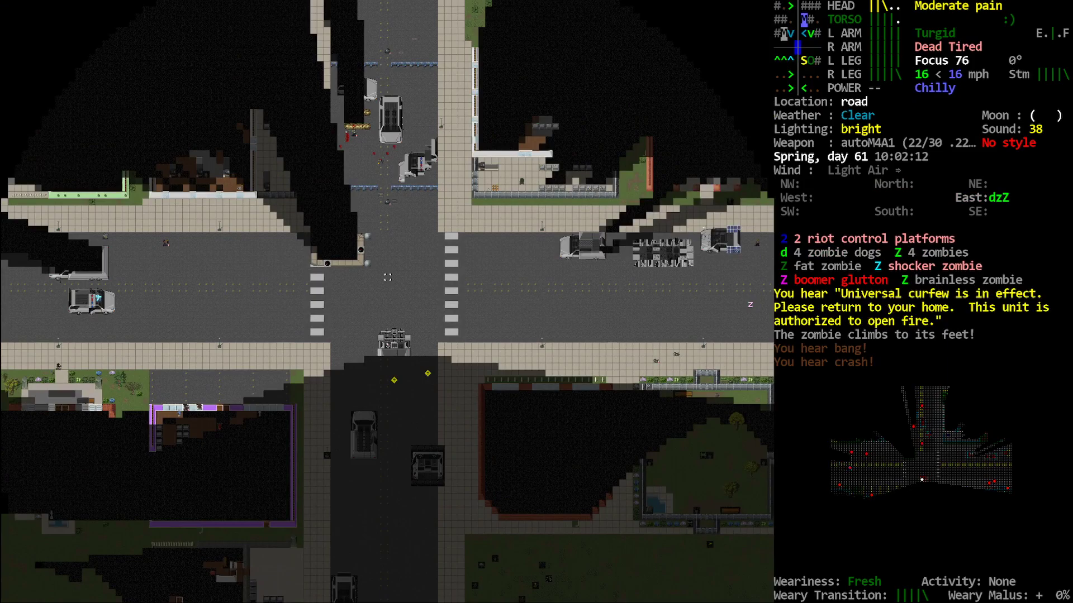
{"action": "key", "text": "m"}
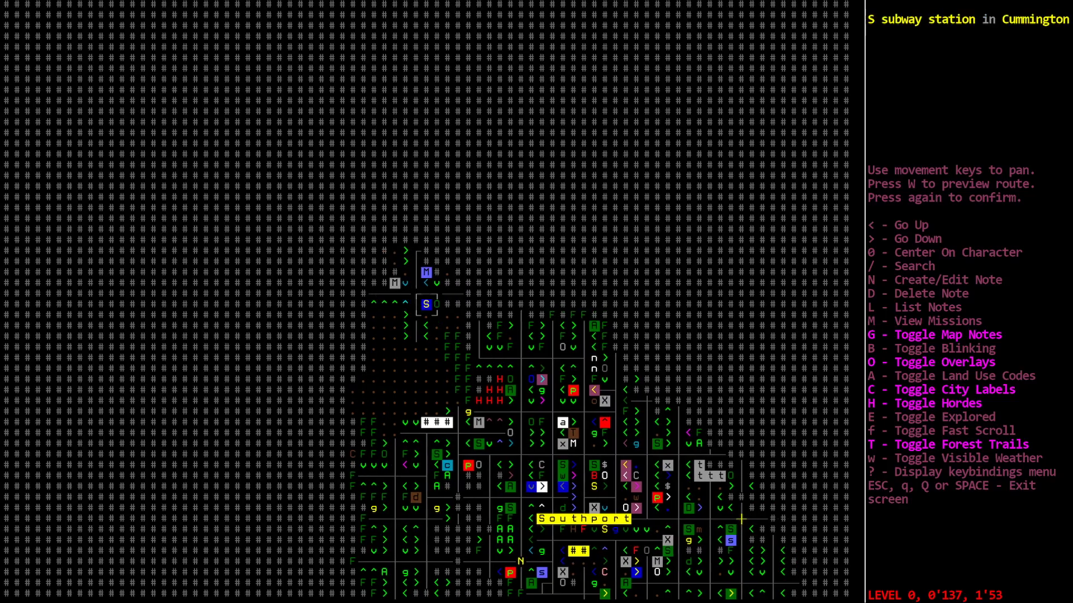
- Drive the semi west out of Cummington, checking the overmap along the way
{"action": "key", "text": "Escape"}
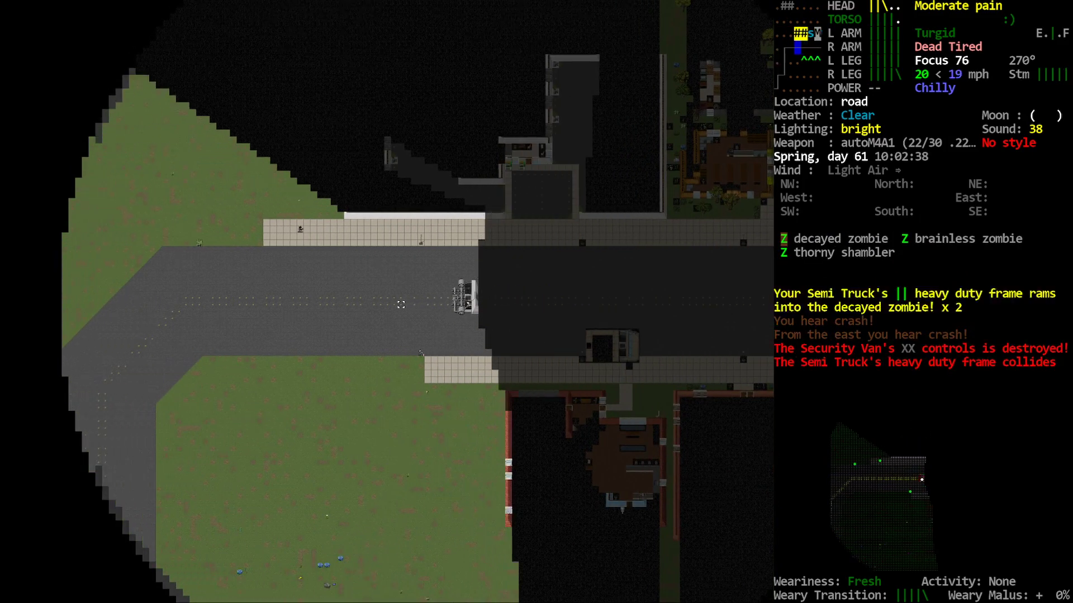
{"action": "key", "text": "m"}
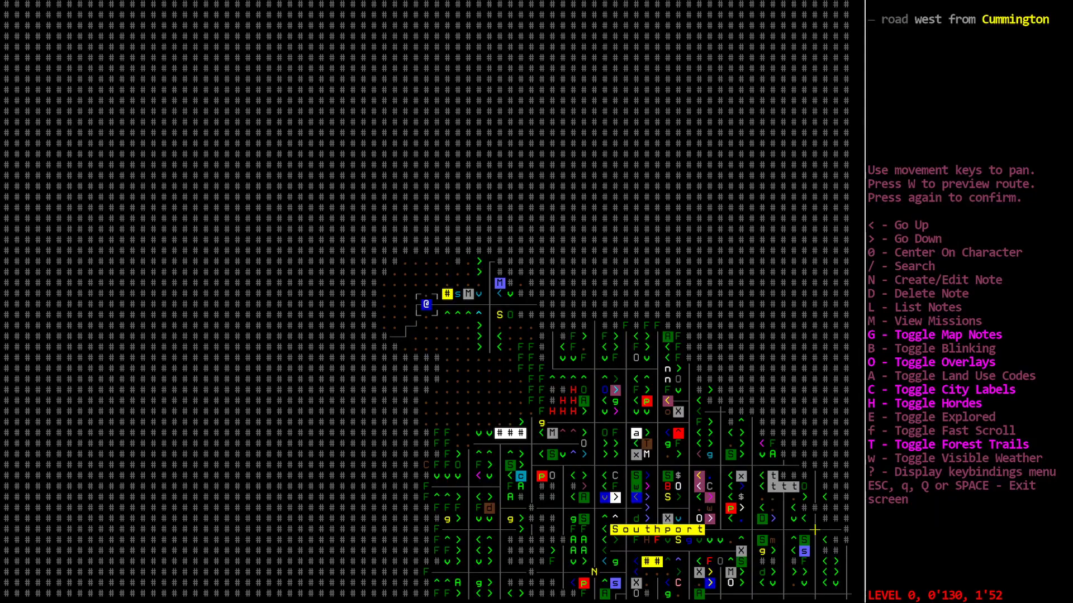
{"action": "key", "text": "Escape"}
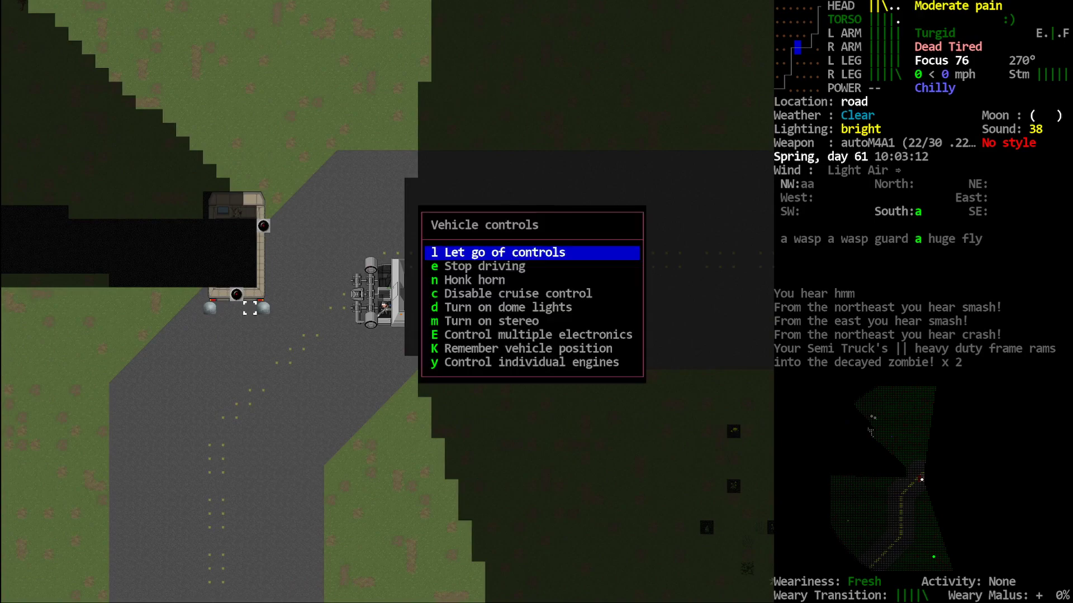
- Let go of the semi's controls and review its parts and battery
{"action": "key", "text": "l"}
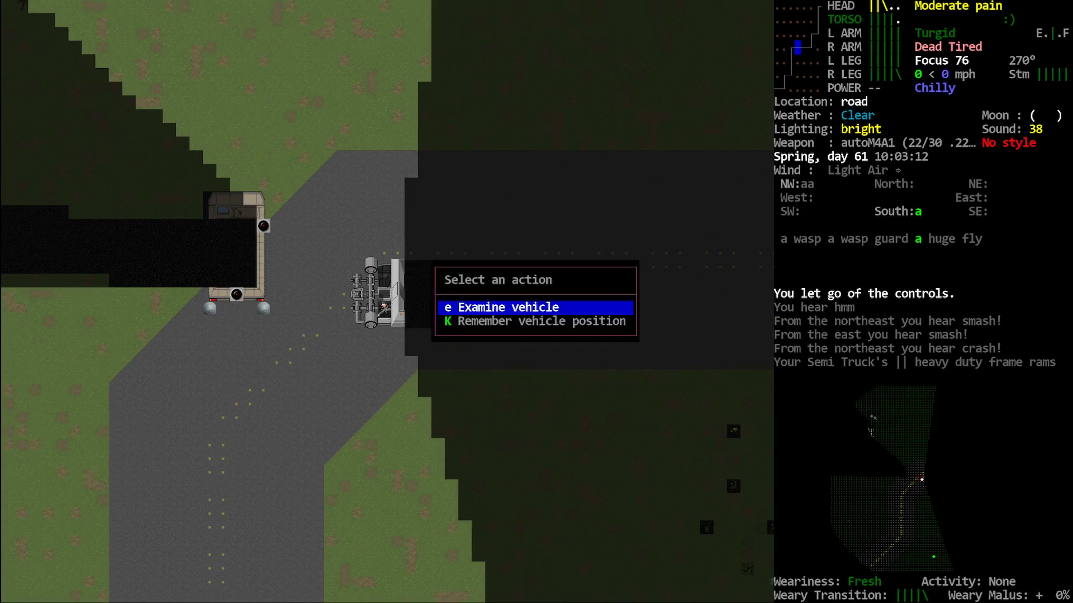
{"action": "left_click", "coordinate": [508, 307]}
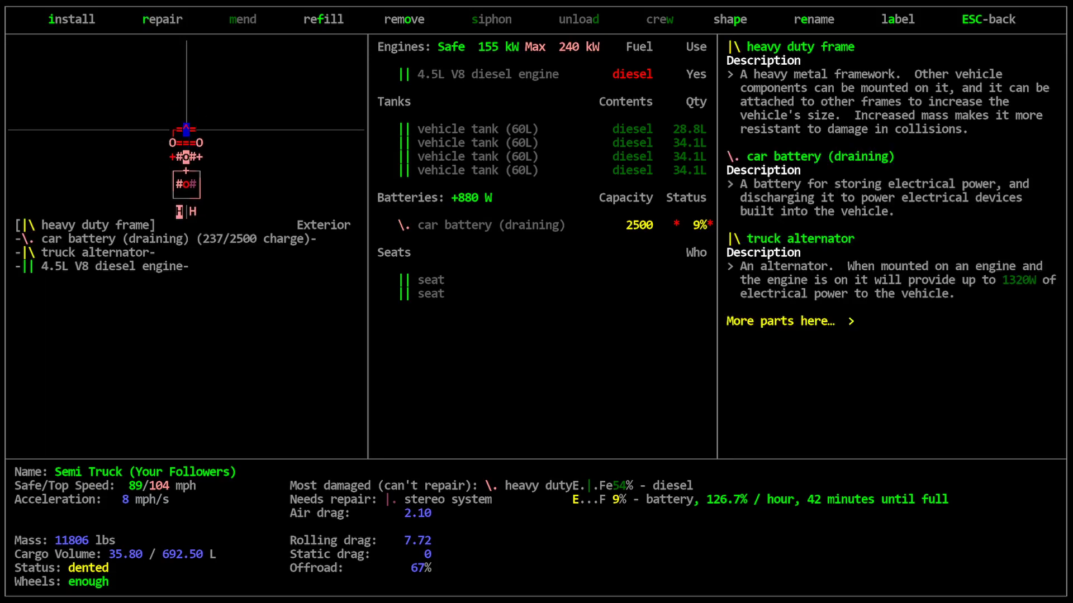
{"action": "mouse_move", "coordinate": [183, 129]}
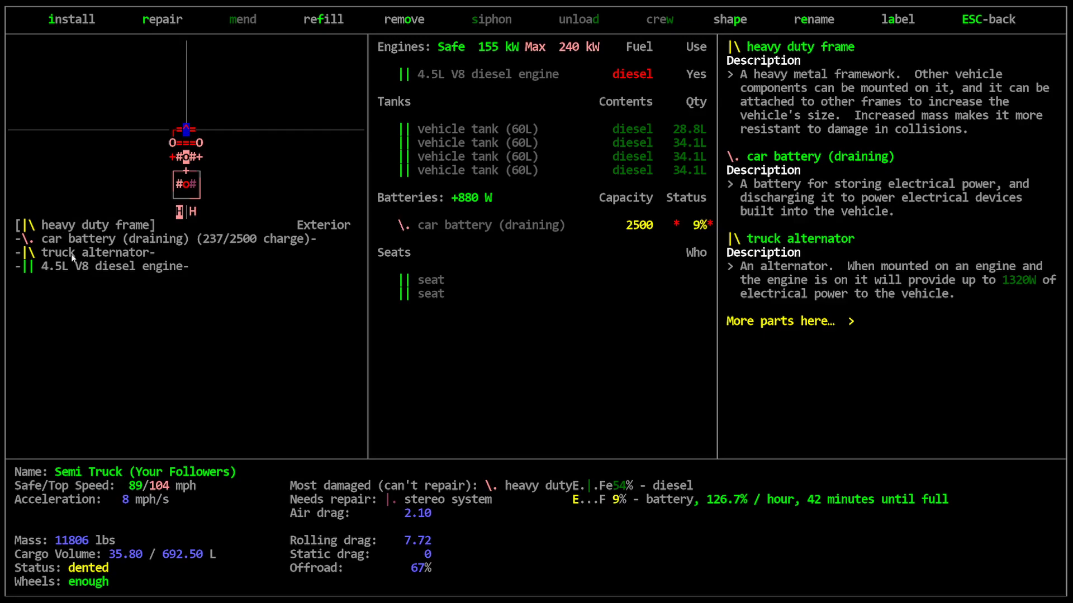
{"action": "mouse_move", "coordinate": [475, 343]}
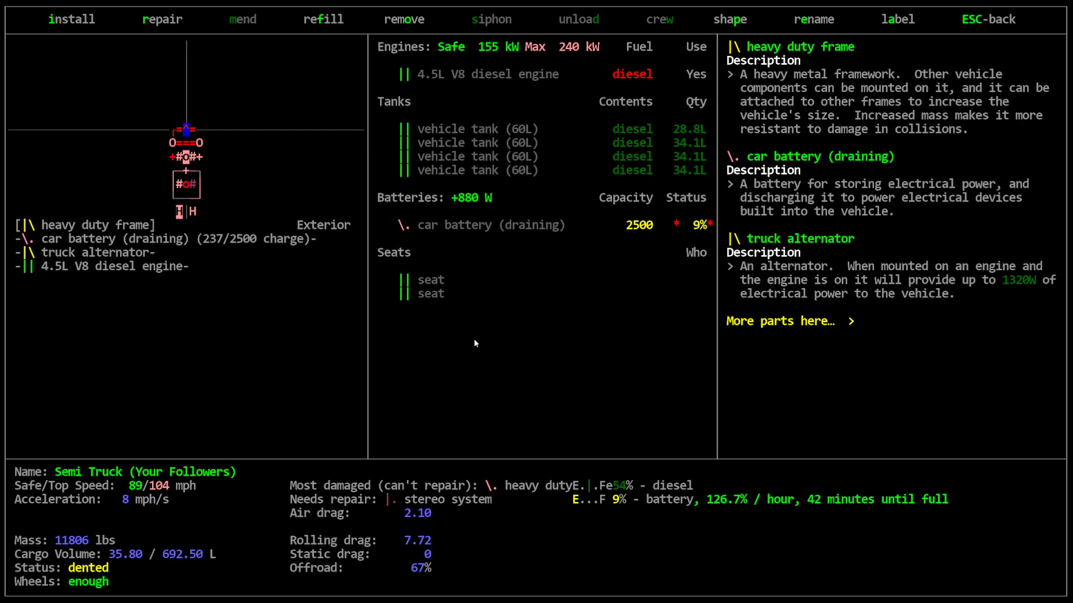
{"action": "mouse_move", "coordinate": [677, 222]}
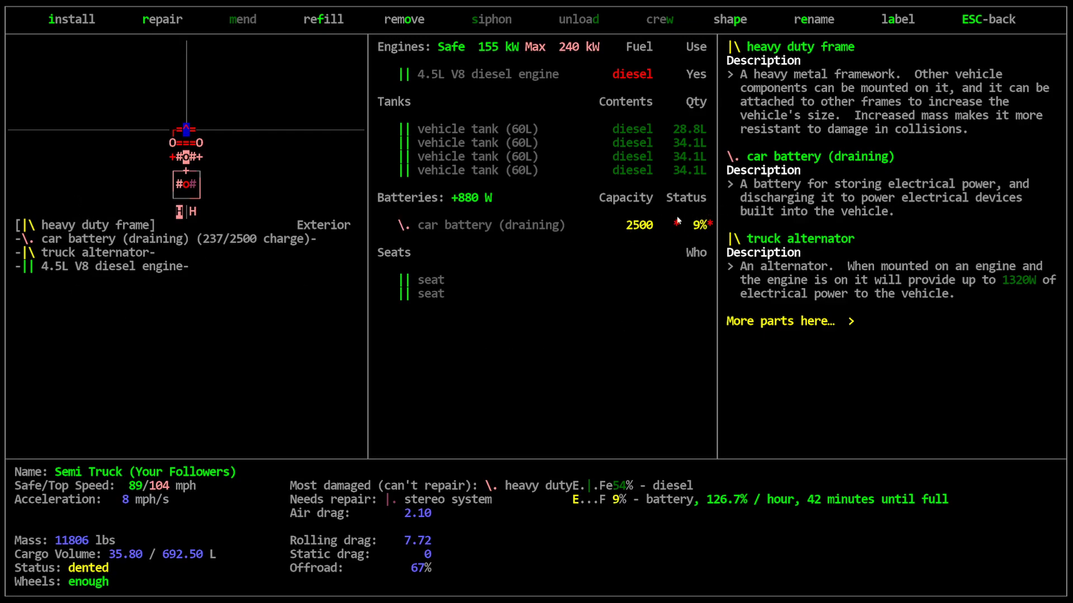
{"action": "mouse_move", "coordinate": [828, 263]}
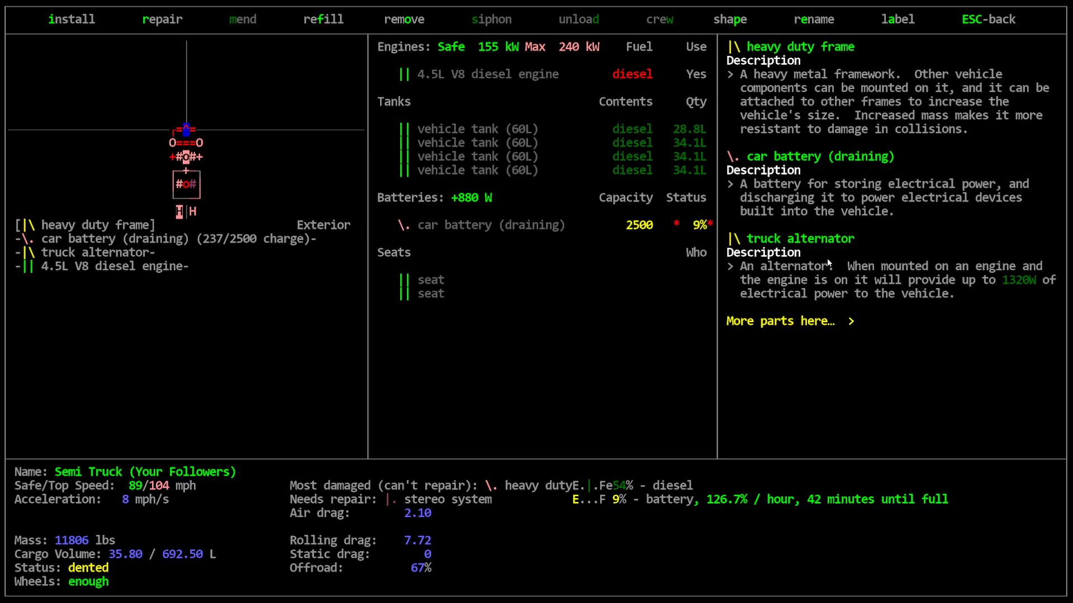
{"action": "key", "text": "Escape"}
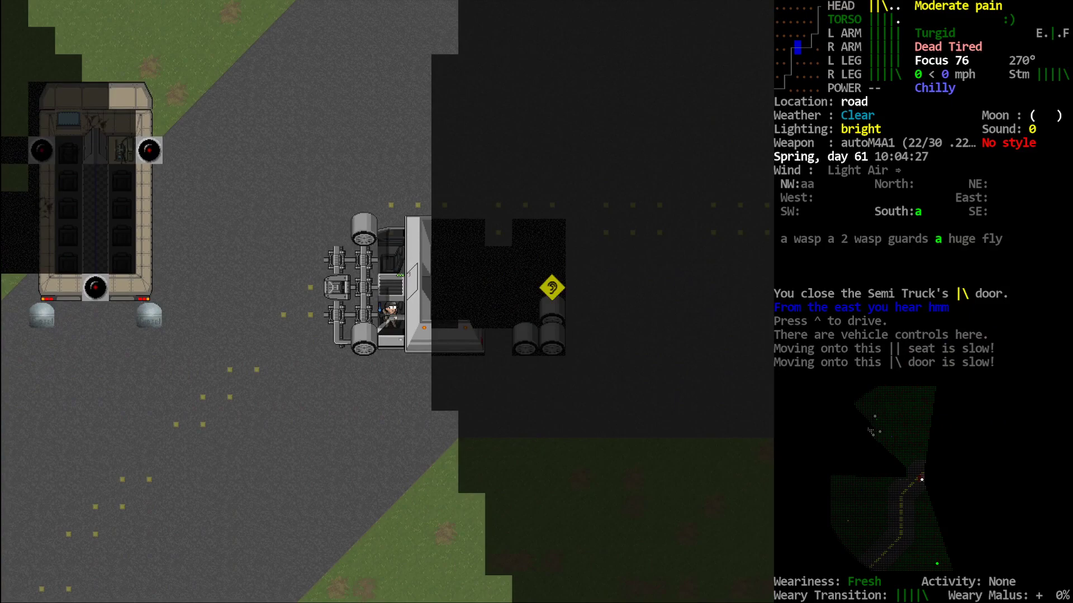
- Take the wheel and drive the semi along the rural road, checking the overmap twice
{"action": "key", "text": "^"}
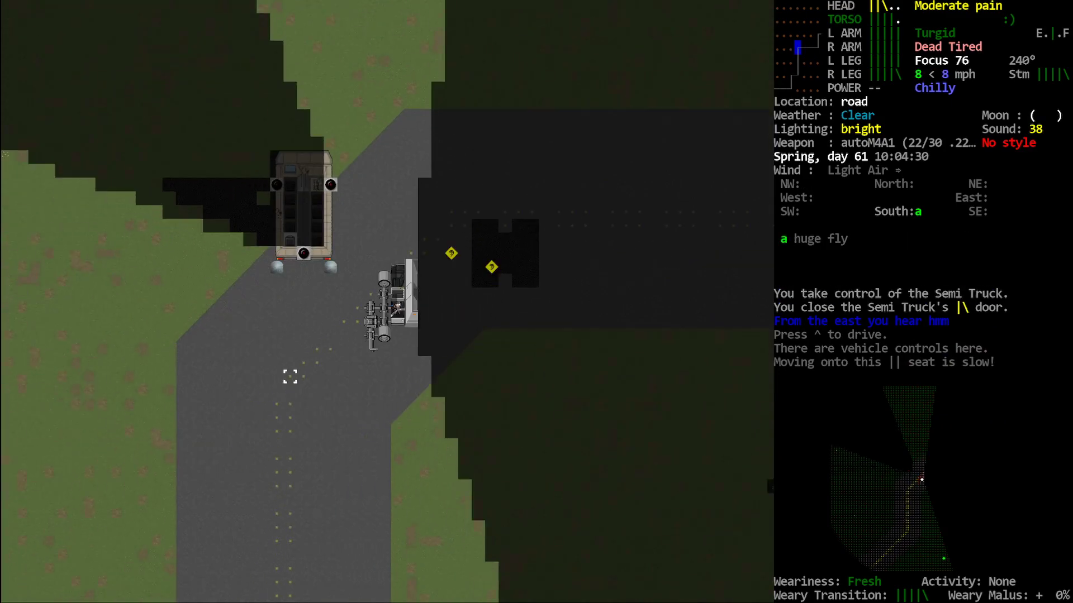
{"action": "key", "text": "m"}
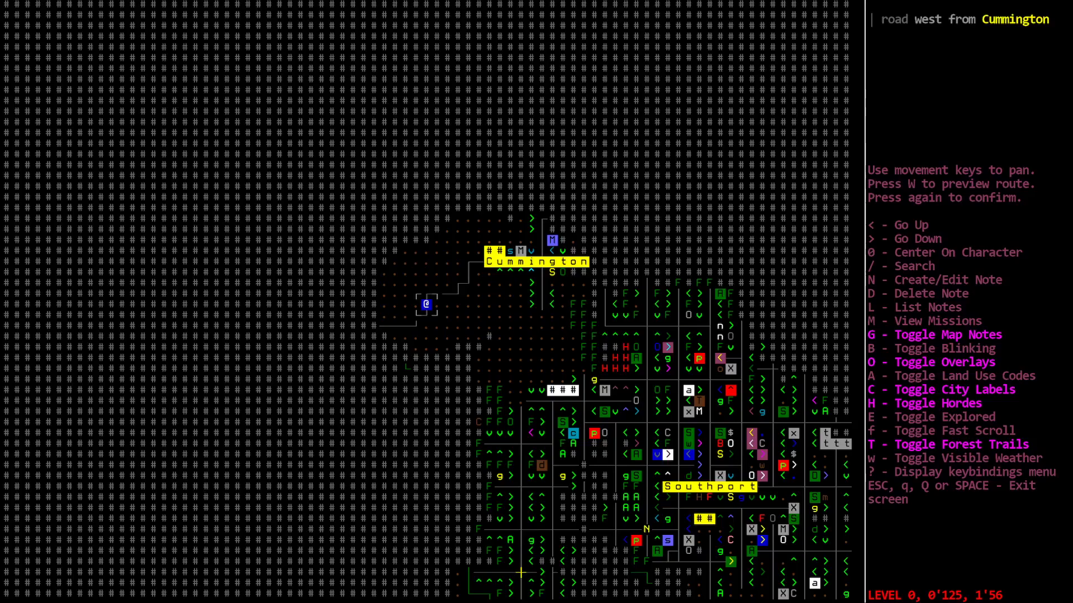
{"action": "key", "text": "Escape"}
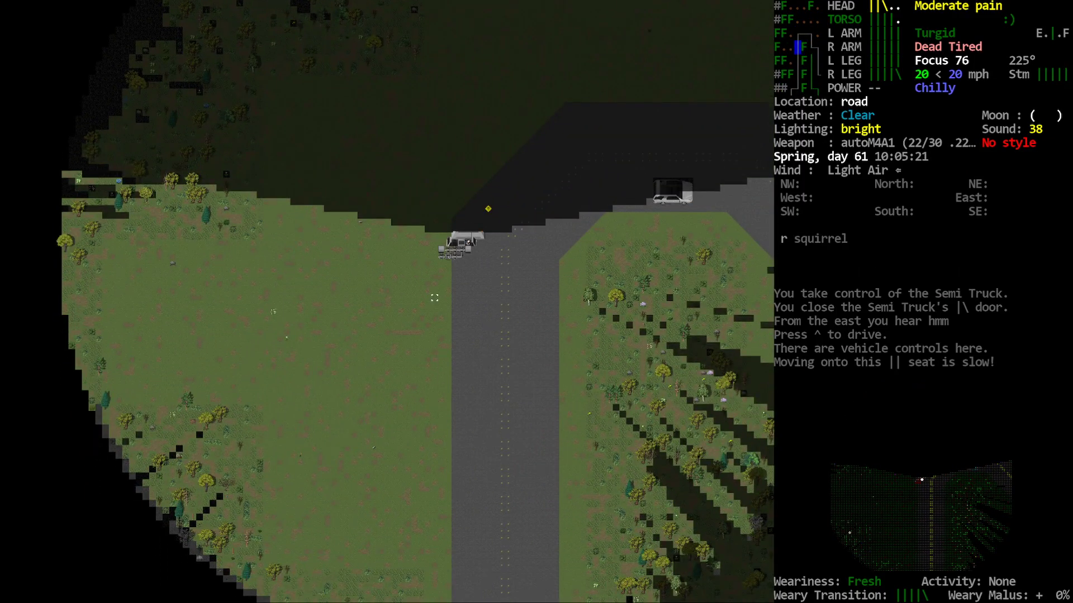
{"action": "key", "text": "m"}
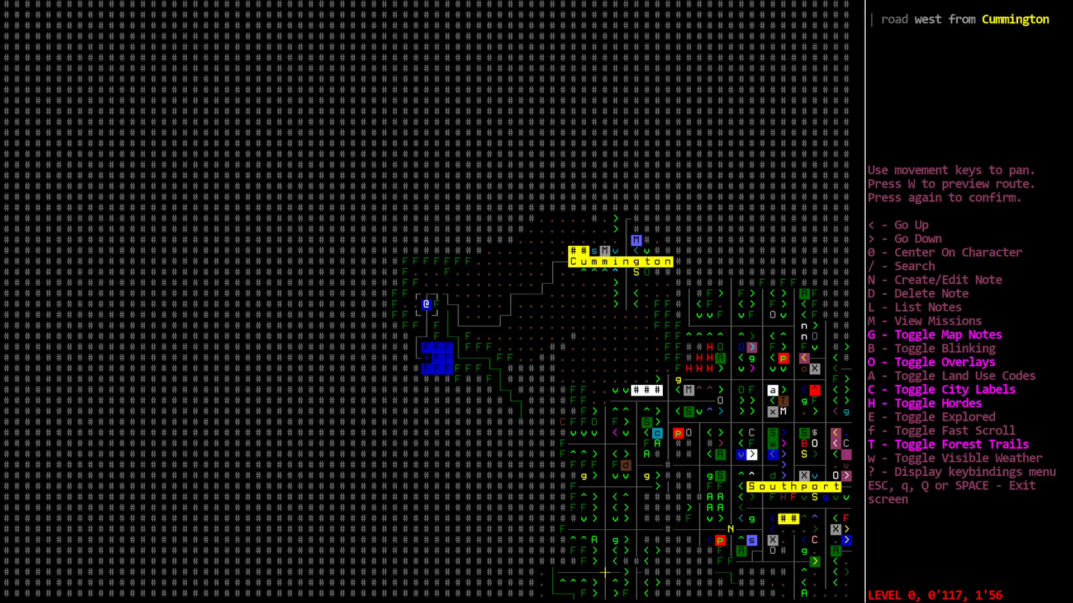
{"action": "mouse_move", "coordinate": [644, 174]}
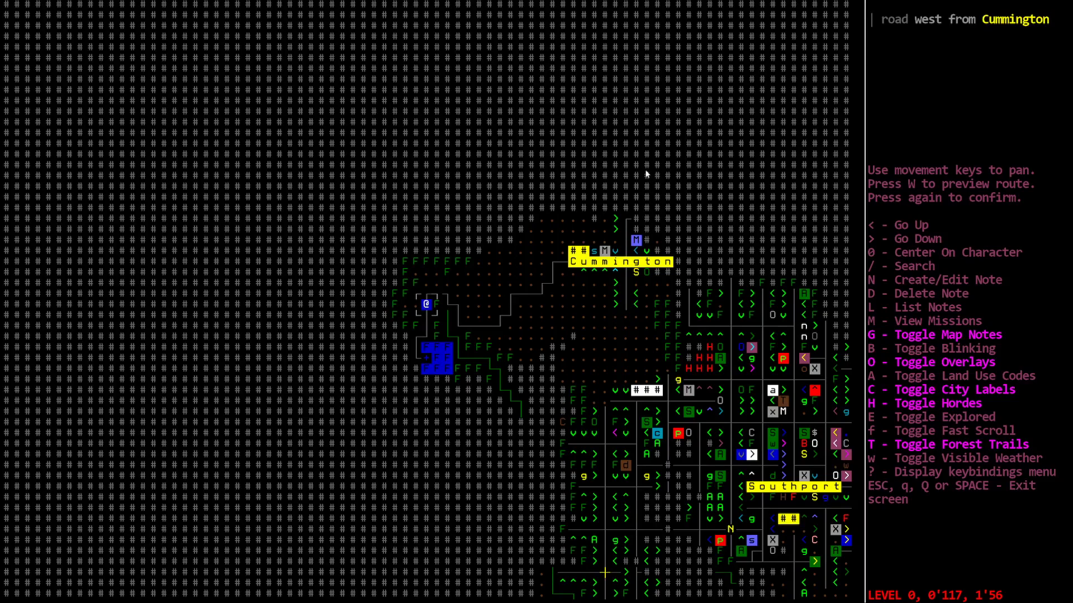
{"action": "mouse_move", "coordinate": [881, 259]}
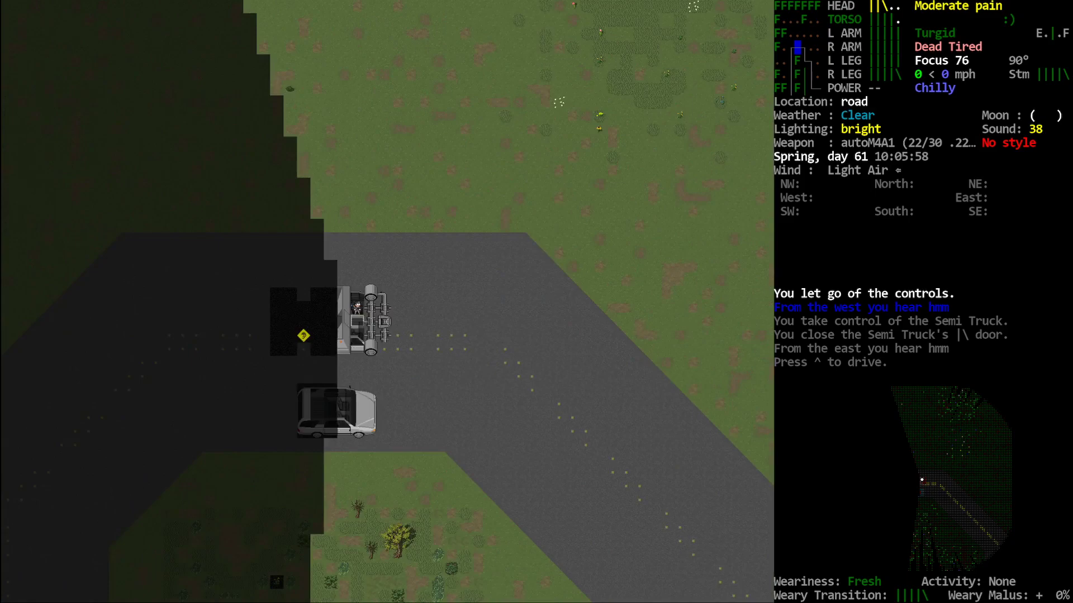
- Inspect the near-empty abandoned car's parts
{"action": "key", "text": "e"}
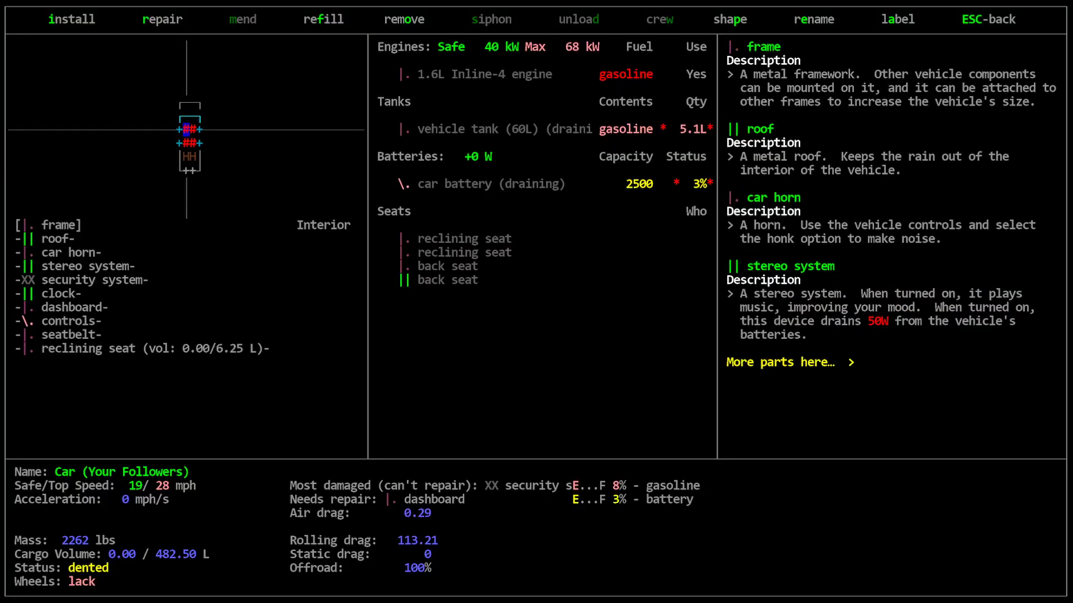
{"action": "key", "text": "Escape"}
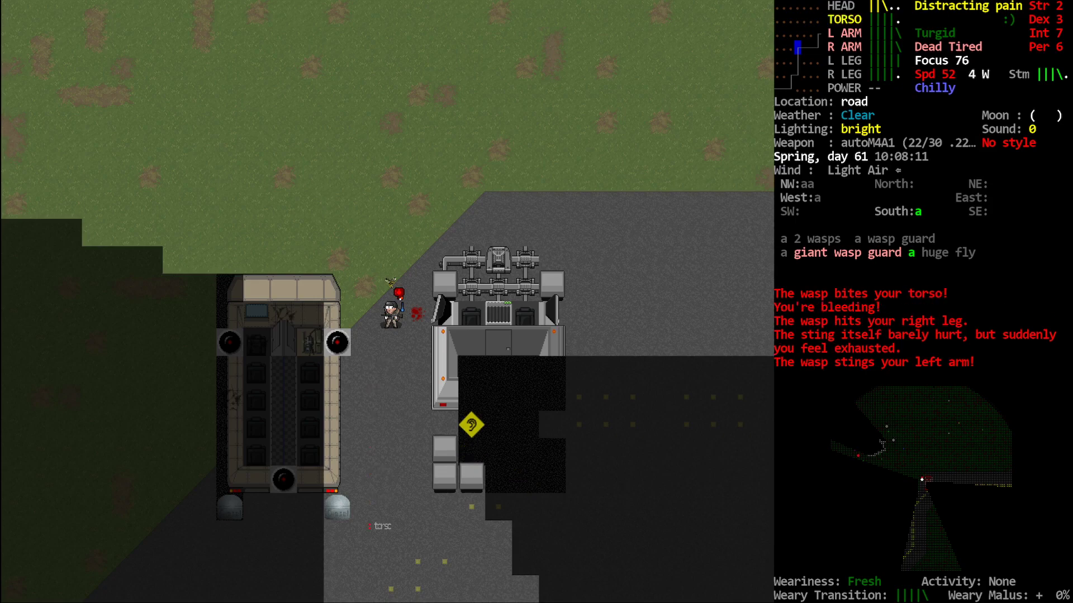
- Aim the M4A1 at the attacking wasp and steady the aim
{"action": "key", "text": "f"}
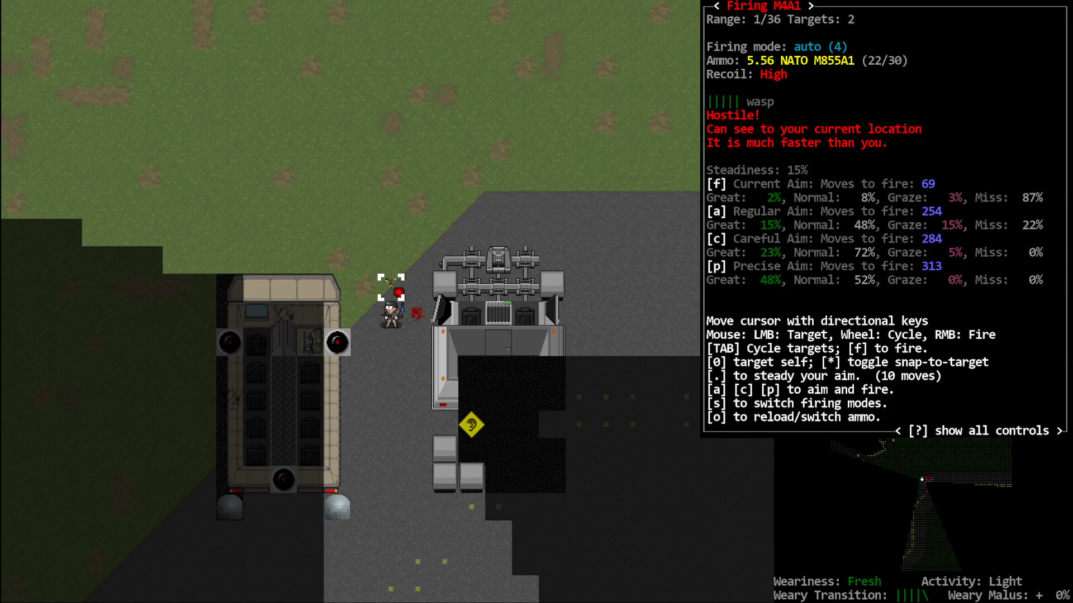
{"action": "key", "text": "."}
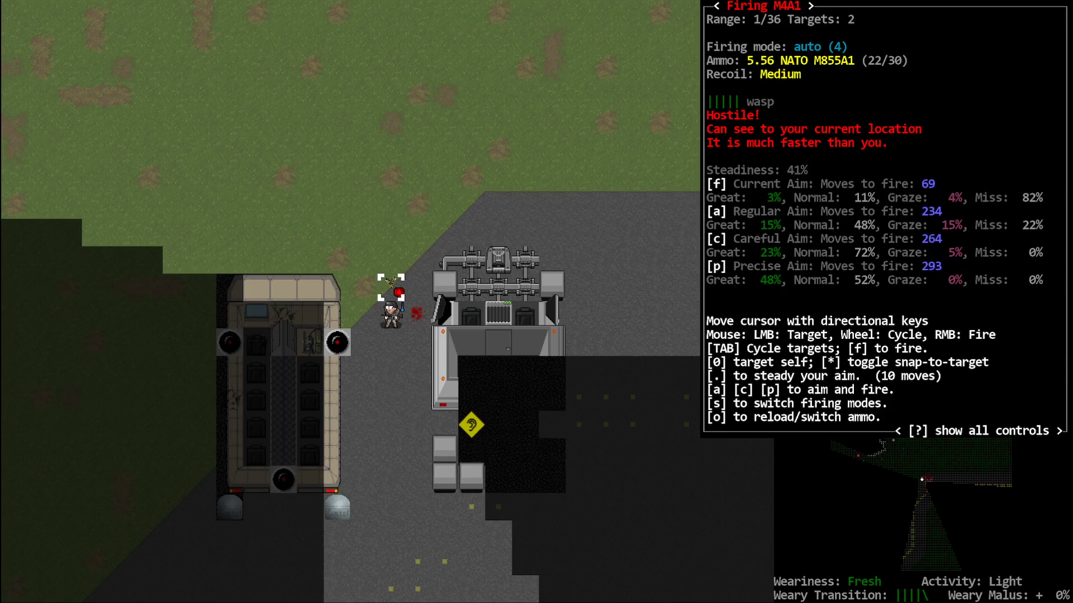
{"action": "key", "text": "."}
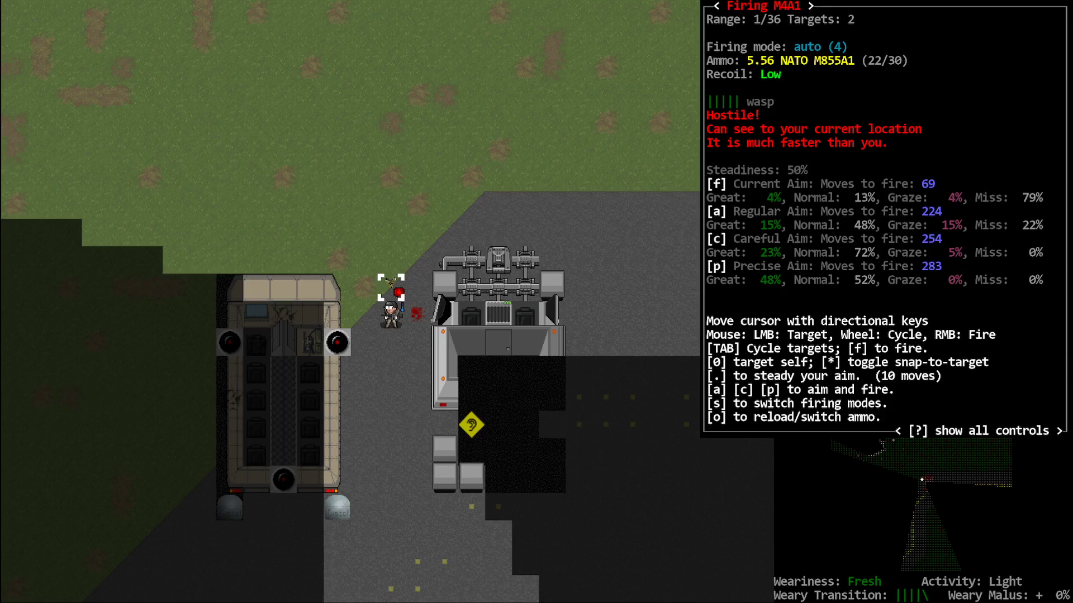
{"action": "key", "text": "."}
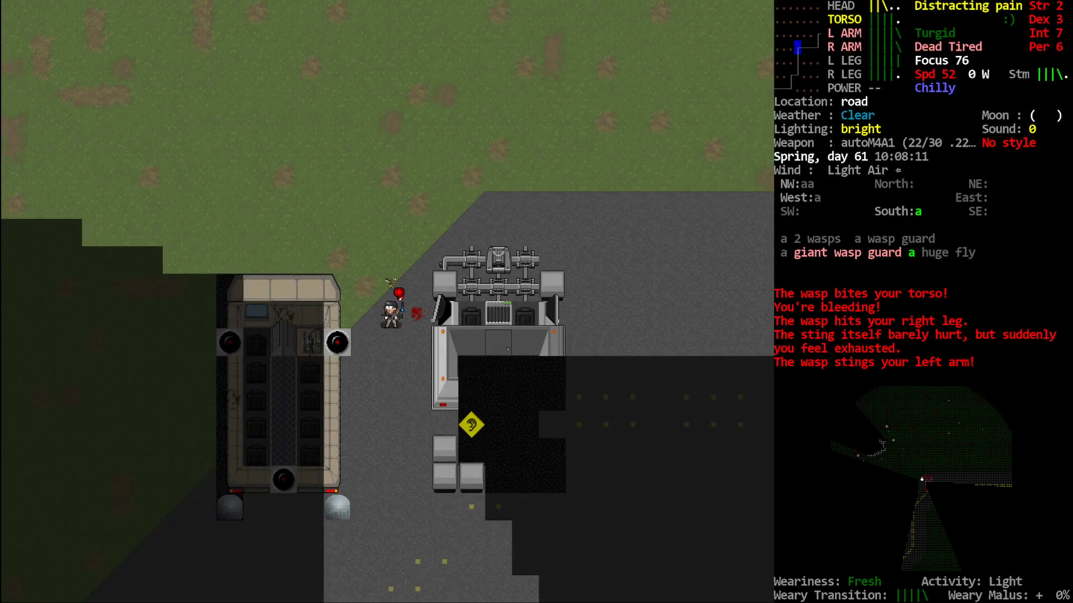
- Switch the M4A1 to semi-auto, ignore the pain prompt, and fire repeatedly at the wasp
{"action": "key", "text": "f"}
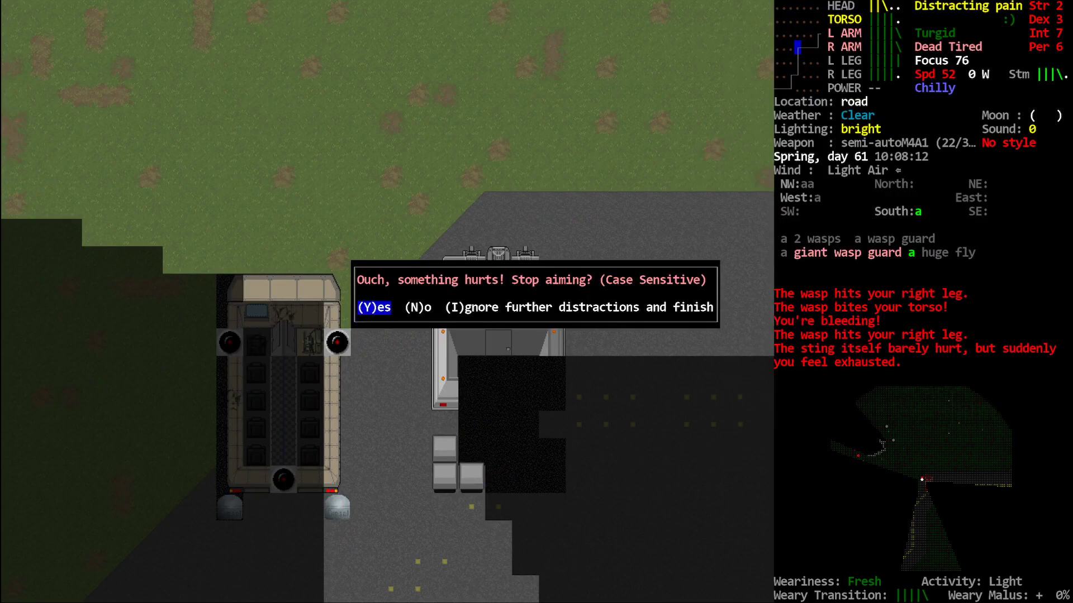
{"action": "key", "text": "n"}
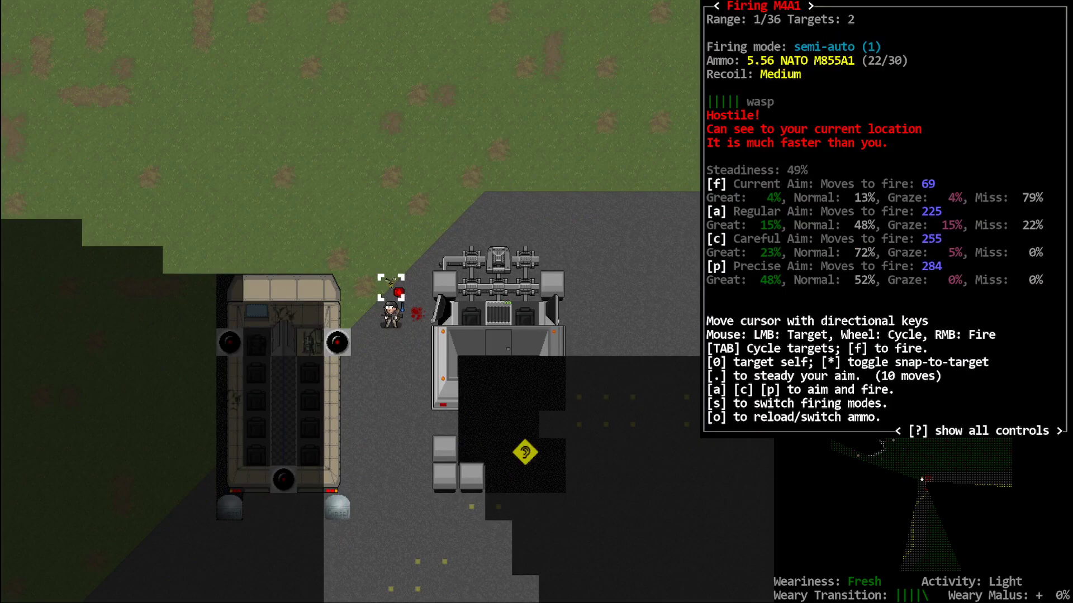
{"action": "key", "text": "f"}
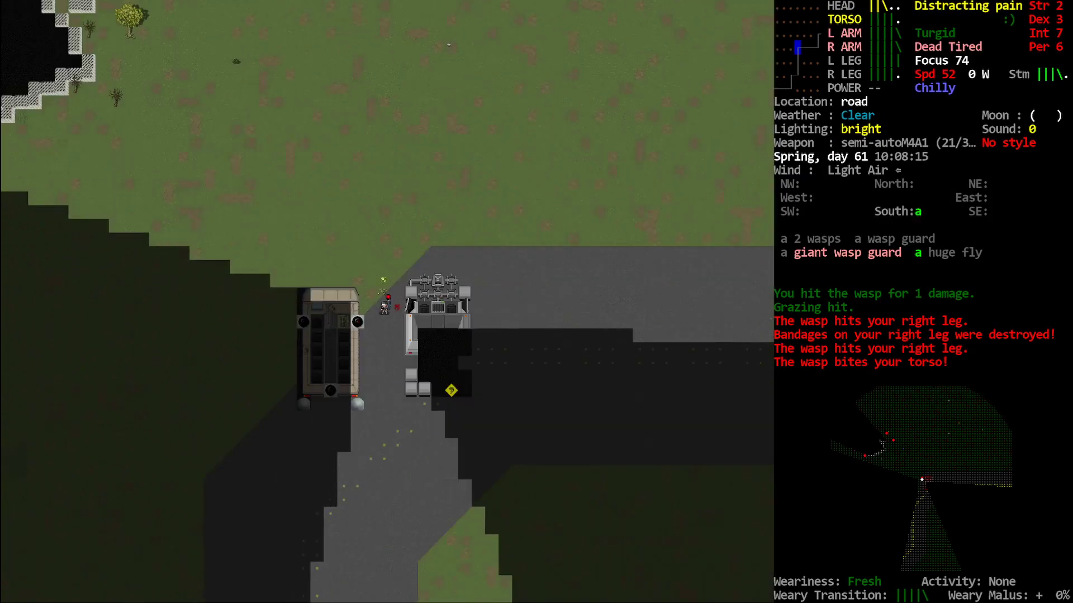
{"action": "key", "text": "f"}
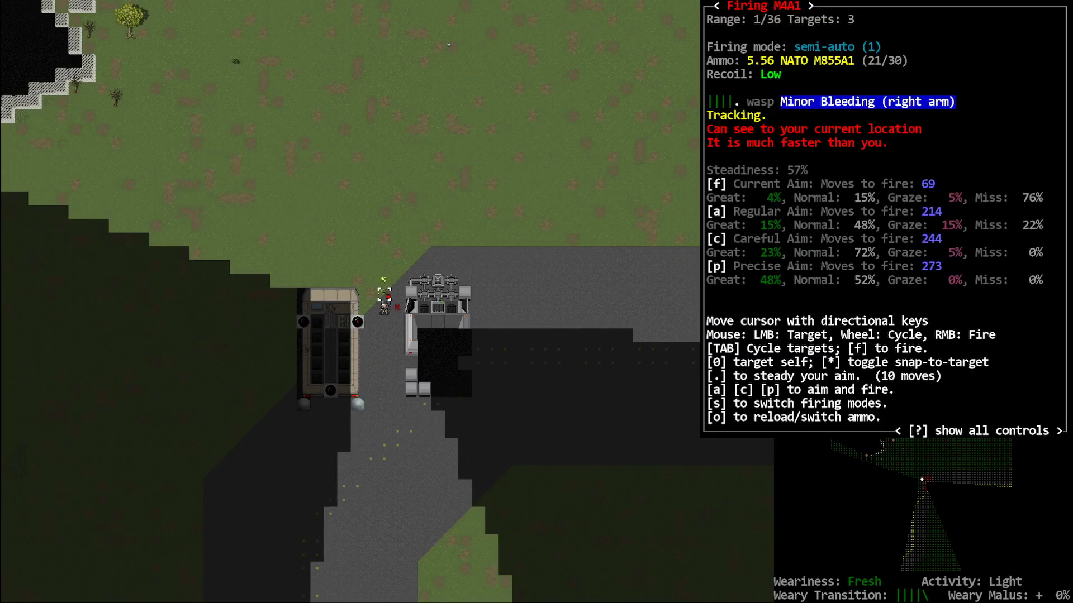
{"action": "key", "text": "f"}
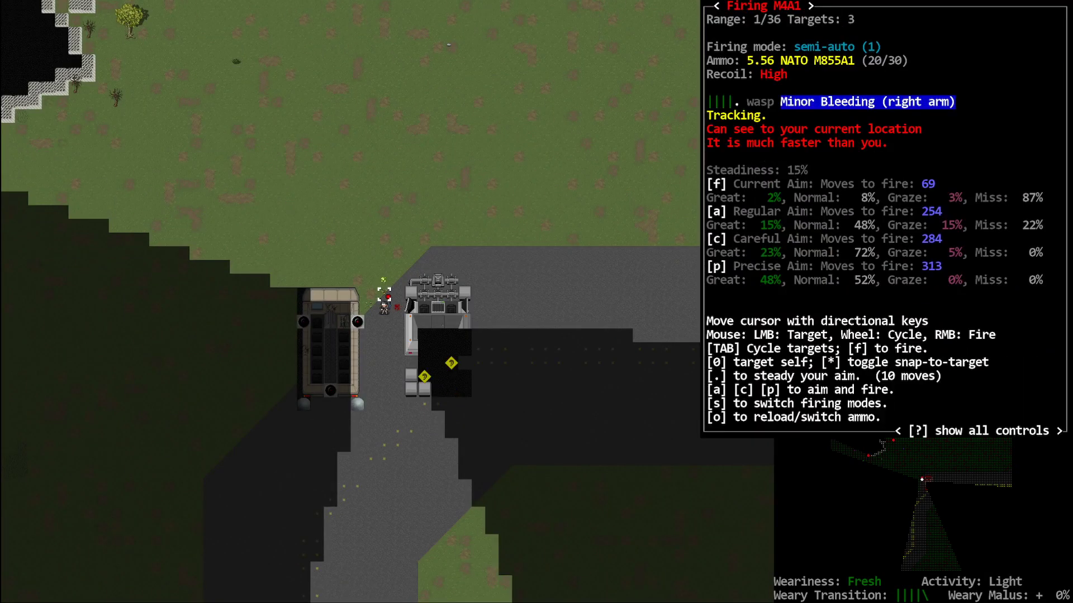
{"action": "key", "text": "f"}
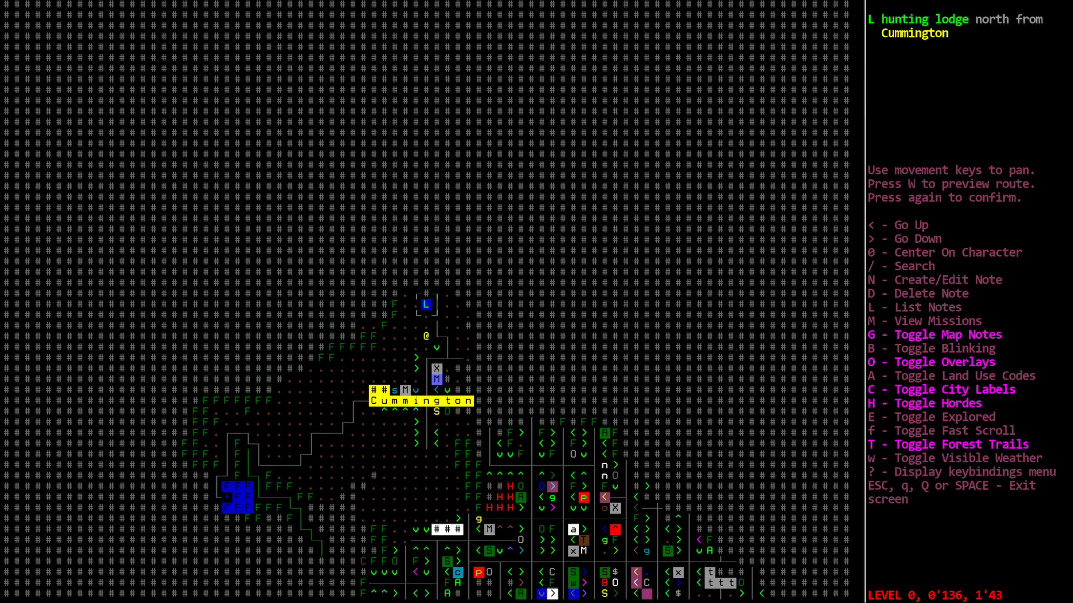
- Accelerate the semi to 25 mph past the crossroads and briefly check position on the overmap
{"action": "key", "text": "down"}
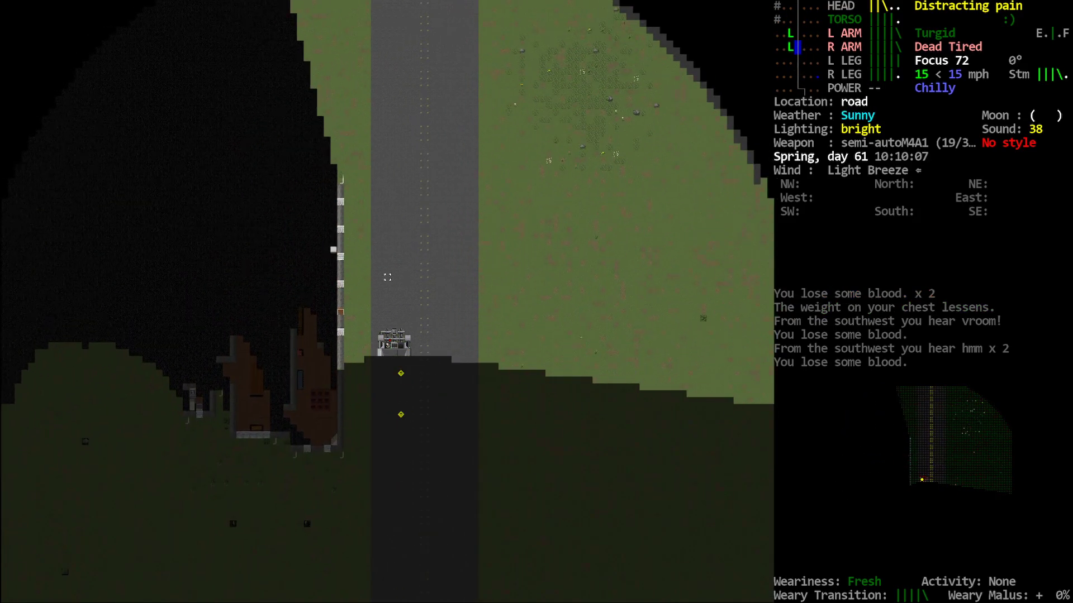
{"action": "key", "text": "m"}
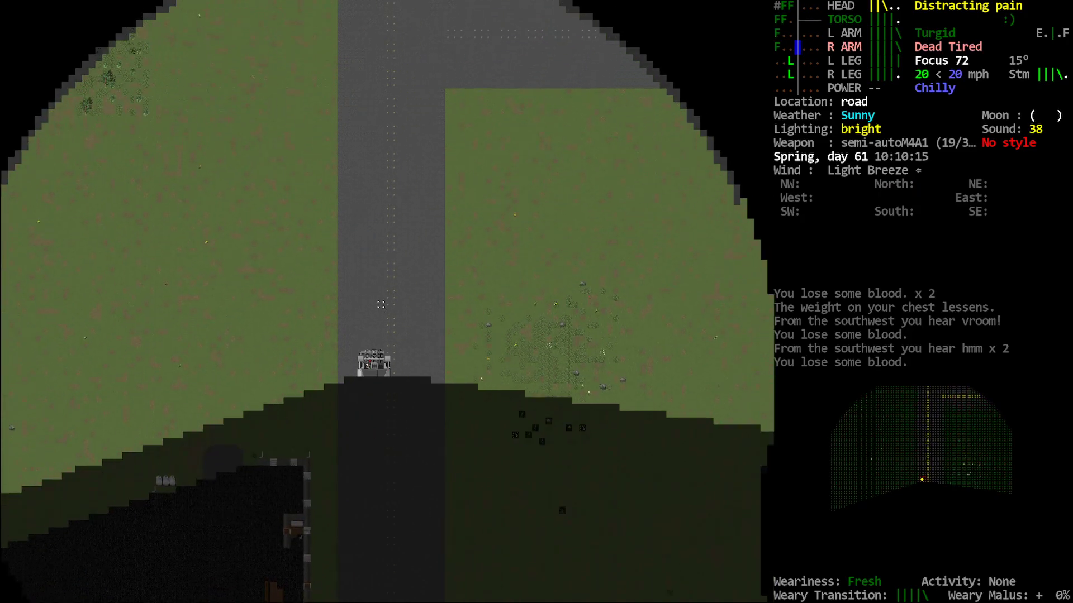
{"action": "key", "text": "m"}
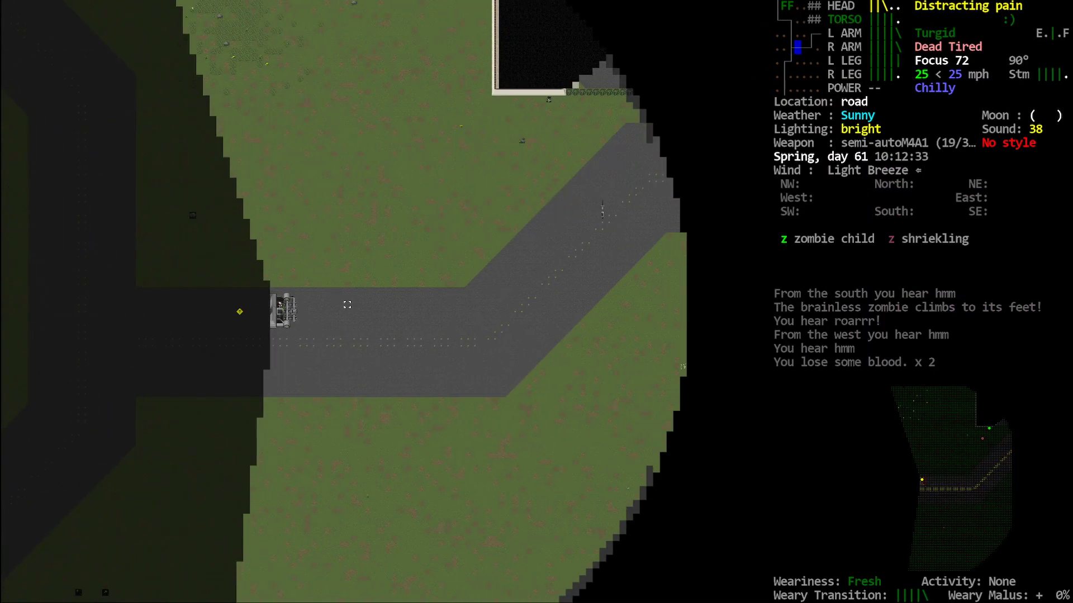
{"action": "key", "text": "m"}
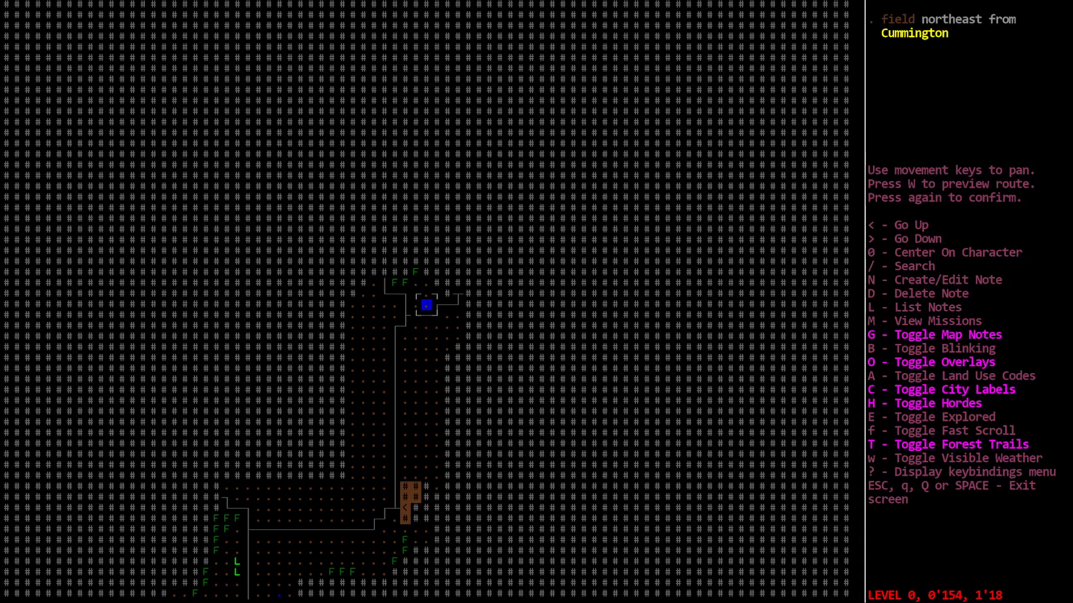
{"action": "key", "text": "Escape"}
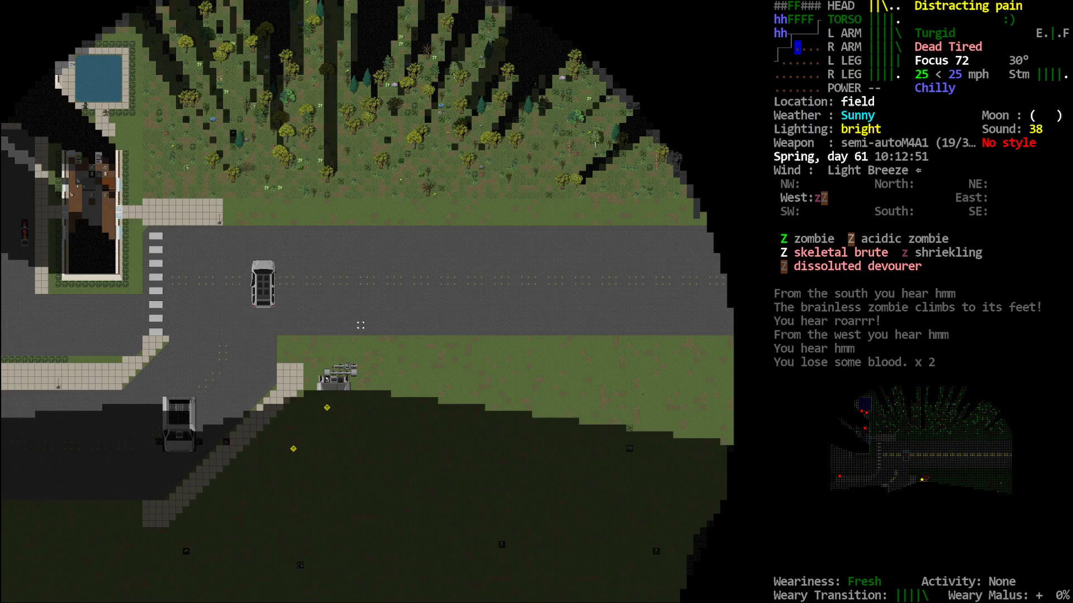
- Review the trucker's stats and effects, then check position north of Southport on the overmap
{"action": "key", "text": "@"}
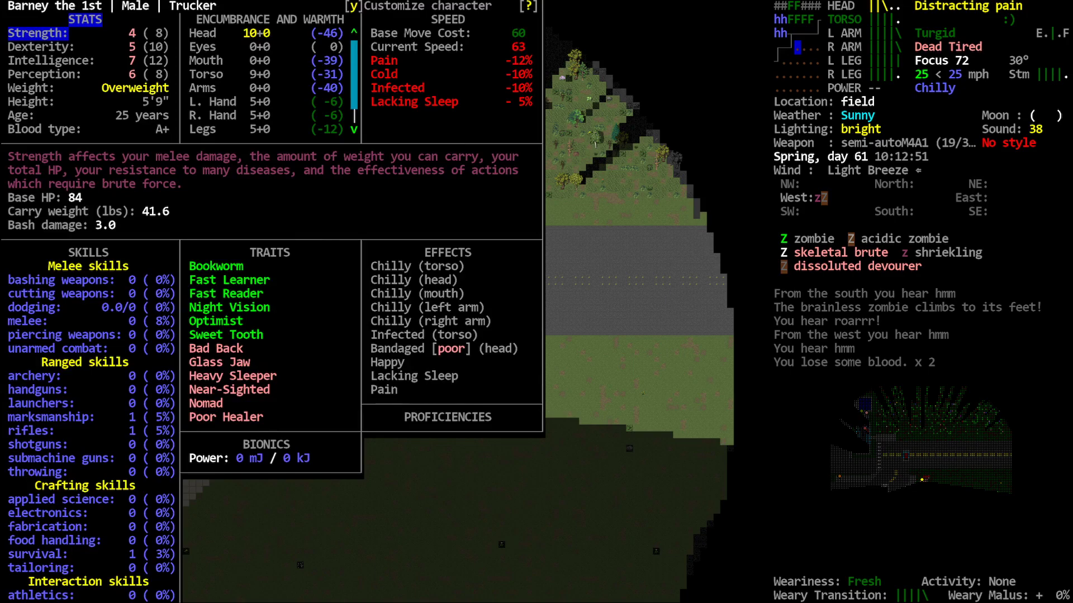
{"action": "key", "text": "Escape"}
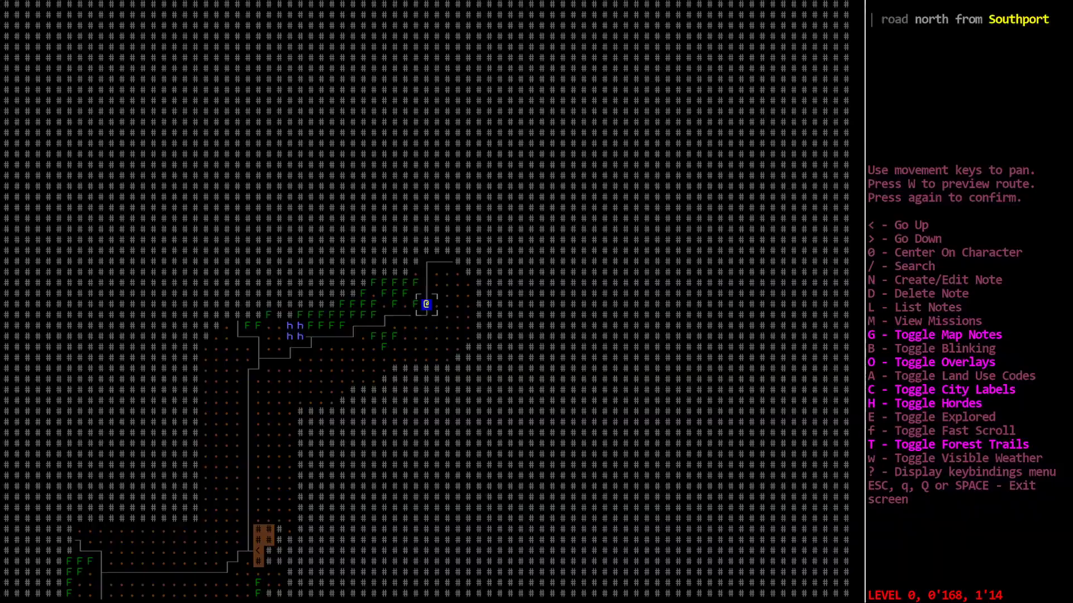
{"action": "key", "text": "escape"}
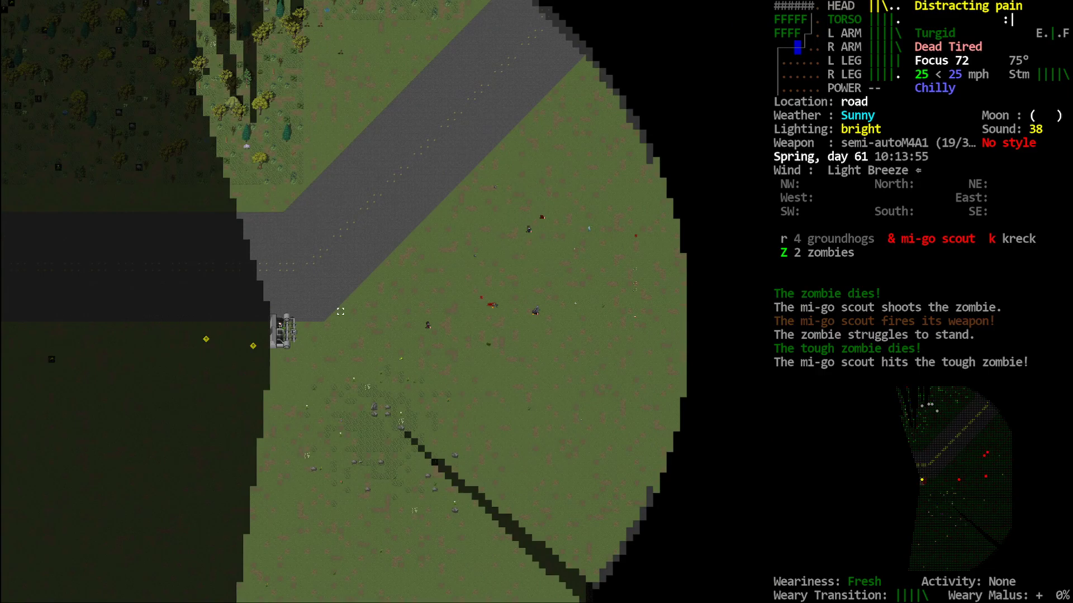
- List nearby monsters, then steer the semi through the road bends toward the alpha bee
{"action": "key", "text": "Tab"}
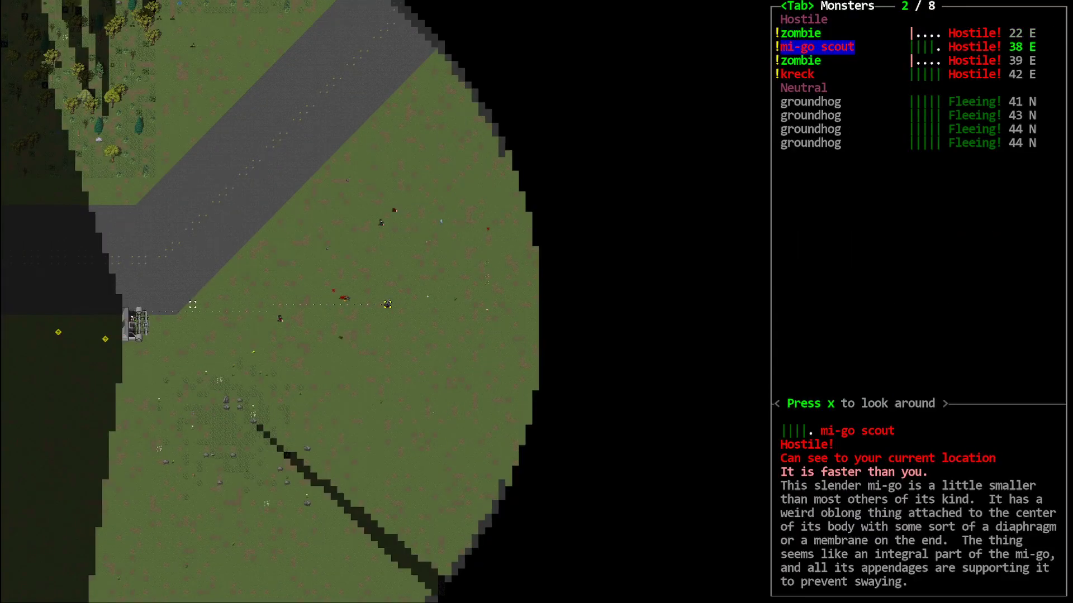
{"action": "key", "text": "tab"}
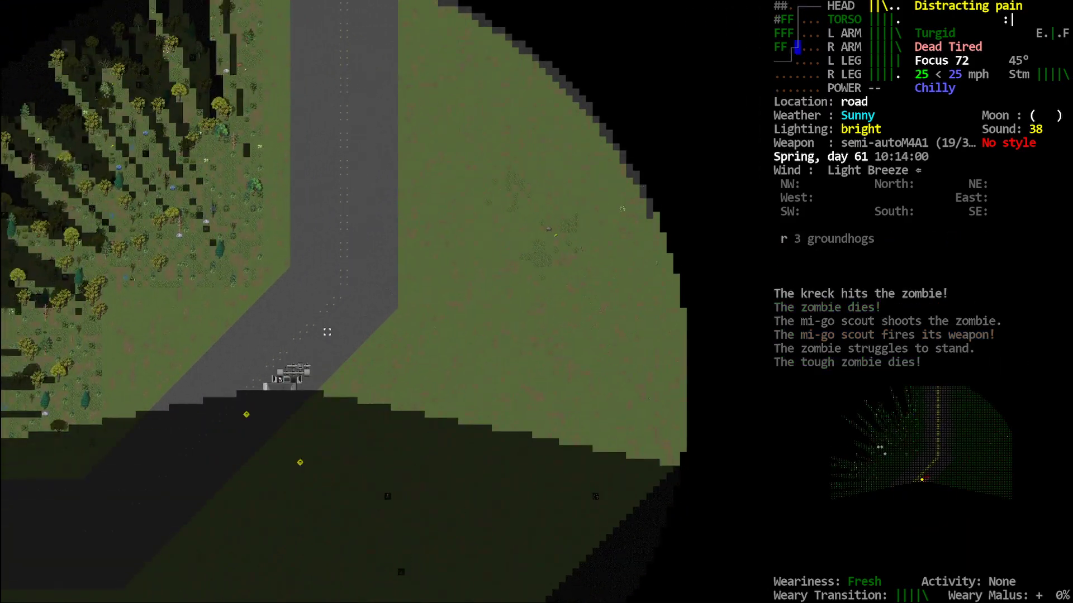
{"action": "key", "text": "up"}
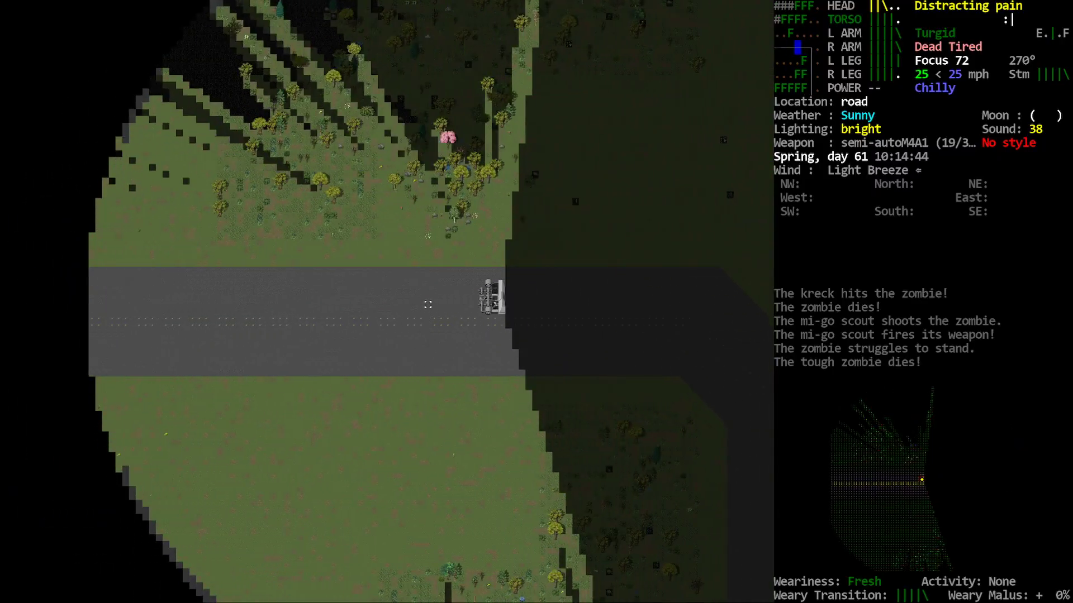
{"action": "key", "text": "m"}
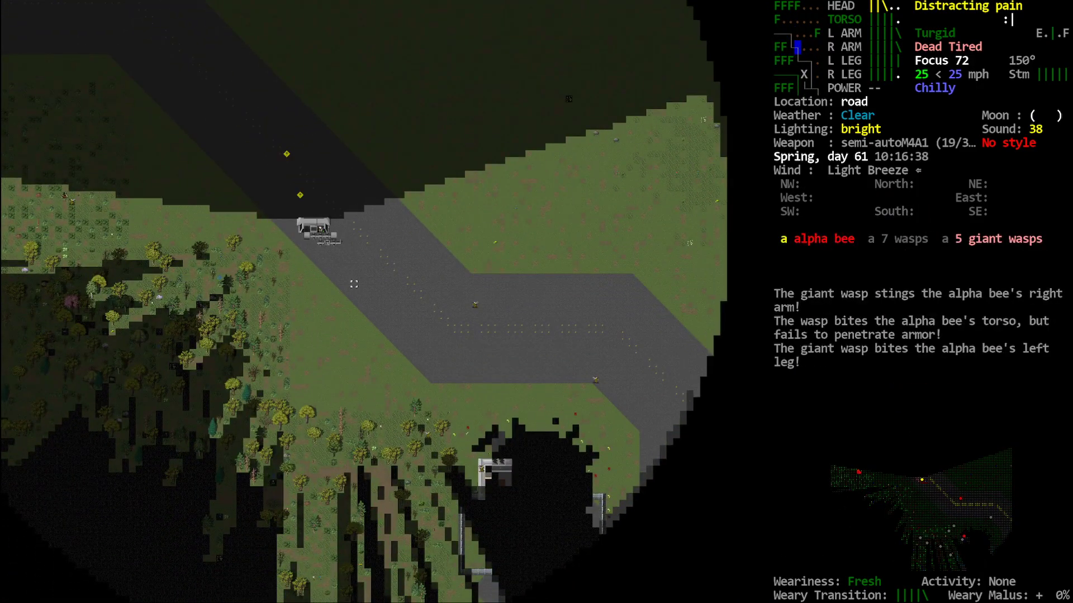
- Check the overmap three times while driving the semi south past the light industry
{"action": "key", "text": "m"}
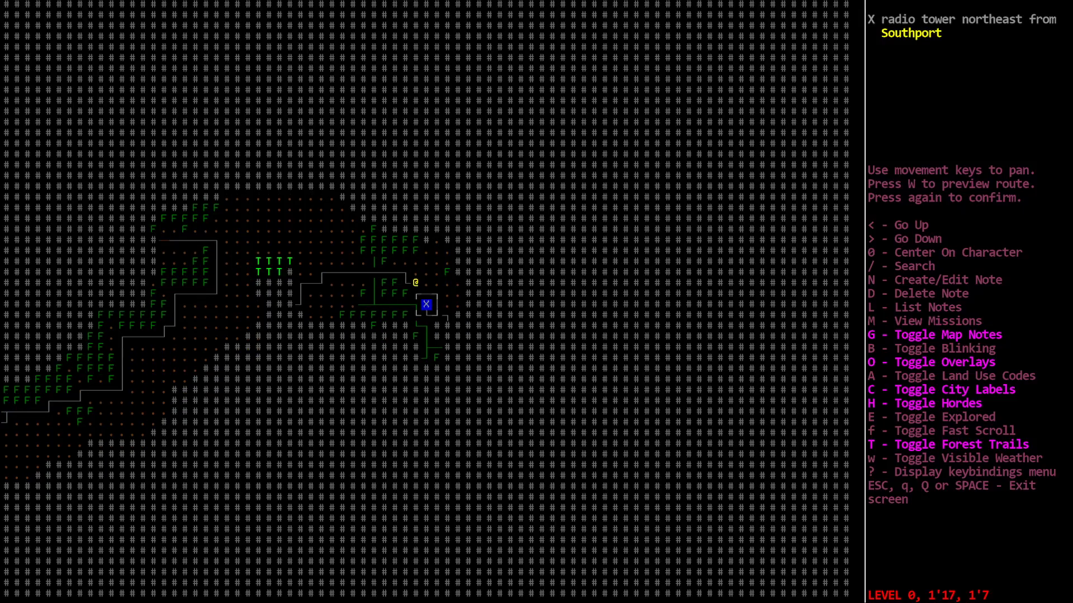
{"action": "key", "text": "Escape"}
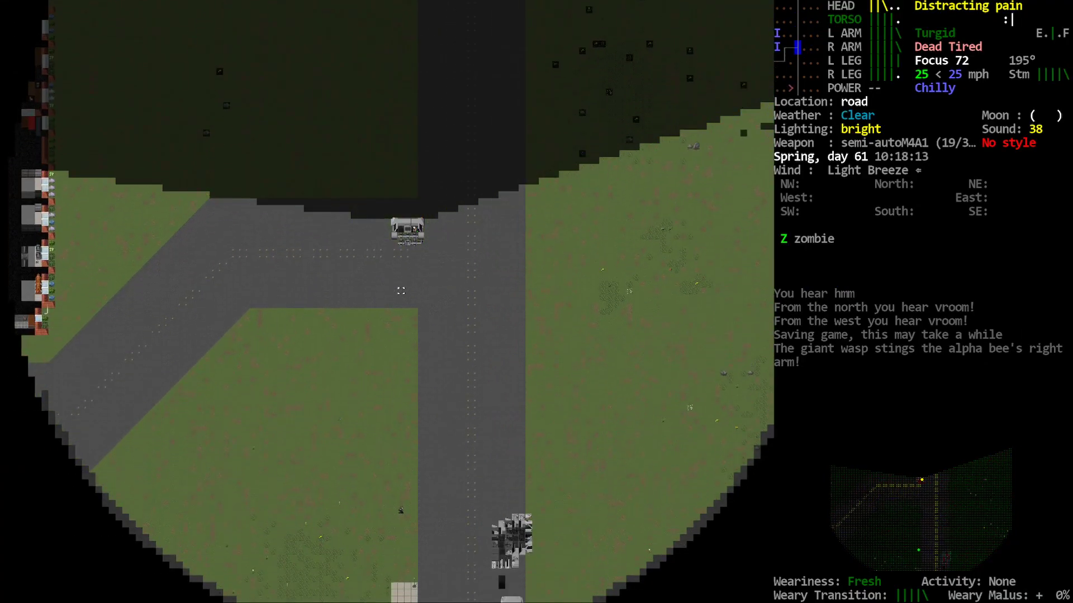
{"action": "key", "text": "m"}
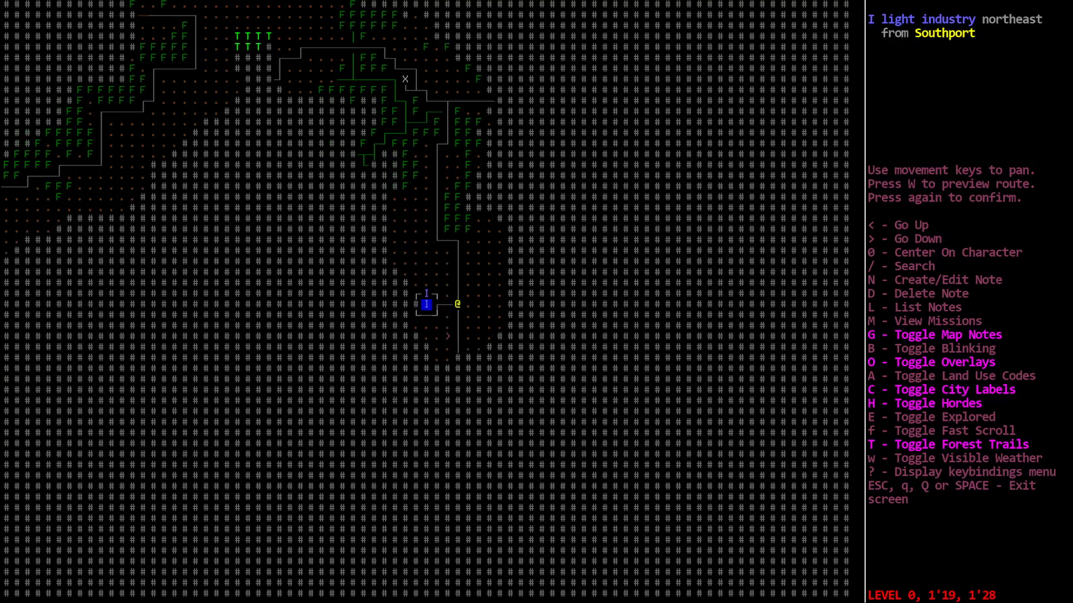
{"action": "key", "text": "escape"}
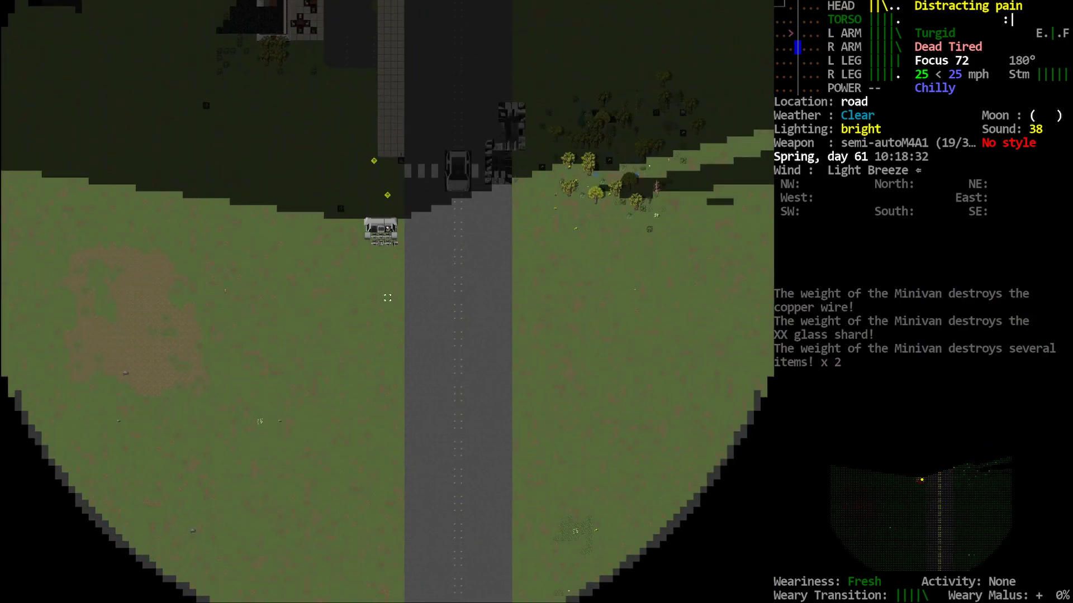
{"action": "key", "text": "m"}
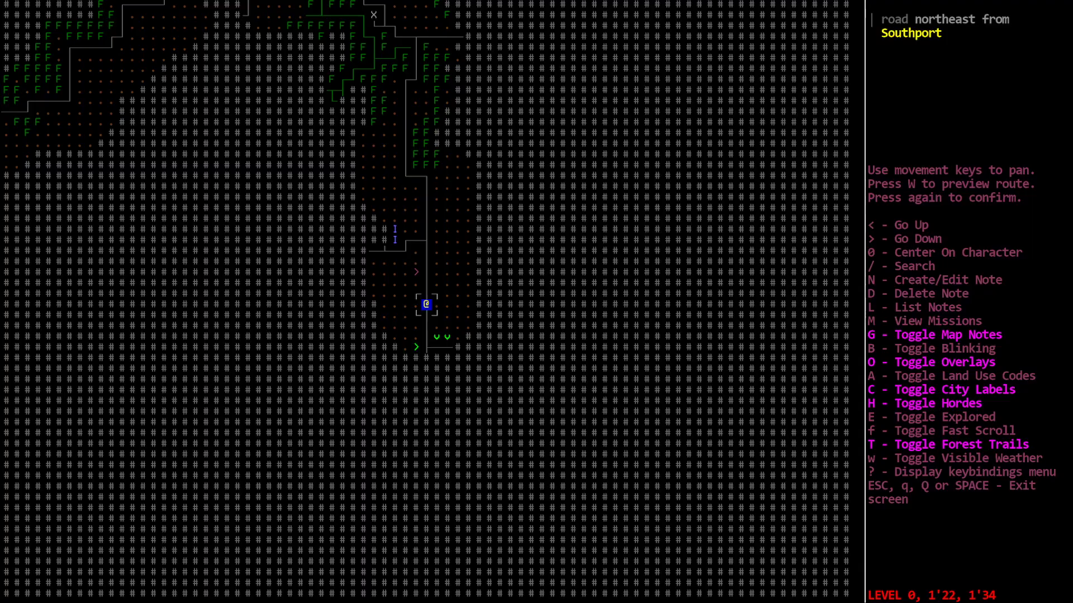
{"action": "key", "text": "Escape"}
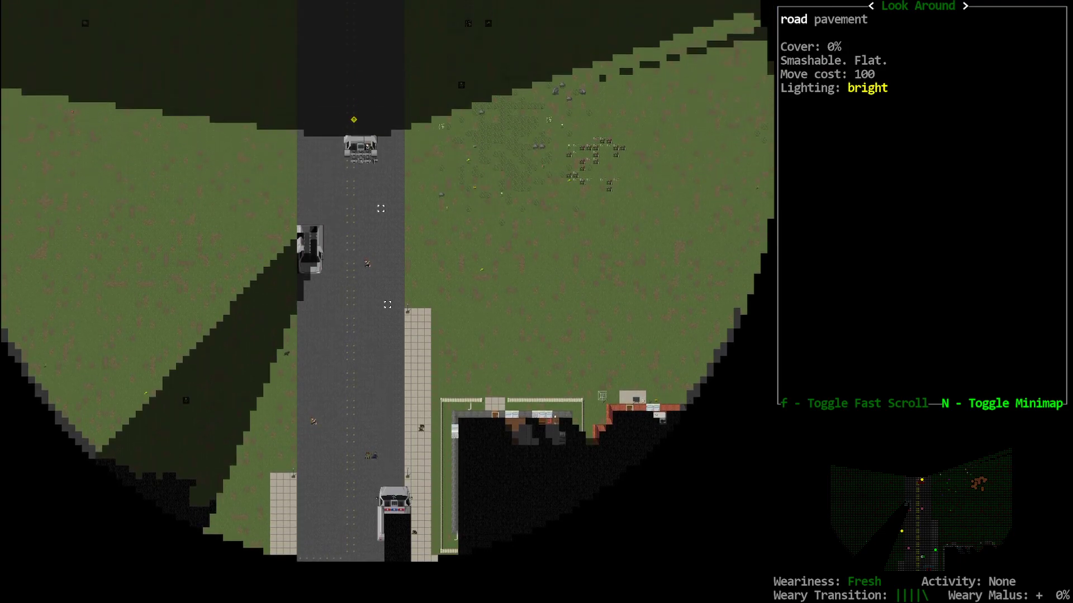
- Examine the parked vehicles ahead as the semi drifts off the road into the field
{"action": "key", "text": "Escape"}
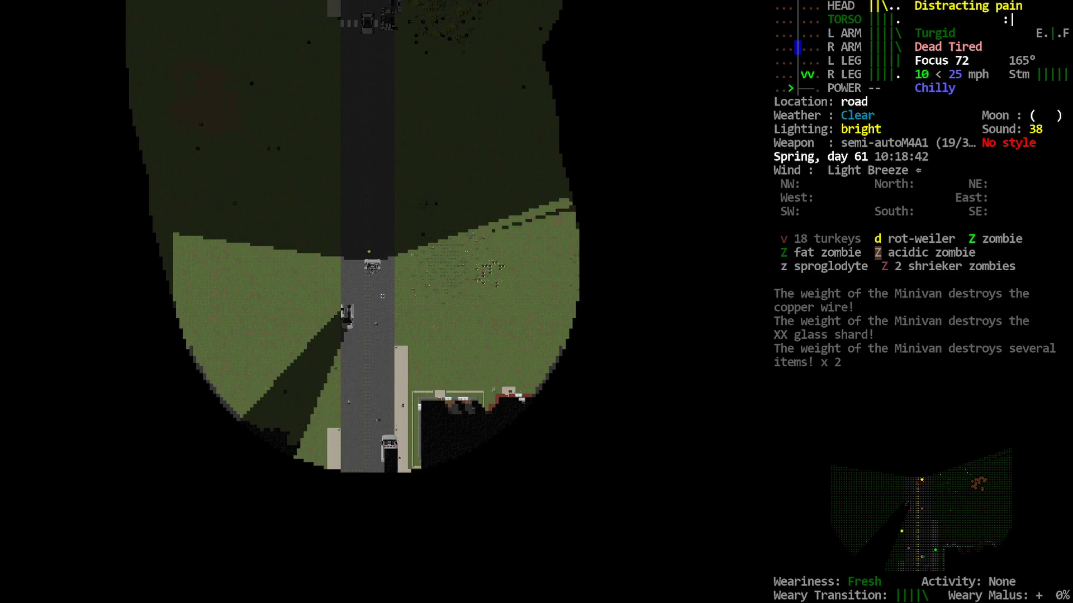
{"action": "scroll", "scroll_direction": "down", "scroll_amount": 3}
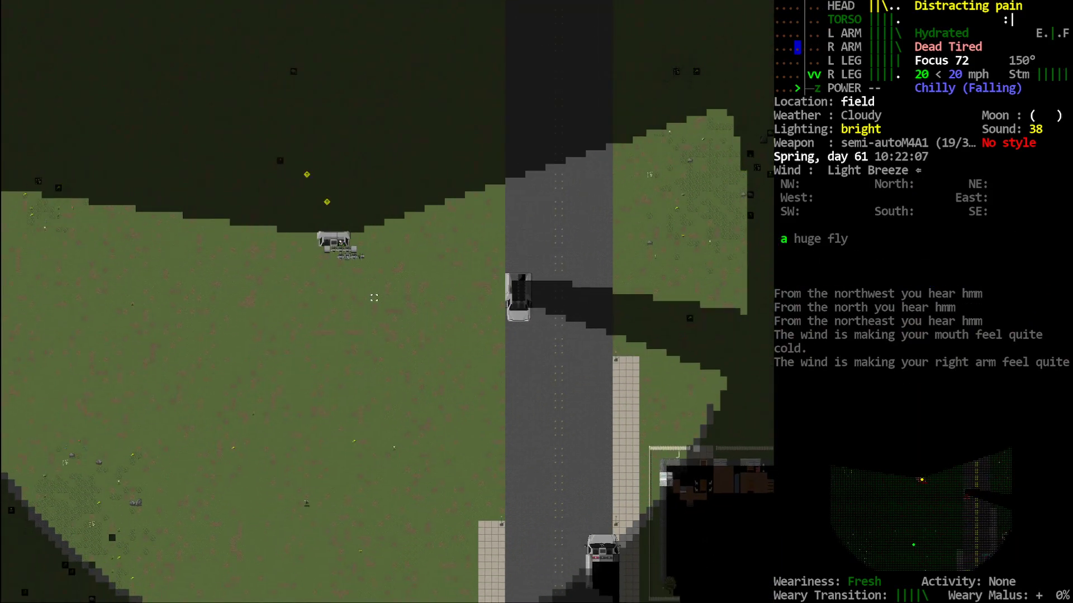
{"action": "key", "text": "down"}
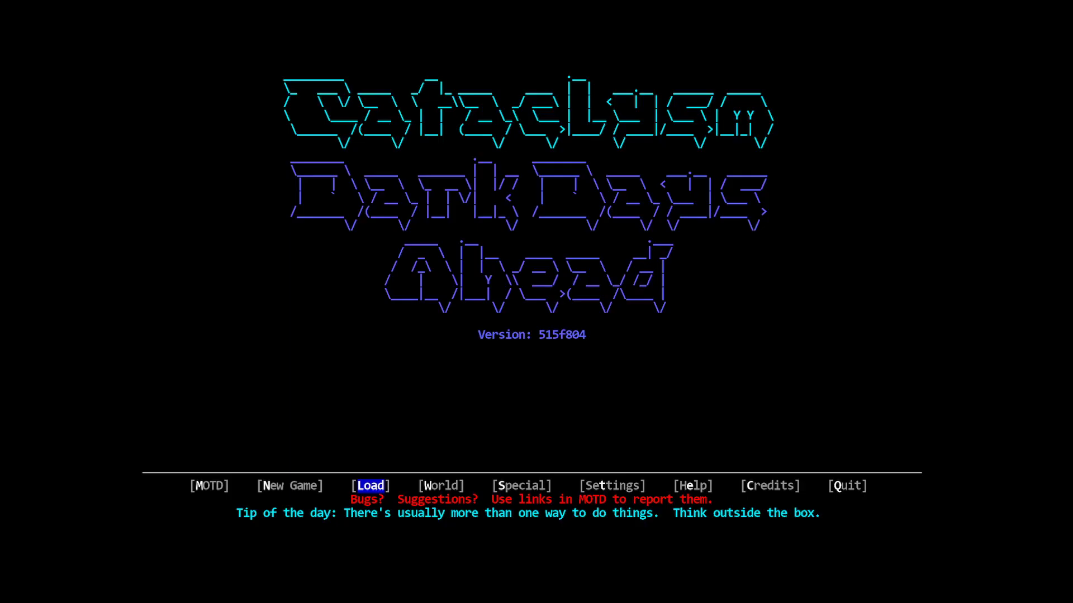
- Pick the BookMobile world from the saved worlds list and start a new character
{"action": "left_click", "coordinate": [441, 485]}
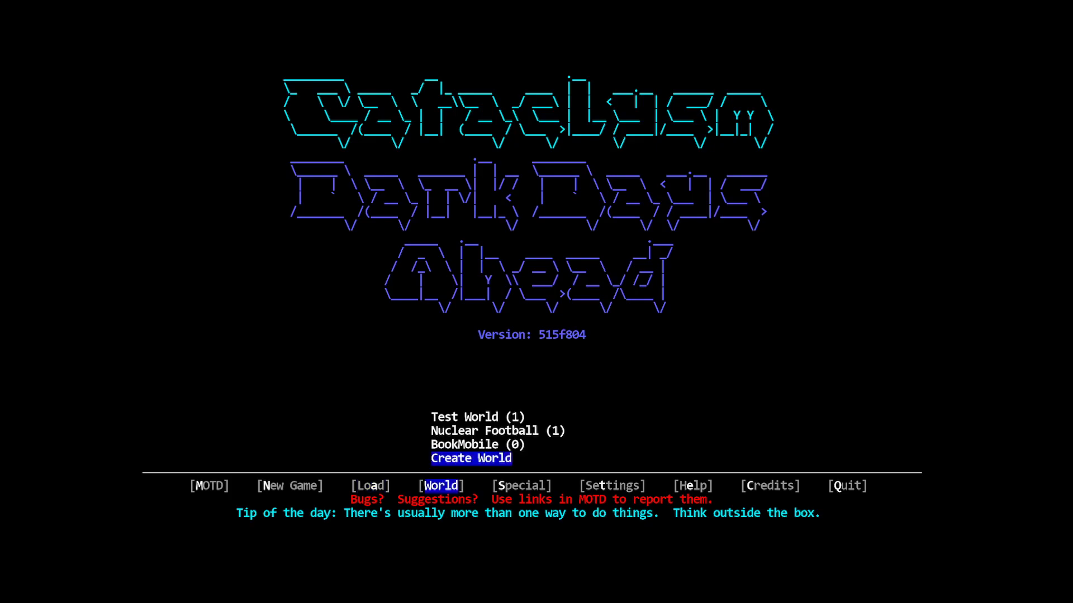
{"action": "key", "text": "Up"}
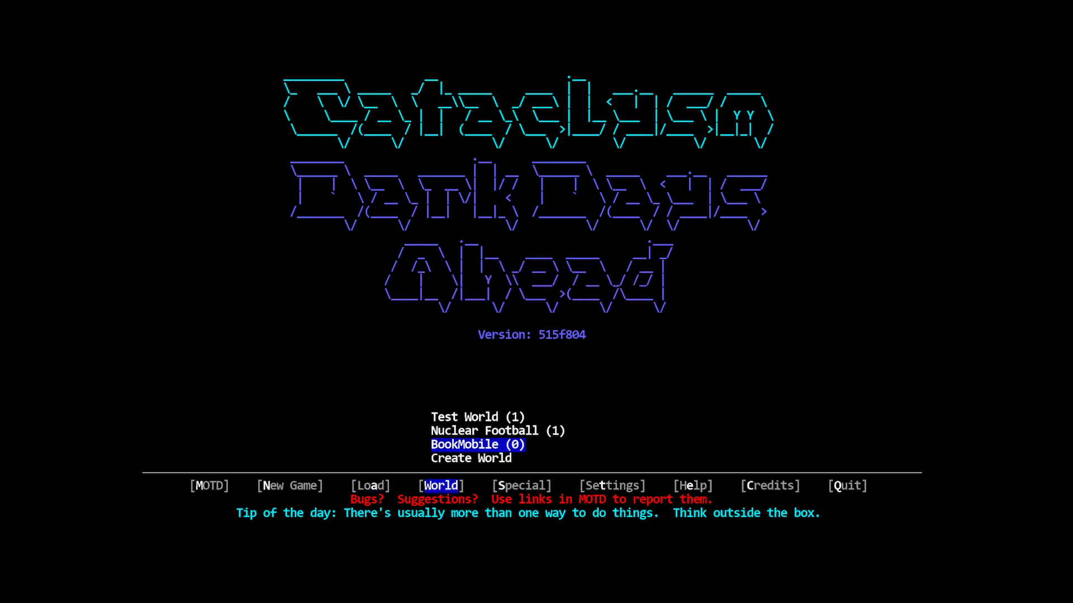
{"action": "left_click", "coordinate": [288, 486]}
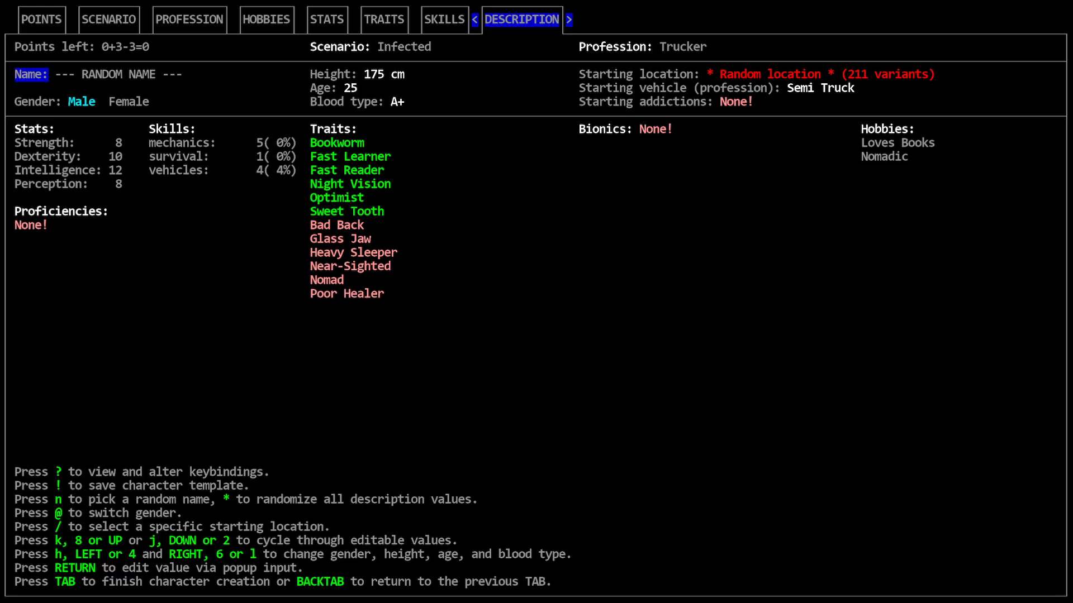
- Rename the trucker to Barney Deuce
{"action": "key", "text": "Return"}
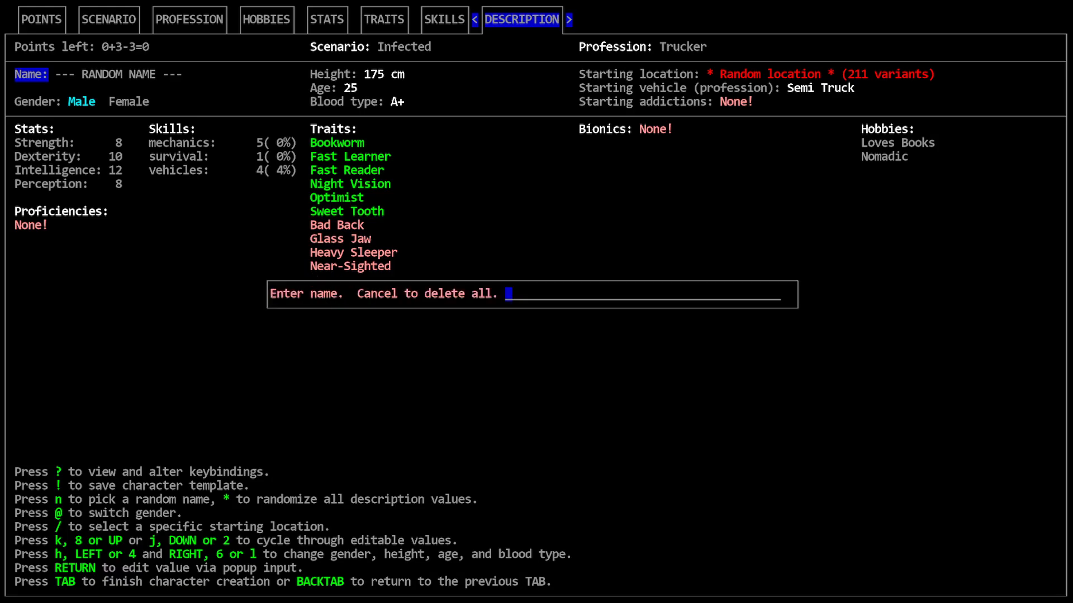
{"action": "type", "text": "Barney De"}
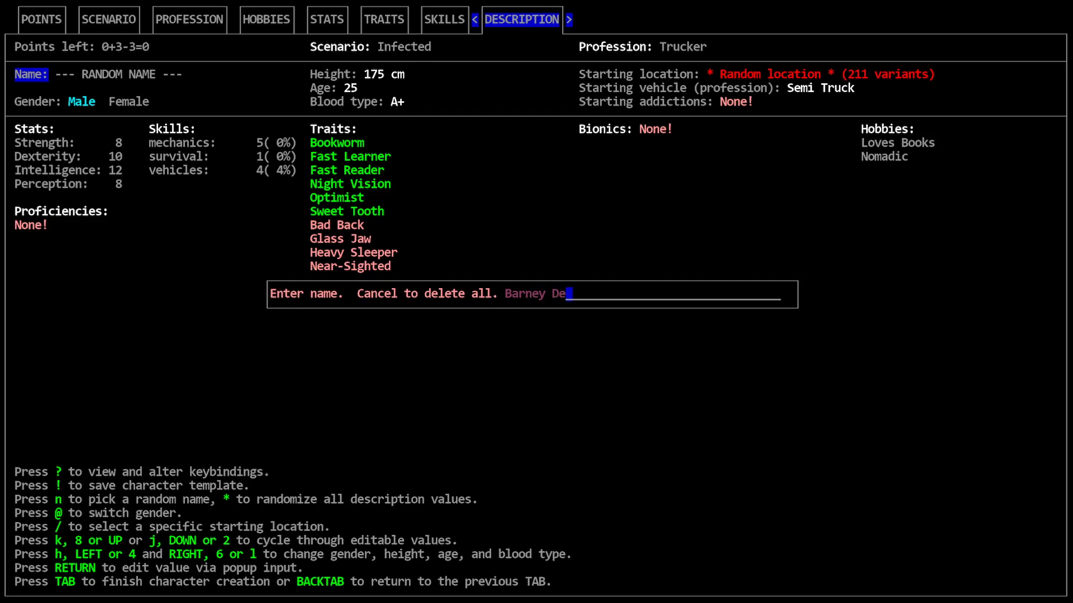
{"action": "type", "text": "uce"}
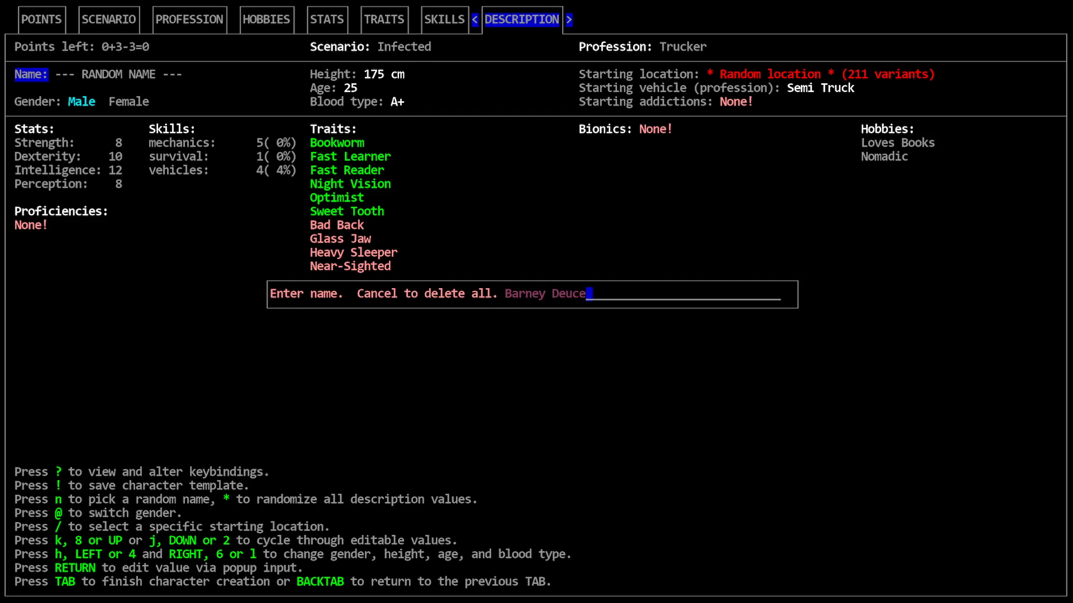
{"action": "key", "text": "Return"}
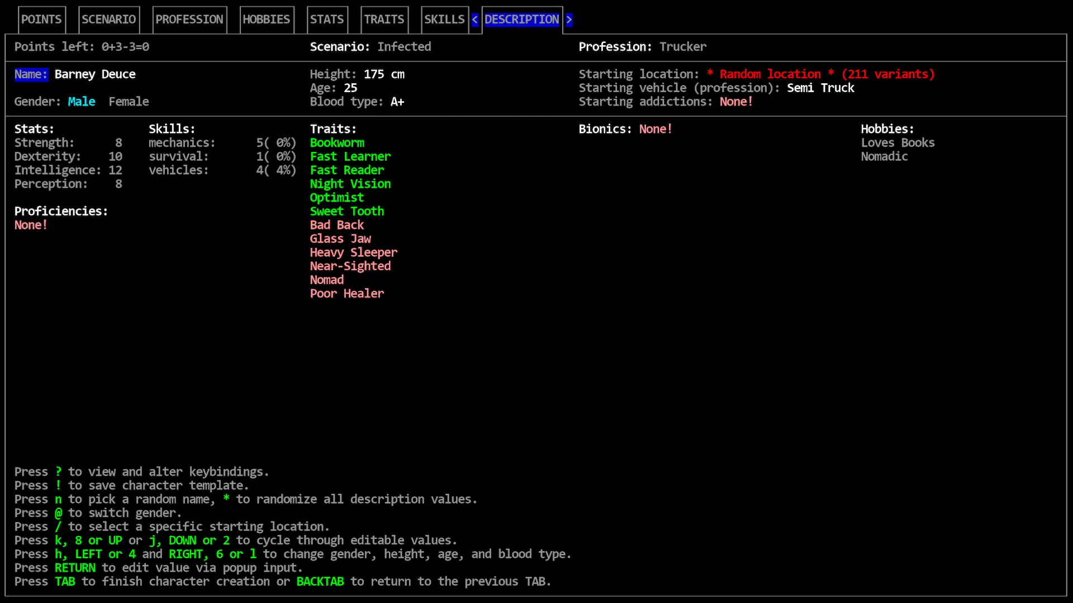
- Choose Golf Course (clubhouse) as the starting location
{"action": "key", "text": "/"}
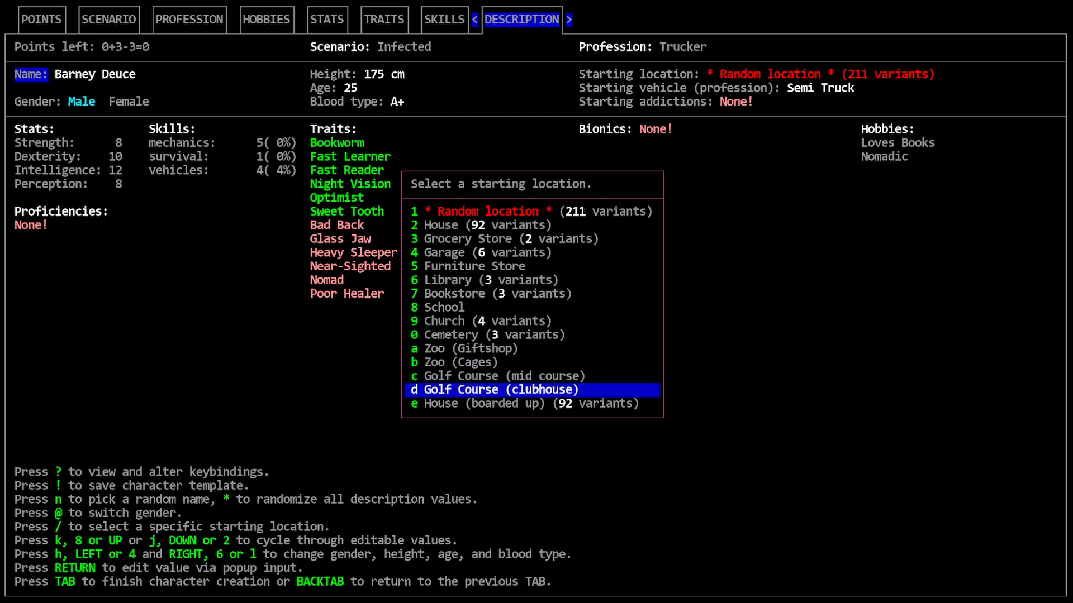
{"action": "key", "text": "up"}
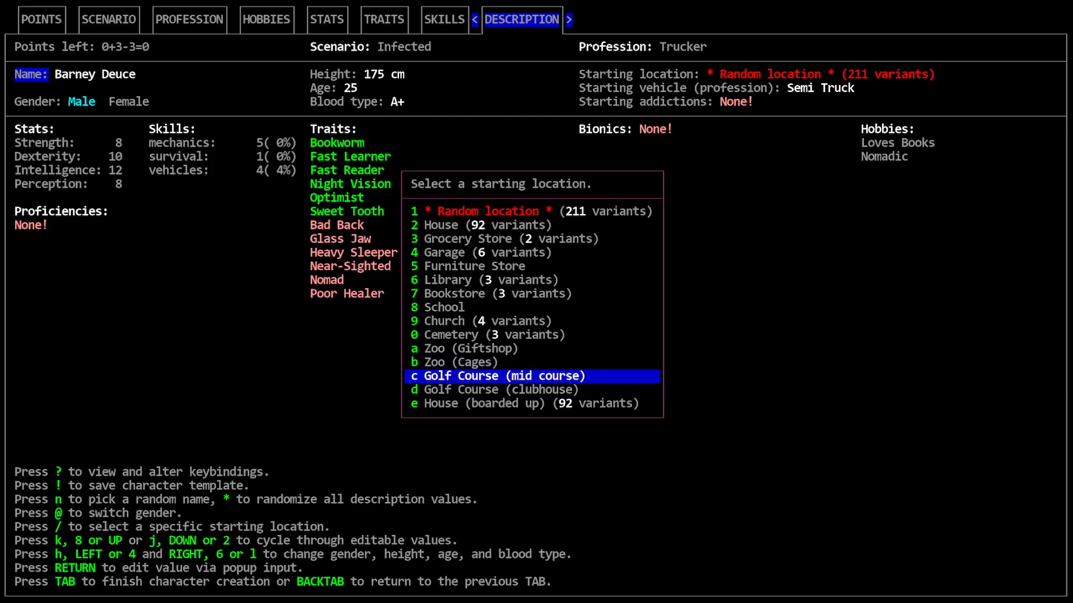
{"action": "key", "text": "up"}
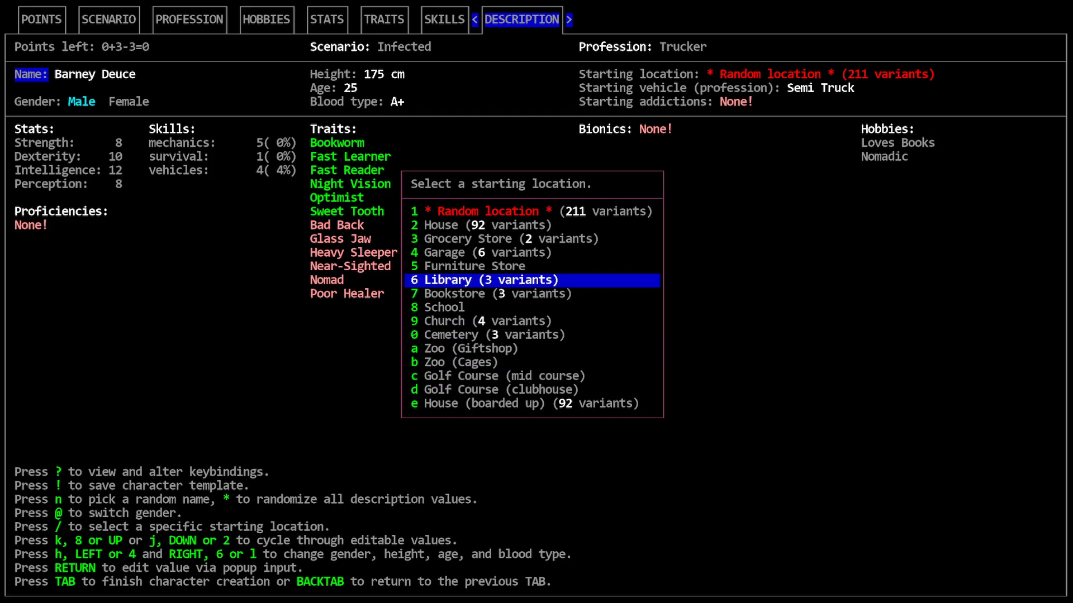
{"action": "key", "text": "down"}
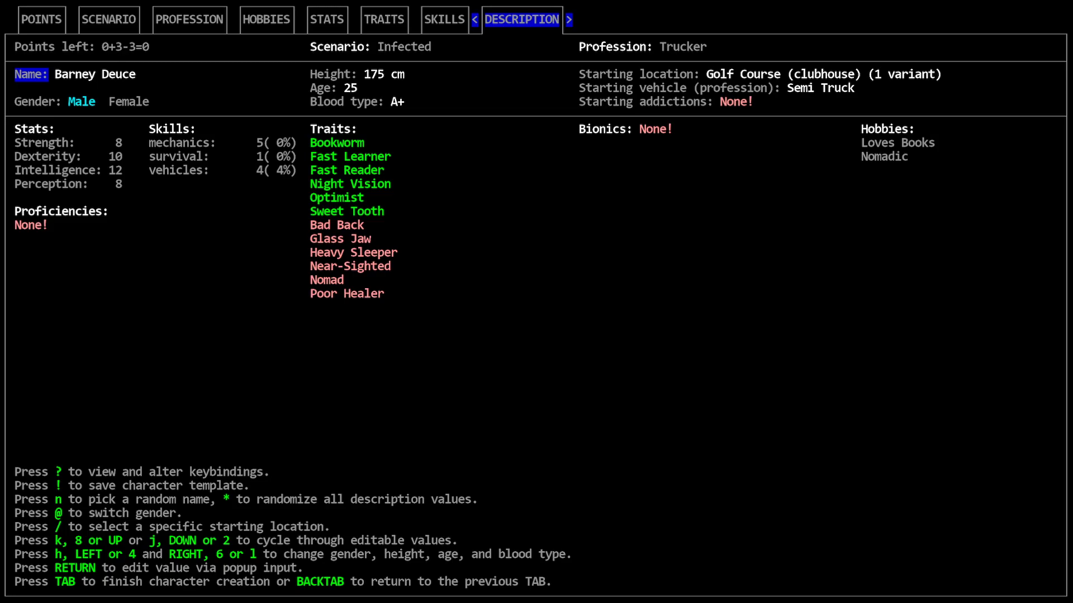
{"action": "mouse_move", "coordinate": [785, 328]}
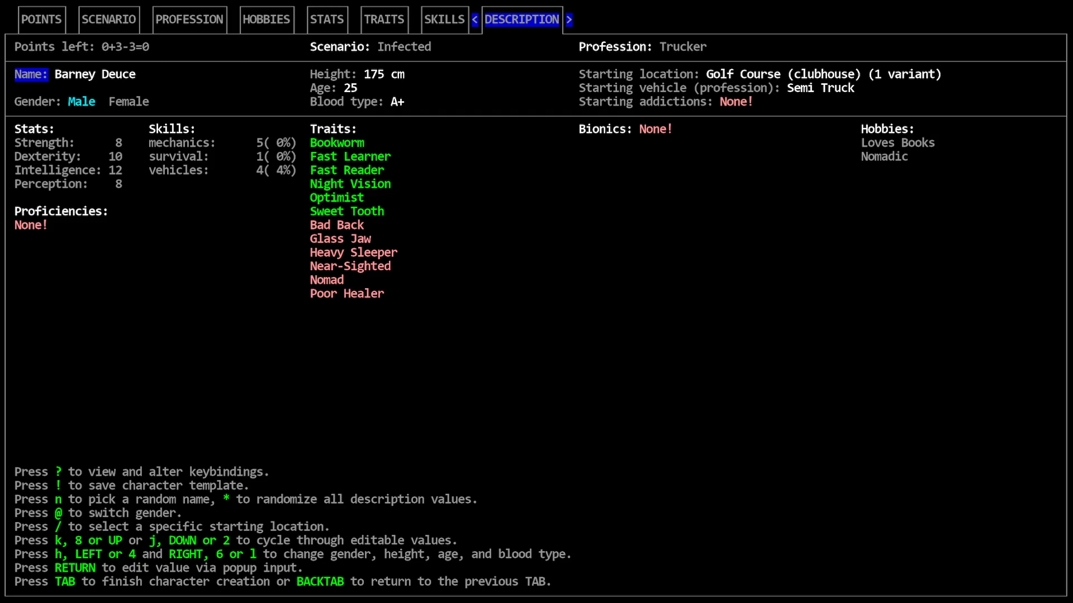
{"action": "left_click", "coordinate": [266, 19]}
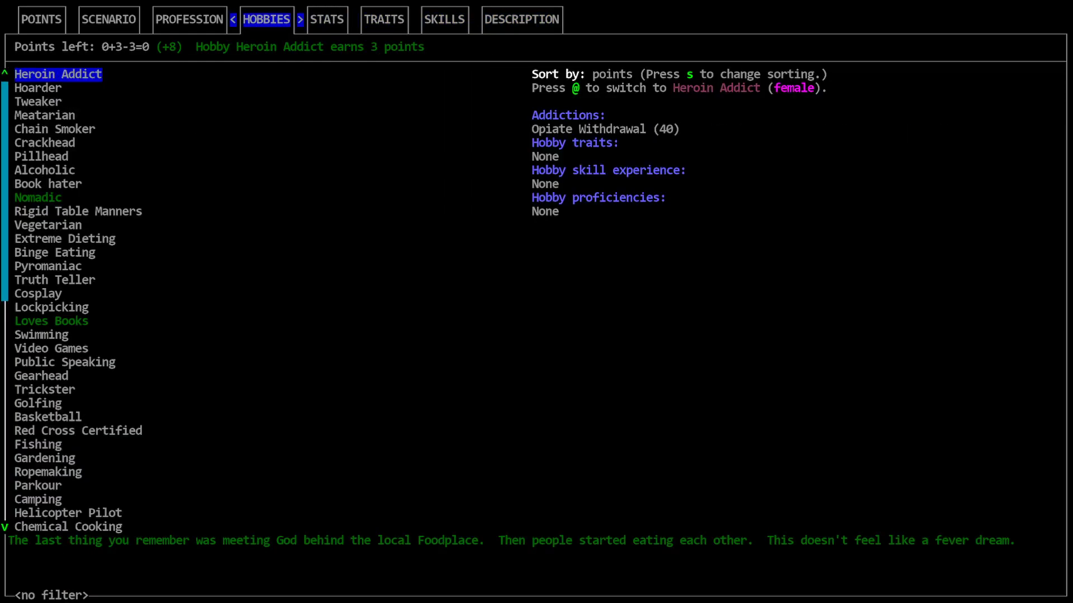
{"action": "left_click", "coordinate": [43, 170]}
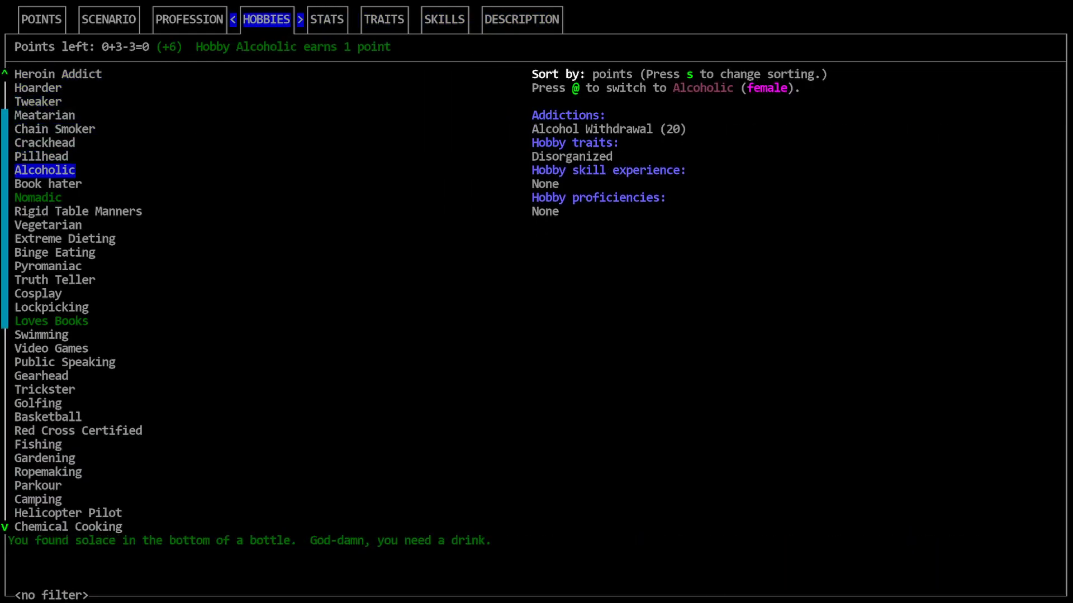
{"action": "left_click", "coordinate": [38, 198]}
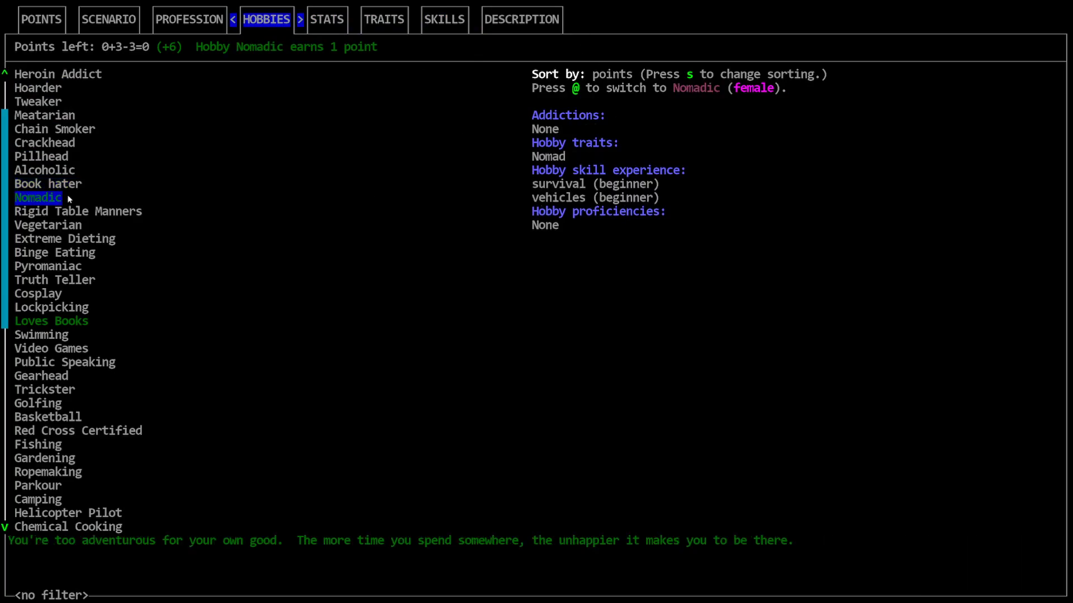
{"action": "mouse_move", "coordinate": [192, 207]}
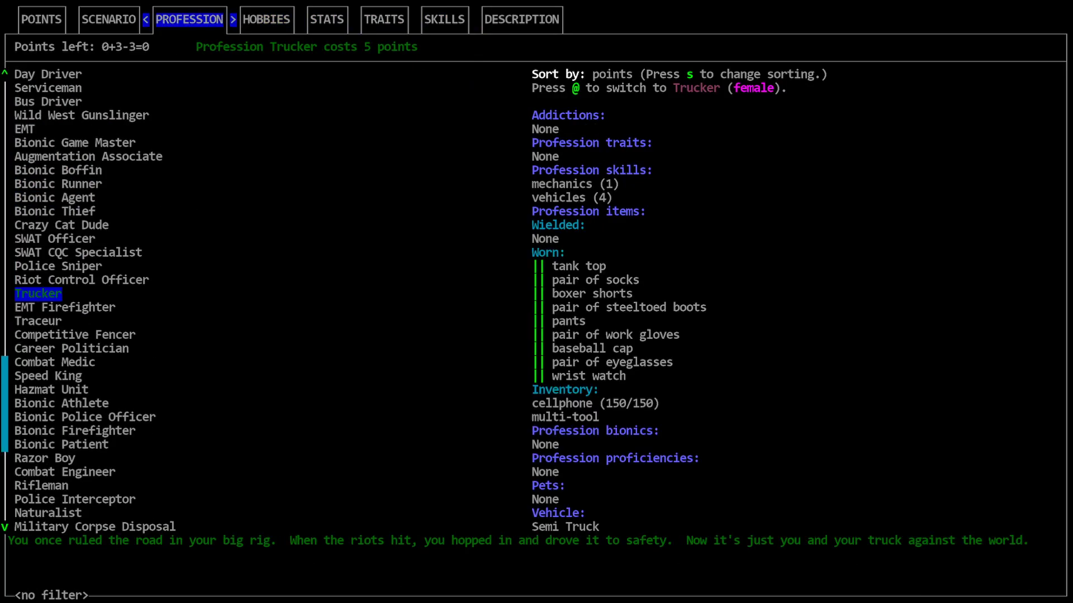
{"action": "mouse_move", "coordinate": [504, 347]}
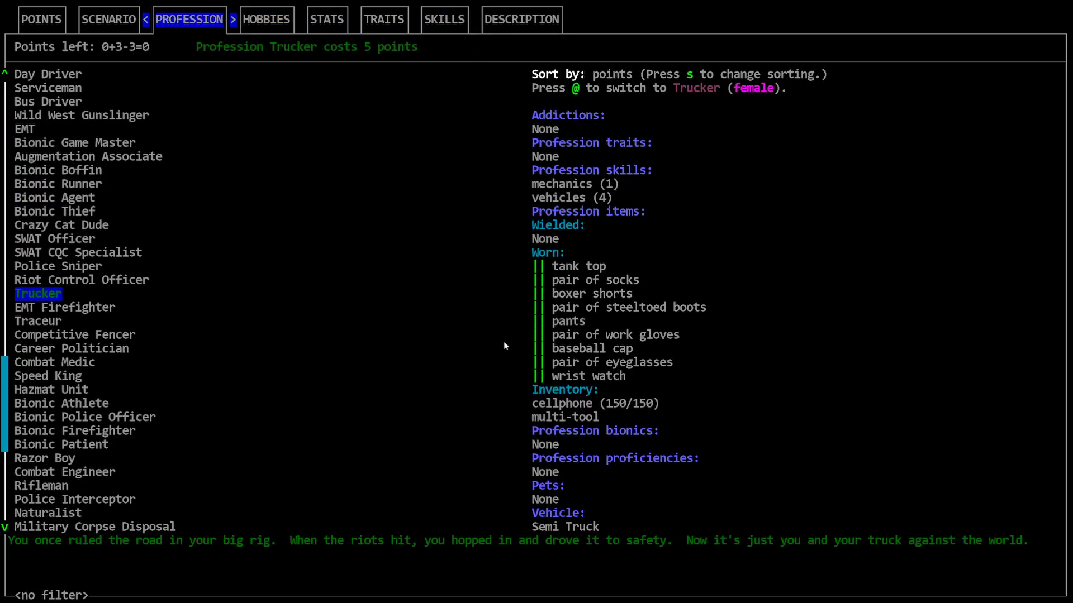
{"action": "left_click", "coordinate": [266, 18]}
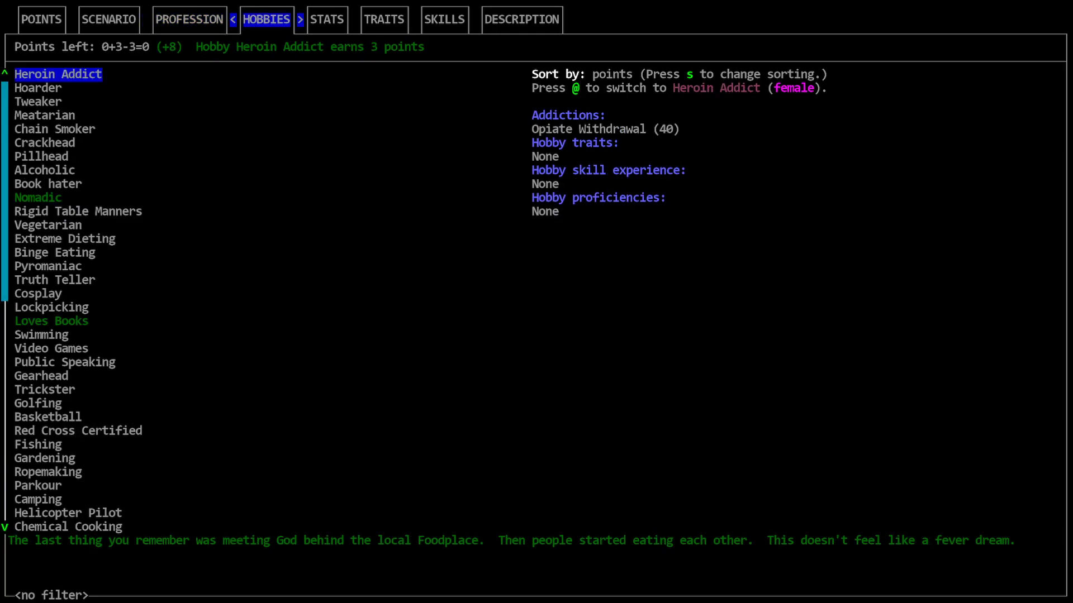
{"action": "mouse_move", "coordinate": [195, 89]}
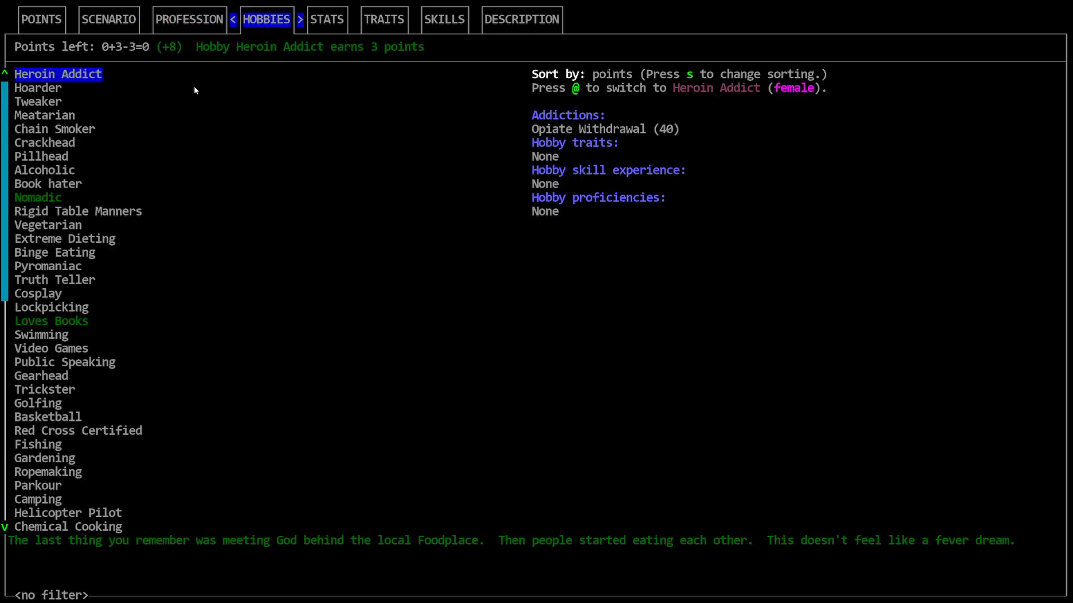
{"action": "mouse_move", "coordinate": [68, 212]}
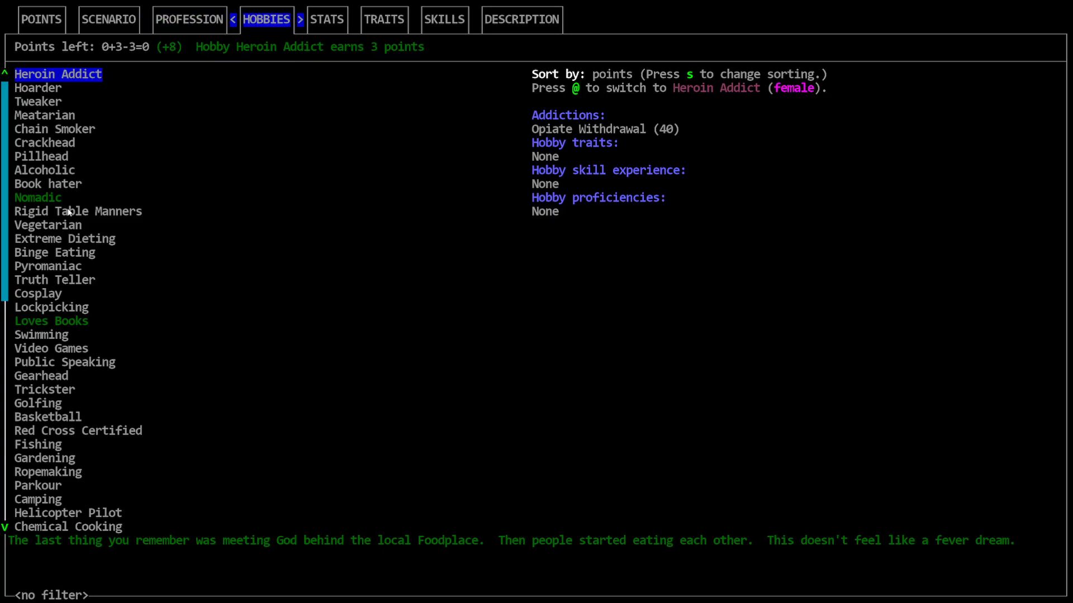
{"action": "left_click", "coordinate": [37, 197]}
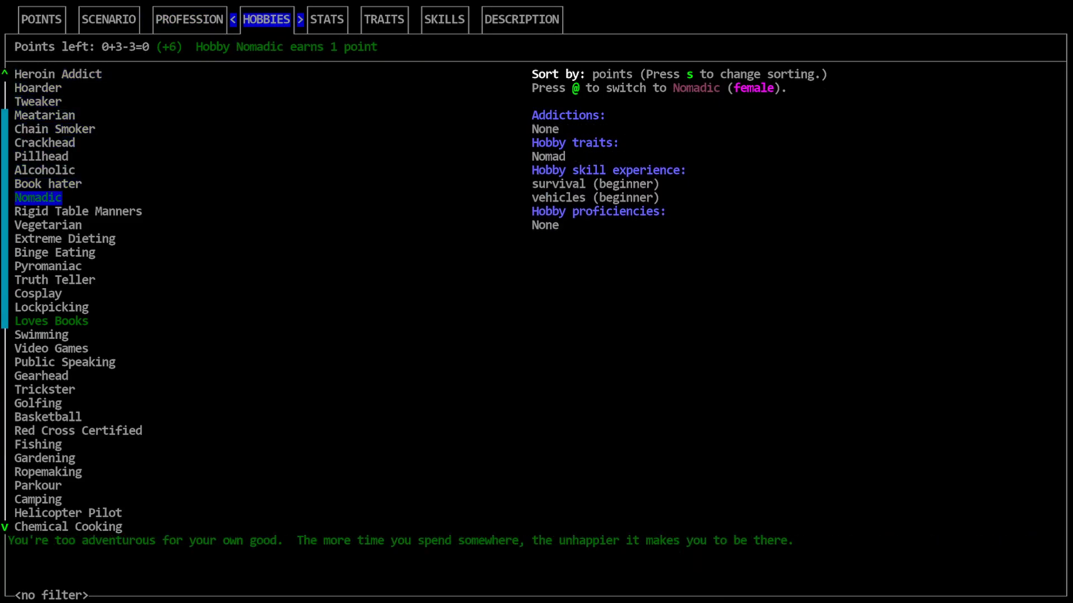
{"action": "mouse_move", "coordinate": [672, 168]}
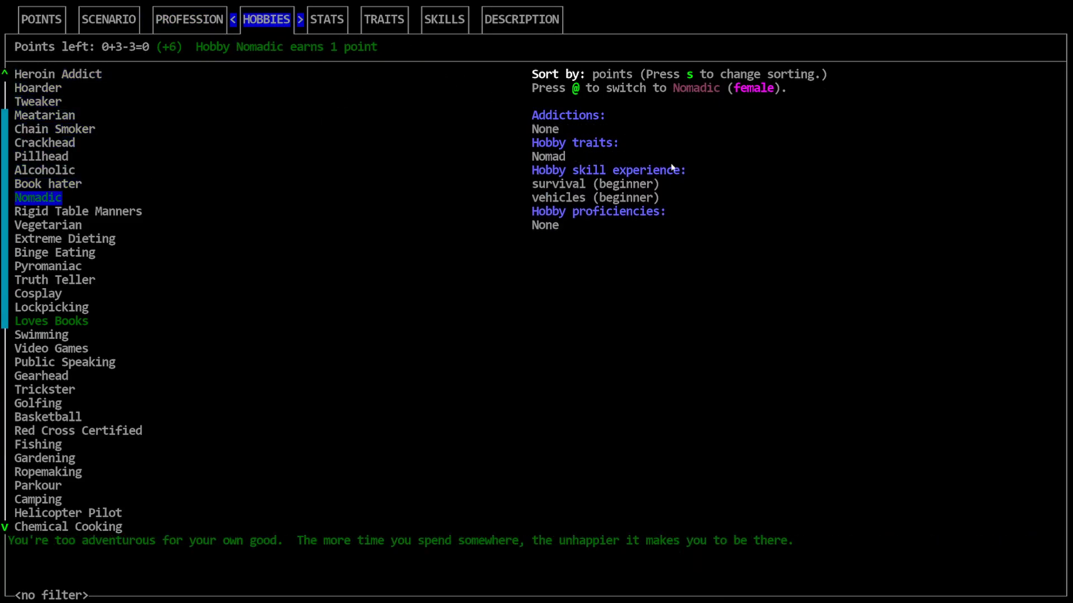
{"action": "mouse_move", "coordinate": [109, 192]}
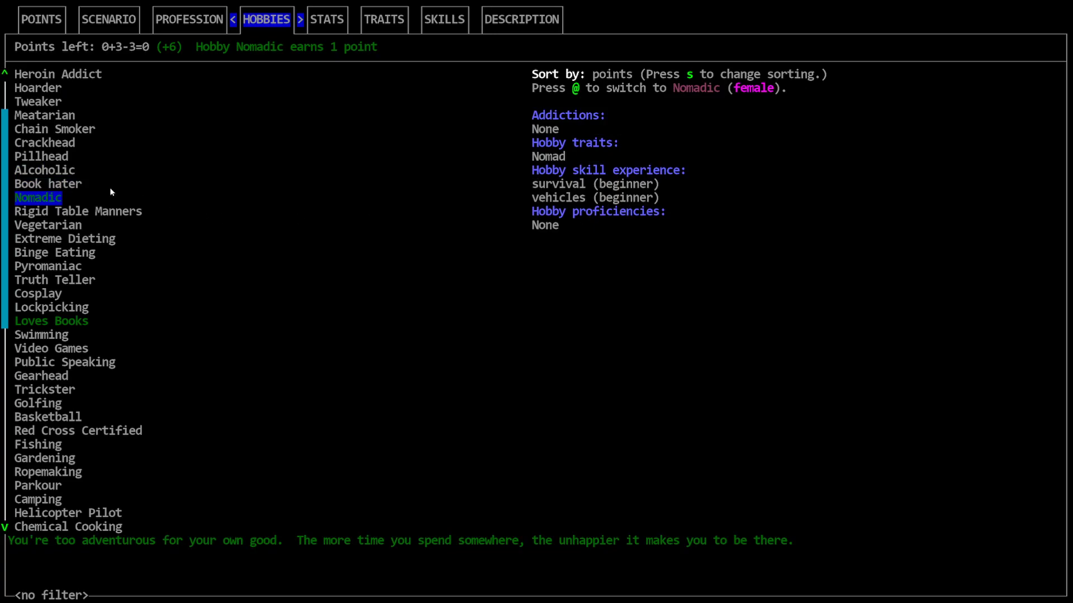
{"action": "mouse_move", "coordinate": [447, 188]}
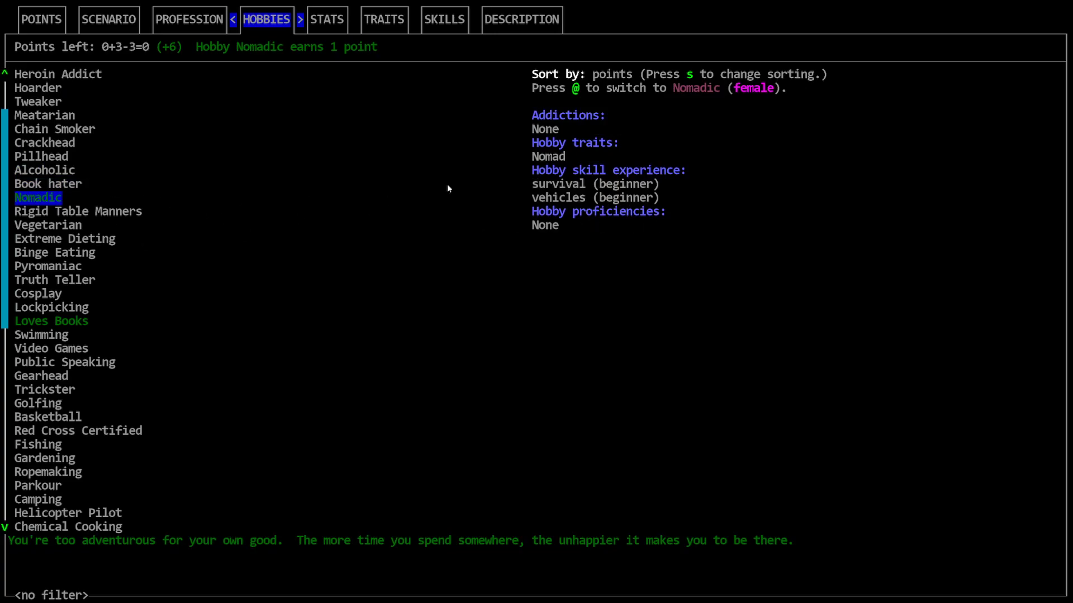
{"action": "mouse_move", "coordinate": [168, 216]}
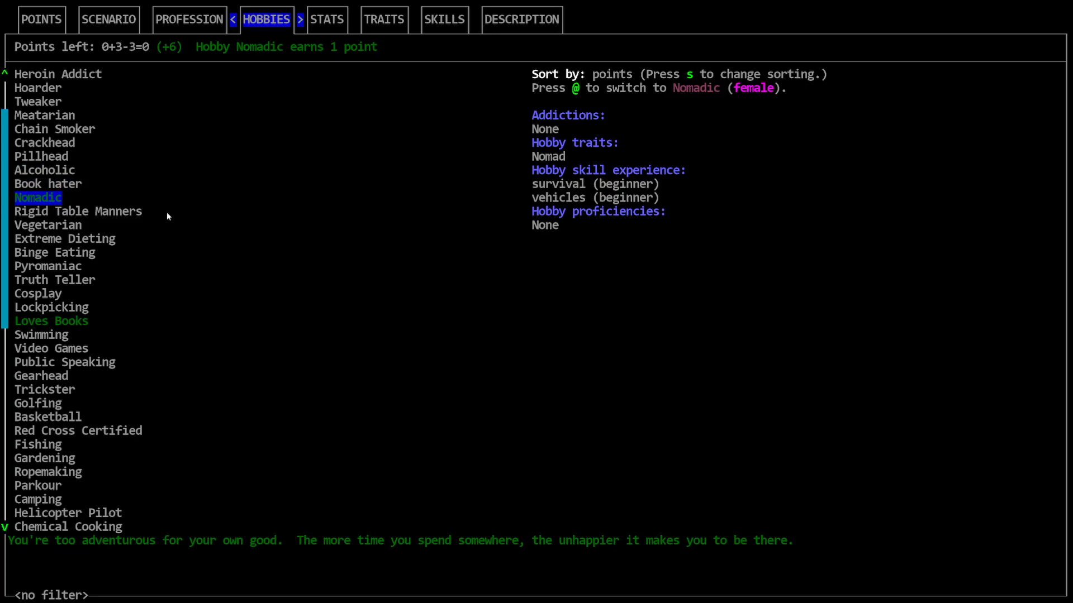
{"action": "mouse_move", "coordinate": [229, 241]}
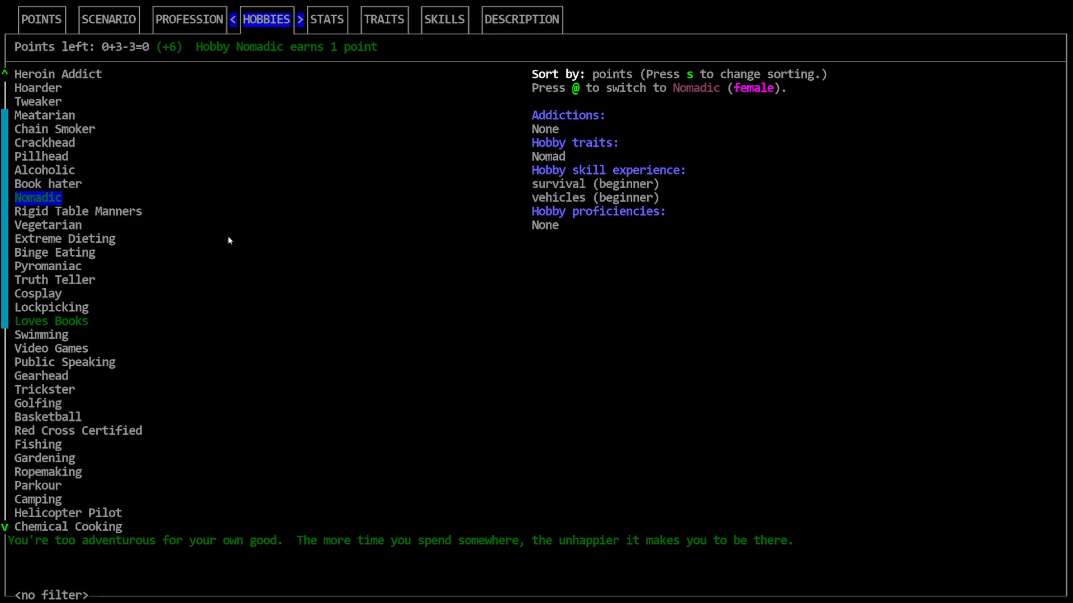
{"action": "mouse_move", "coordinate": [237, 295]}
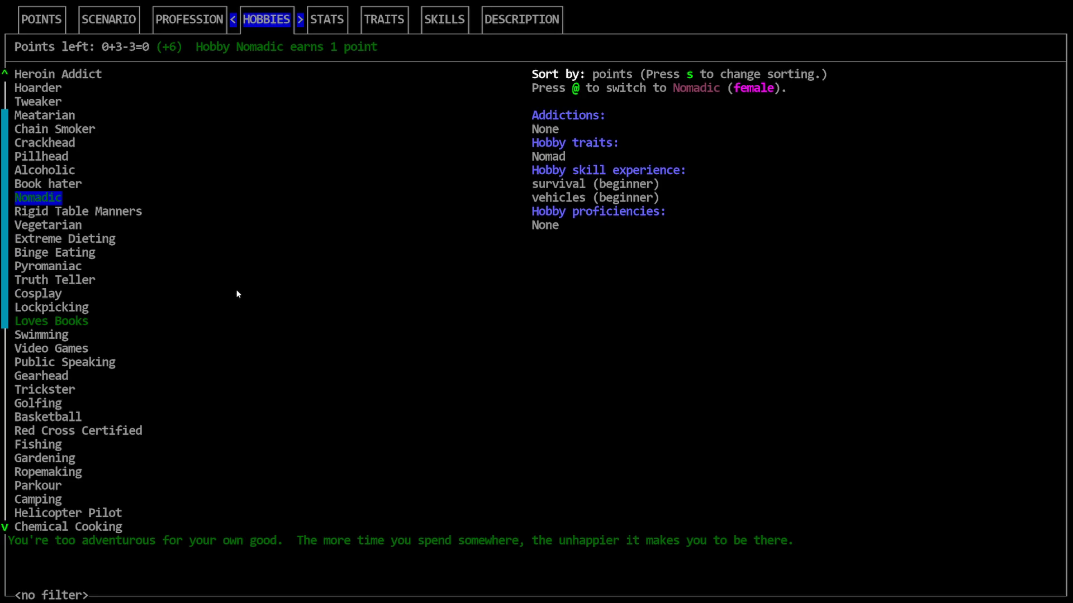
{"action": "left_click", "coordinate": [444, 18]}
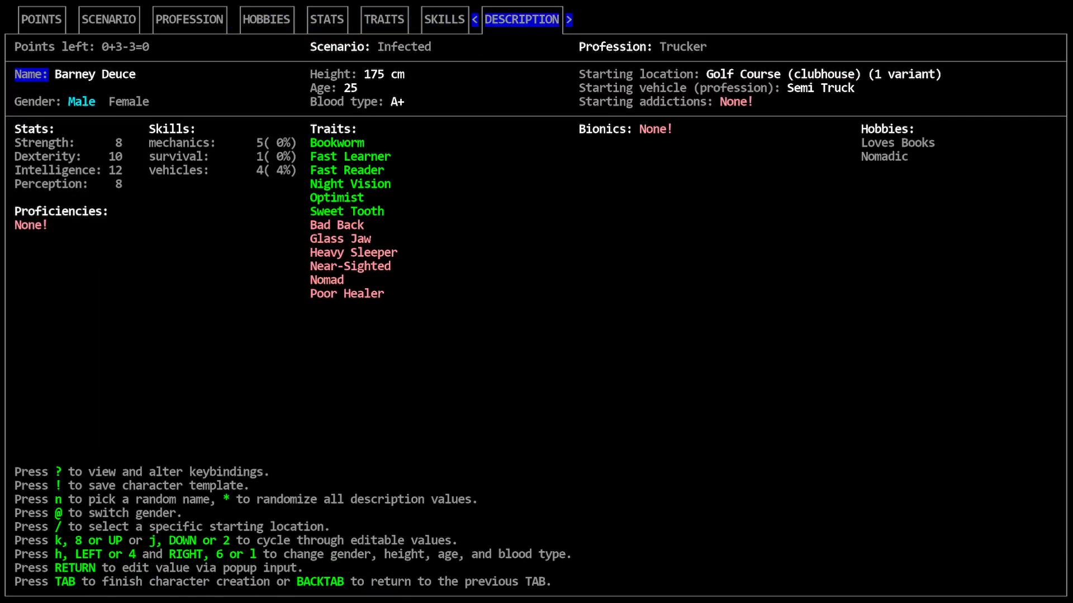
{"action": "mouse_move", "coordinate": [686, 282]}
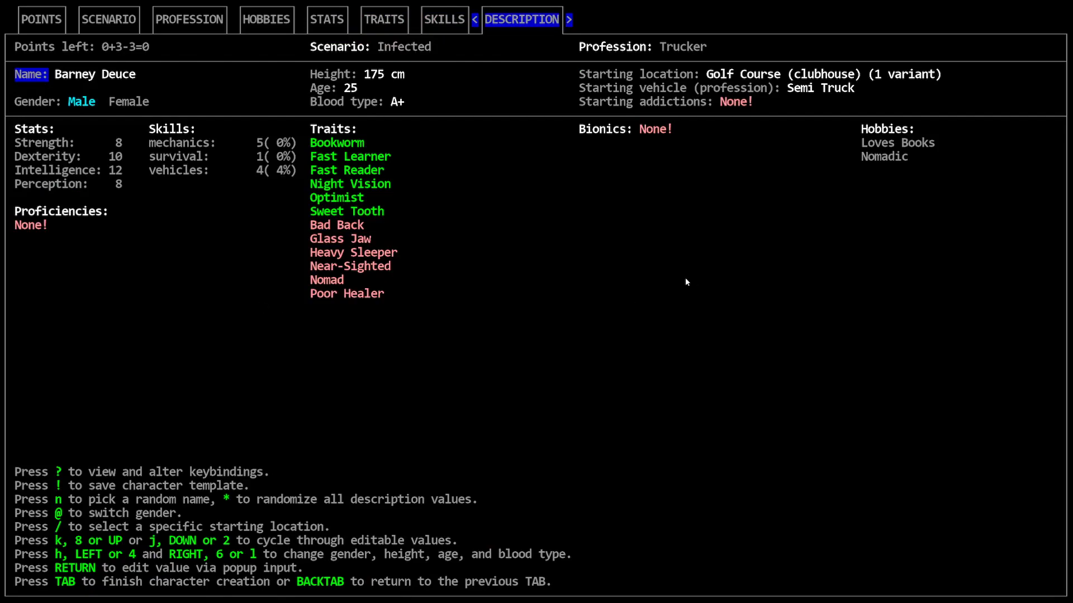
- Finish character creation, declining once and then confirming Yes to start the game
{"action": "key", "text": "Tab"}
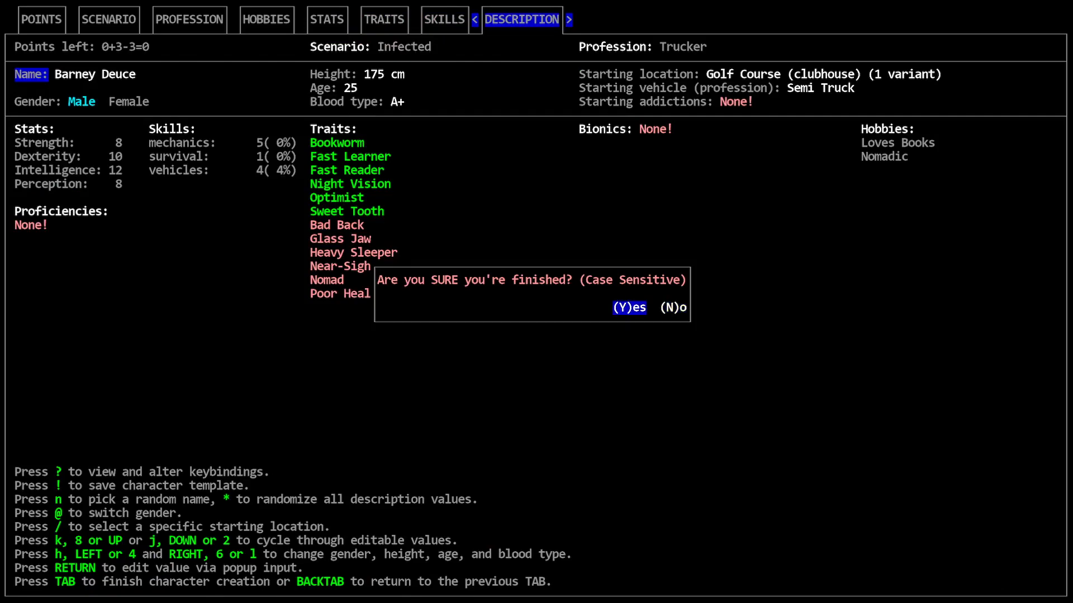
{"action": "key", "text": "n"}
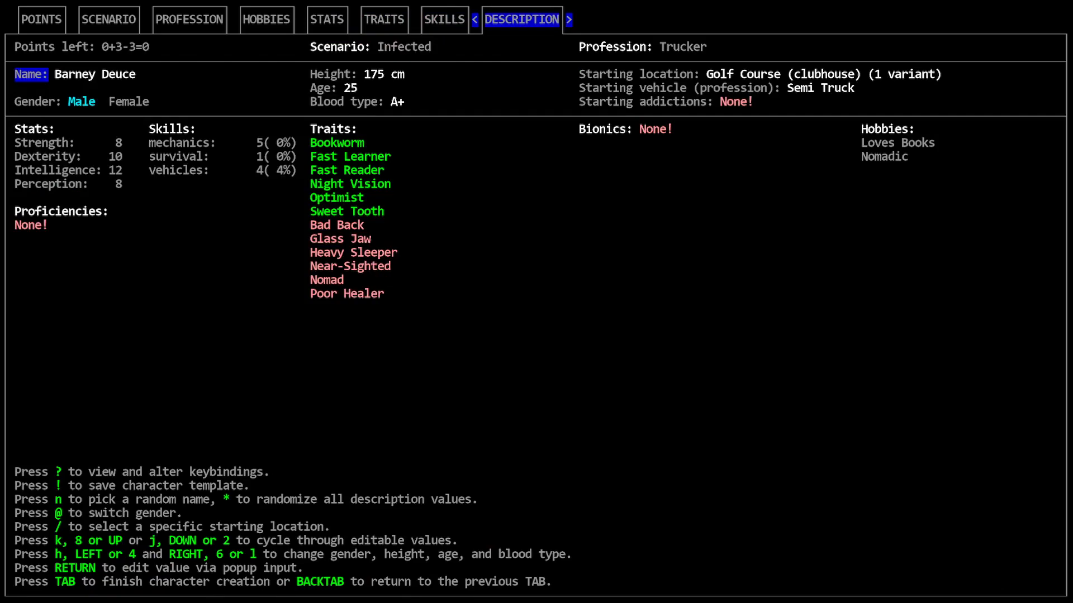
{"action": "key", "text": "Tab"}
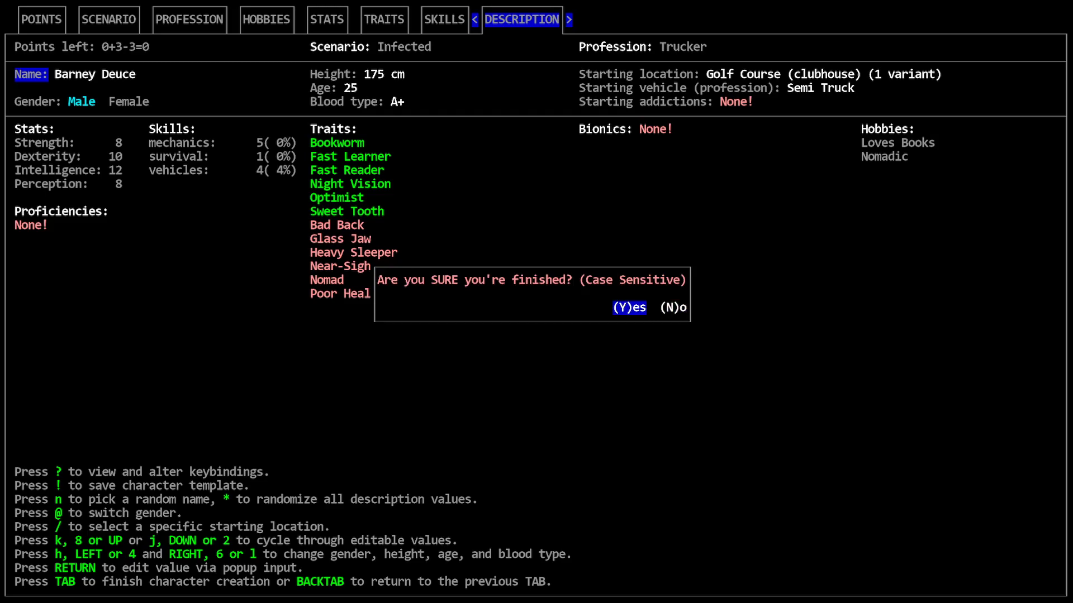
{"action": "key", "text": "Y"}
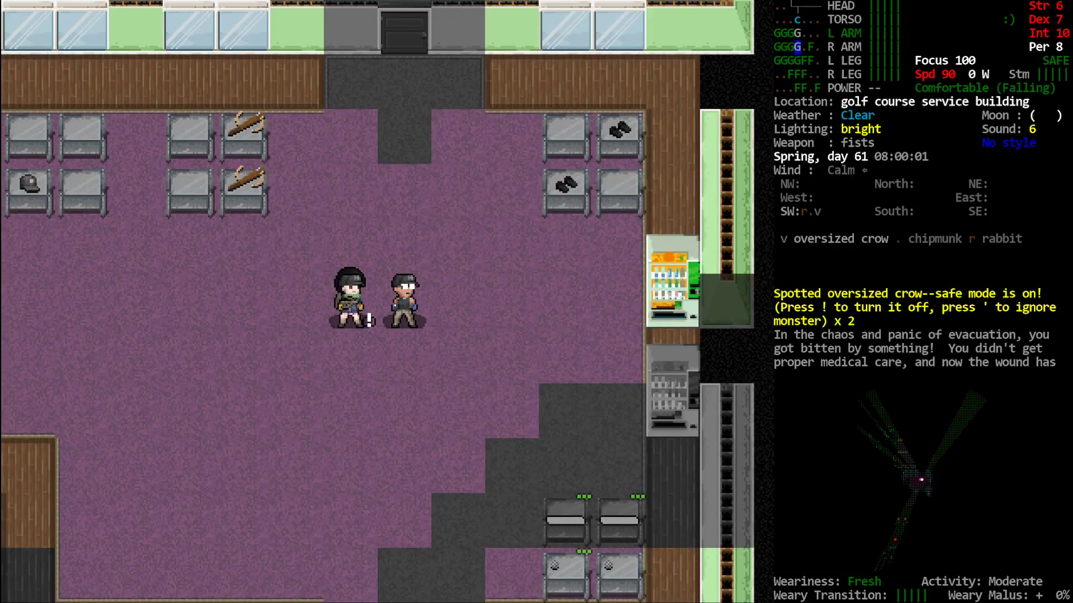
- Wear the golfing gloves and golf bag, and drop the work gloves
{"action": "key", "text": "W"}
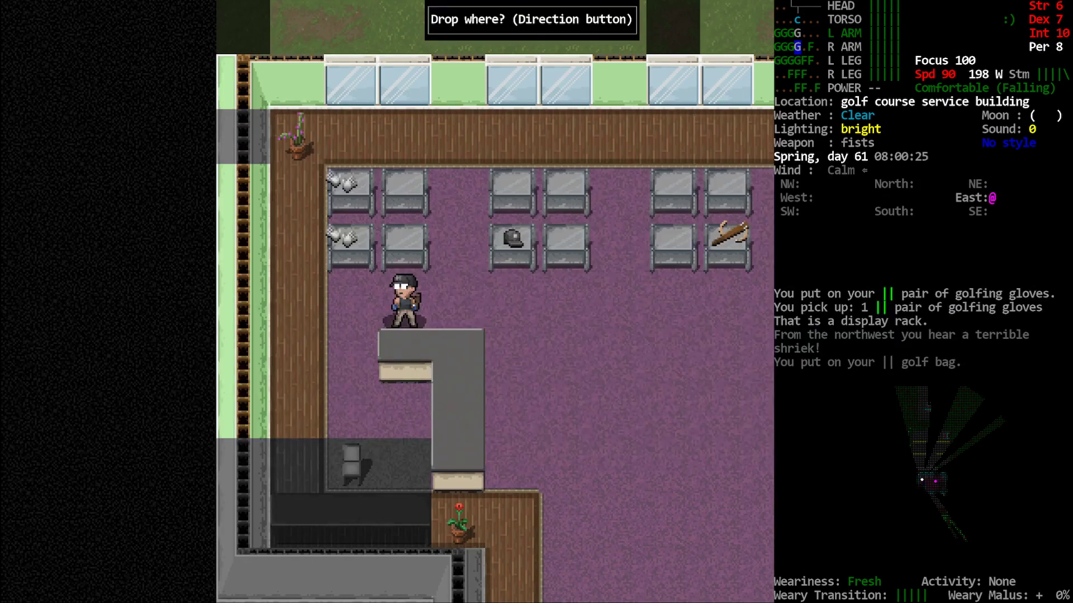
{"action": "key", "text": "d"}
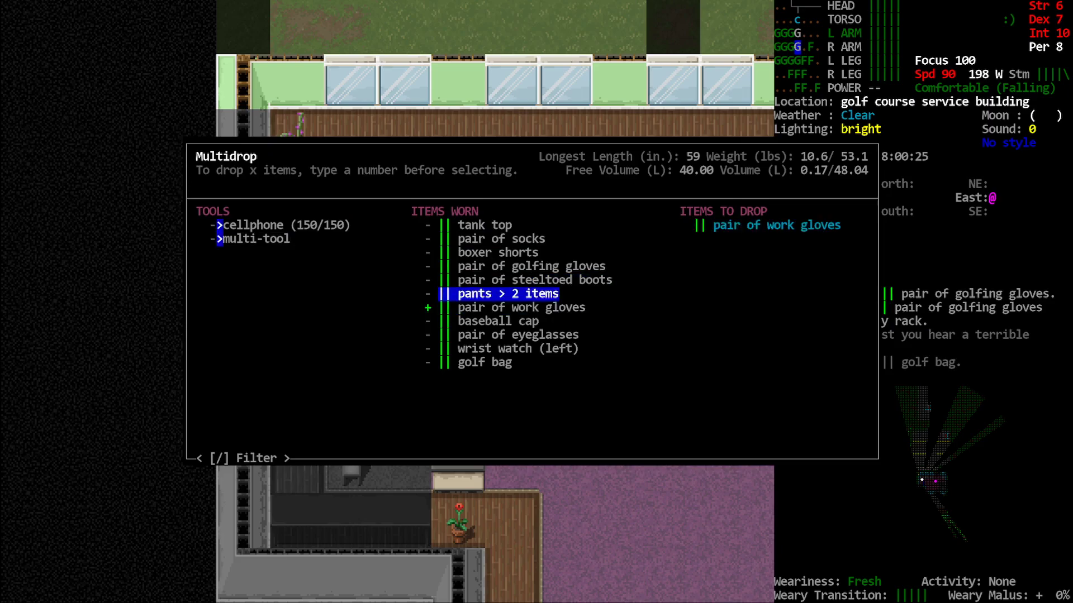
{"action": "key", "text": "up"}
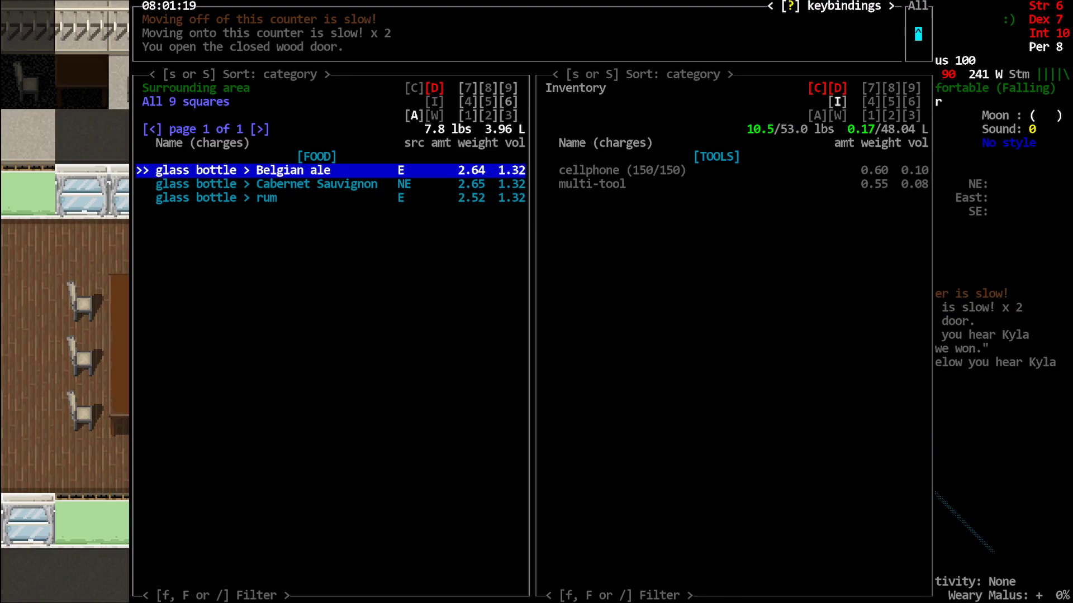
- Close the nearby items list and view the overmap around the golf course and motel
{"action": "key", "text": "Escape"}
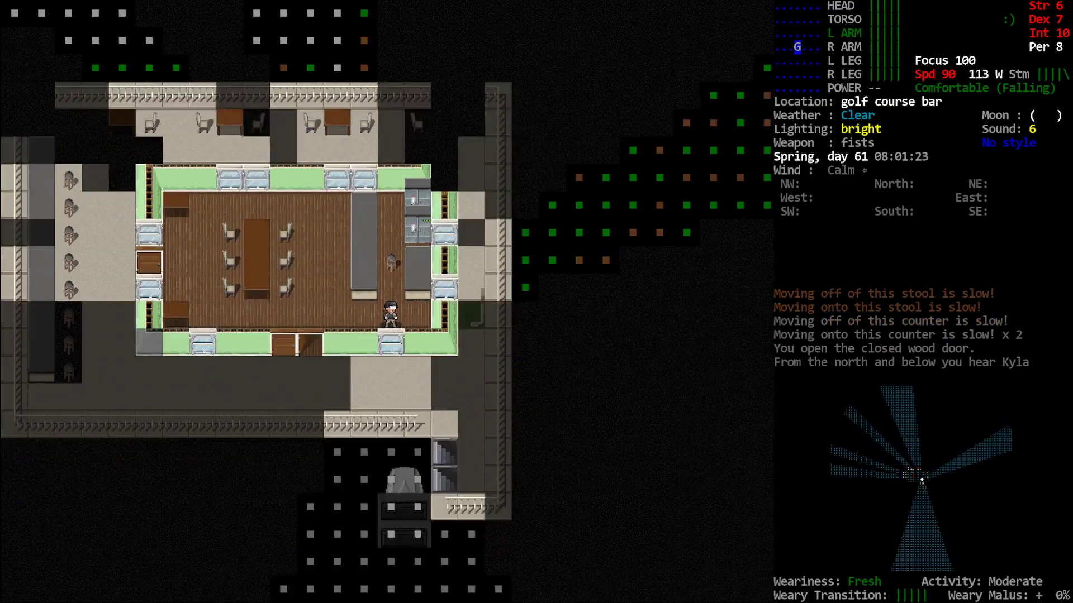
{"action": "key", "text": "m"}
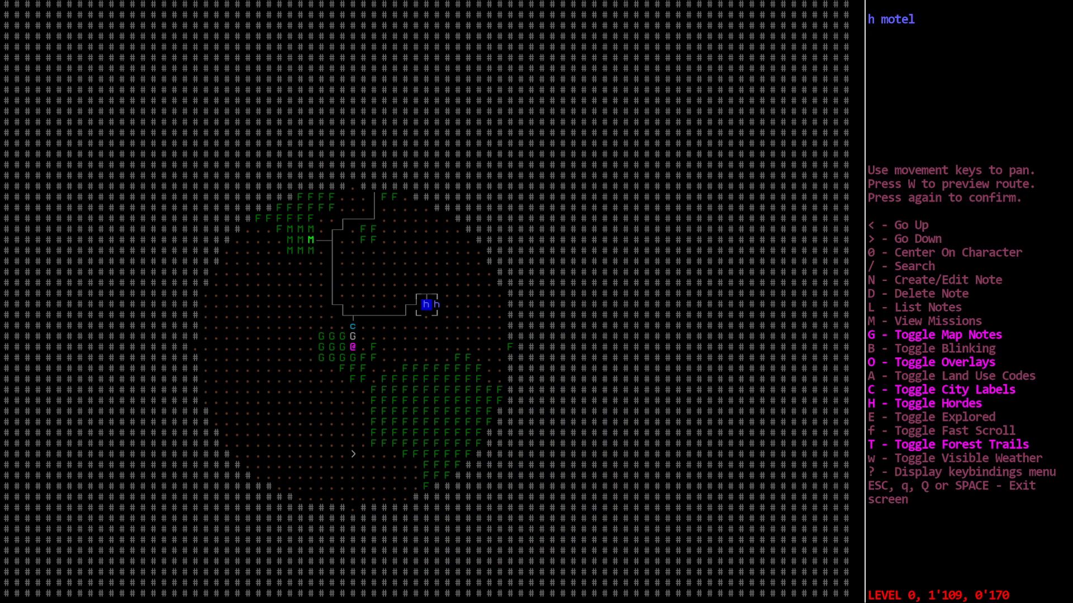
{"action": "mouse_move", "coordinate": [651, 297]}
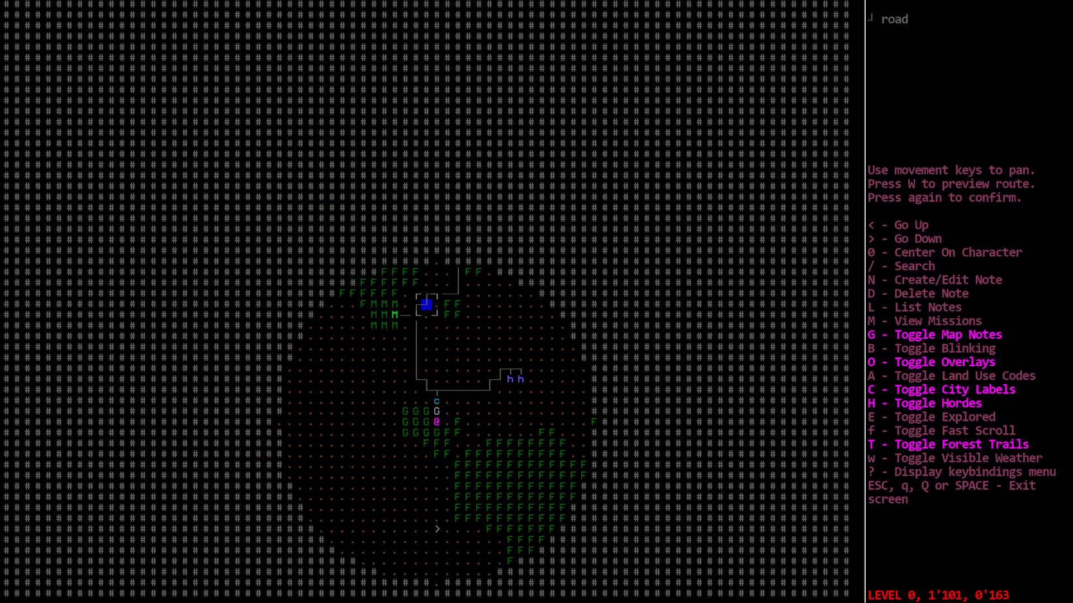
{"action": "key", "text": "Down"}
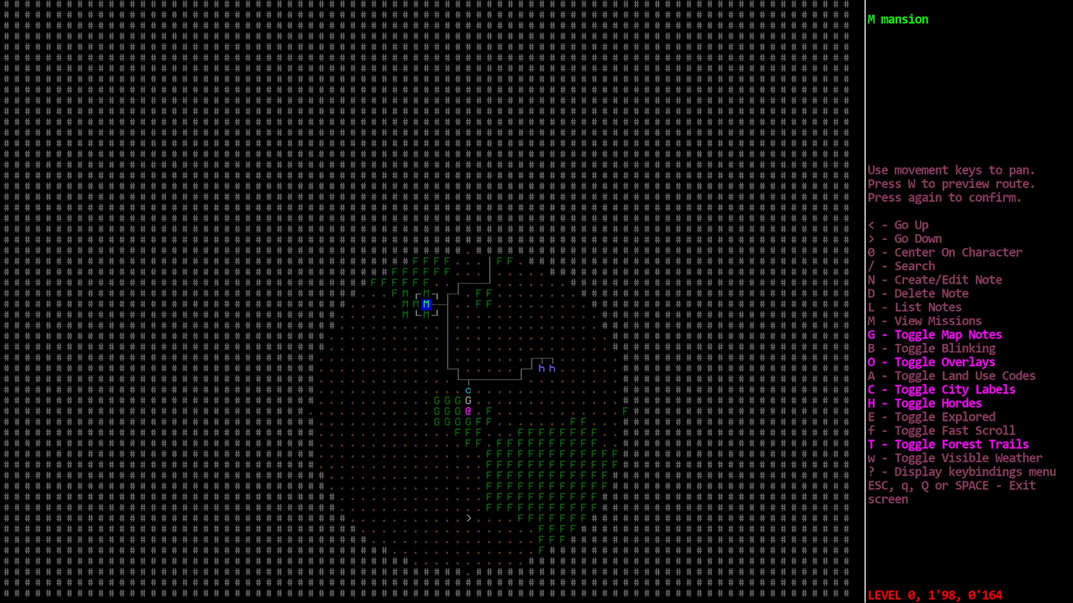
{"action": "key", "text": "down"}
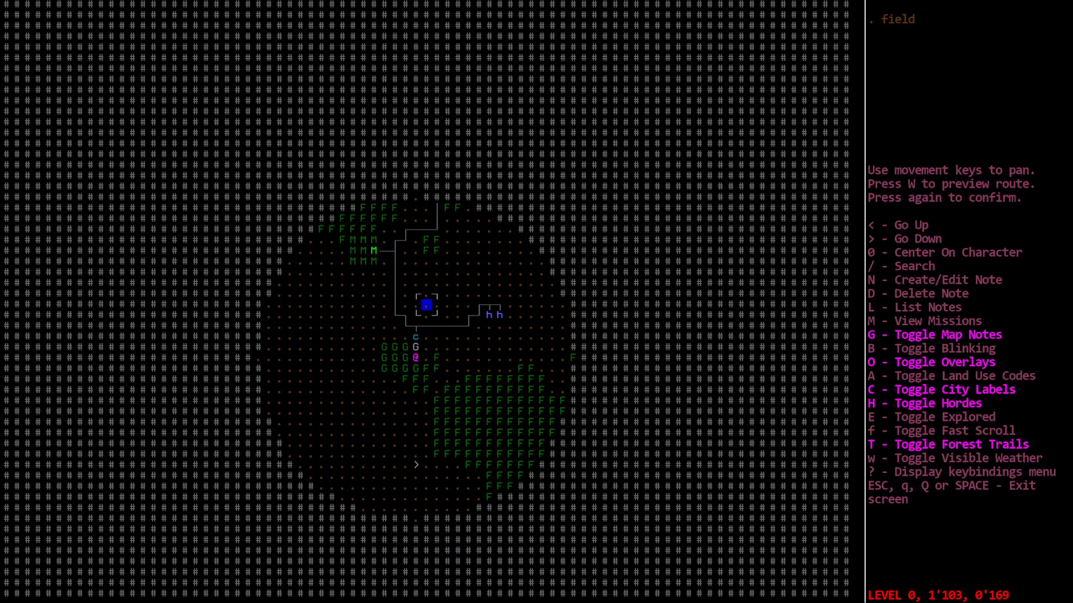
{"action": "key", "text": "down"}
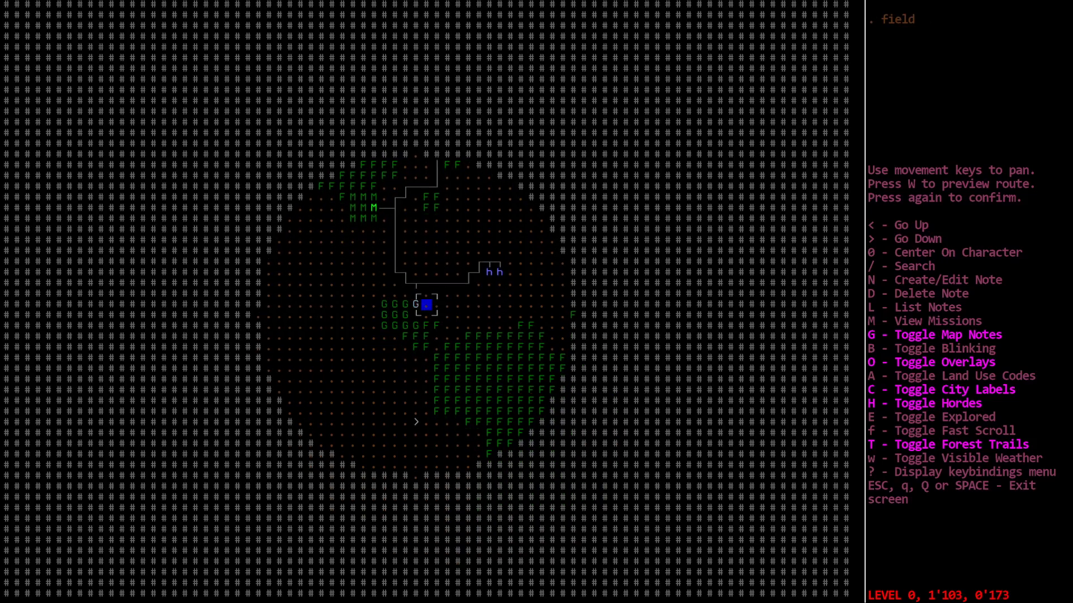
{"action": "key", "text": "Escape"}
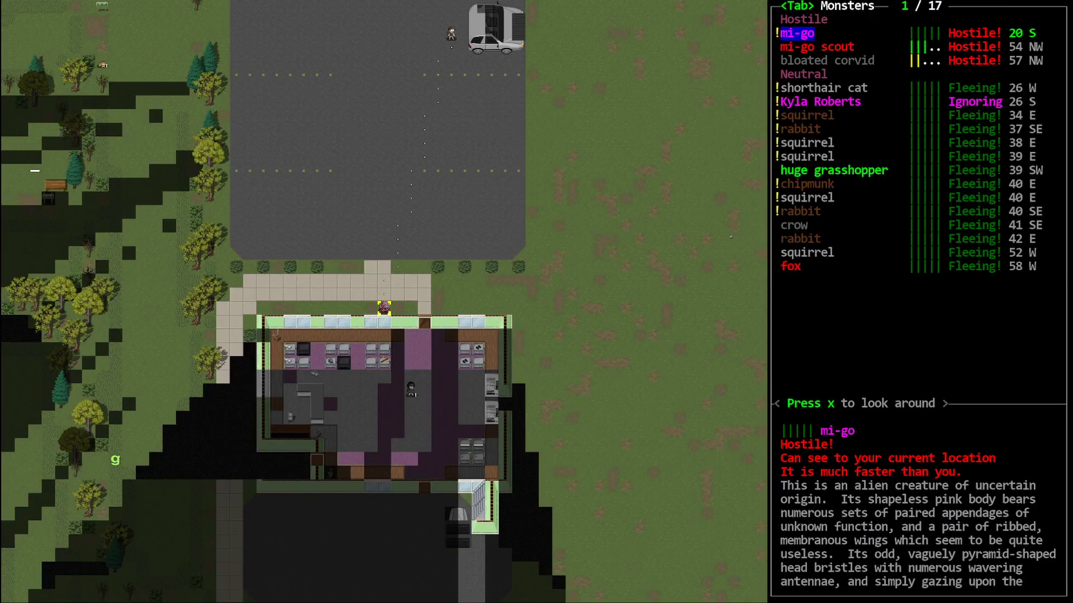
{"action": "mouse_move", "coordinate": [637, 295]}
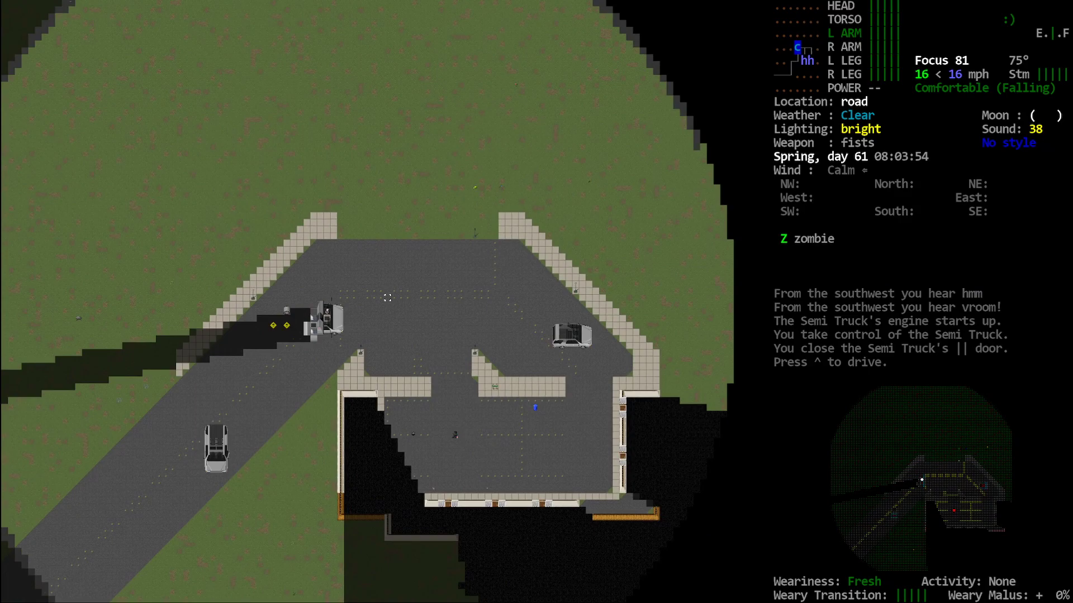
- Drive the semi north out of the parking lot and stop it in the grassy field
{"action": "key", "text": "up"}
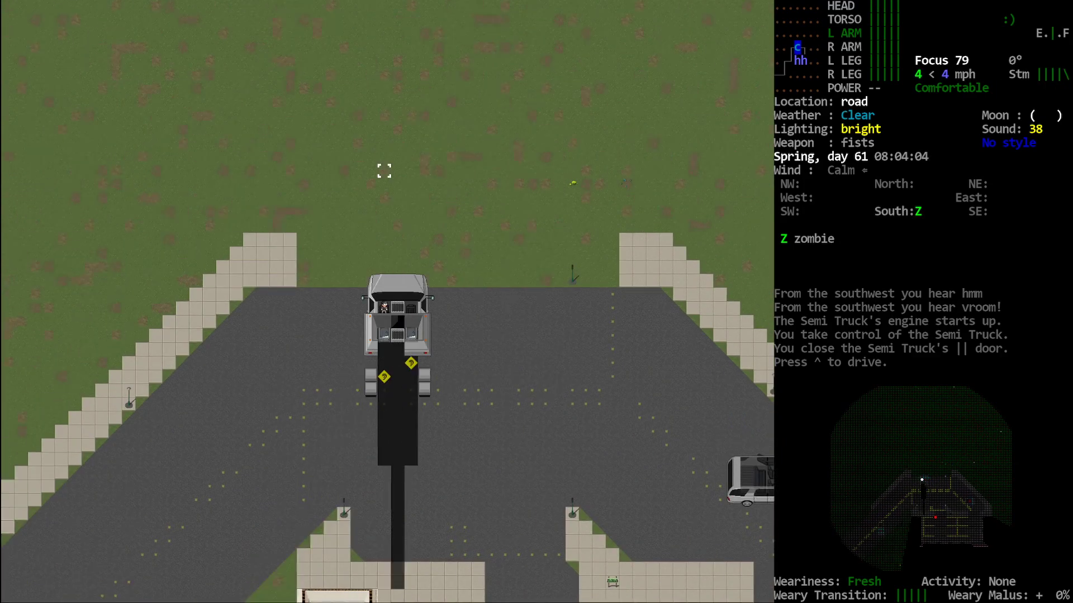
{"action": "key", "text": "w"}
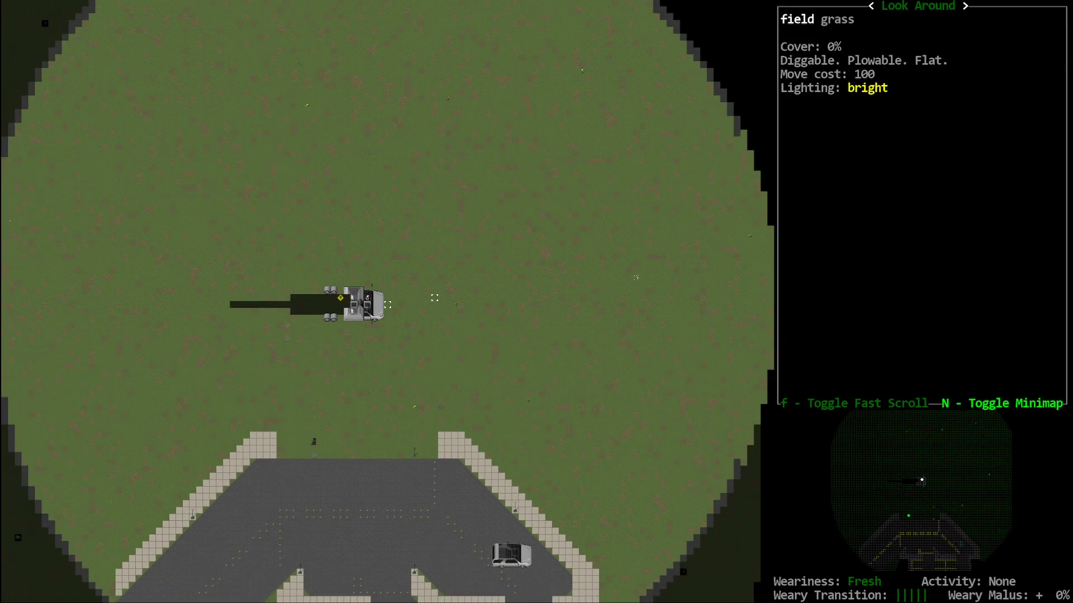
{"action": "scroll", "scroll_direction": "down", "scroll_amount": 3}
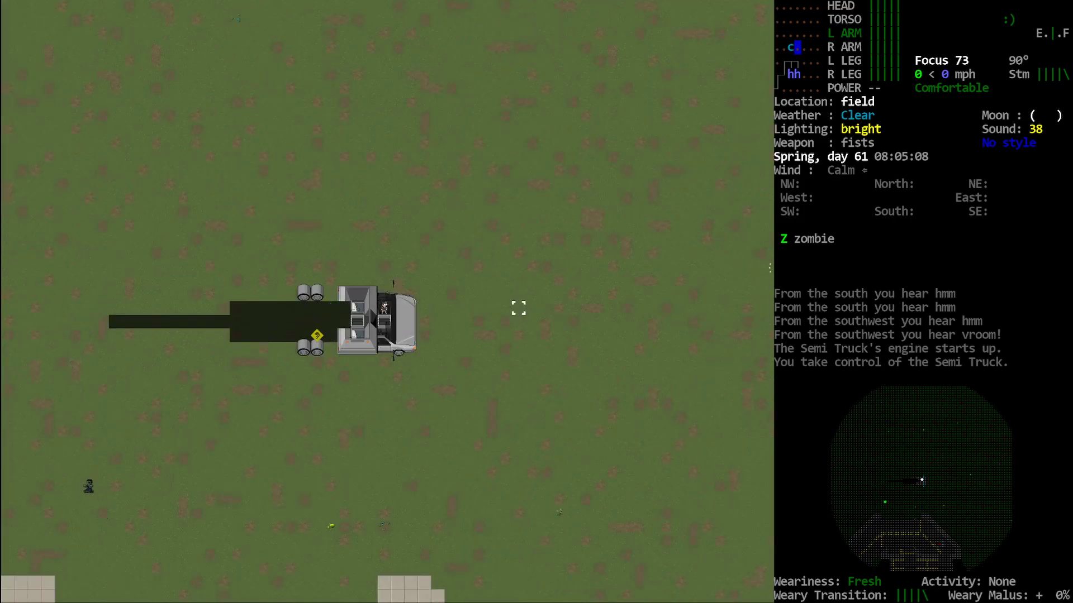
{"action": "mouse_move", "coordinate": [383, 322]}
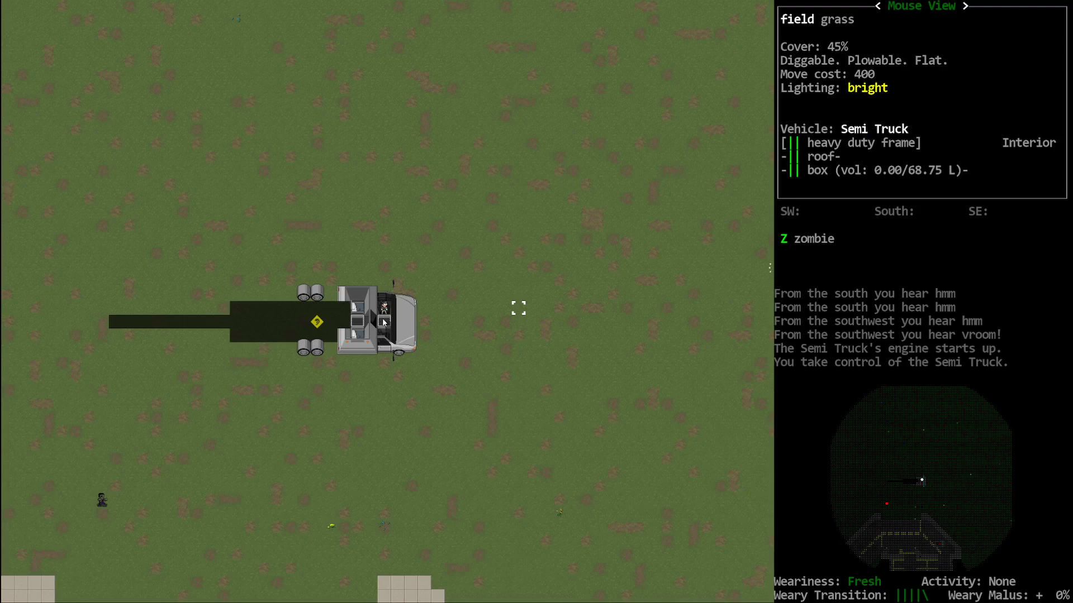
- Check the trucker's inventory, holding a cellphone and multi-tool, then close it
{"action": "key", "text": "i"}
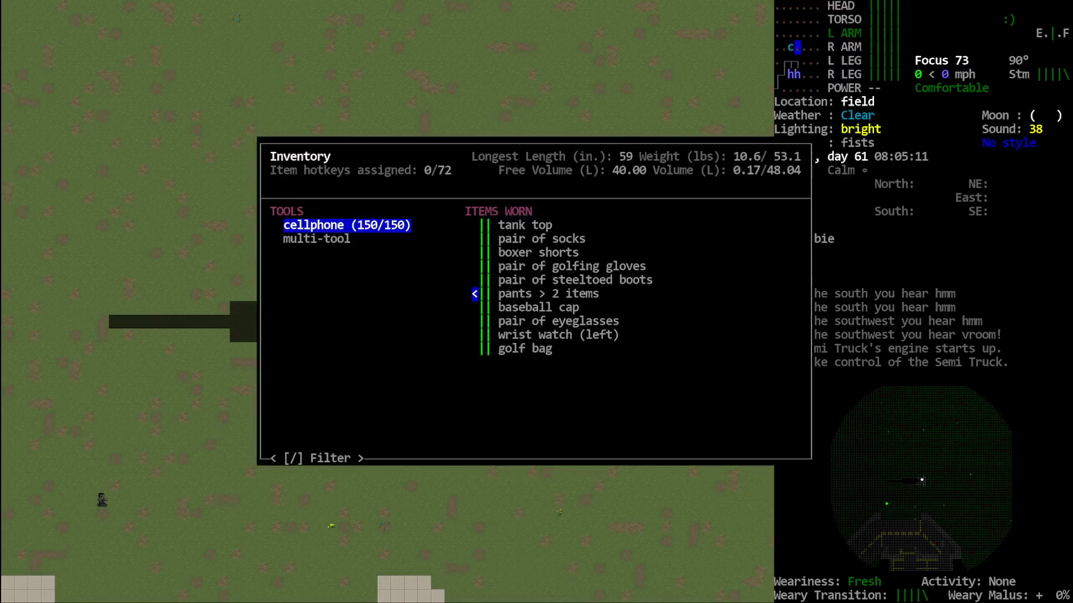
{"action": "mouse_move", "coordinate": [627, 315]}
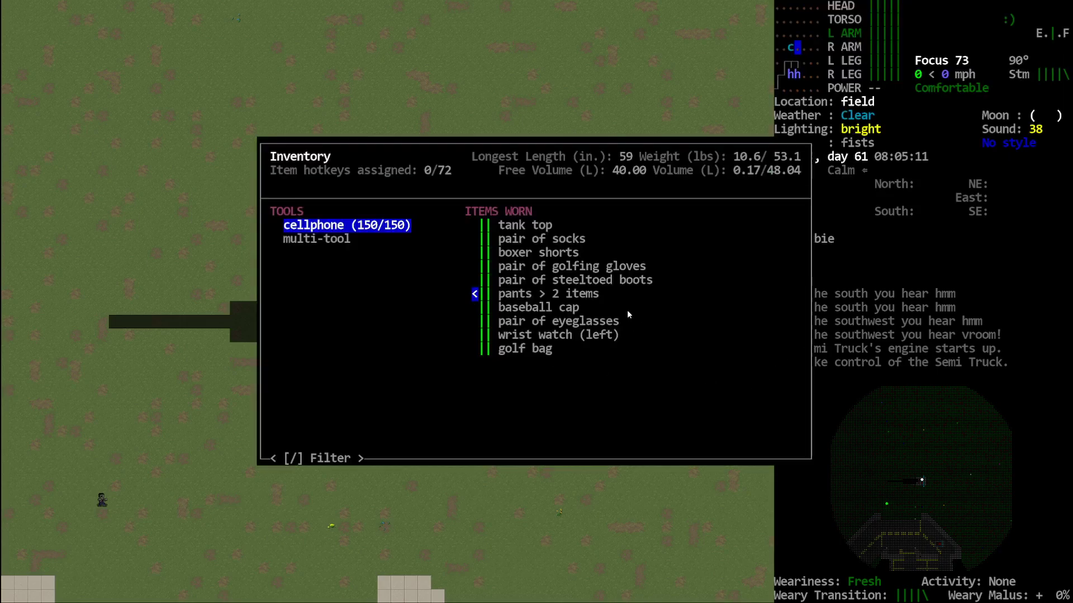
{"action": "mouse_move", "coordinate": [604, 288]}
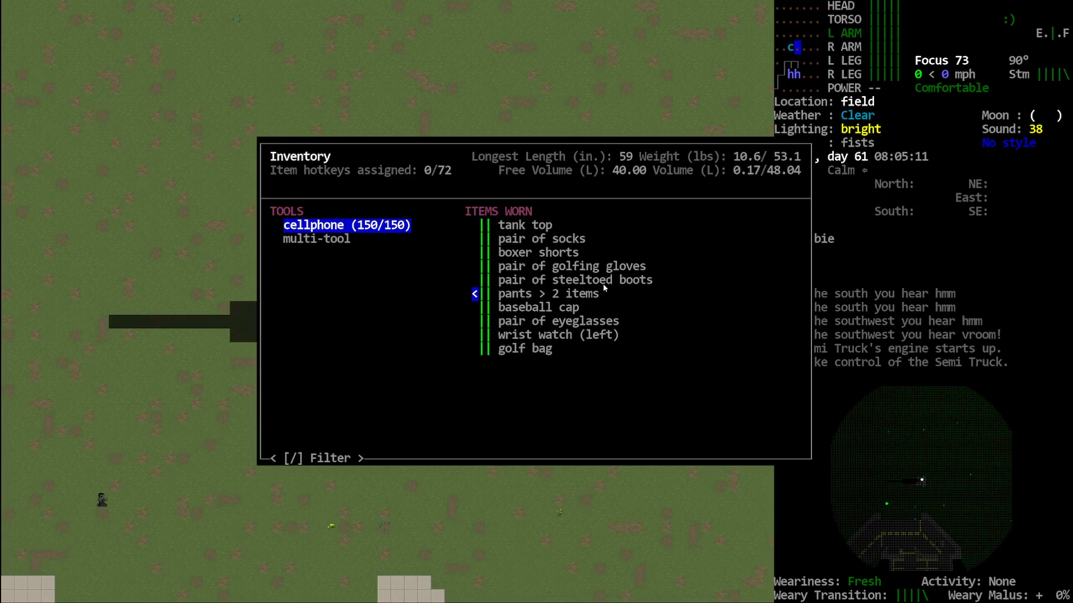
{"action": "key", "text": "Escape"}
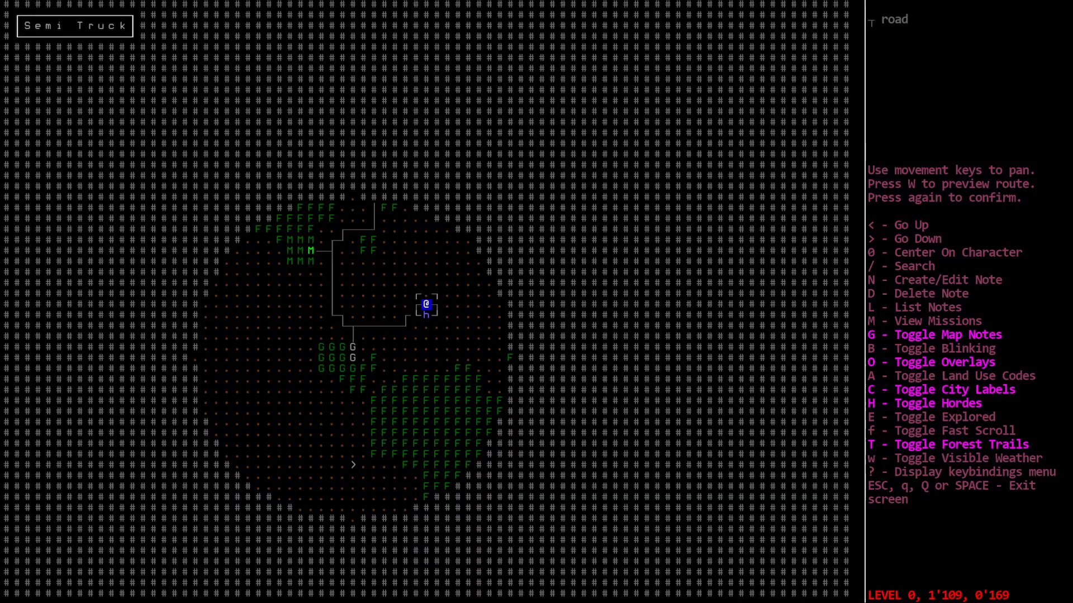
- Return from the overmap to the local view and bring up the debug functions
{"action": "key", "text": "Escape"}
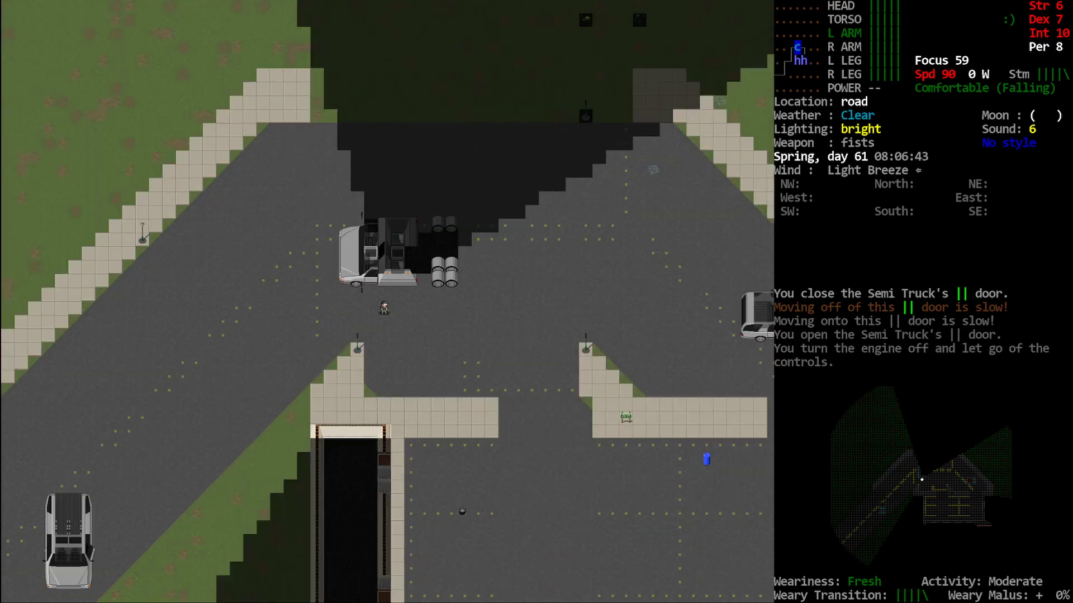
{"action": "key", "text": "i"}
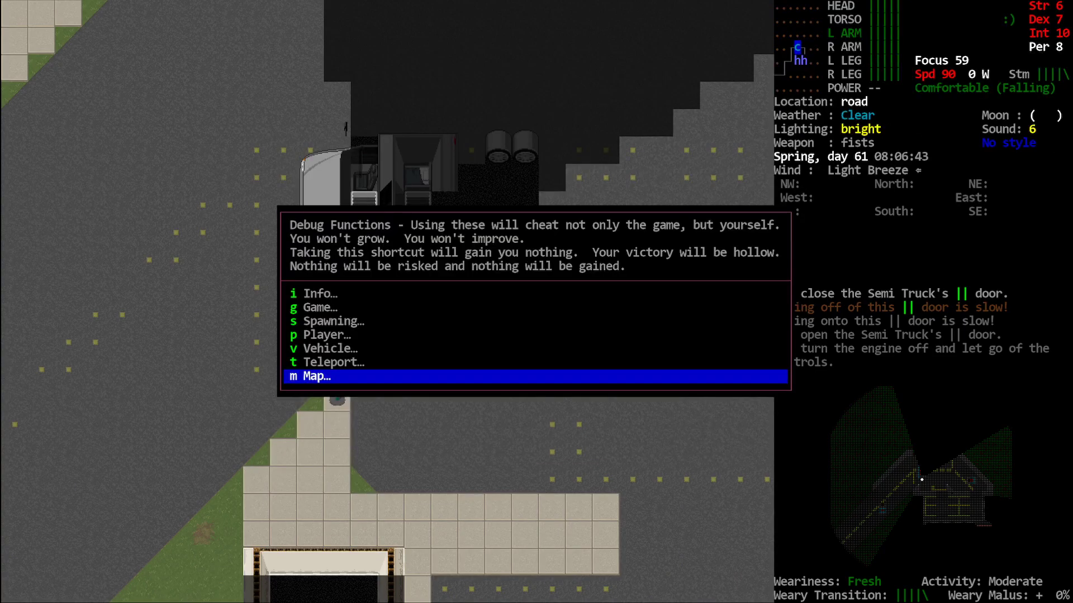
- Open the spawnable item list and try a 'logi' item search
{"action": "left_click", "coordinate": [316, 376]}
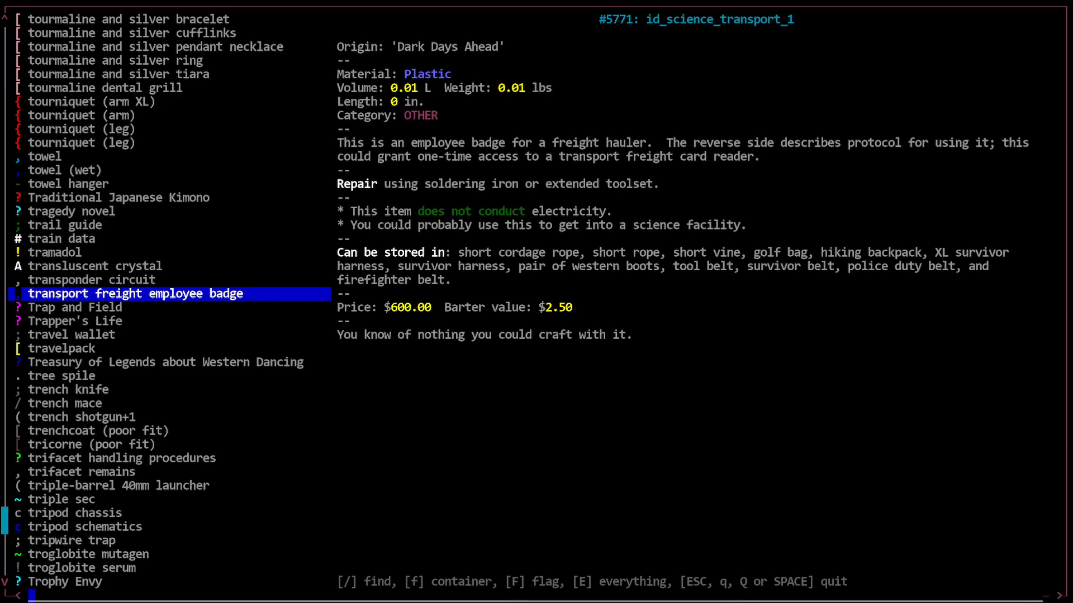
{"action": "type", "text": "logi"}
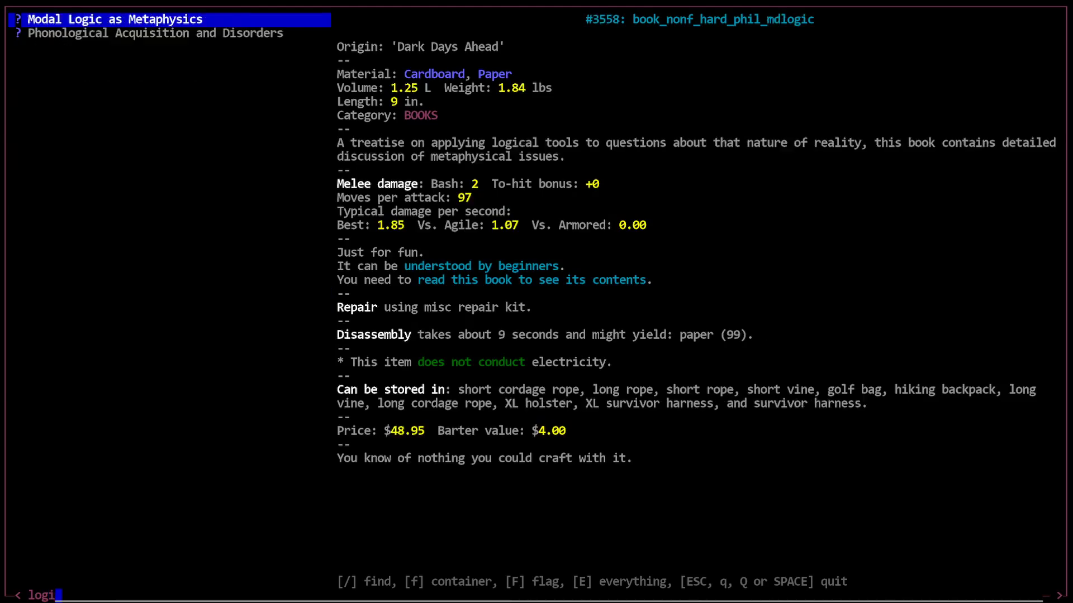
{"action": "key", "text": "BackSpace"}
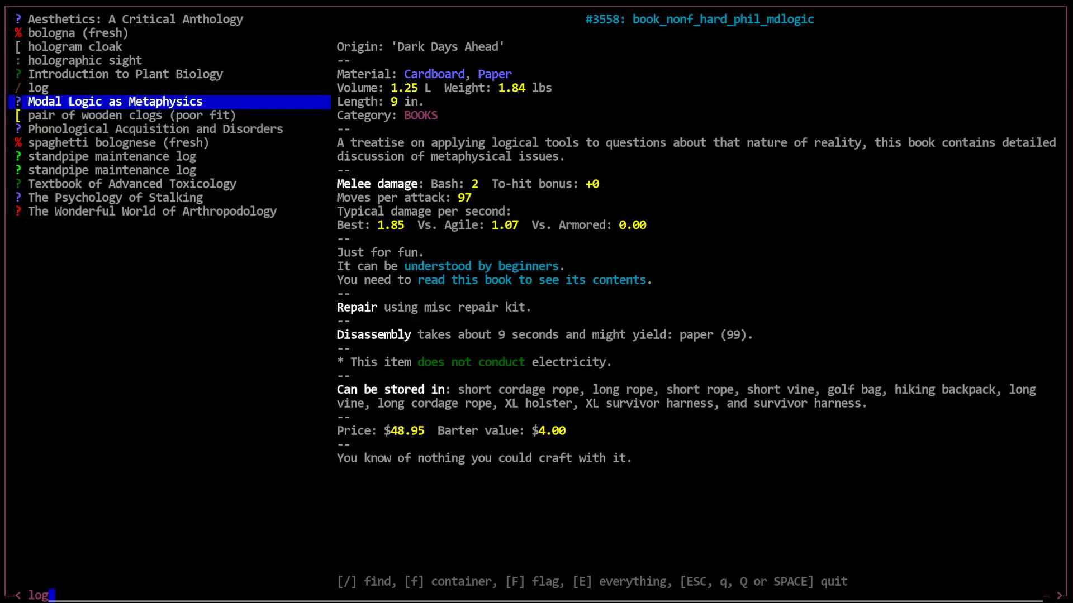
{"action": "scroll", "scroll_direction": "down", "scroll_amount": 3}
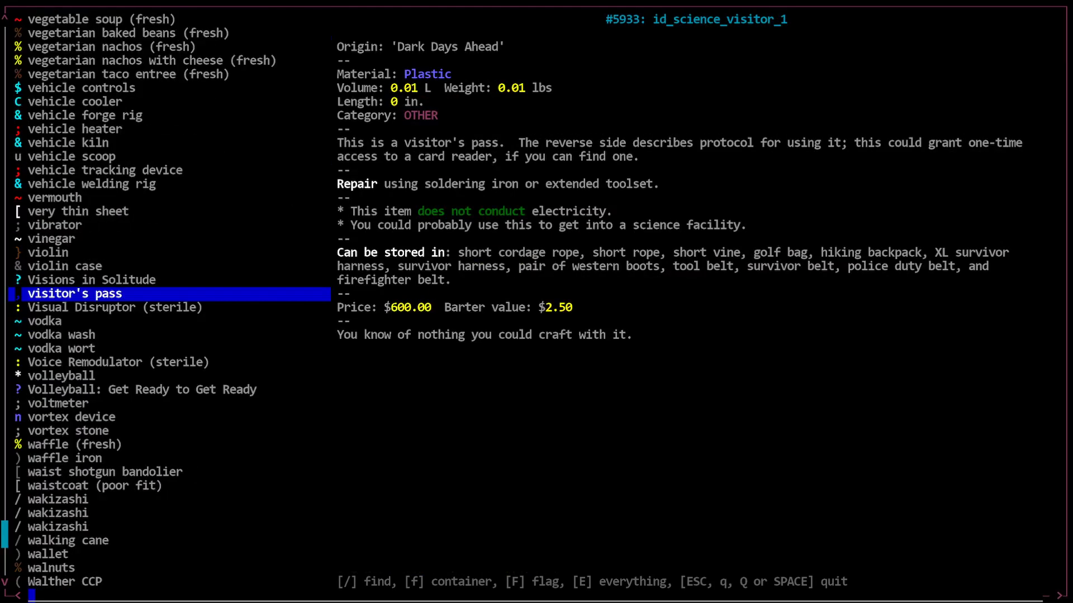
- Search the item list for 'car' and 'id' to reach the peridot and silver tiara
{"action": "type", "text": "car"}
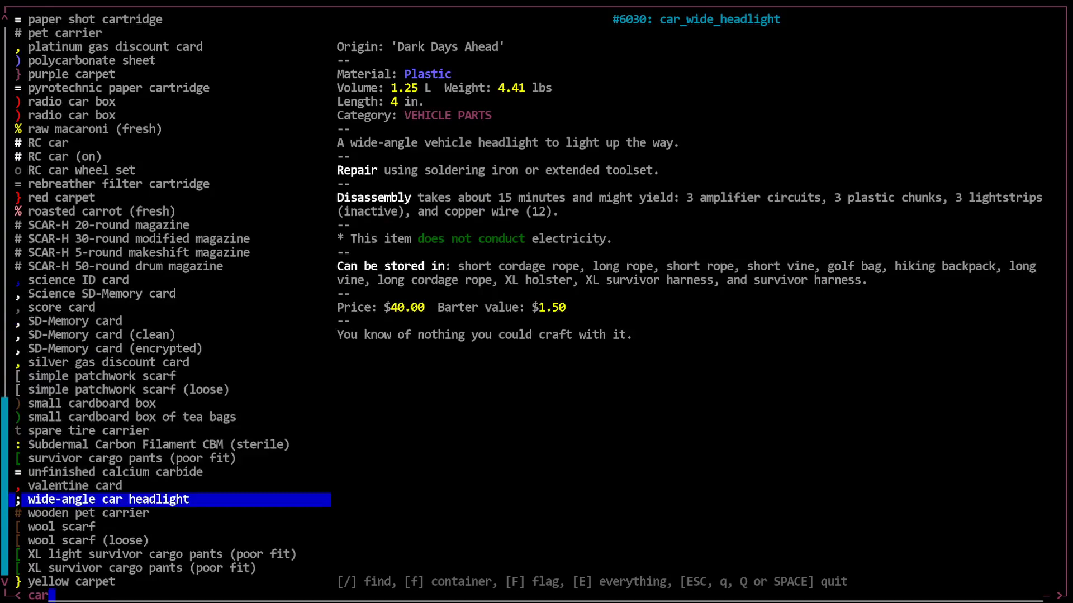
{"action": "type", "text": "d"}
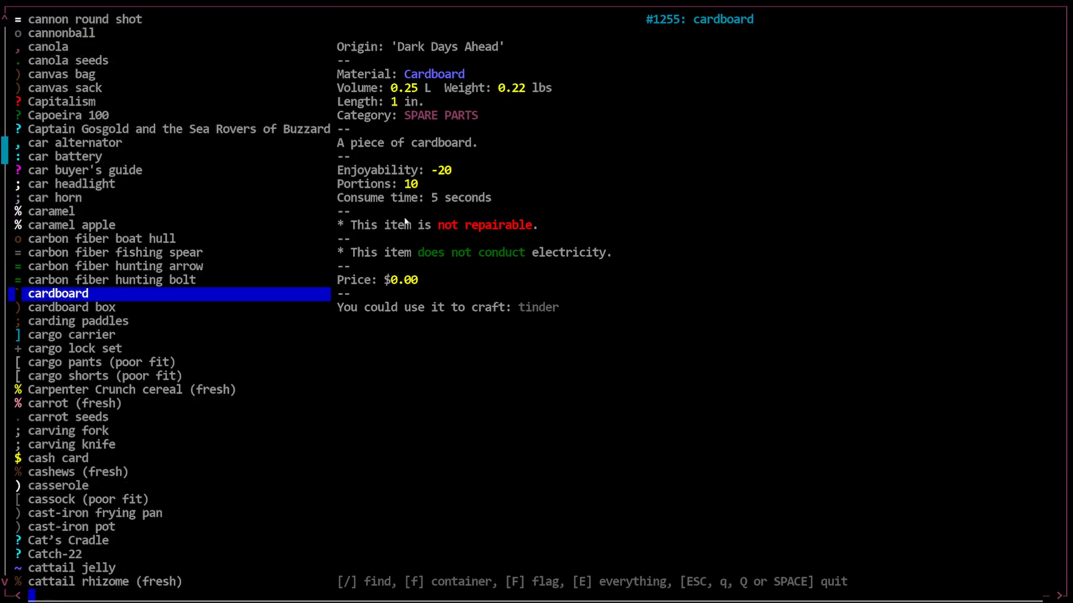
{"action": "type", "text": "lo"}
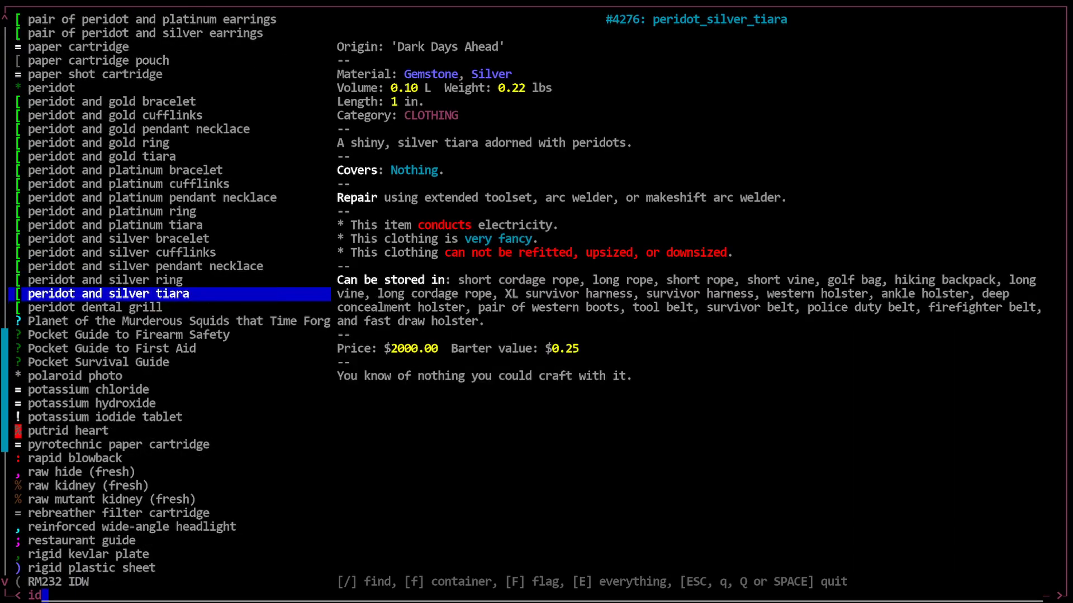
- Search 'tran', read the transport freight employee badge, and add its facilities to the map
{"action": "type", "text": "tran"}
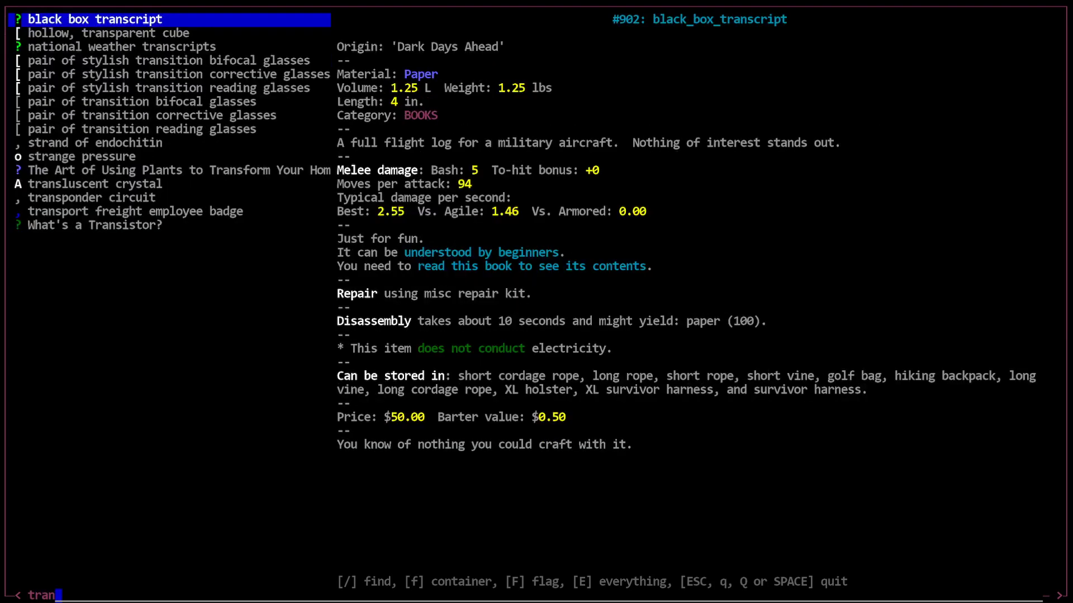
{"action": "left_click", "coordinate": [135, 211]}
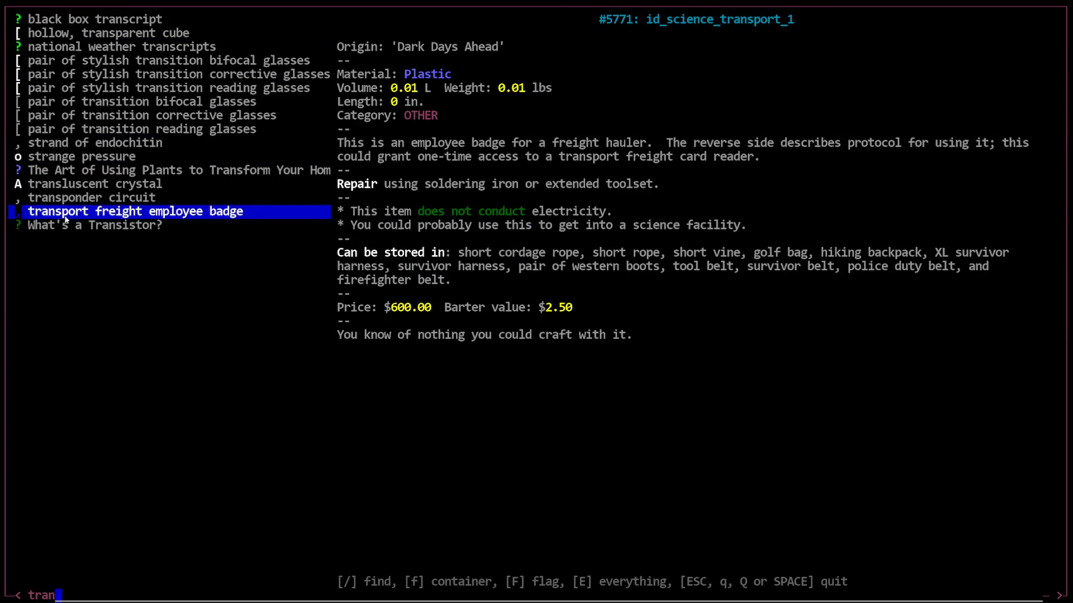
{"action": "mouse_move", "coordinate": [753, 27]}
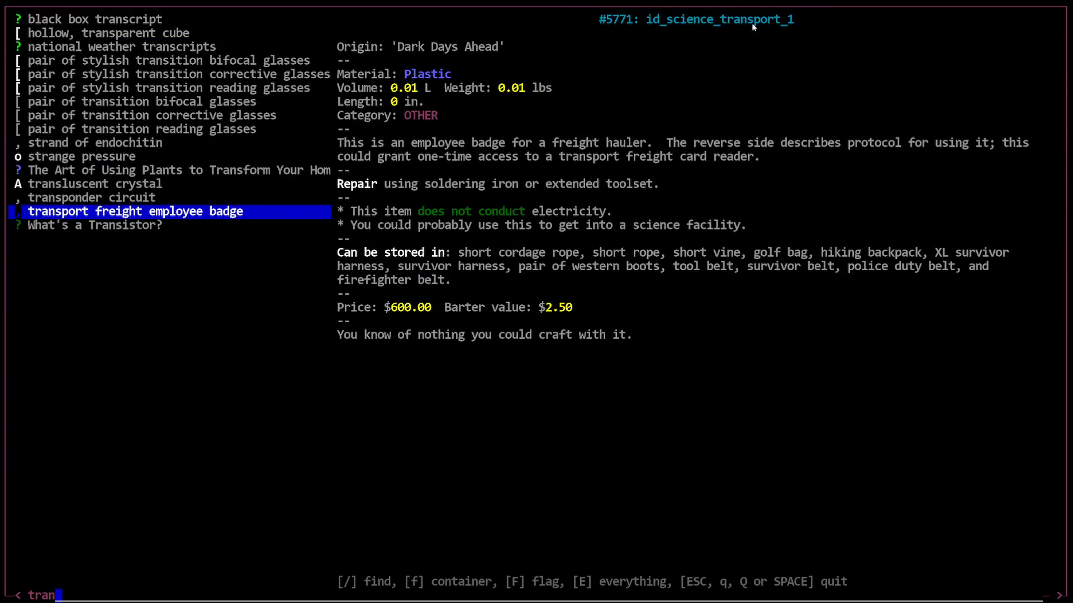
{"action": "mouse_move", "coordinate": [712, 222]}
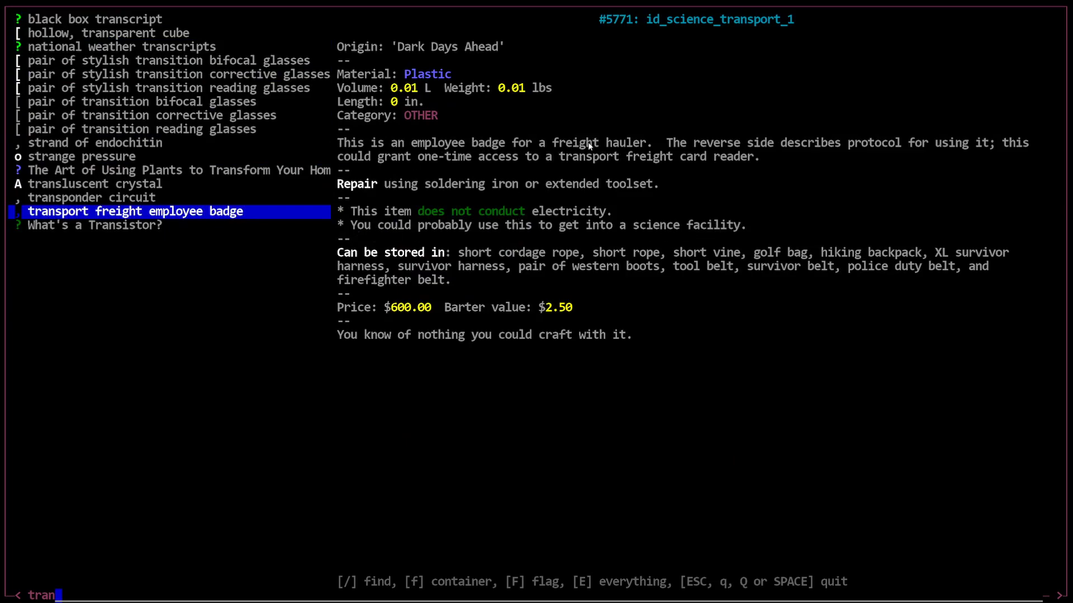
{"action": "mouse_move", "coordinate": [843, 161]}
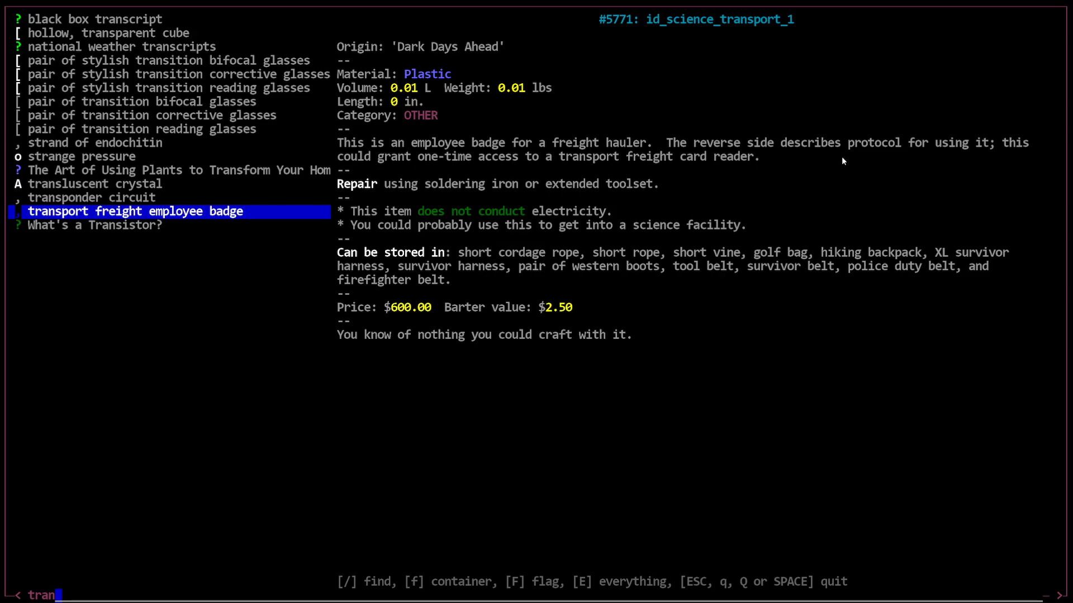
{"action": "mouse_move", "coordinate": [711, 168]}
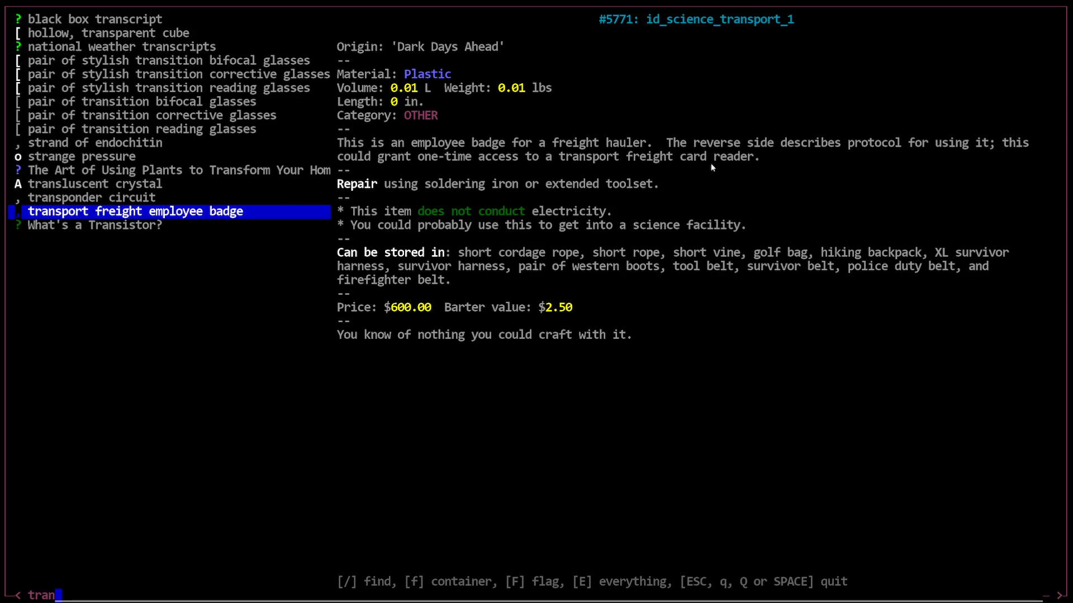
{"action": "mouse_move", "coordinate": [454, 258]}
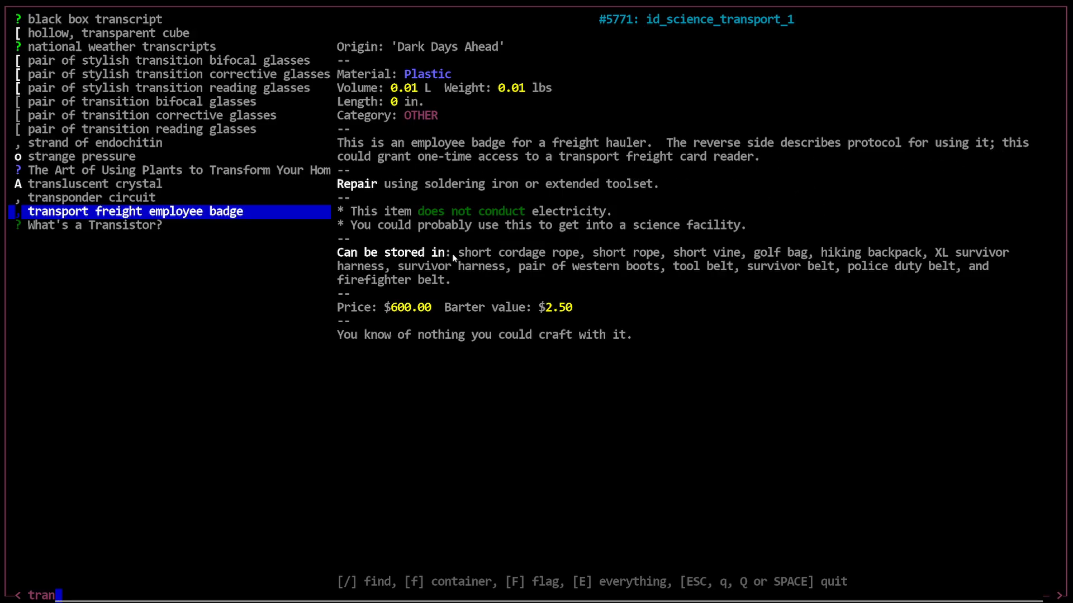
{"action": "mouse_move", "coordinate": [94, 221]}
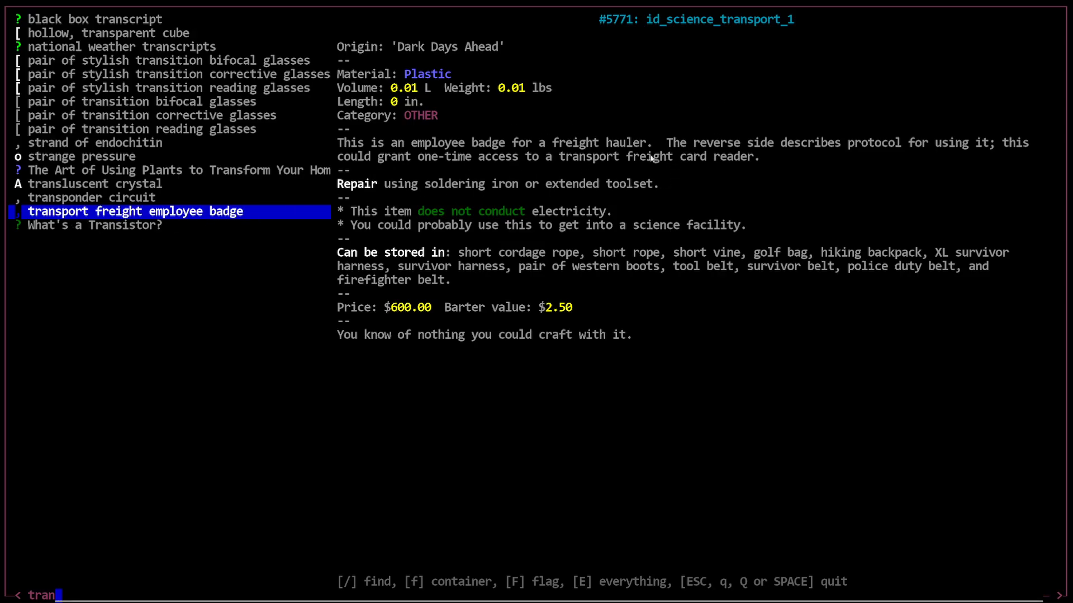
{"action": "mouse_move", "coordinate": [741, 179]}
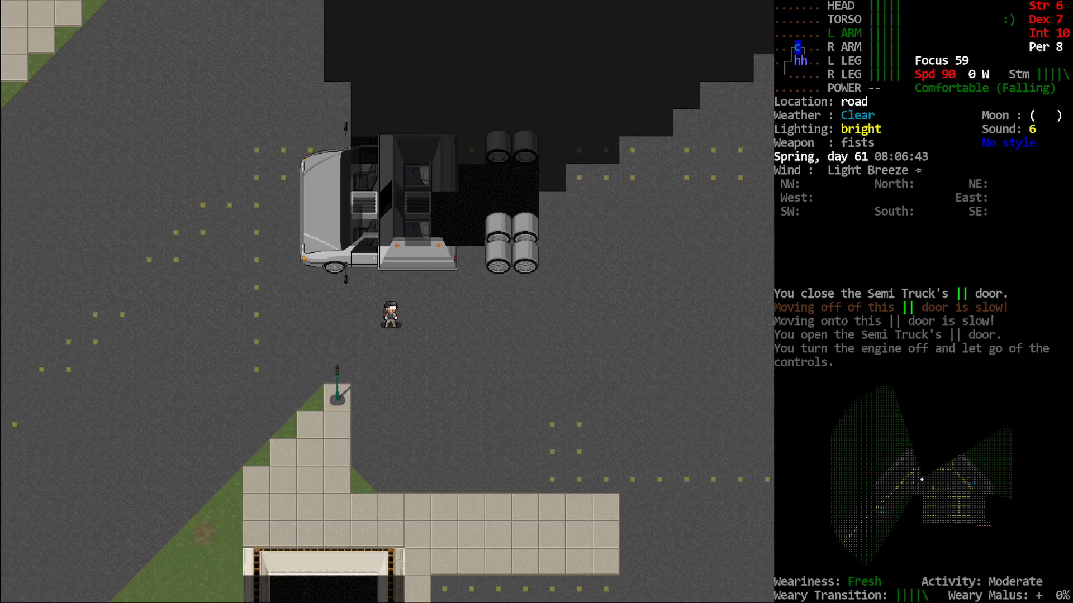
{"action": "key", "text": "a"}
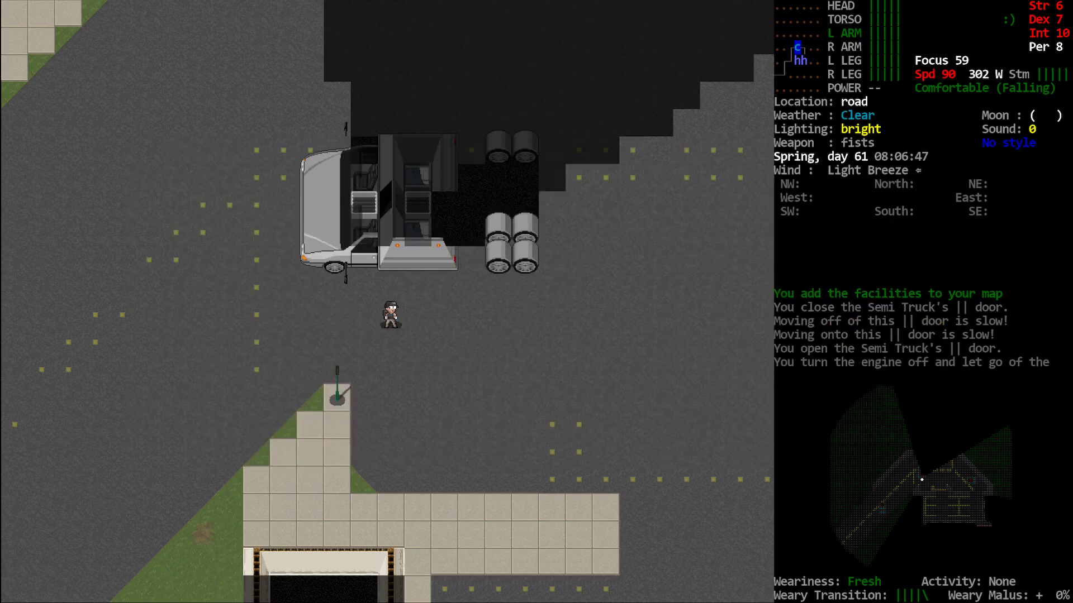
- Pan the world map to survey Lakeville, Lanesborough, Blue Hill and Bellingham
{"action": "key", "text": "m"}
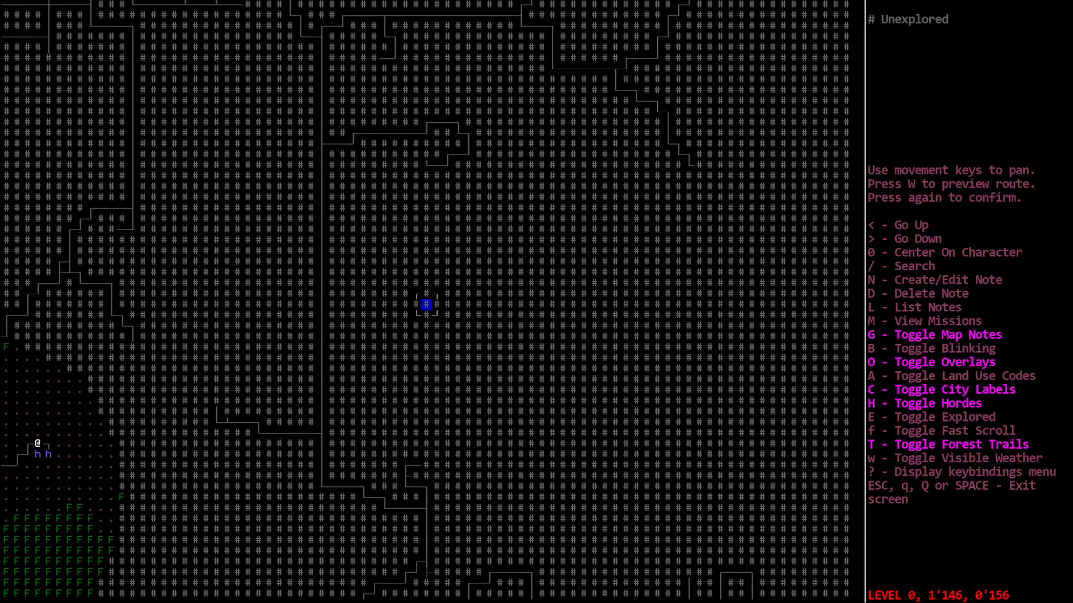
{"action": "key", "text": "Up"}
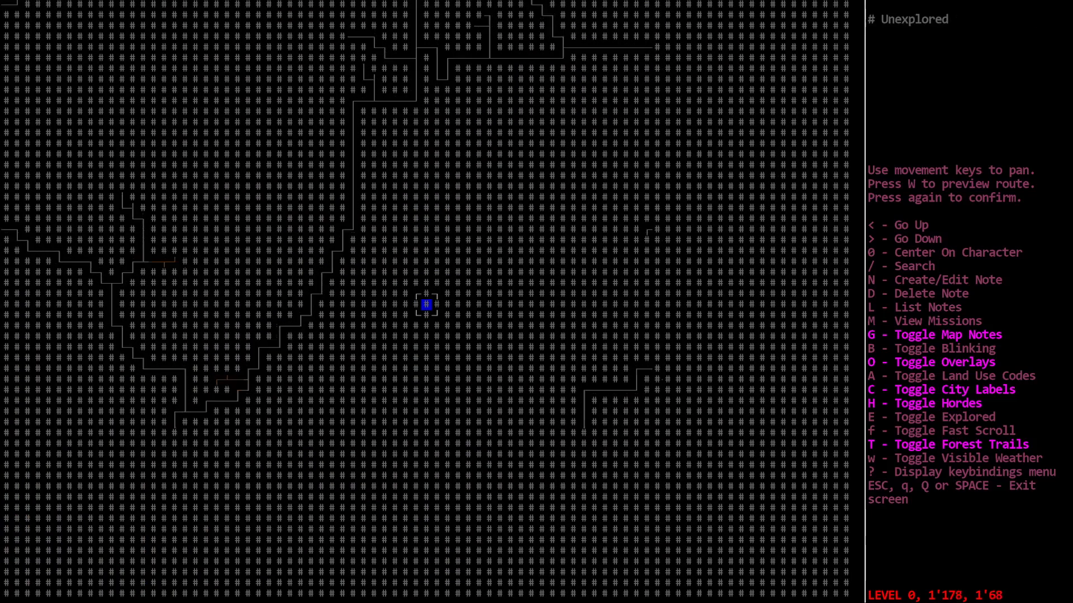
{"action": "key", "text": "up"}
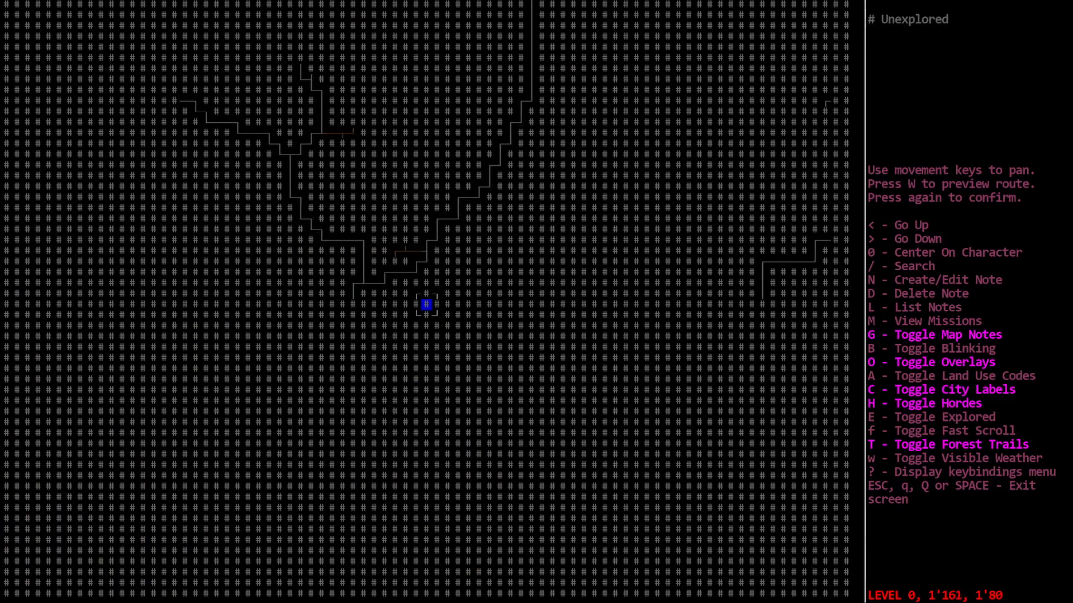
{"action": "key", "text": "up"}
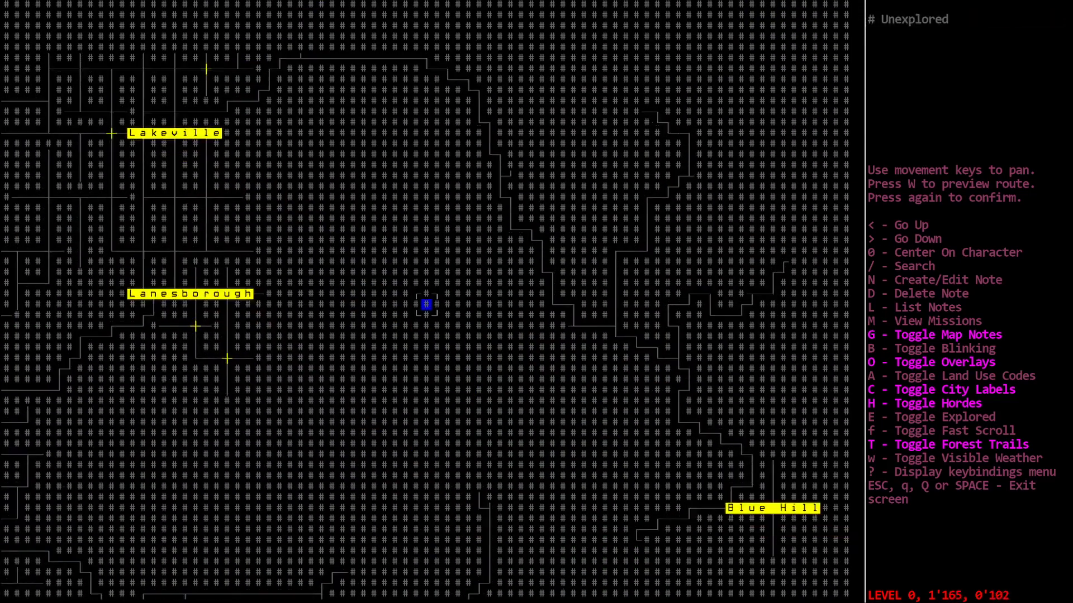
{"action": "key", "text": "down"}
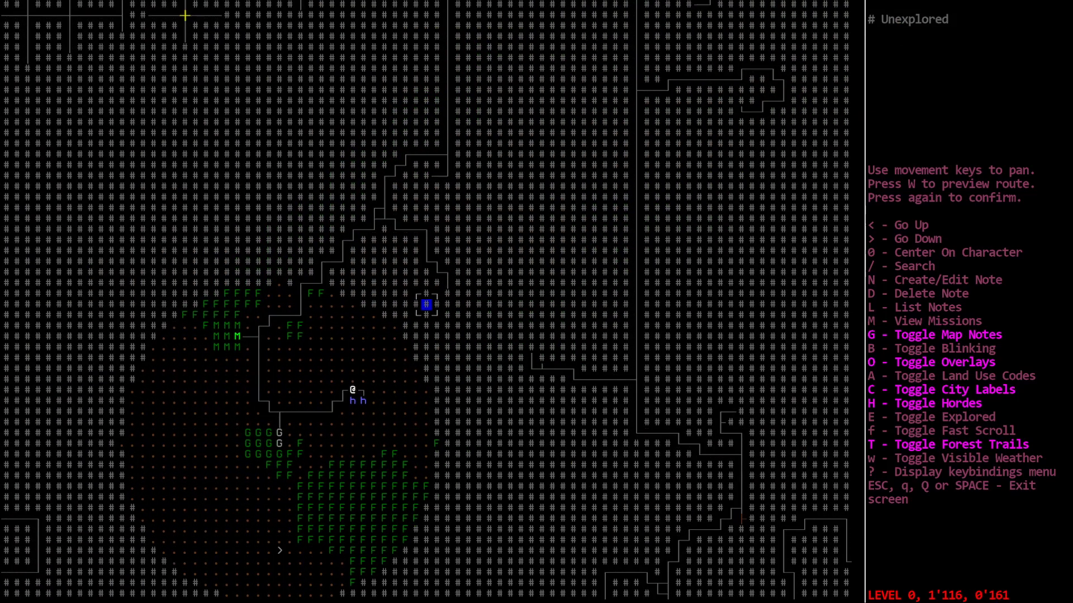
{"action": "key", "text": "up"}
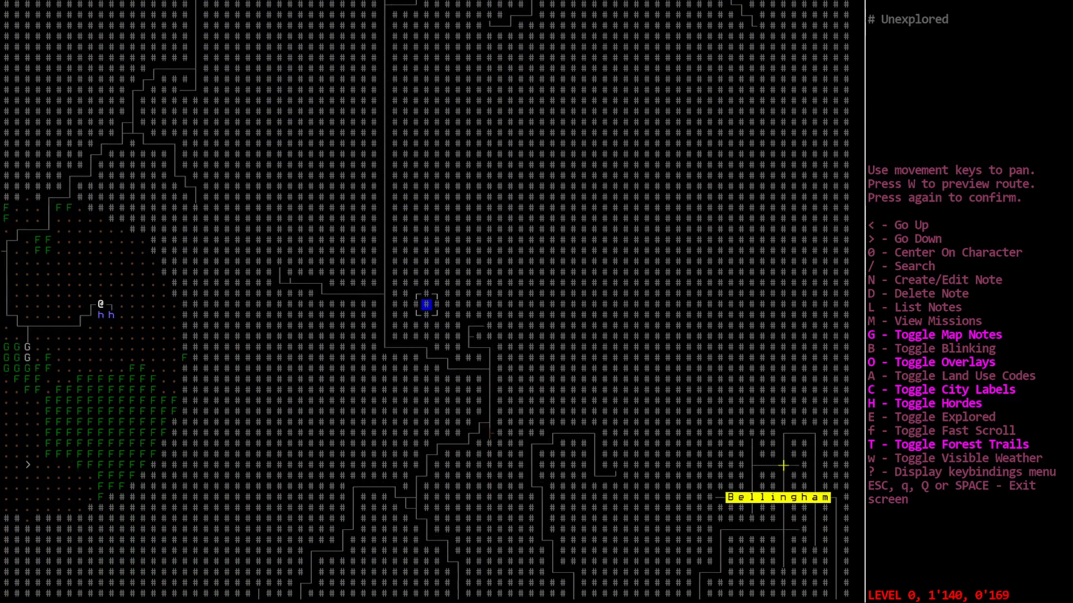
{"action": "key", "text": "Right"}
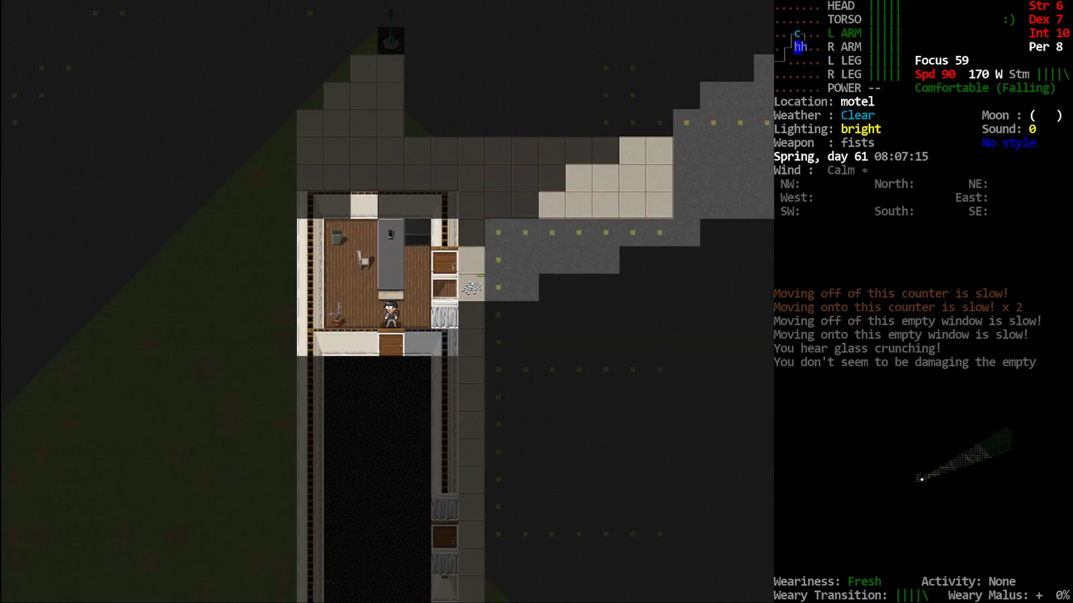
- Pick up the stick at the motel window and step out onto the sidewalk
{"action": "key", "text": "up"}
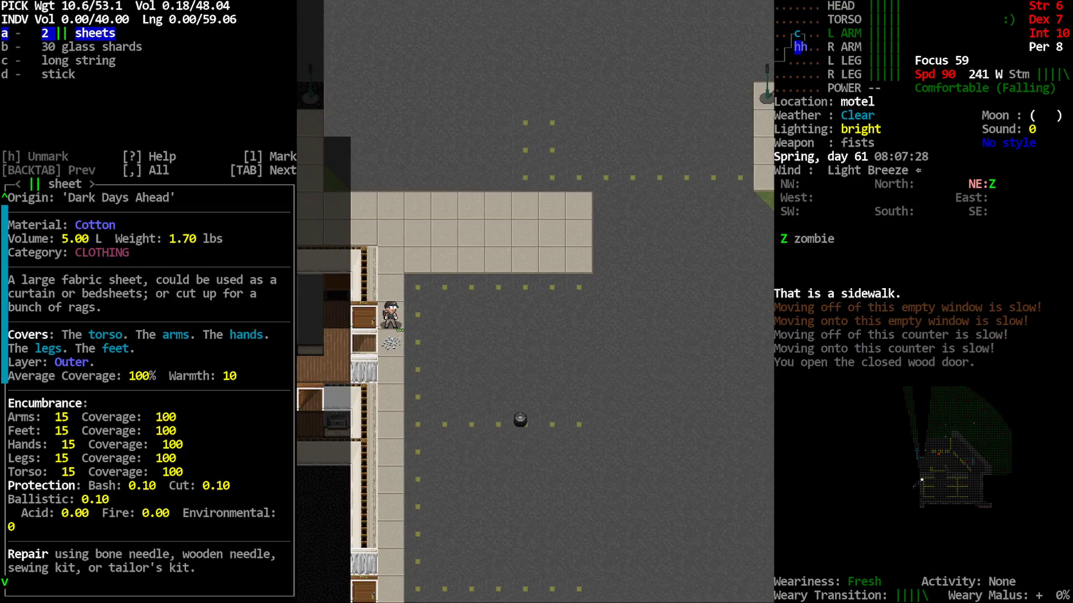
{"action": "key", "text": "Escape"}
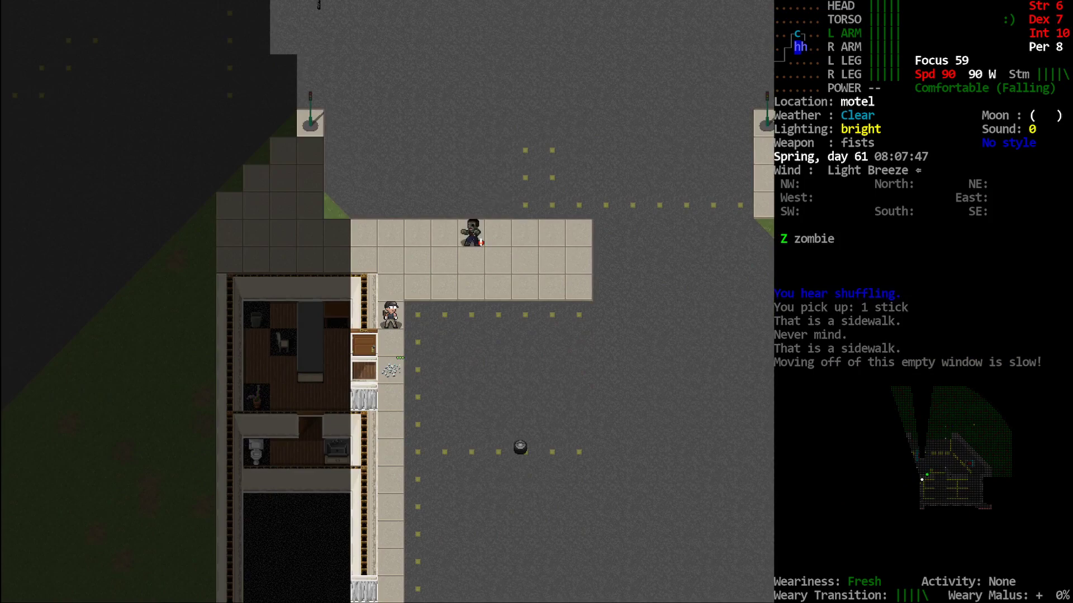
{"action": "key", "text": "up"}
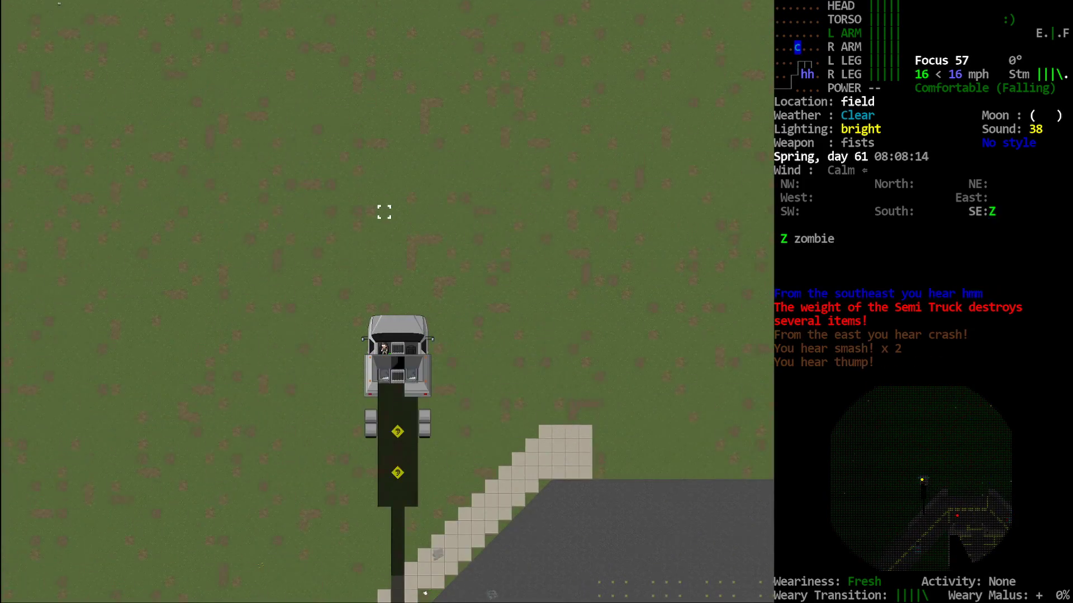
- Check the semi's position on the world map and keep driving to the building complex
{"action": "key", "text": "m"}
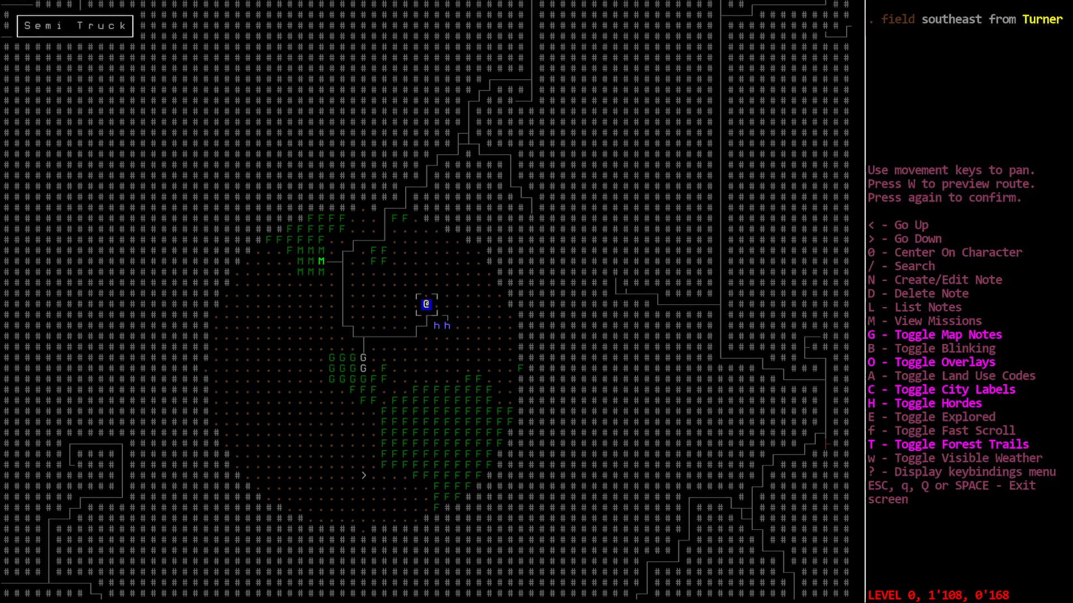
{"action": "key", "text": "Escape"}
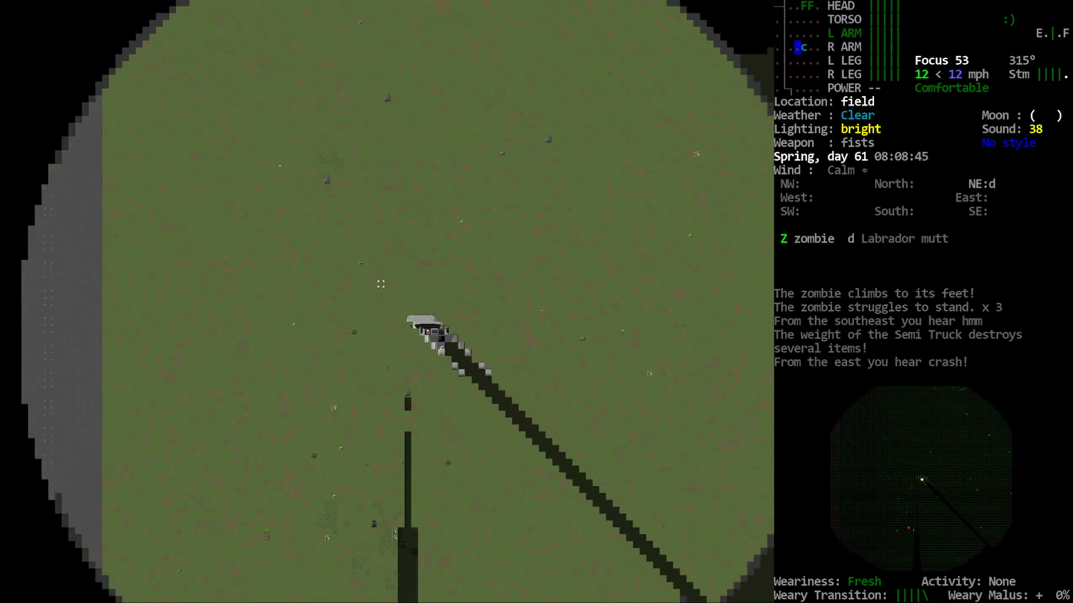
{"action": "key", "text": "m"}
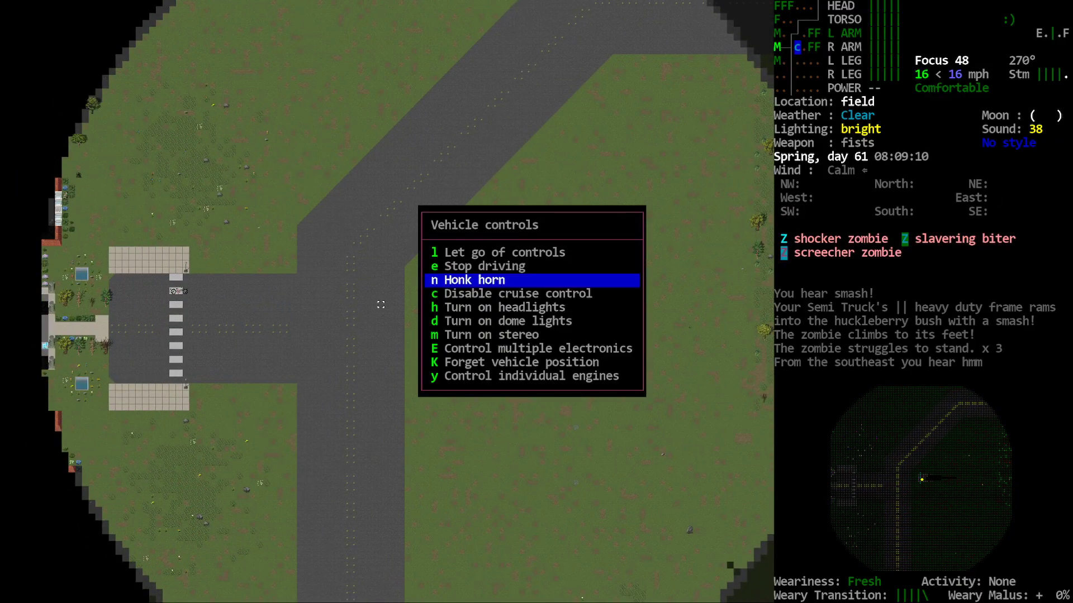
{"action": "key", "text": "h"}
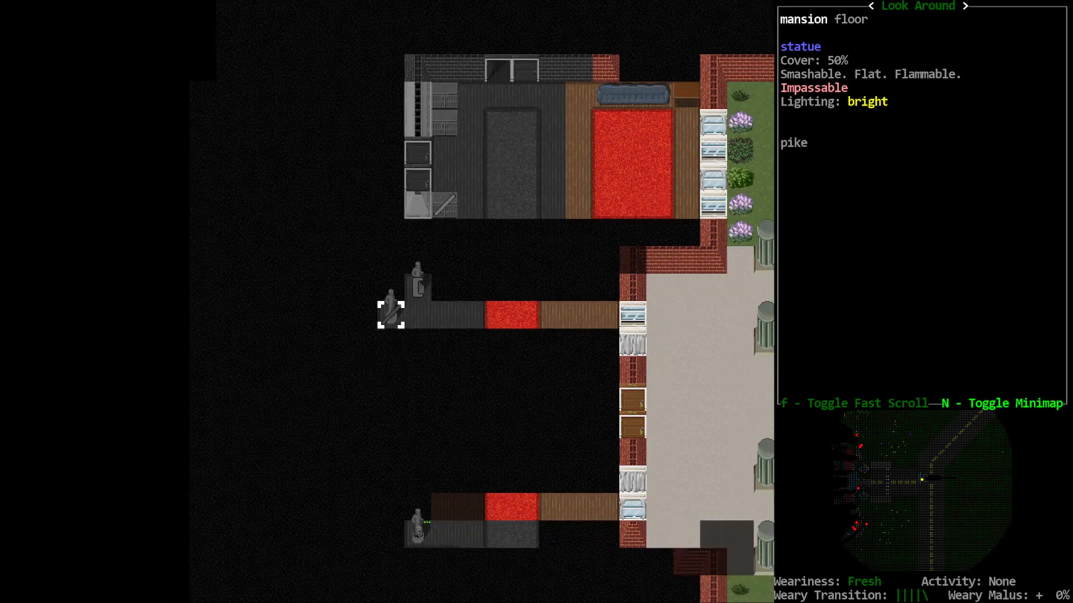
- Scroll the look view over the mansion to read the statue and pike descriptions
{"action": "scroll", "scroll_direction": "down", "scroll_amount": 3}
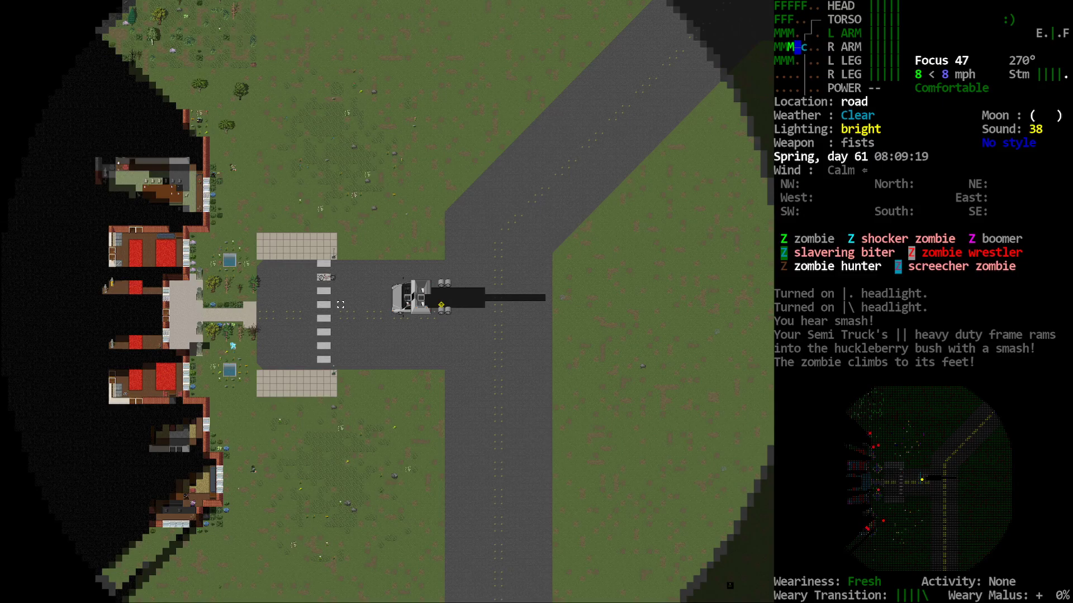
- Steer the semi south along the road and off into the field
{"action": "key", "text": "m"}
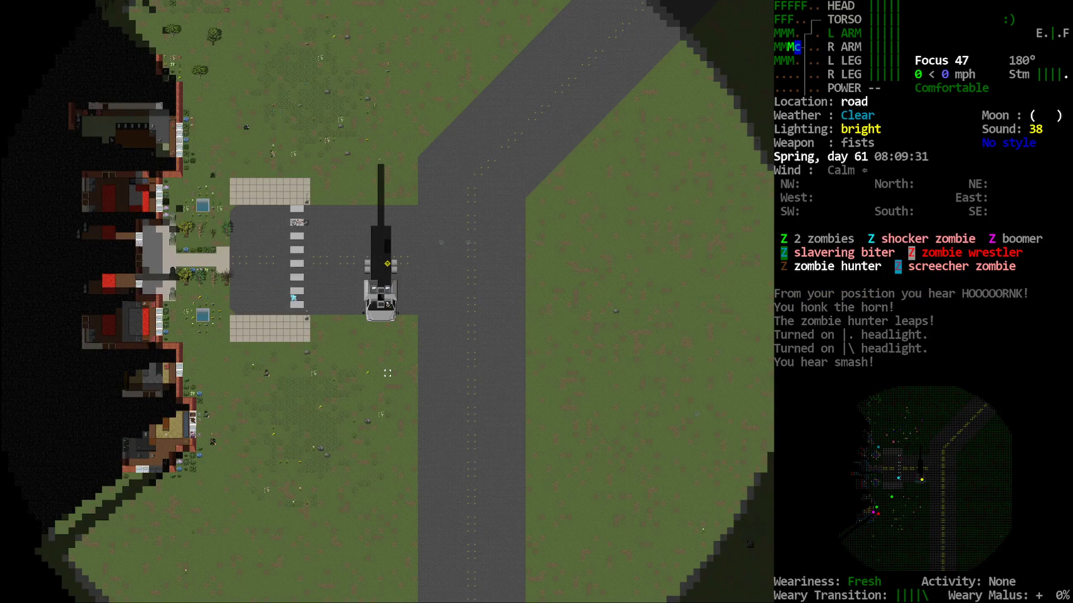
{"action": "key", "text": "w"}
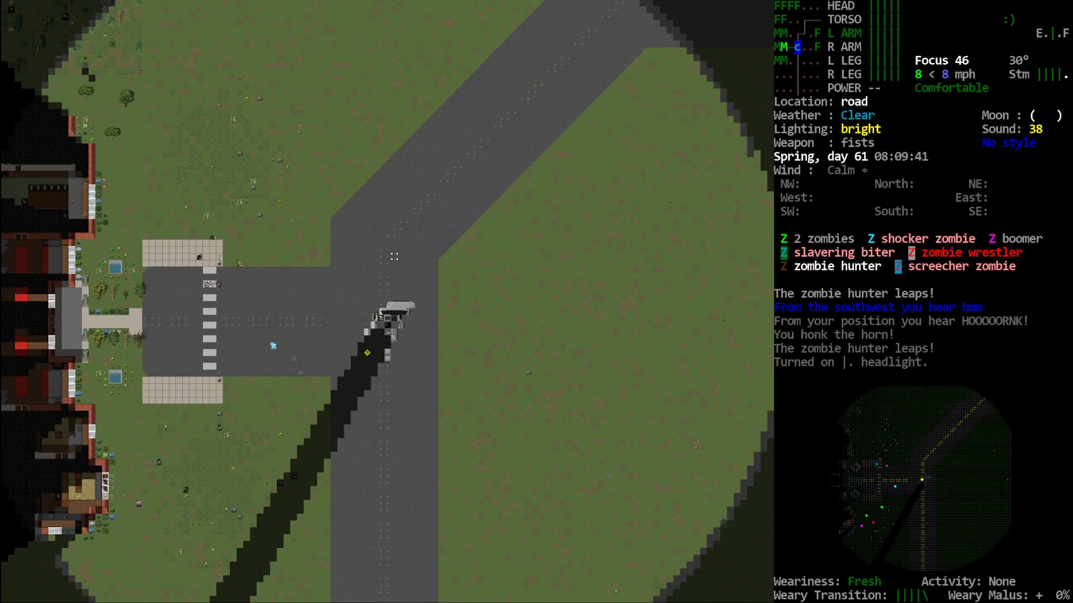
{"action": "key", "text": "d"}
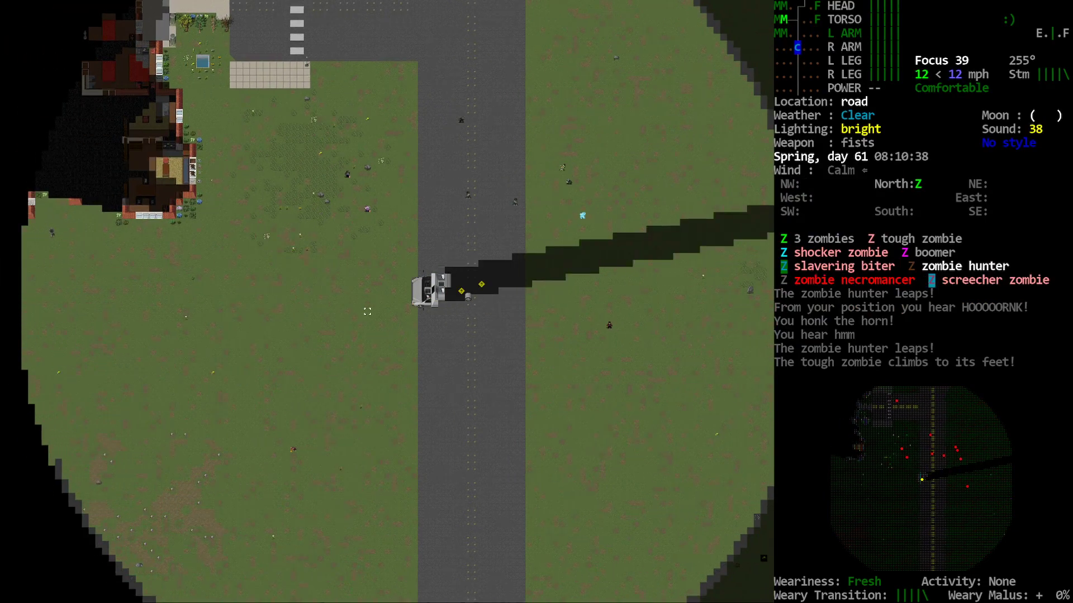
{"action": "key", "text": "w"}
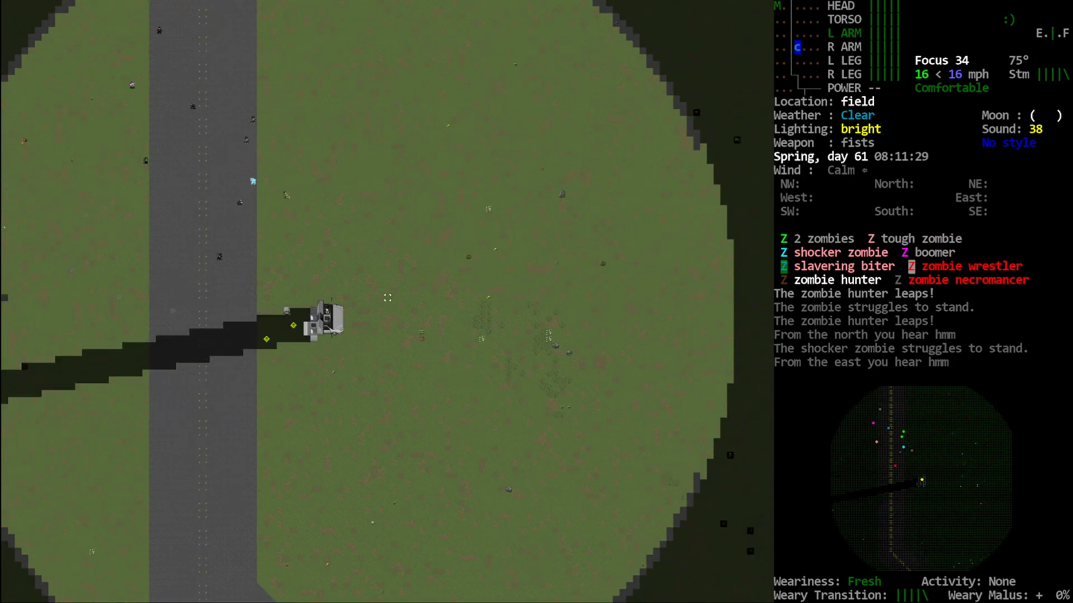
- Glance at the world map, then honk the horn from the vehicle controls
{"action": "key", "text": "m"}
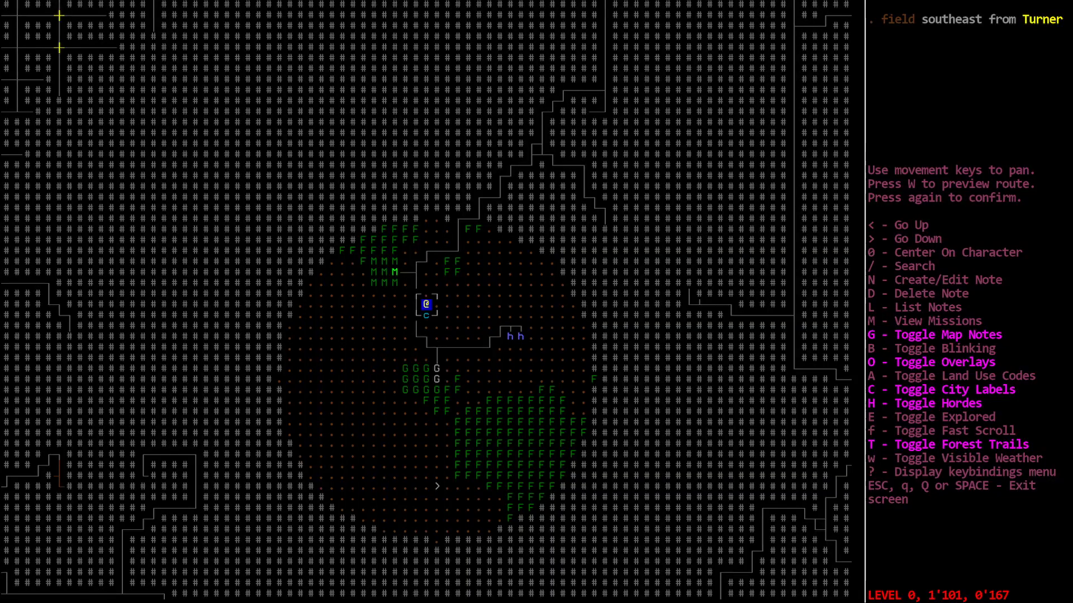
{"action": "key", "text": "Escape"}
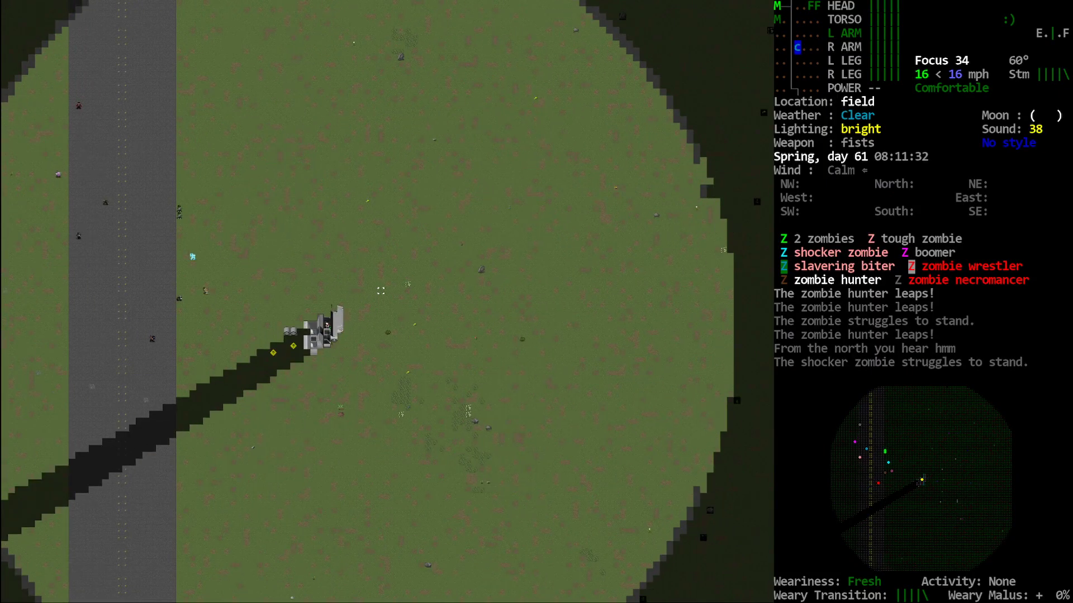
{"action": "key", "text": "^"}
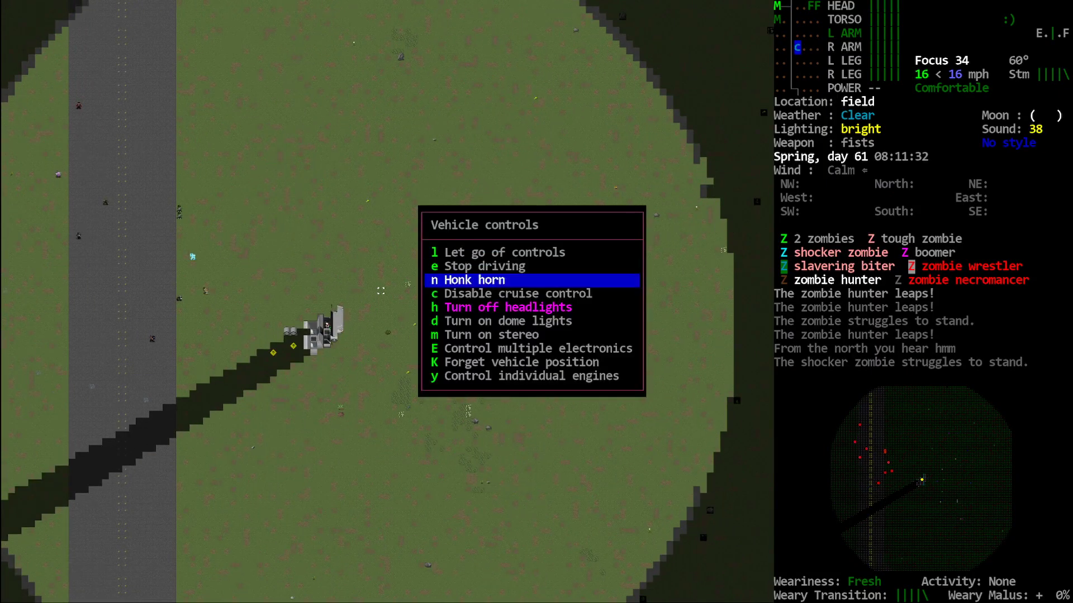
{"action": "key", "text": "n"}
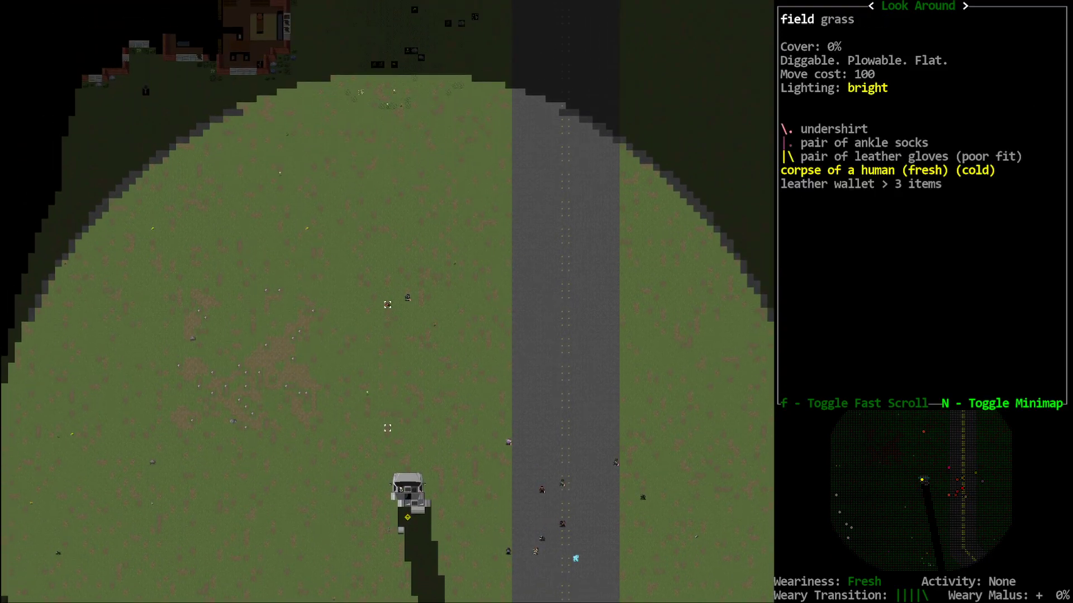
- Drive back to the mansion crossing, stop, and look around the grounds
{"action": "key", "text": "Escape"}
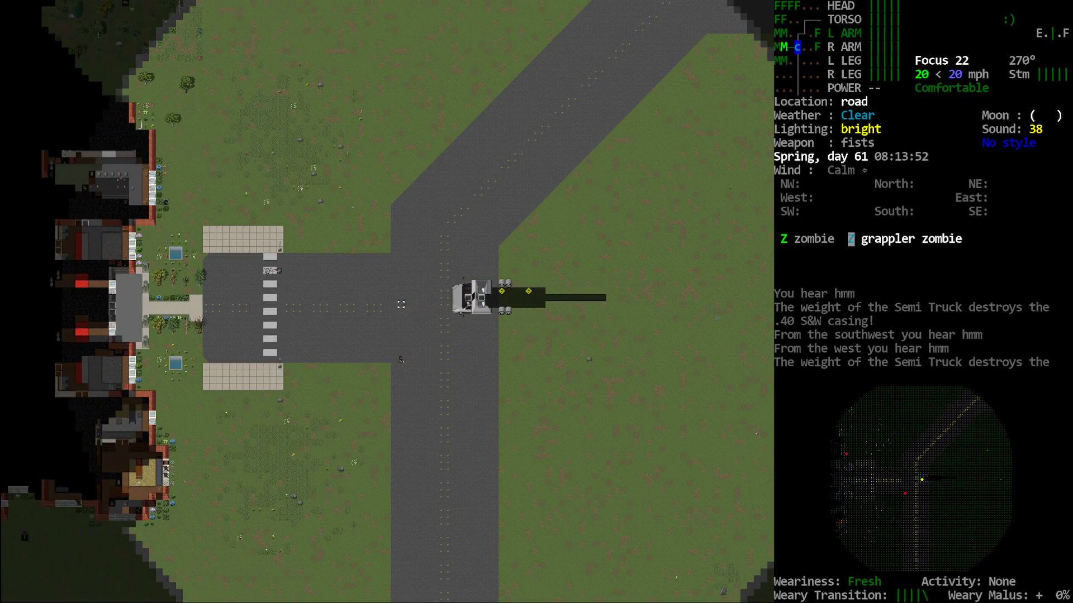
{"action": "key", "text": "Tab"}
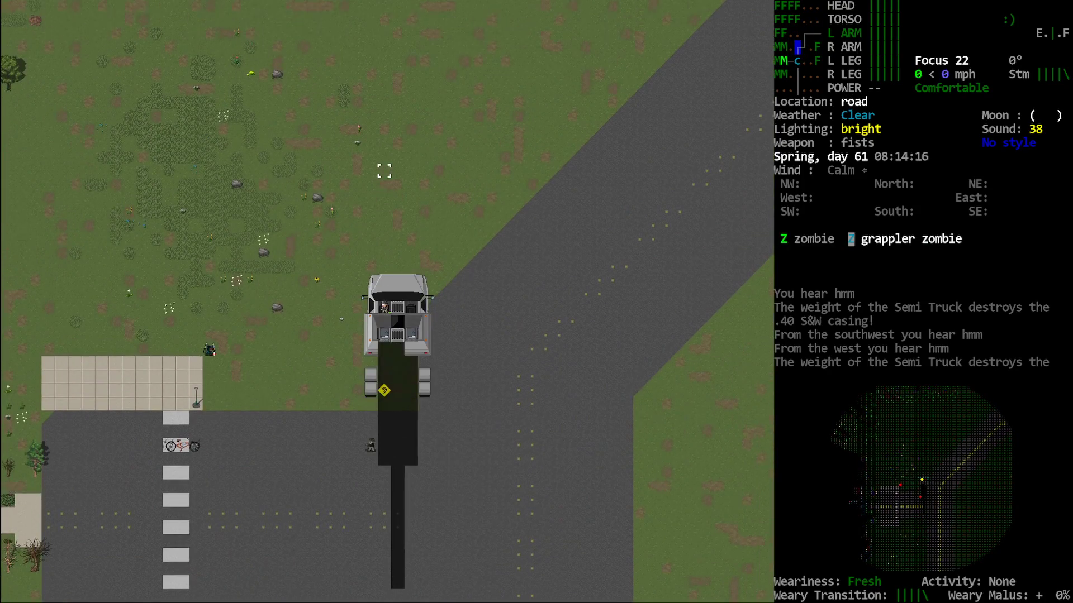
{"action": "key", "text": "w"}
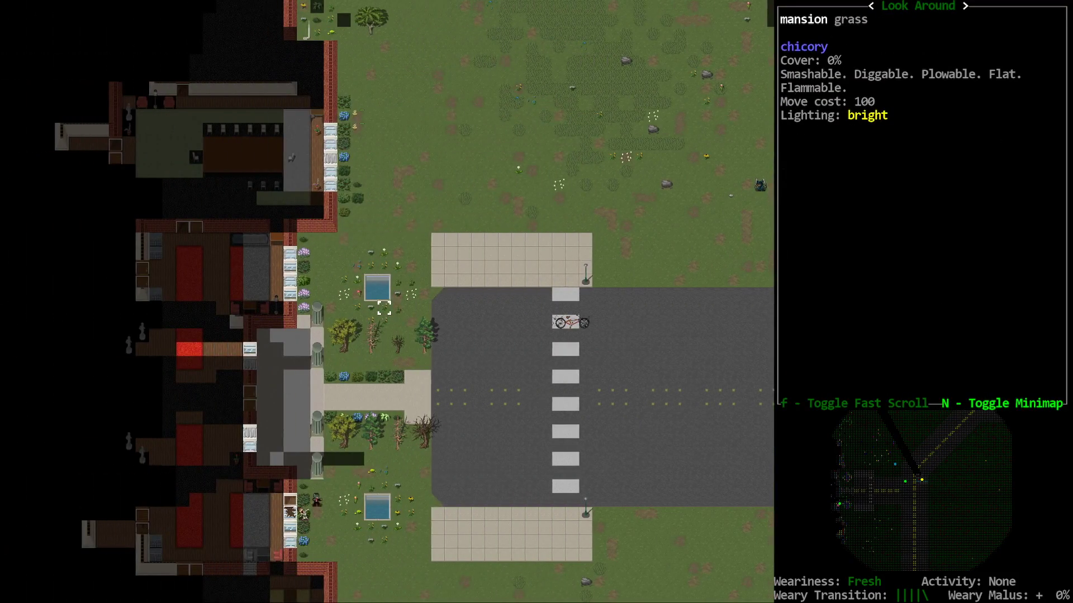
{"action": "scroll", "scroll_direction": "down", "scroll_amount": 3}
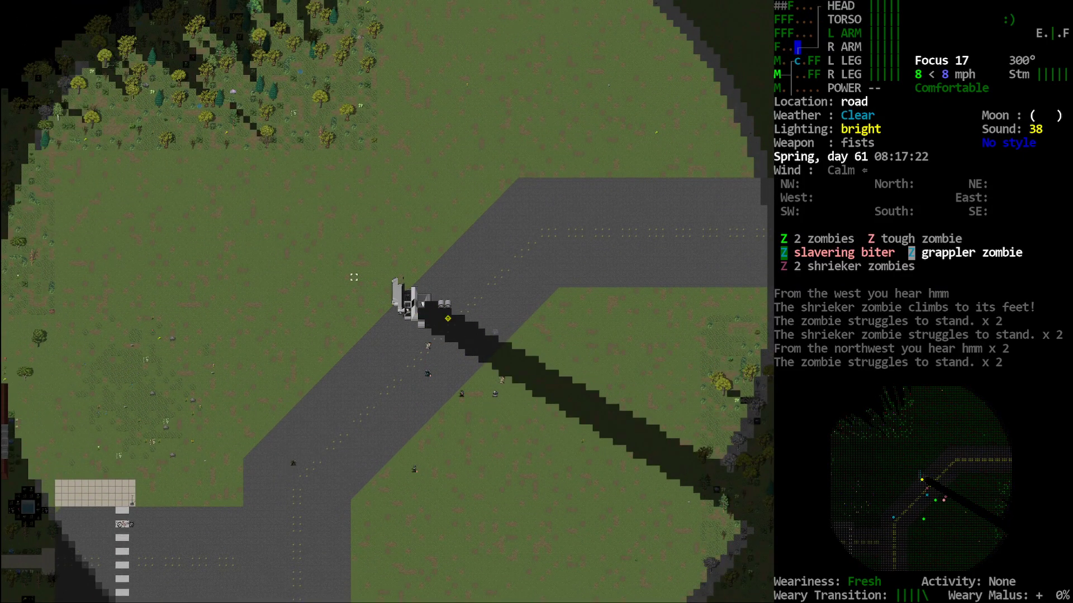
- Drive northeast into the field beside the forest and view the world map
{"action": "key", "text": "Escape"}
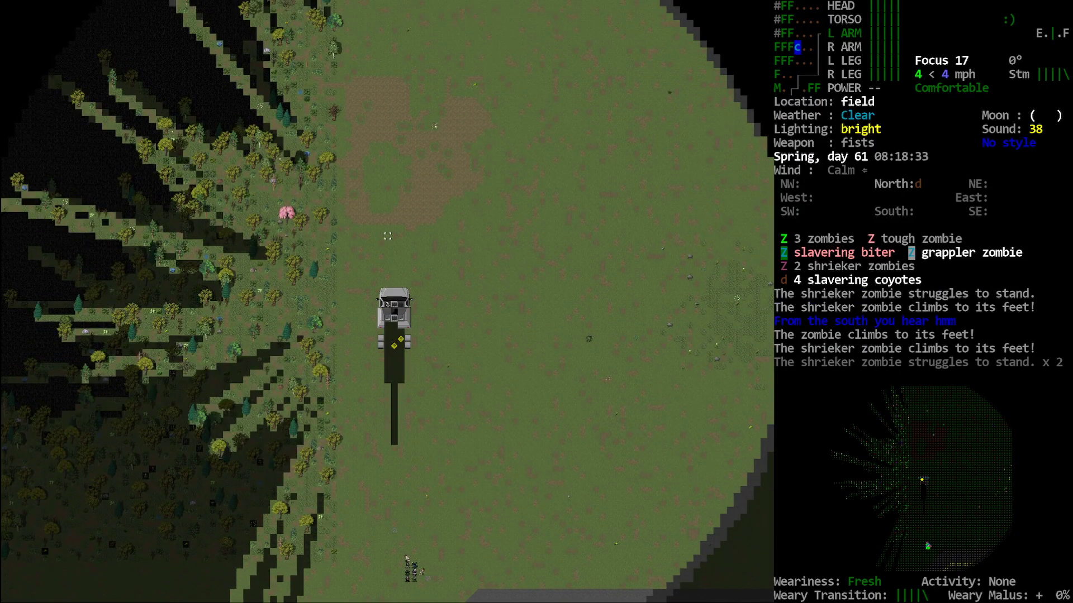
{"action": "key", "text": "m"}
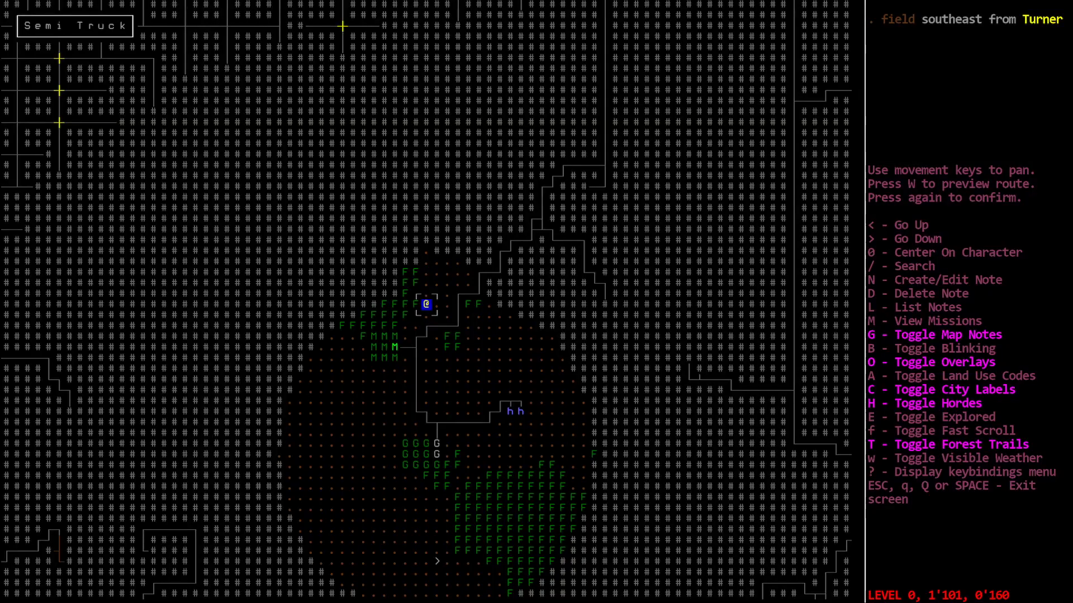
- Close the world map and leave the semi, heading toward the mansion
{"action": "key", "text": "Escape"}
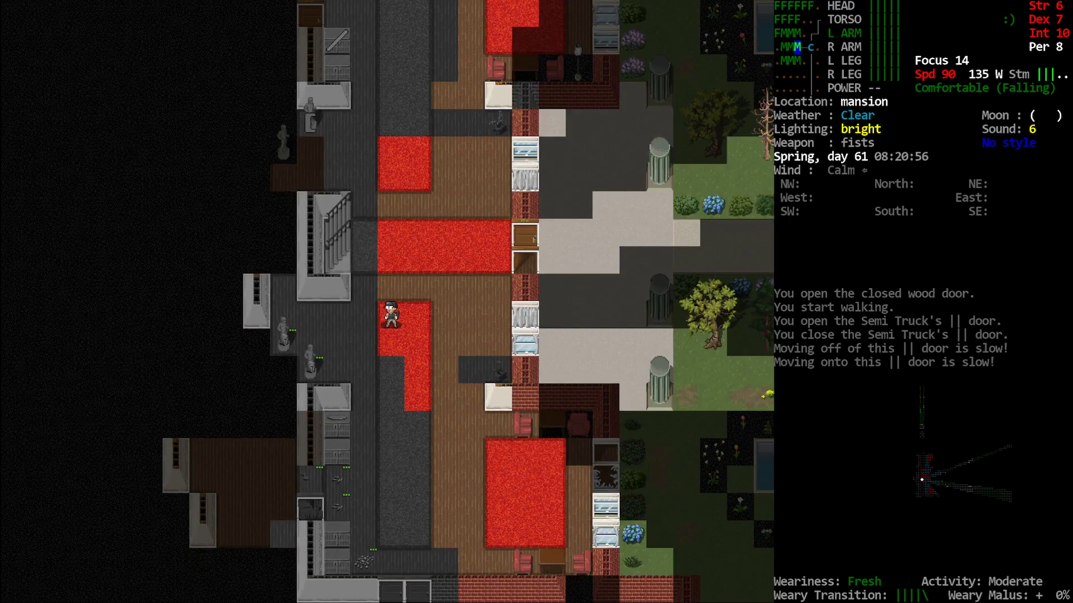
- Put on the statue's great helm and ornamental plate armor, switch to walking, and wield the pike
{"action": "key", "text": "W"}
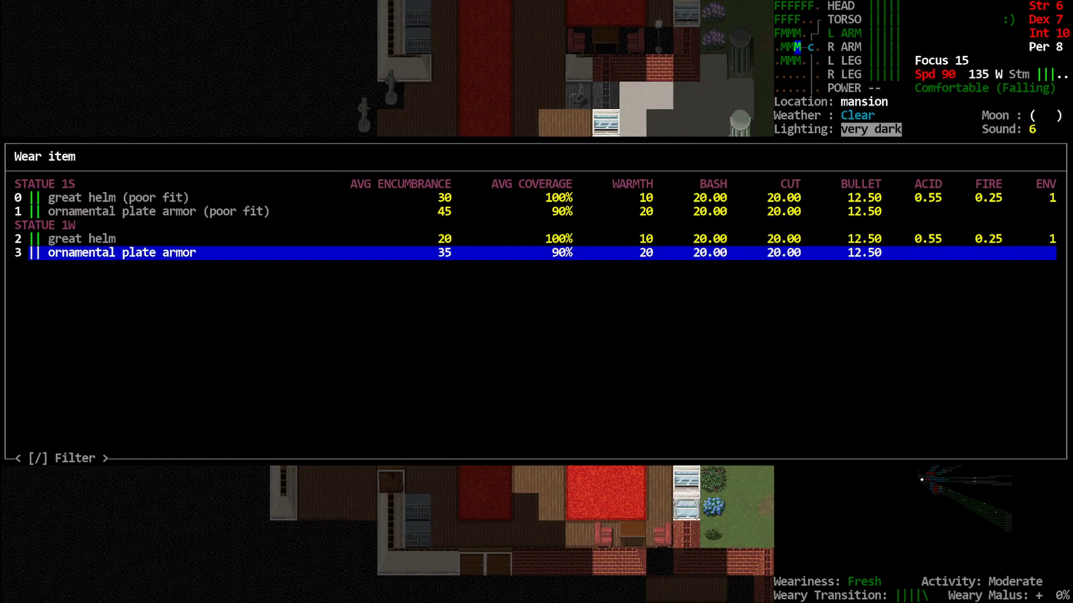
{"action": "key", "text": "up"}
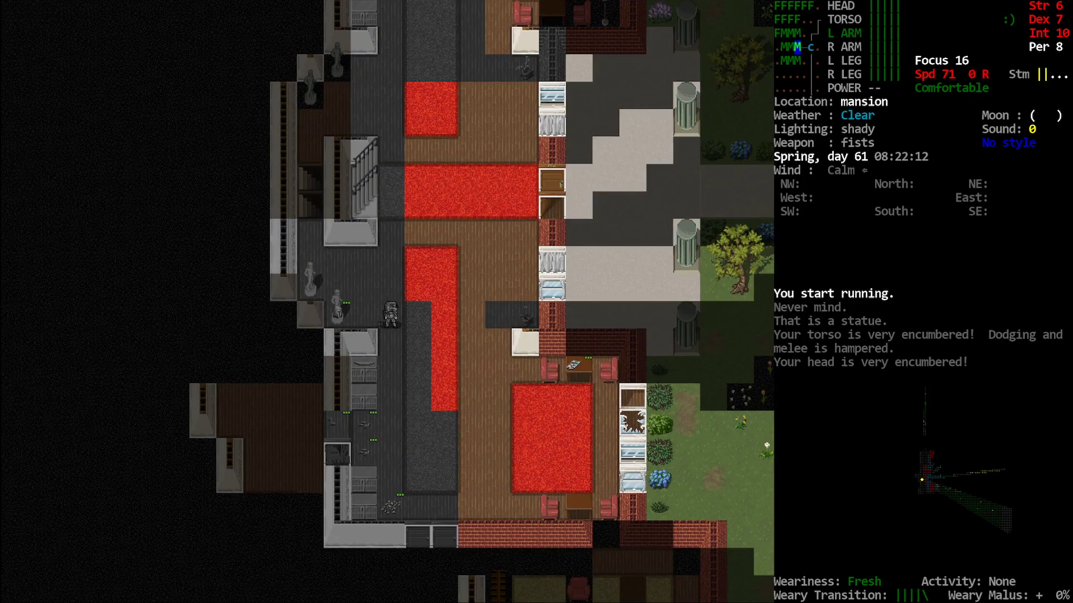
{"action": "key", "text": "up"}
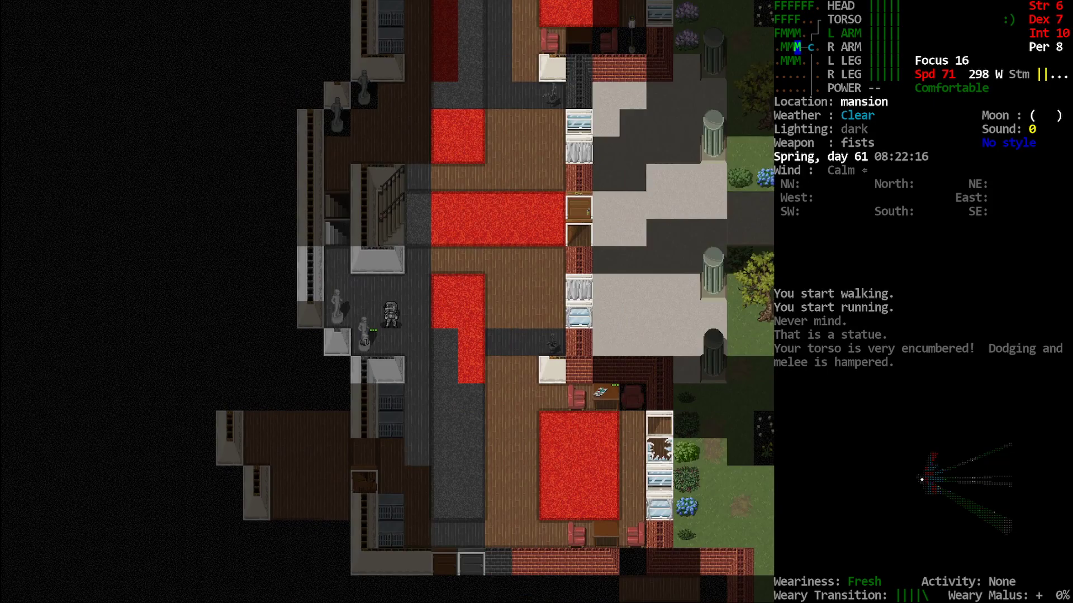
{"action": "key", "text": "i"}
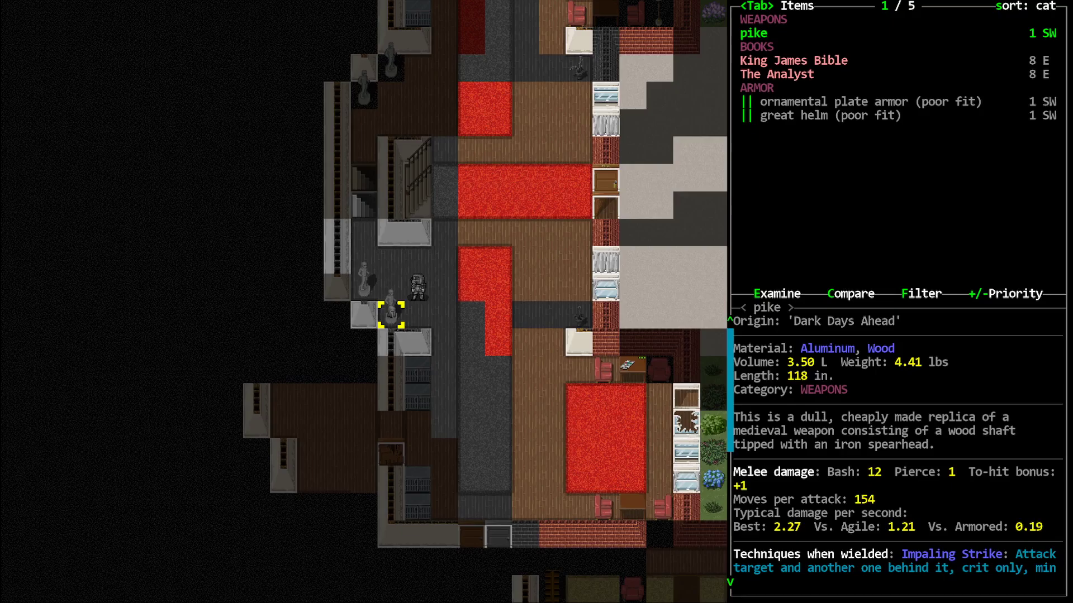
{"action": "key", "text": "Escape"}
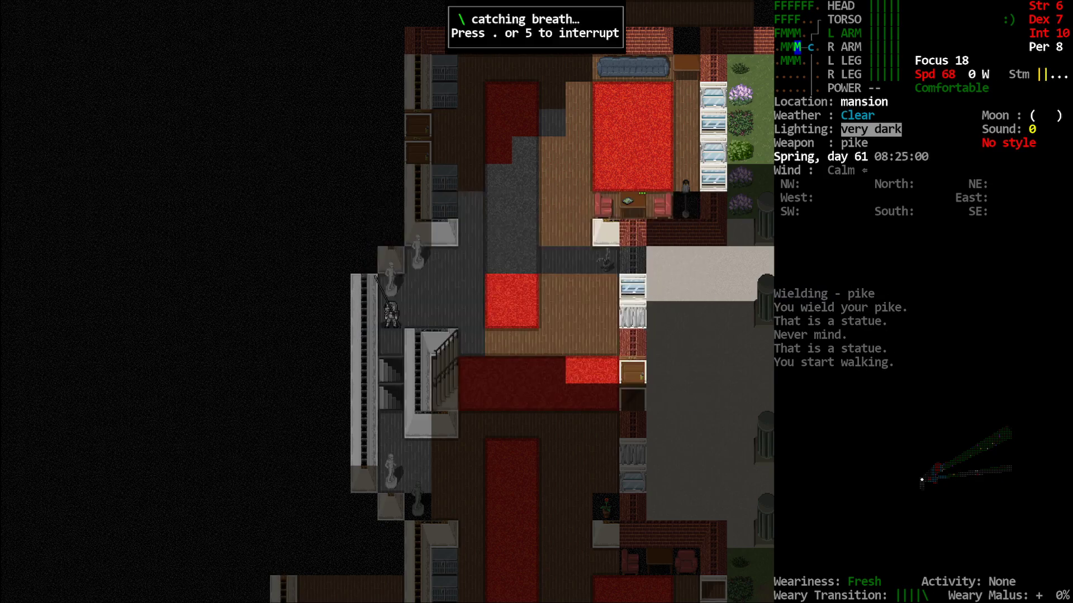
- Walk to the semi on the road and mark the ornamental plate armor for dropping
{"action": "key", "text": "5"}
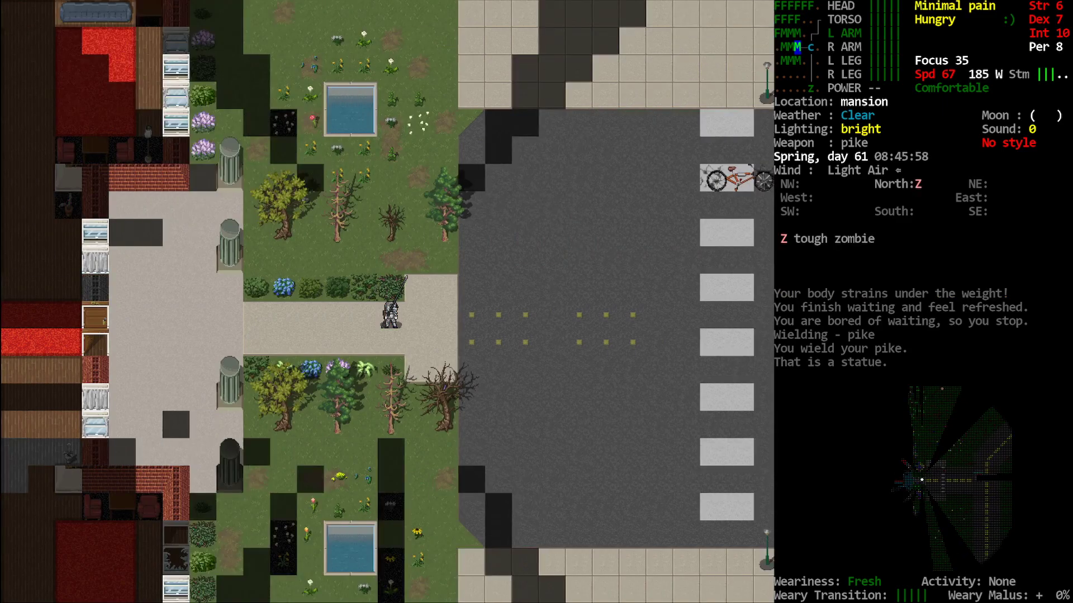
{"action": "key", "text": "Right"}
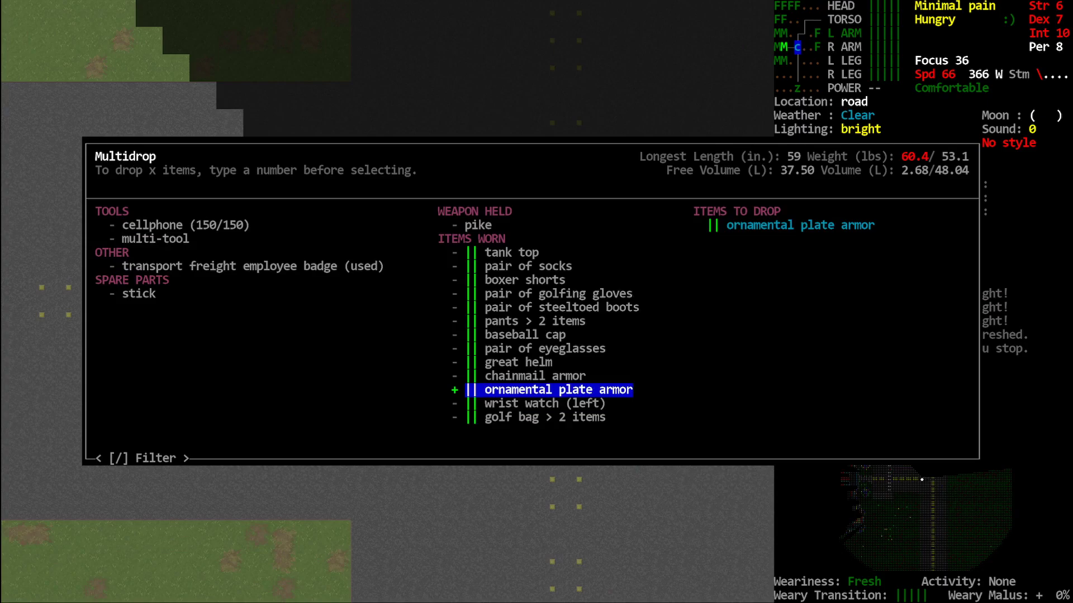
- Stow the ornamental plate armor and pike in the semi's trunk, then review the character sheet
{"action": "key", "text": "down"}
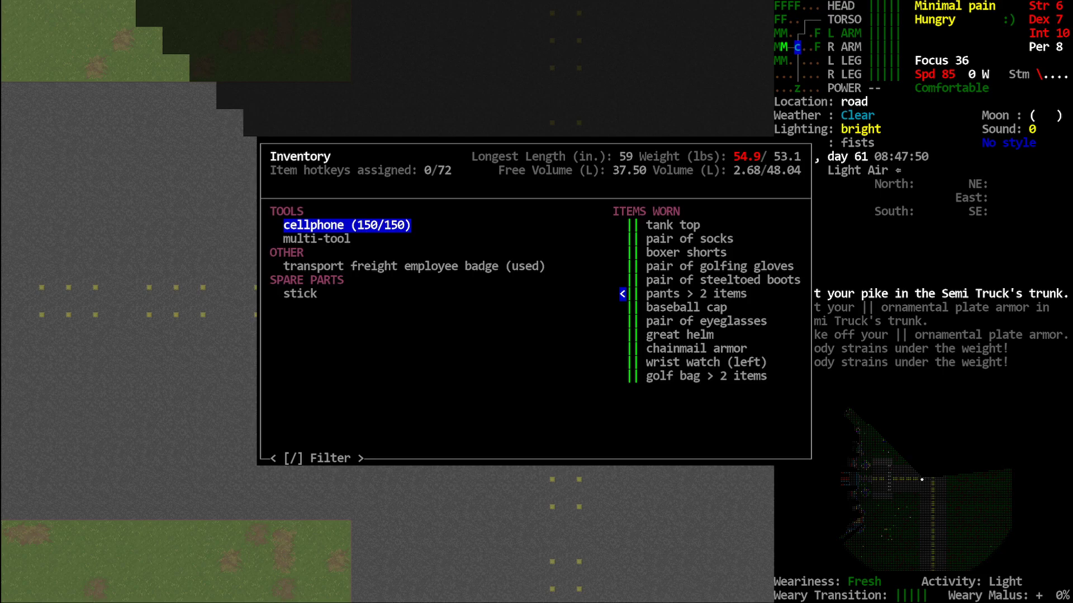
{"action": "key", "text": "Escape"}
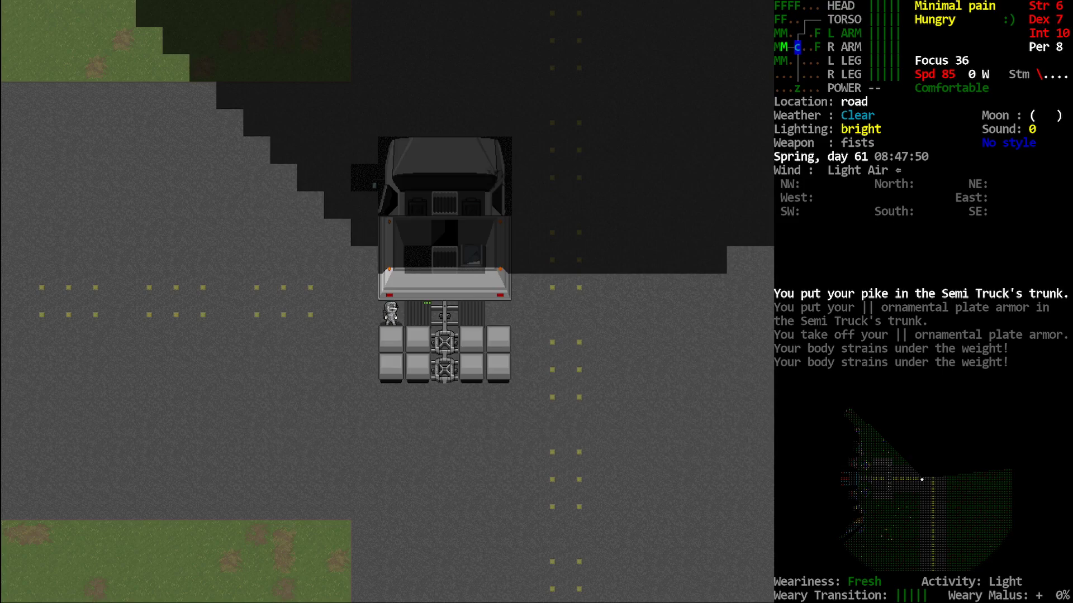
{"action": "key", "text": "@"}
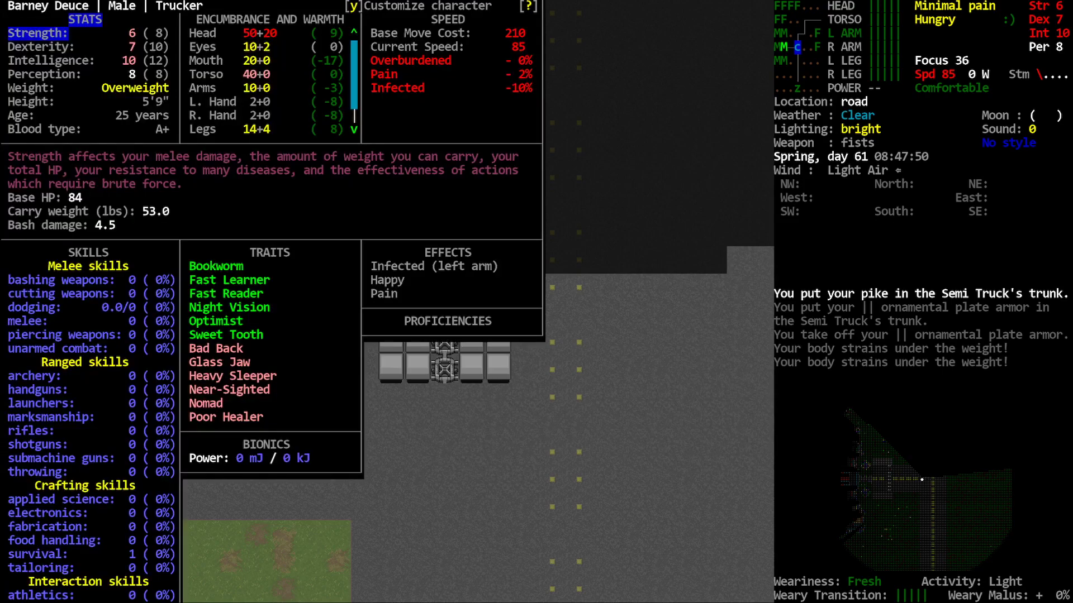
{"action": "key", "text": "Escape"}
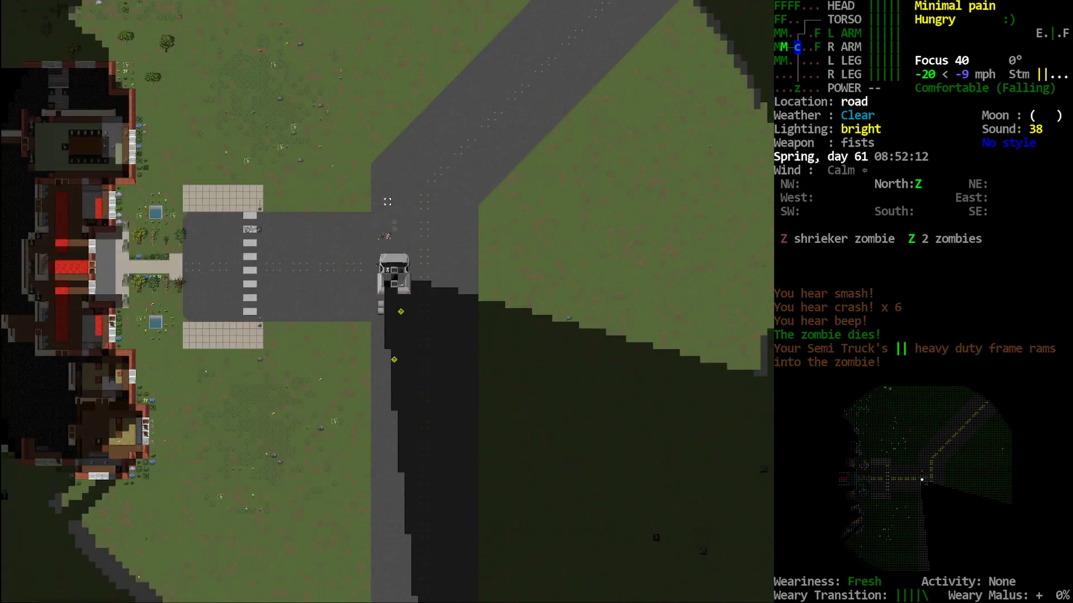
- Keep driving and look over the carried and worn items
{"action": "key", "text": "m"}
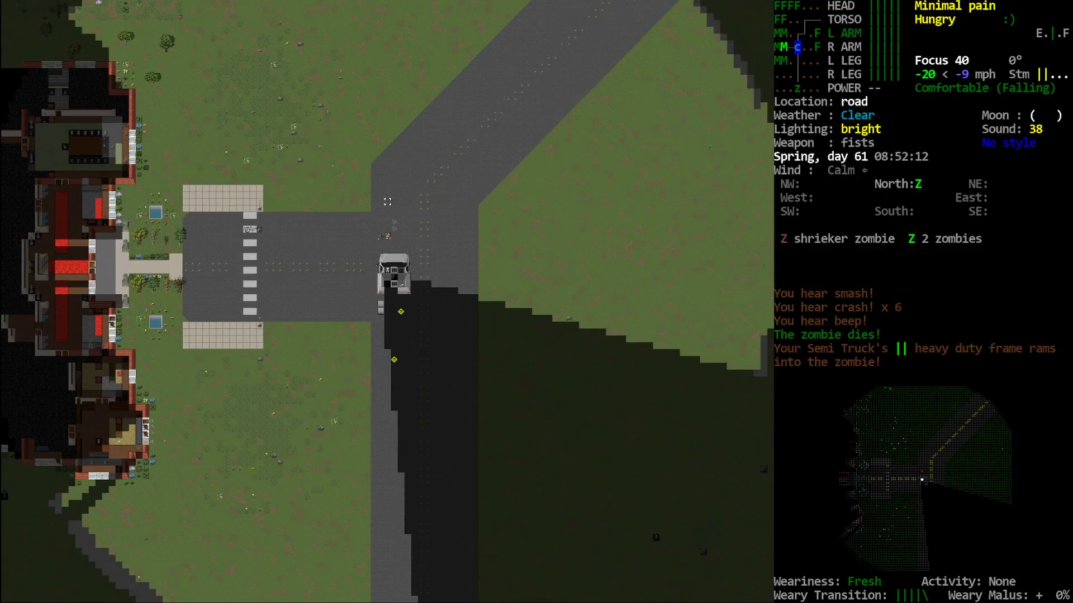
{"action": "key", "text": "i"}
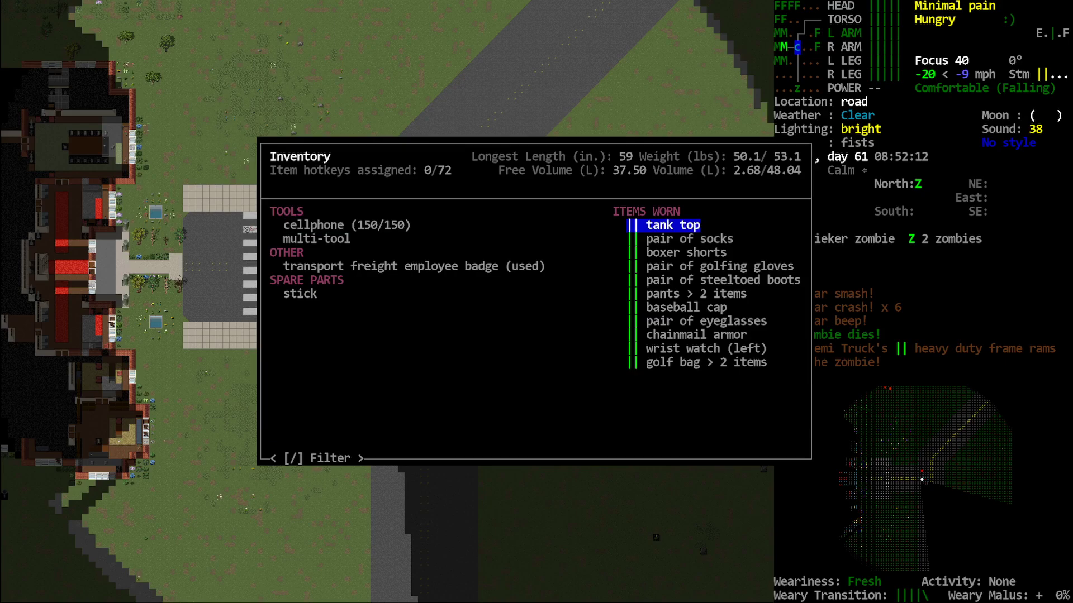
{"action": "key", "text": "Escape"}
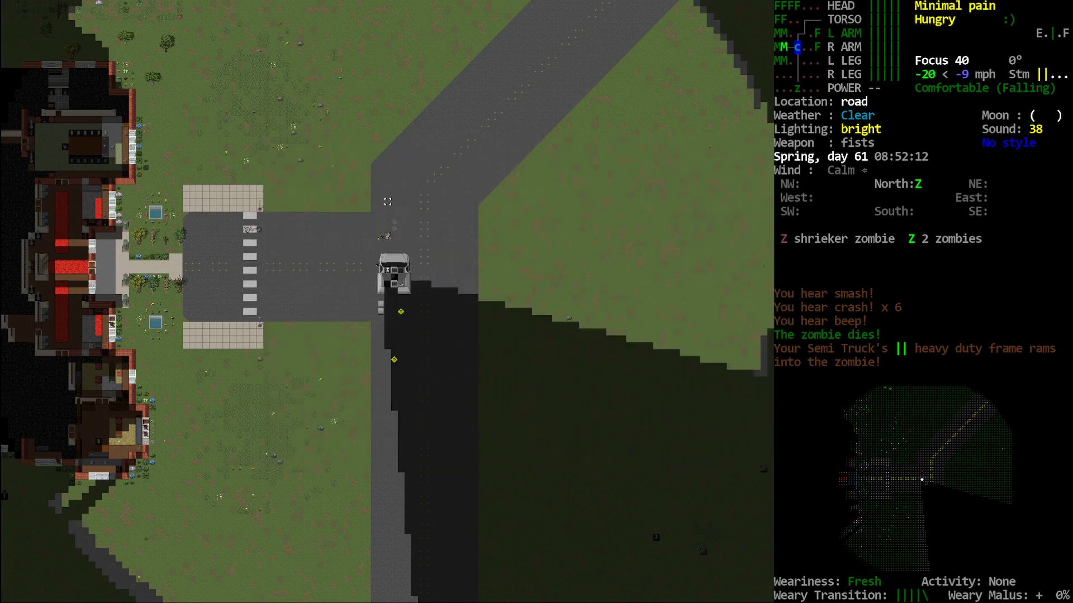
- Check the character sheet, then read the worn chainmail armor's details
{"action": "key", "text": "@"}
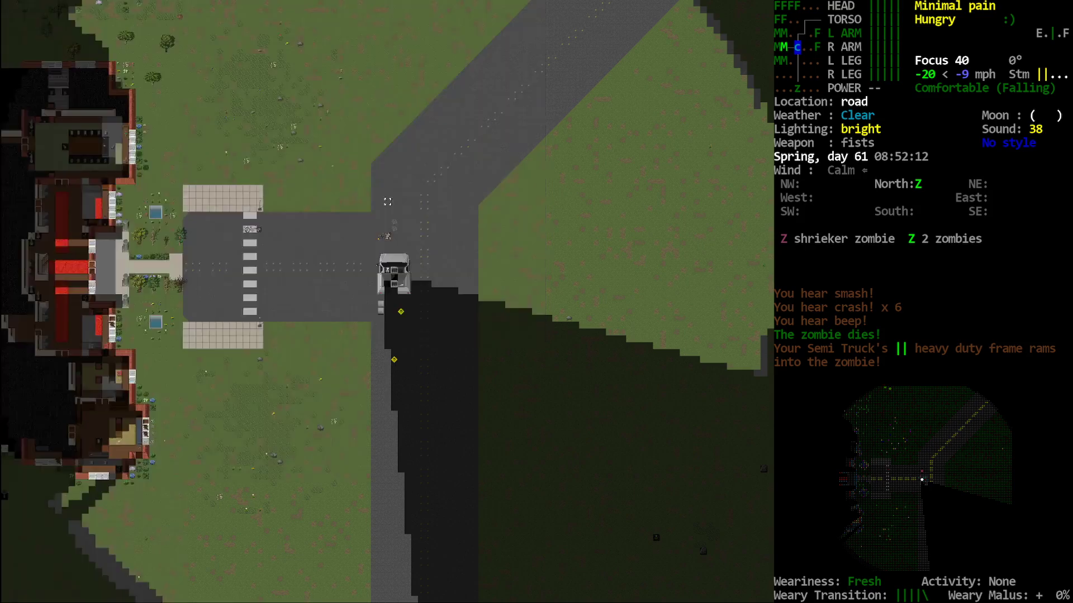
{"action": "key", "text": "i"}
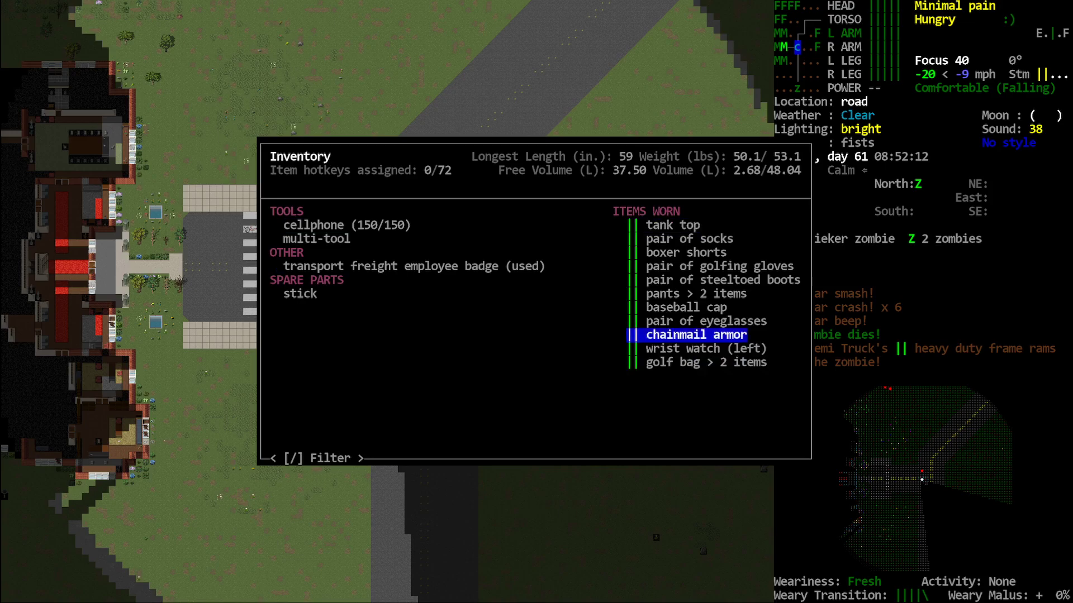
{"action": "left_click", "coordinate": [695, 335]}
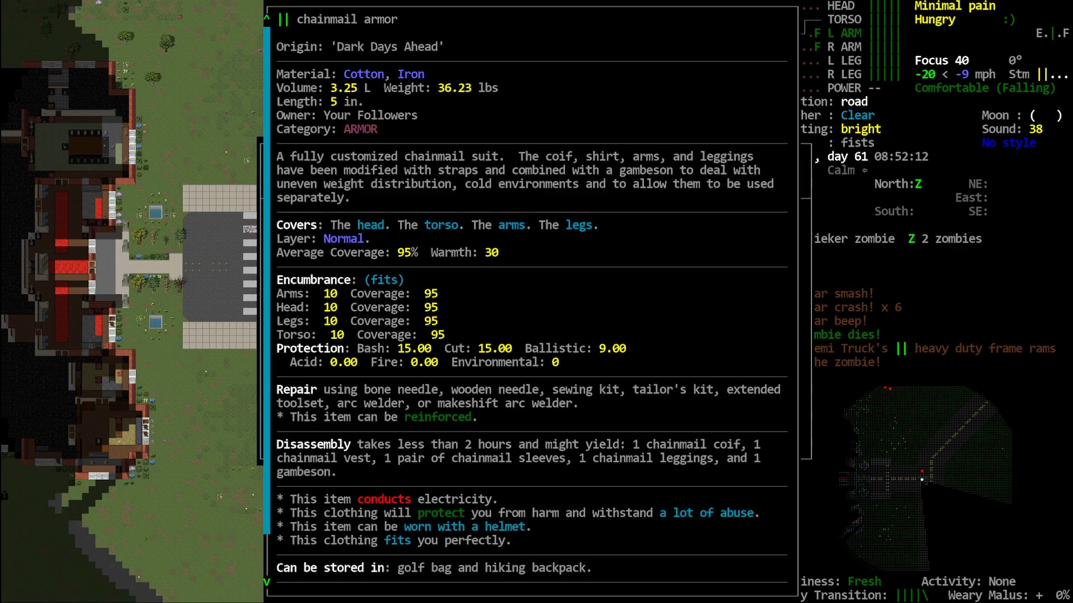
{"action": "key", "text": "Escape"}
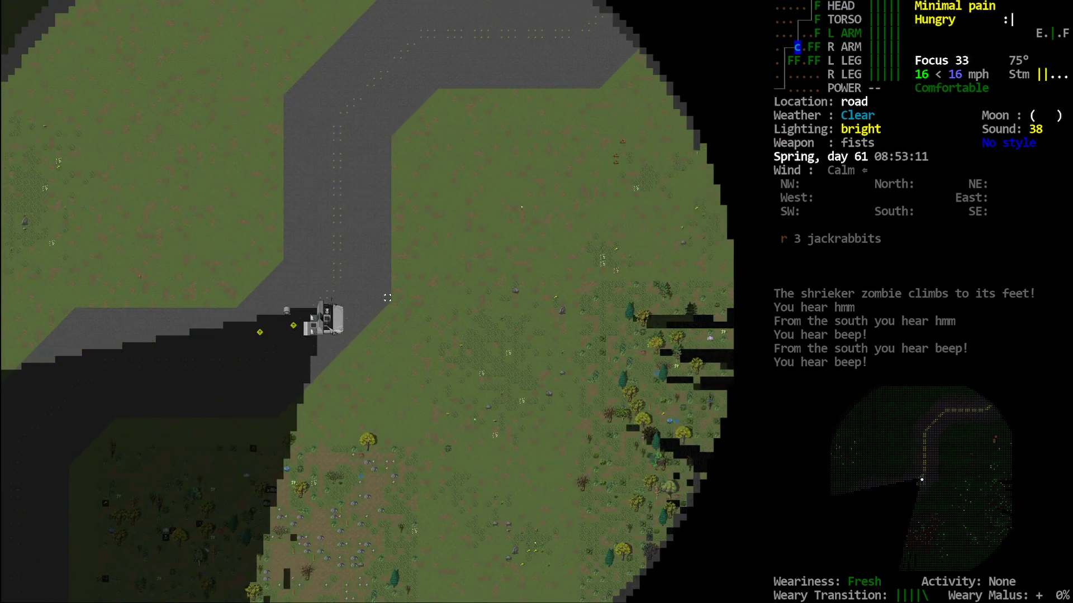
- Handbrake the semi, rest a while, then drive further north and view the overmap near Turner
{"action": "key", "text": "m"}
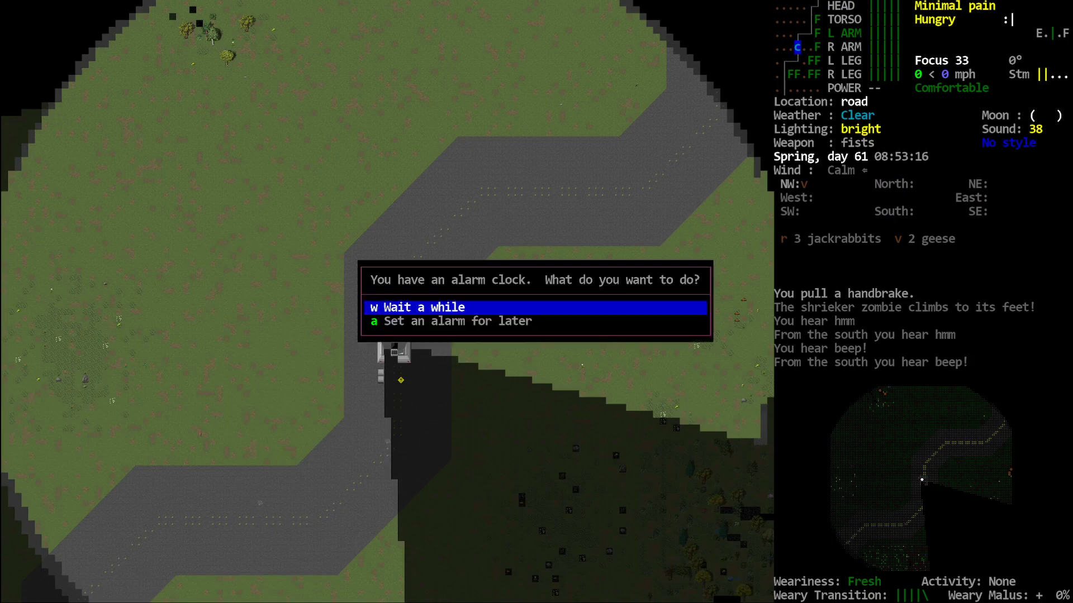
{"action": "key", "text": "w"}
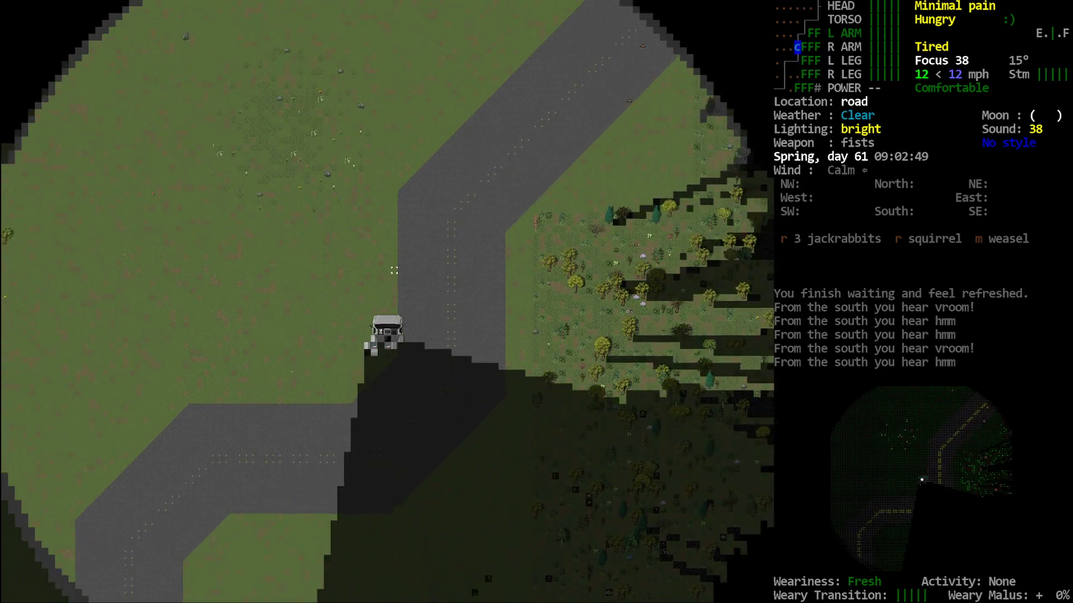
{"action": "key", "text": "m"}
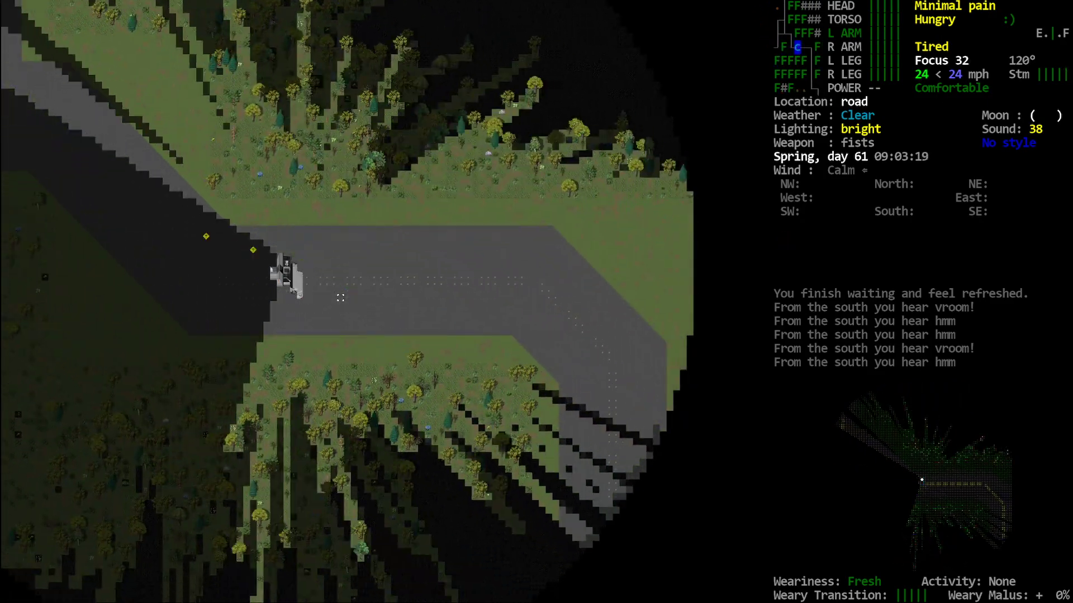
{"action": "key", "text": "m"}
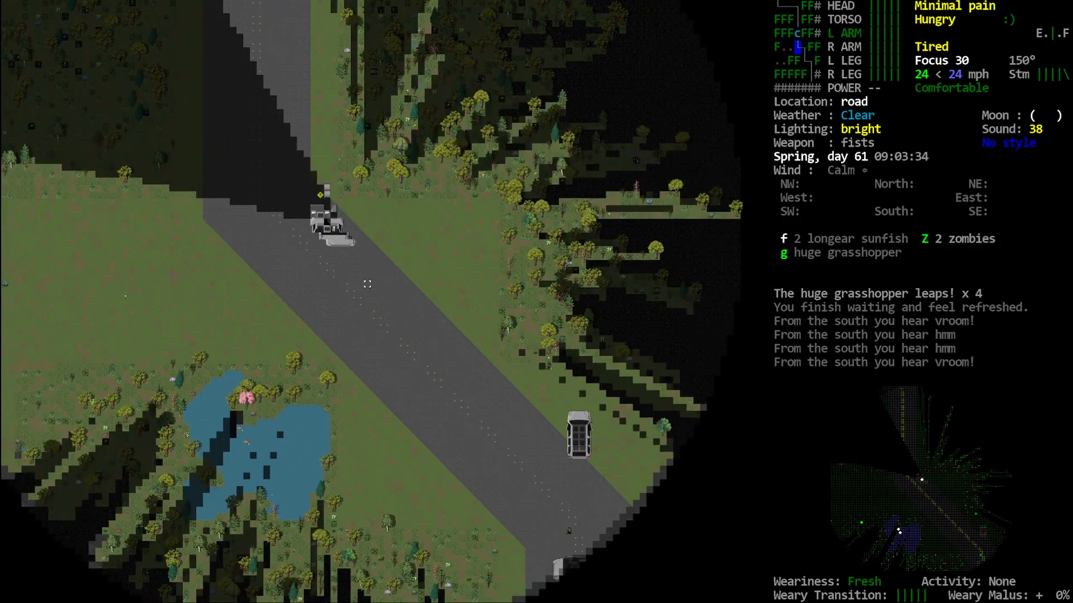
{"action": "key", "text": "m"}
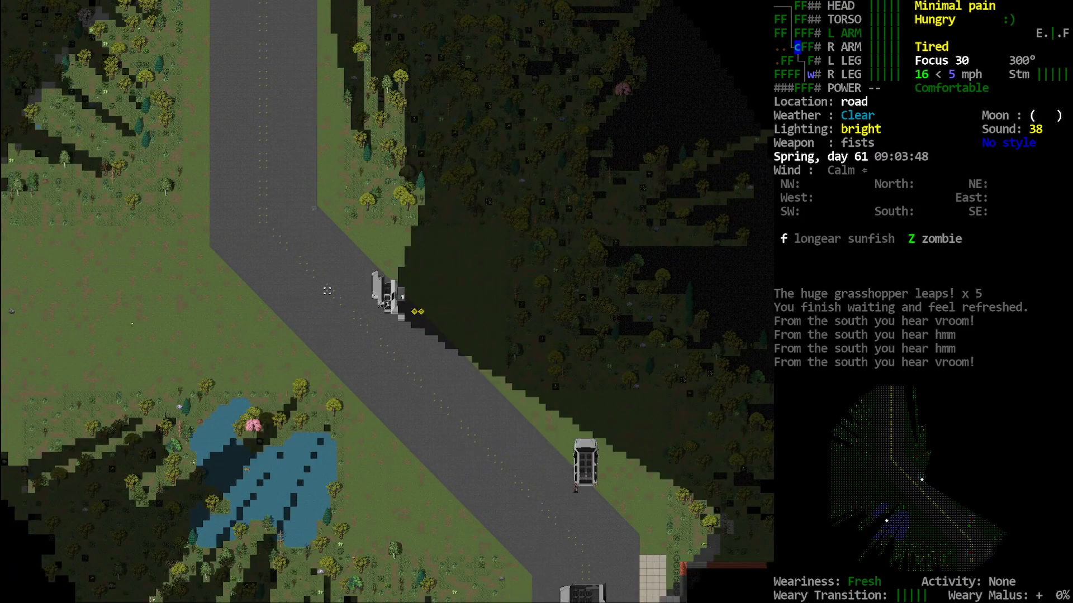
{"action": "key", "text": "w"}
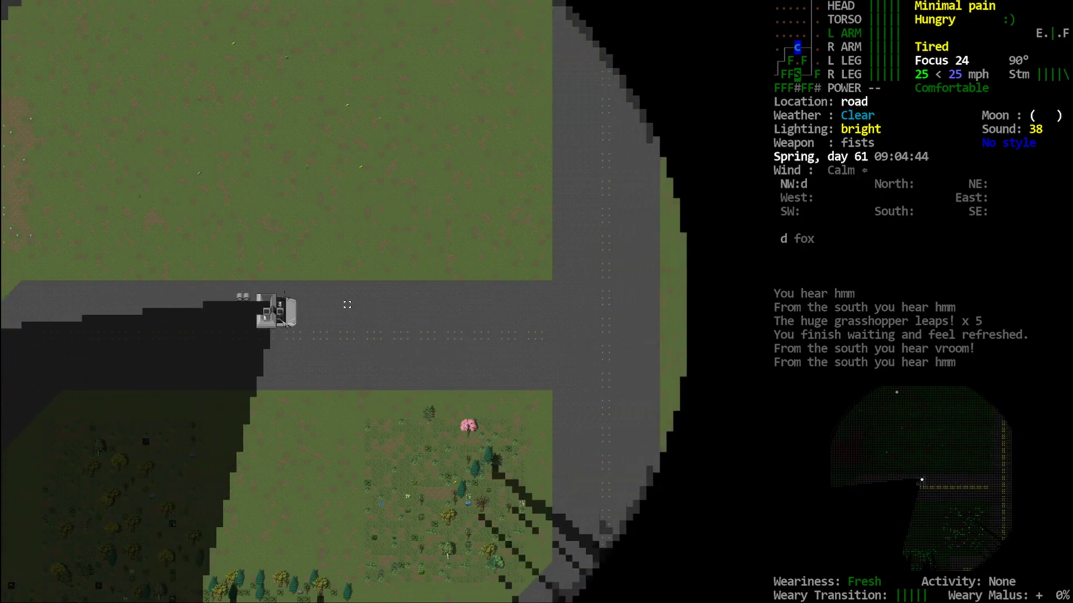
{"action": "key", "text": "m"}
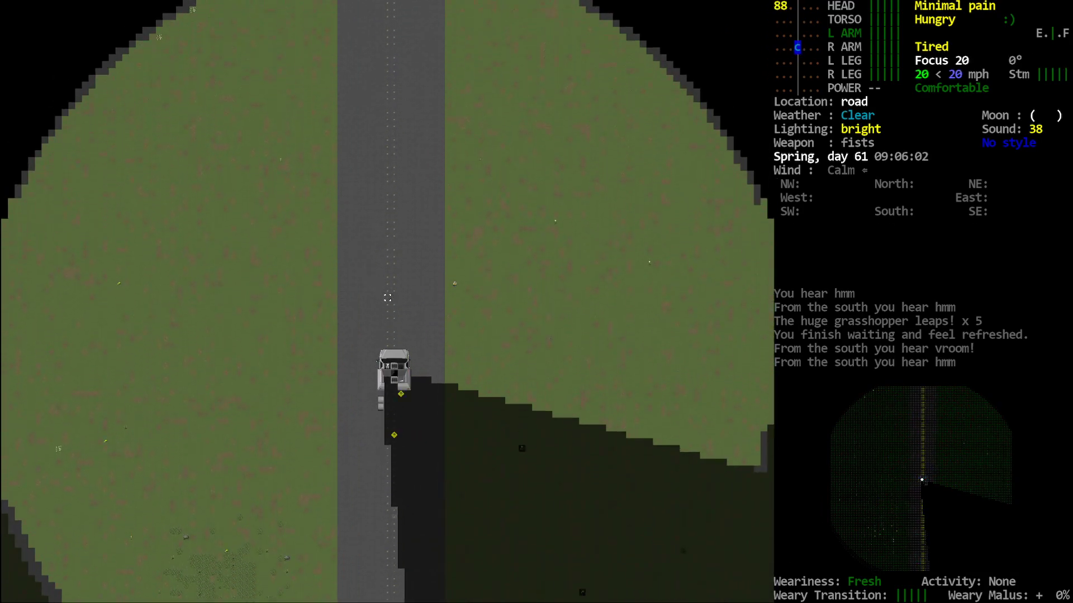
{"action": "key", "text": "m"}
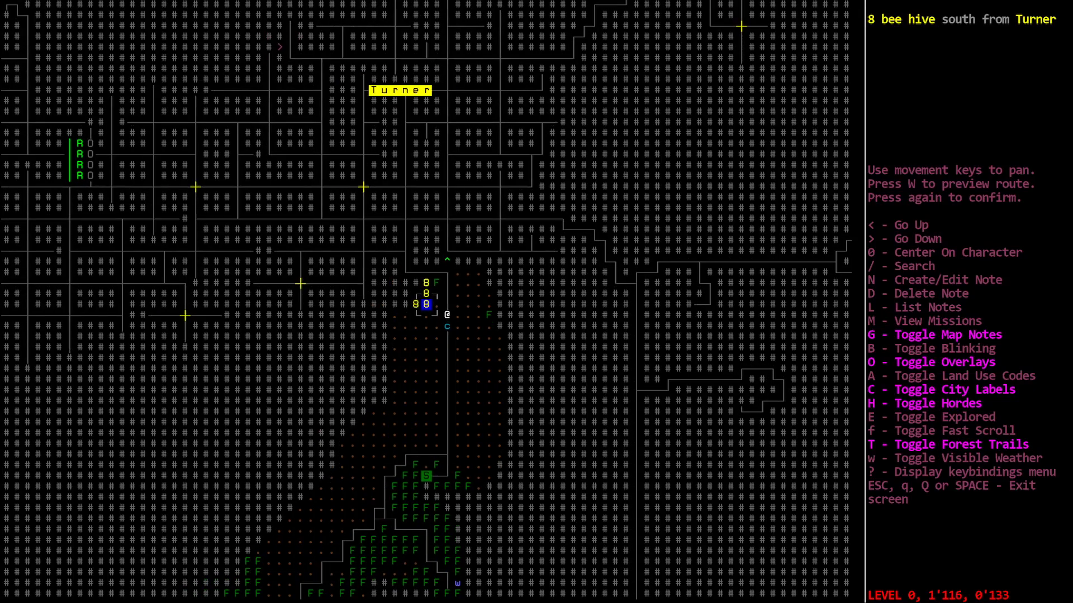
- Pan the overmap around Turner to survey the area, then resume driving
{"action": "key", "text": "Escape"}
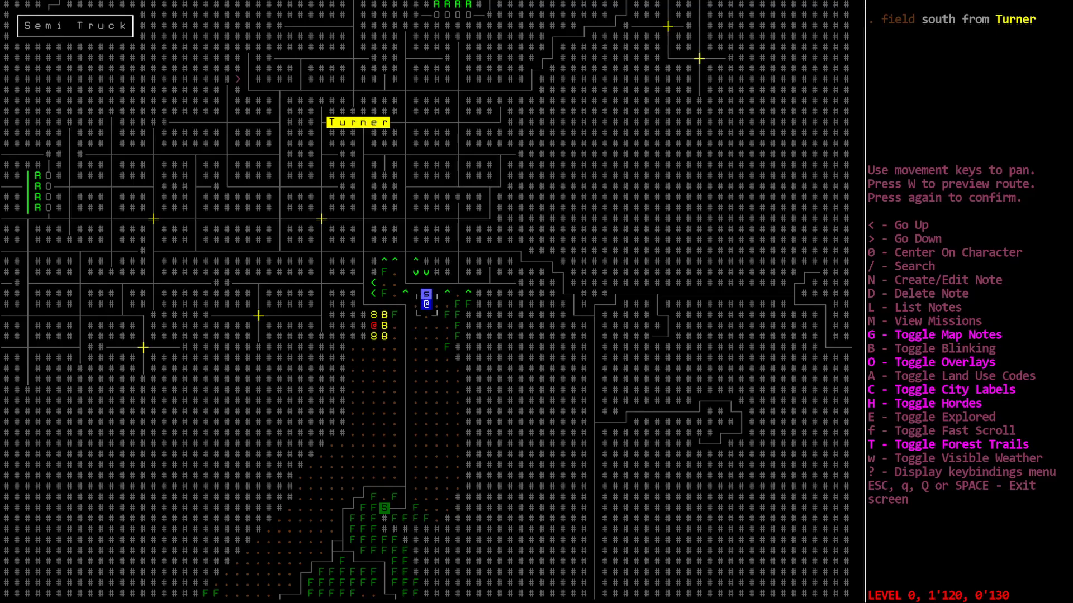
{"action": "key", "text": "left"}
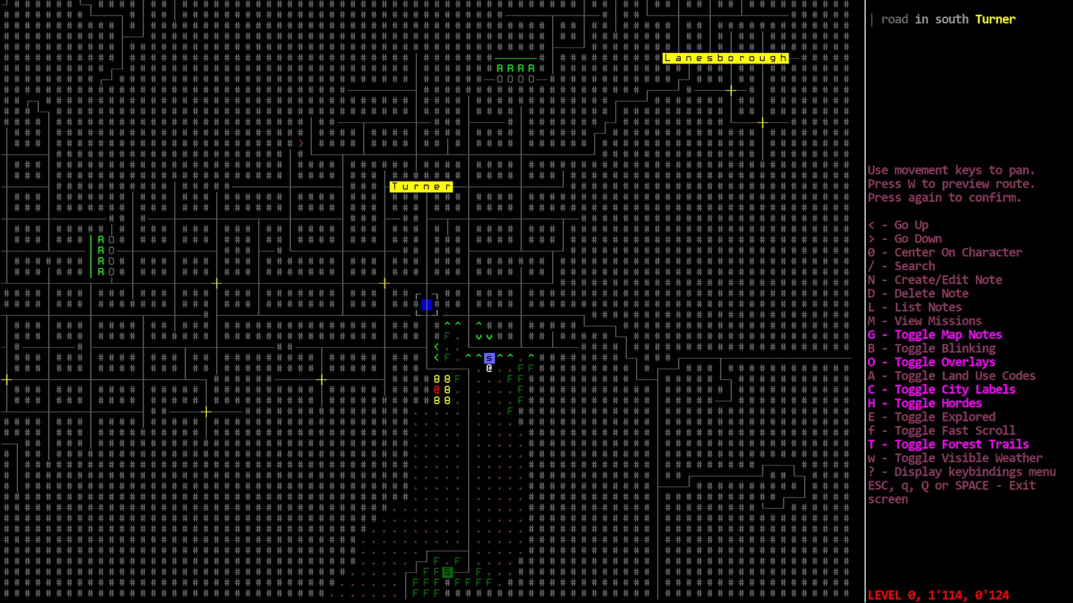
{"action": "key", "text": "Escape"}
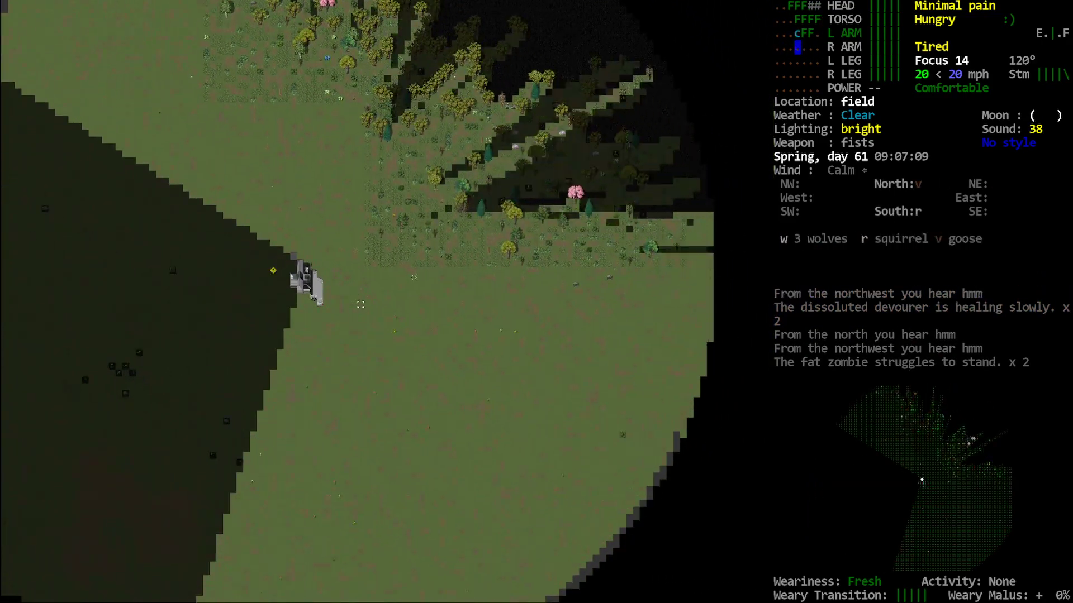
- Steer the semi off-road into the field southeast of Turner, checking position on the overmap
{"action": "key", "text": "m"}
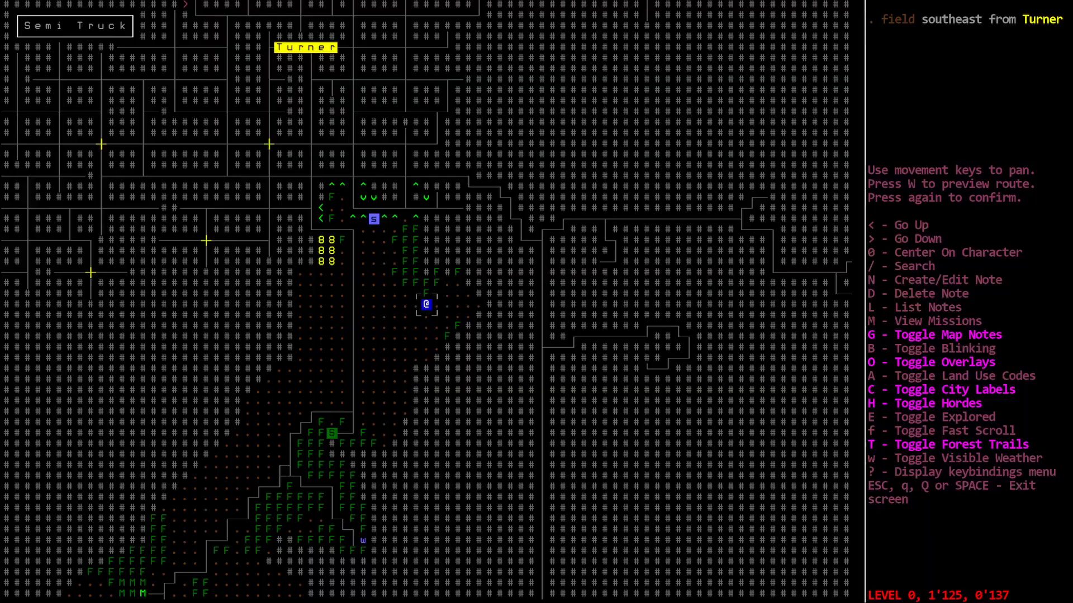
{"action": "key", "text": "Escape"}
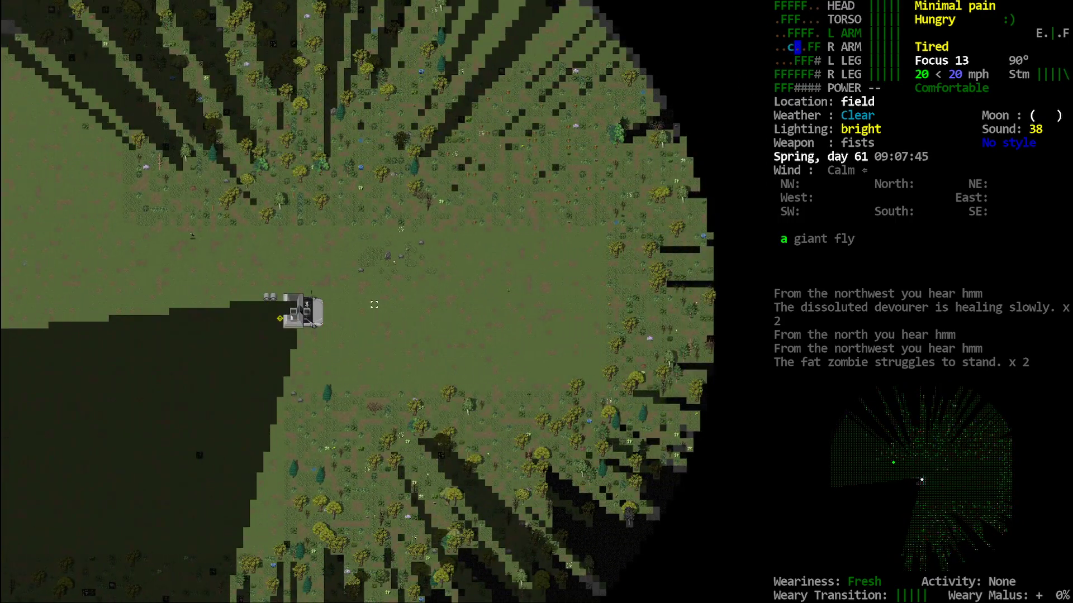
{"action": "key", "text": "m"}
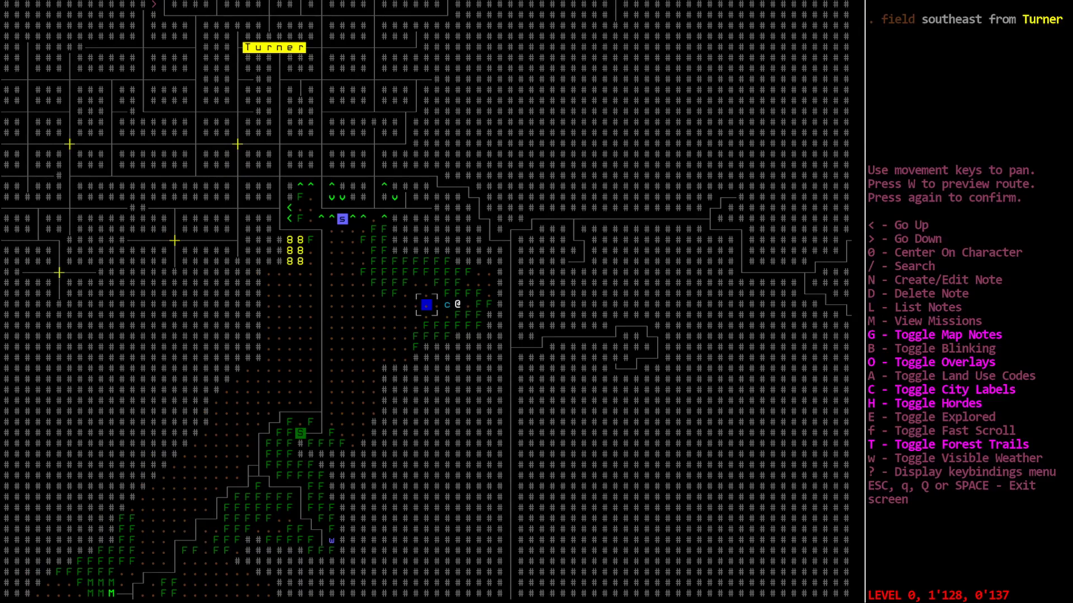
{"action": "key", "text": "Escape"}
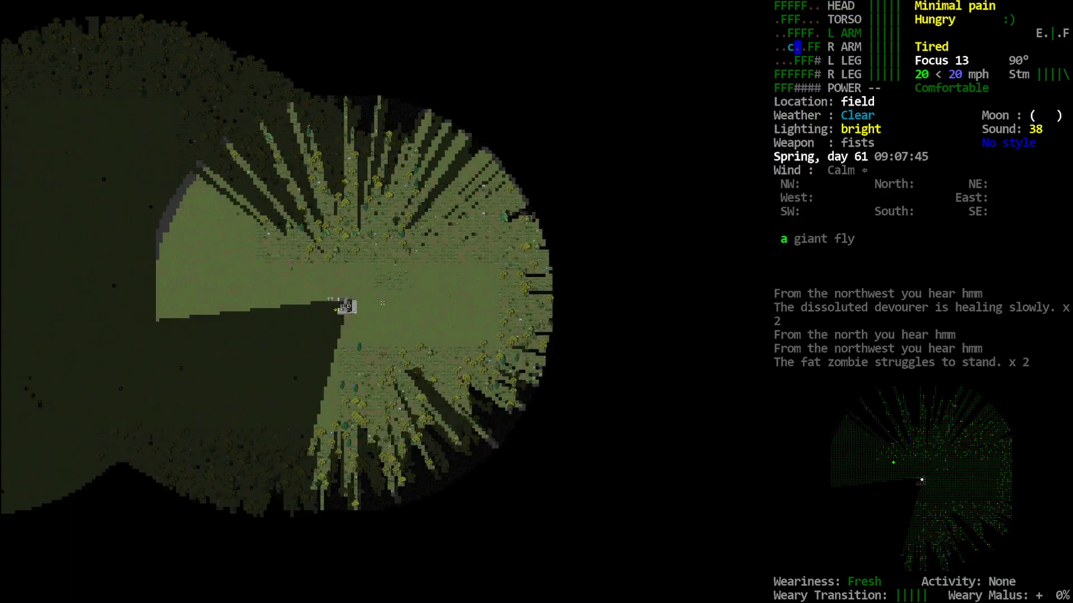
- Glance over the inventory, then inspect the flat, diggable field grass ahead
{"action": "key", "text": "i"}
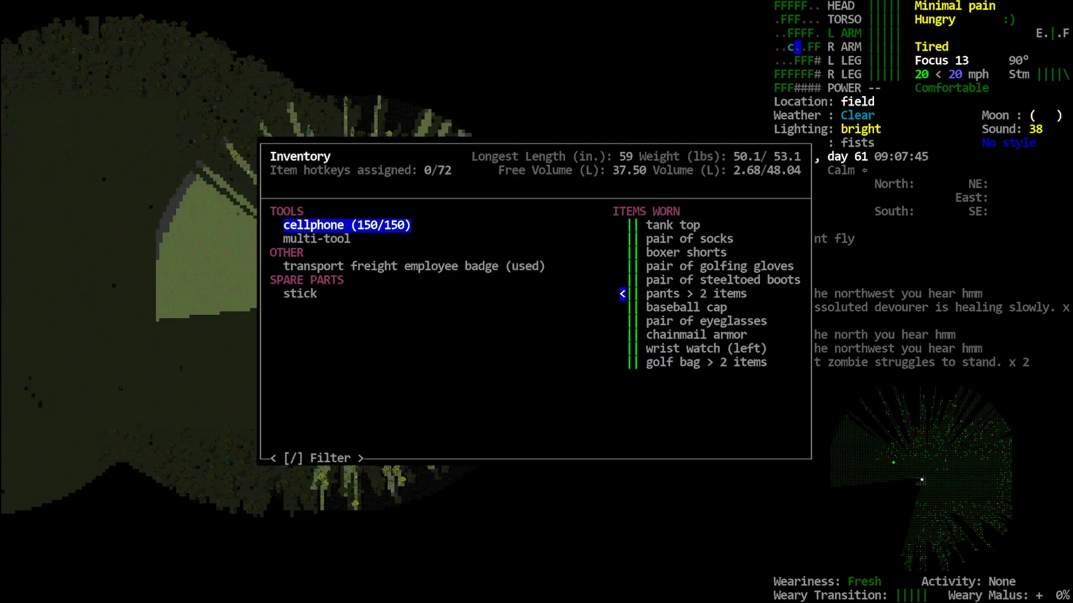
{"action": "key", "text": "Escape"}
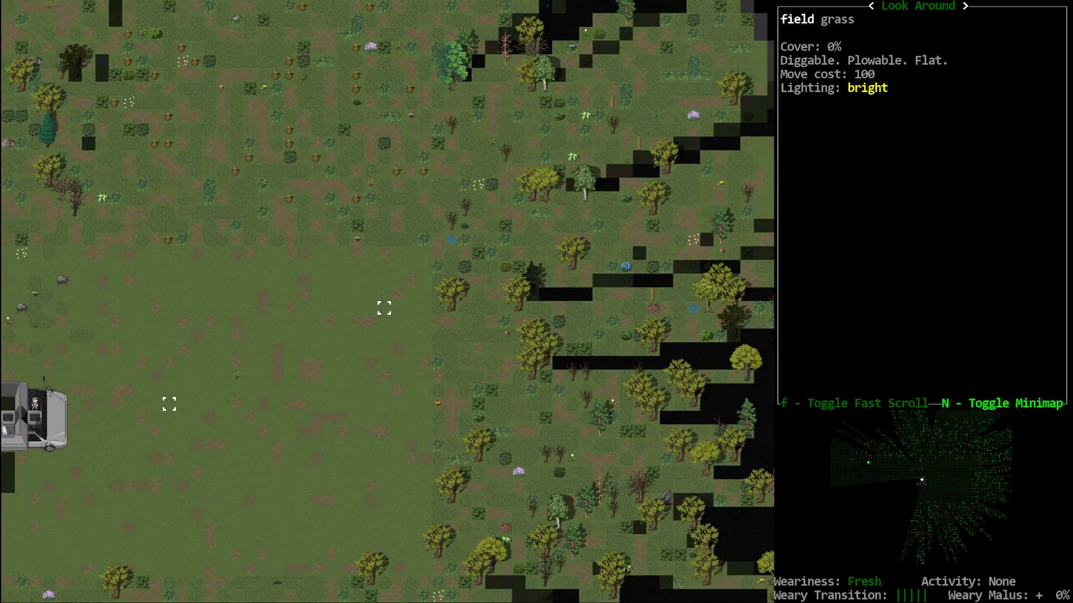
- Check the route on the overmap and keep driving south across the field at 20 mph
{"action": "scroll", "scroll_direction": "down", "scroll_amount": 3}
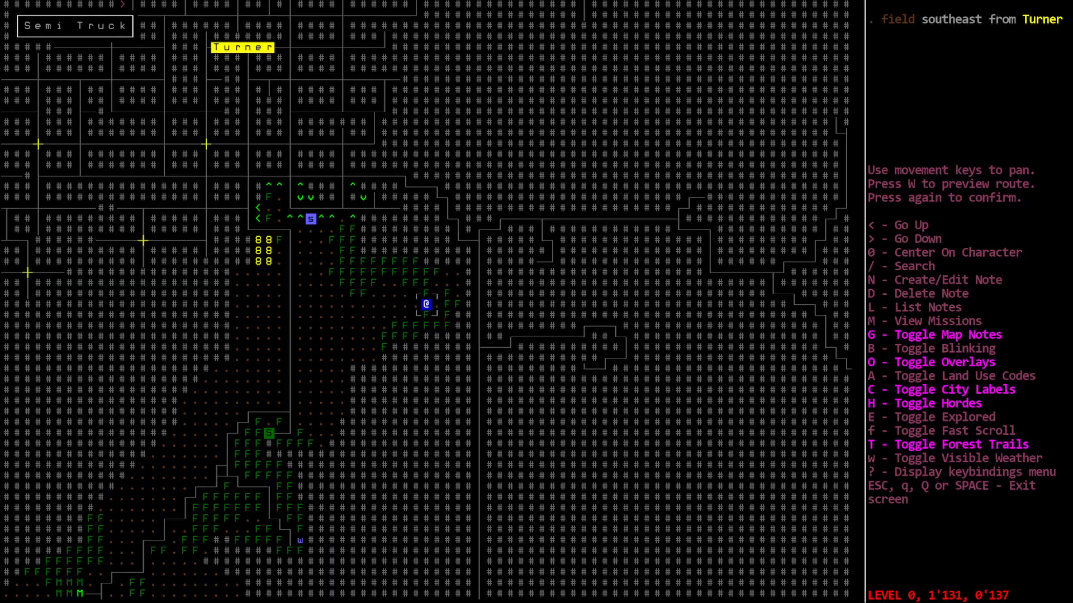
{"action": "mouse_move", "coordinate": [458, 274]}
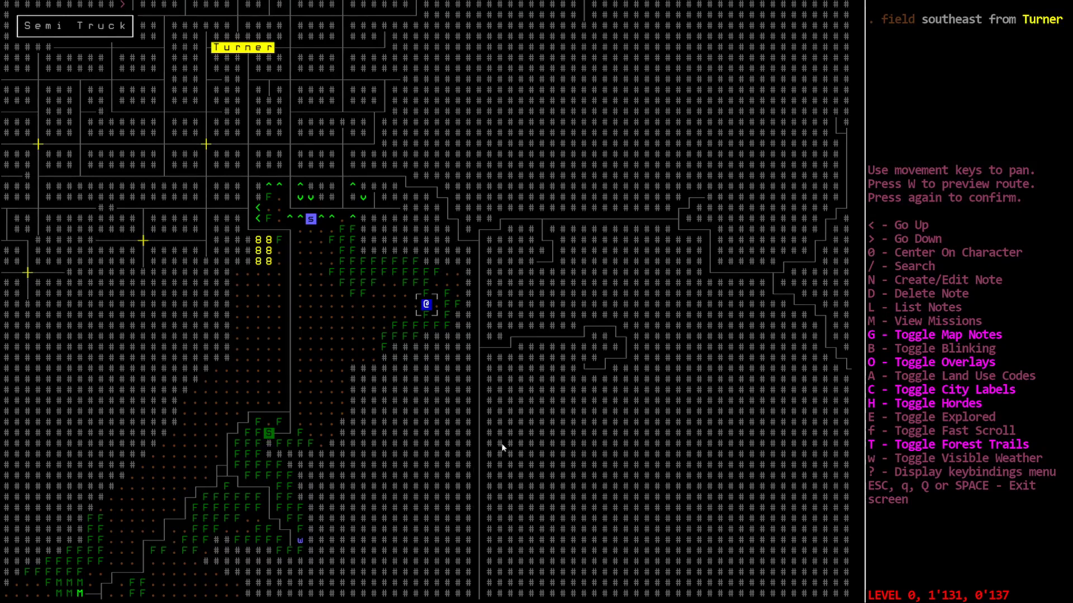
{"action": "mouse_move", "coordinate": [529, 383]}
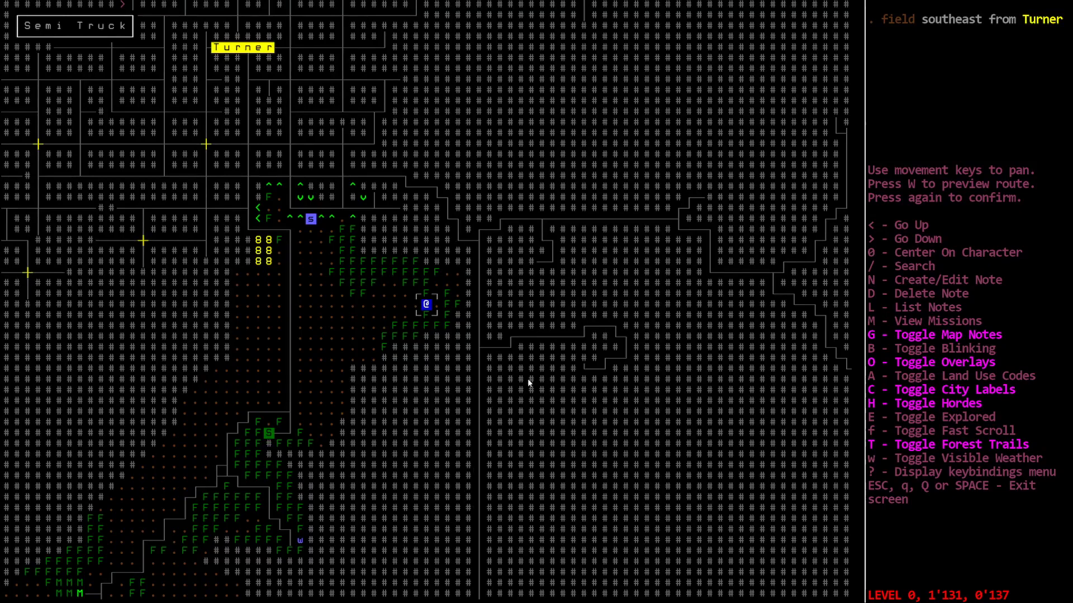
{"action": "key", "text": "Escape"}
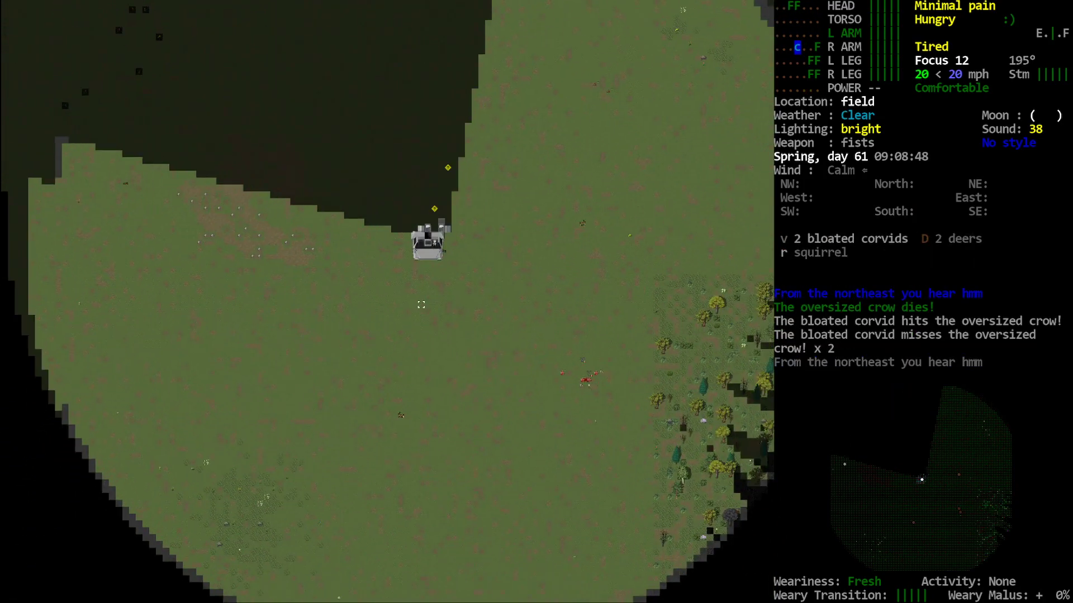
- Repeatedly check the overmap and nearby items while driving south along the forest edge
{"action": "key", "text": "m"}
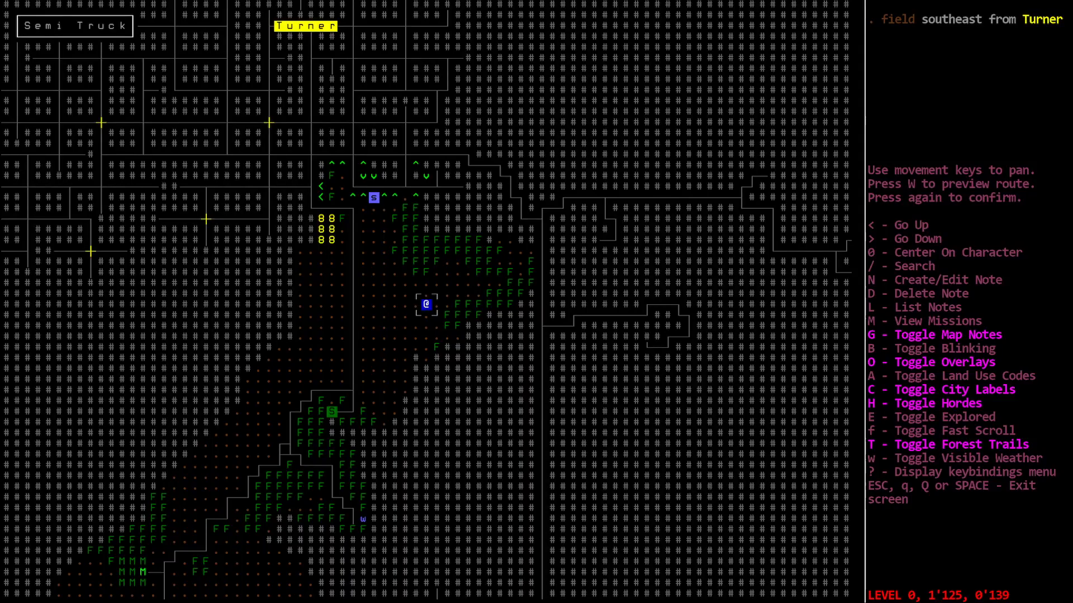
{"action": "key", "text": "escape"}
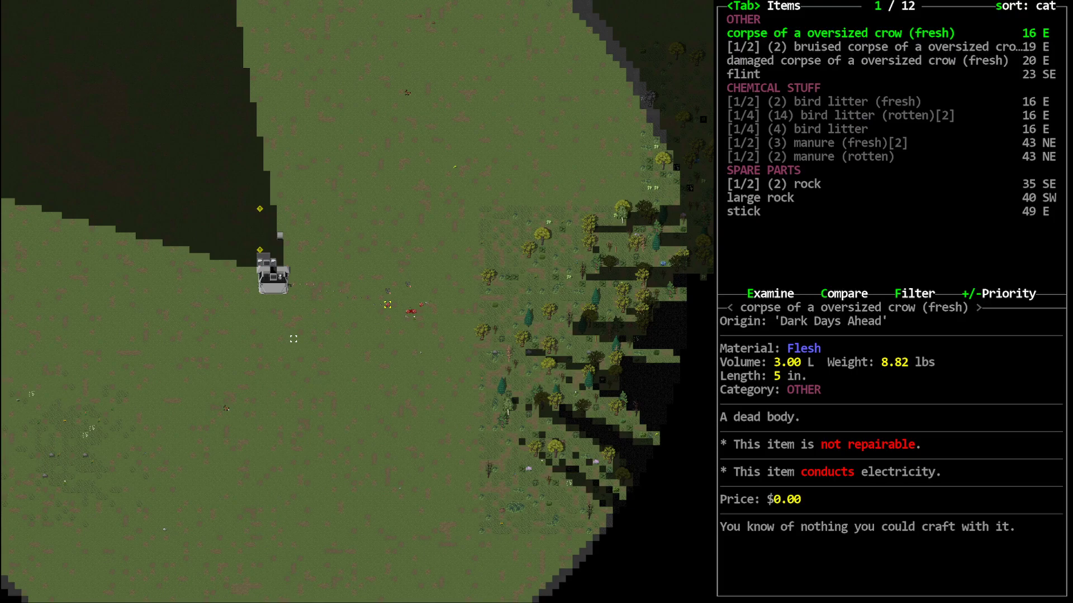
{"action": "key", "text": "Escape"}
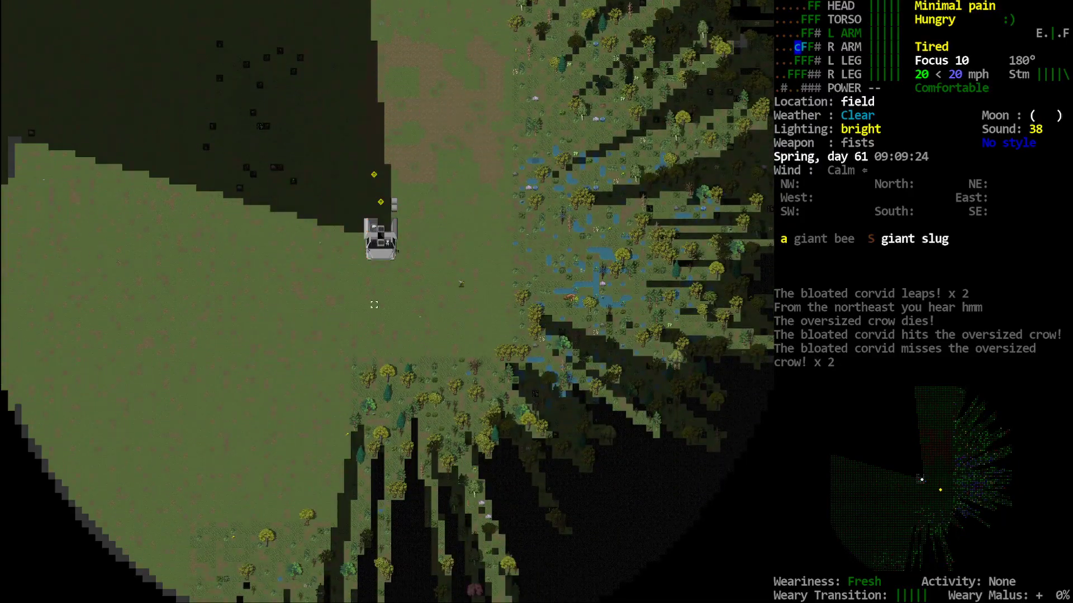
{"action": "key", "text": "m"}
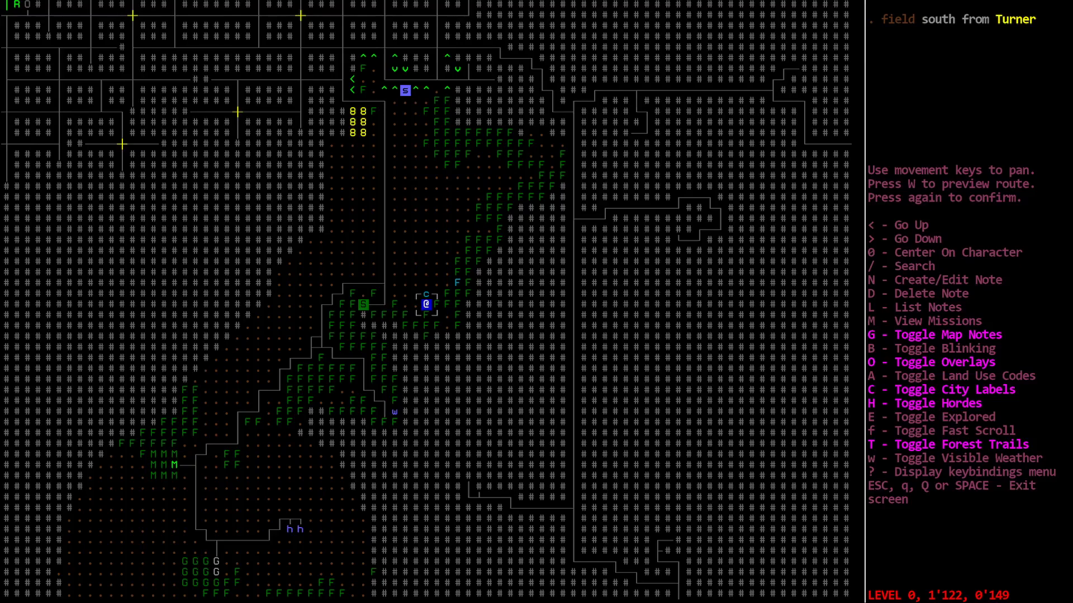
{"action": "key", "text": "Escape"}
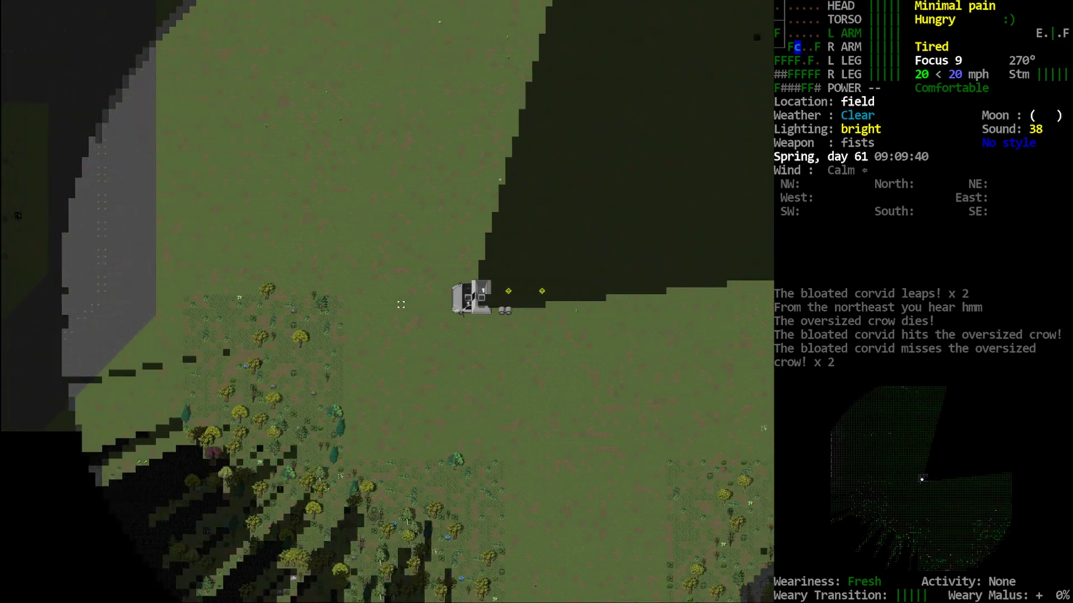
{"action": "key", "text": "m"}
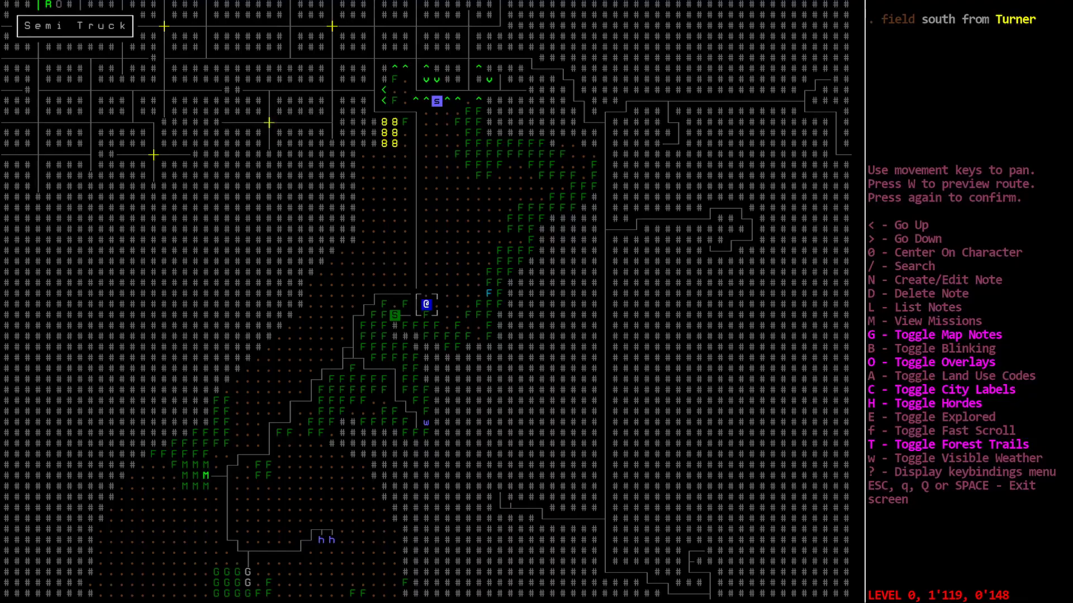
{"action": "key", "text": "Escape"}
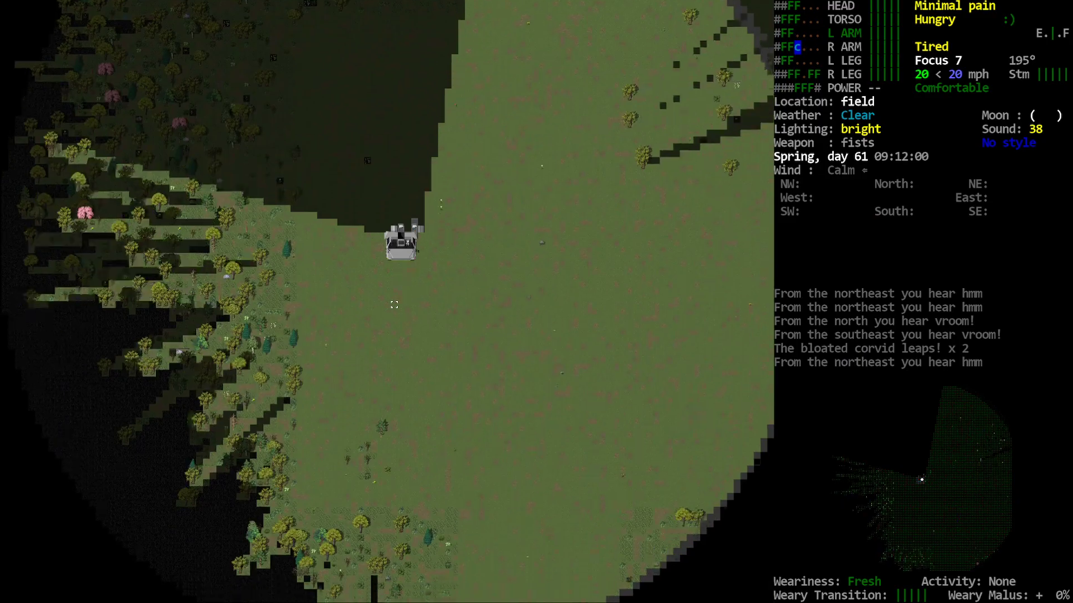
- Check position on the world map twice while speeding up to 25 mph southward
{"action": "key", "text": "m"}
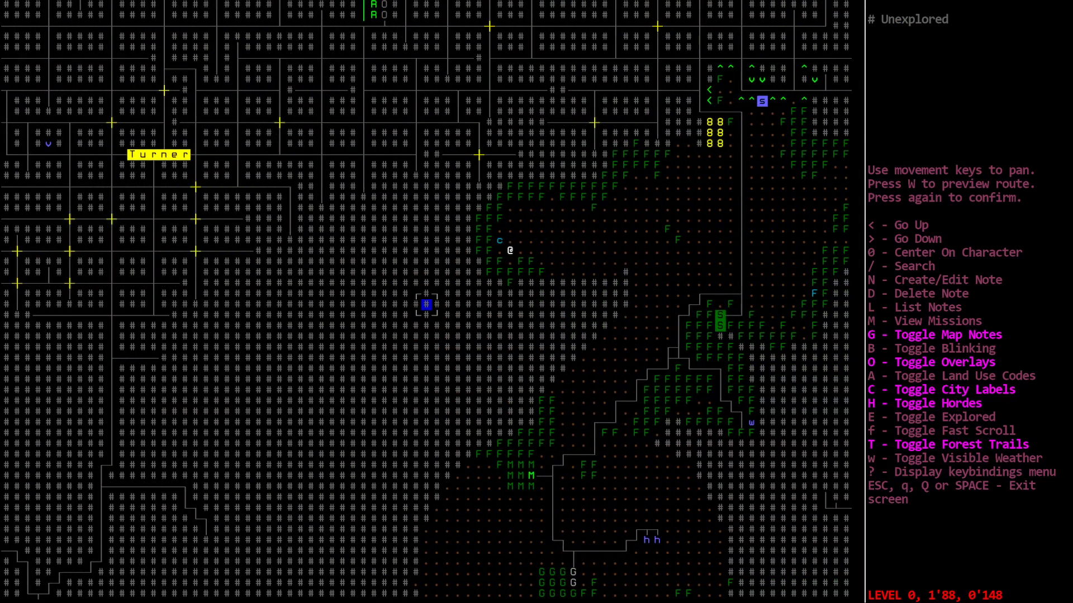
{"action": "key", "text": "down"}
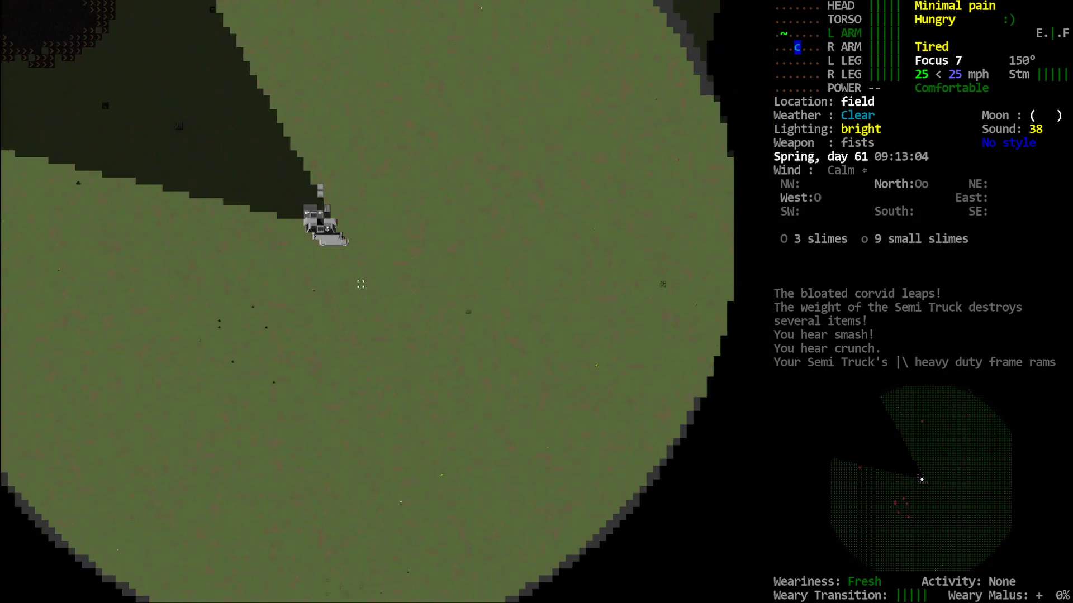
{"action": "key", "text": "m"}
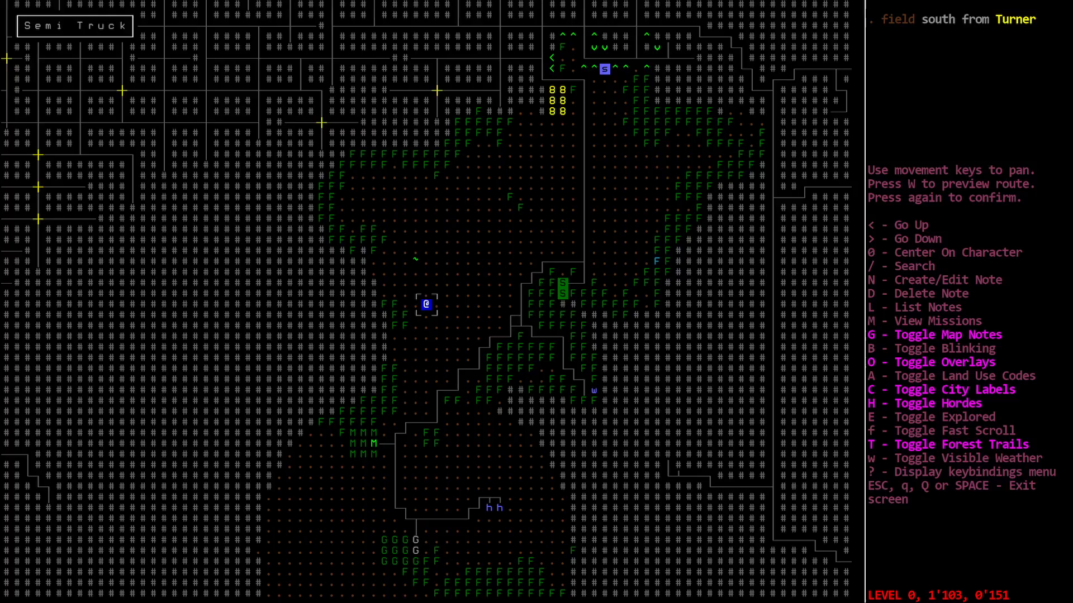
{"action": "key", "text": "Escape"}
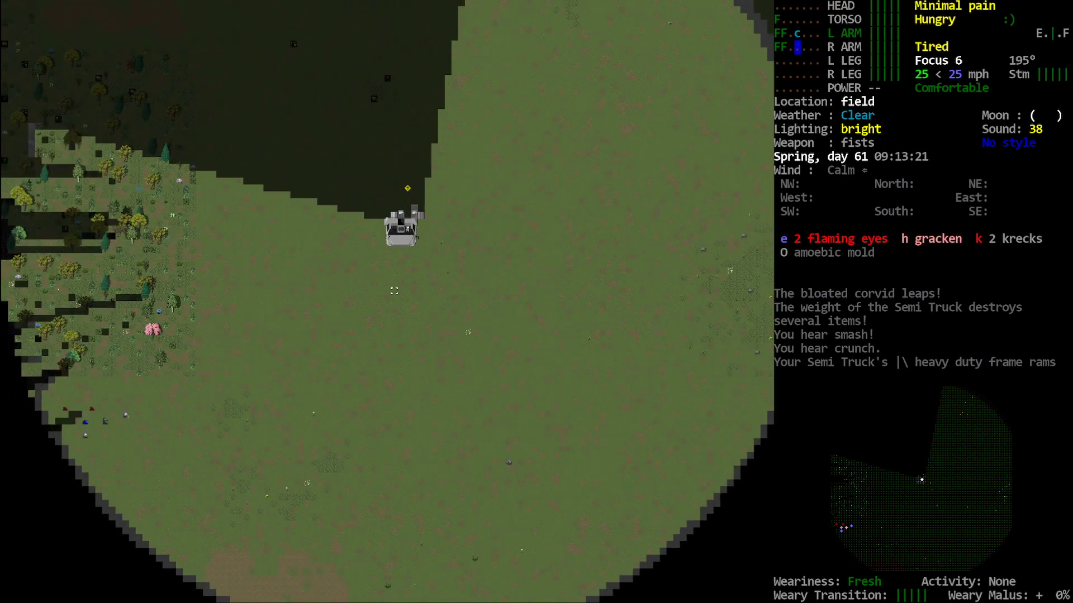
- Check nearby creatures, the surroundings and the world map while the semi heads southeast past the tent camp
{"action": "key", "text": "Tab"}
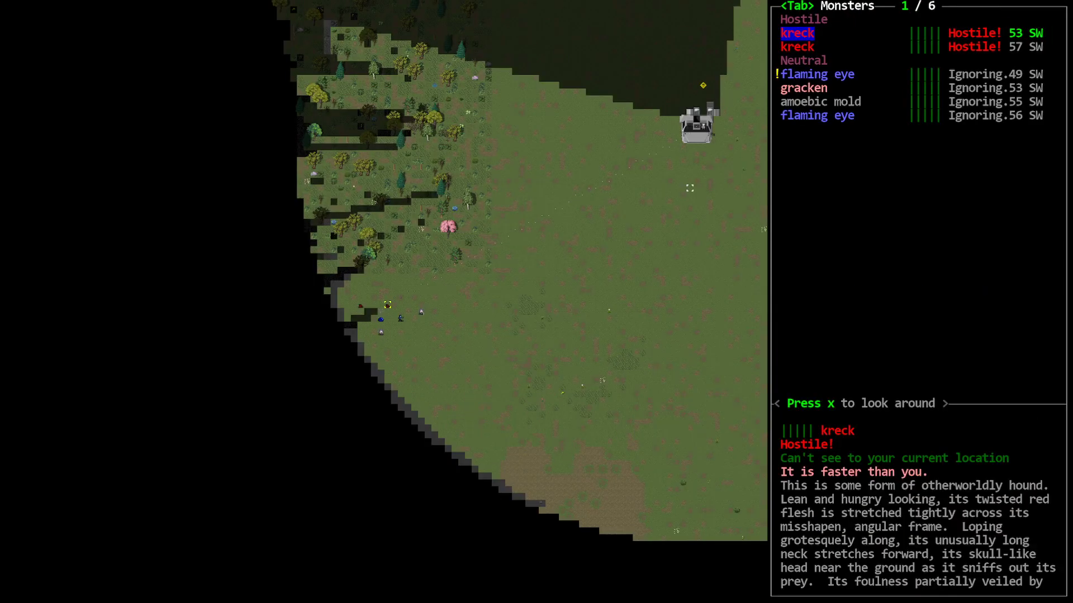
{"action": "key", "text": "tab"}
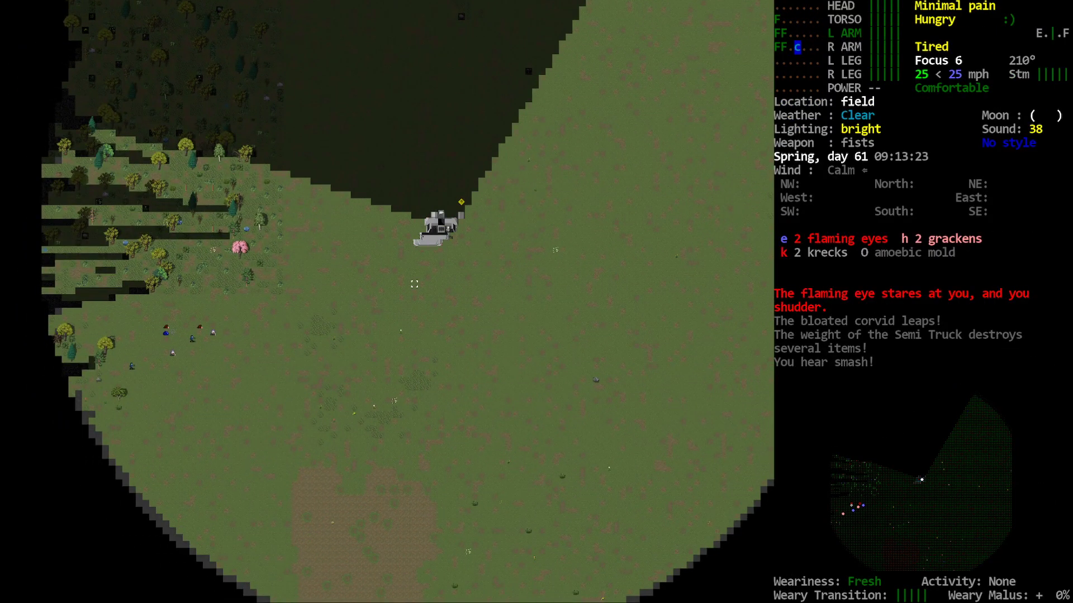
{"action": "key", "text": "Tab"}
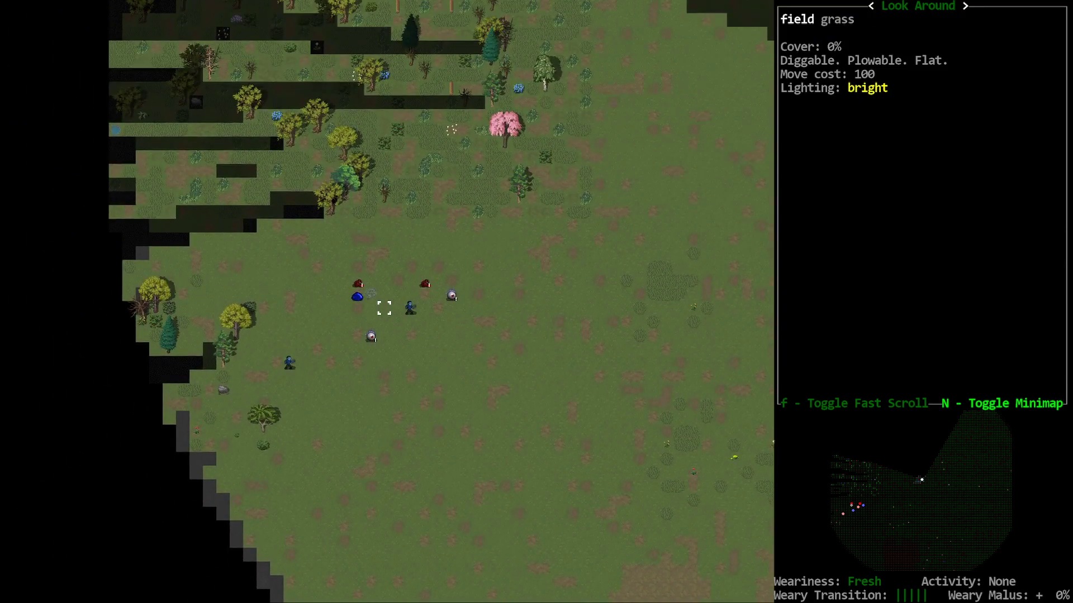
{"action": "key", "text": "Escape"}
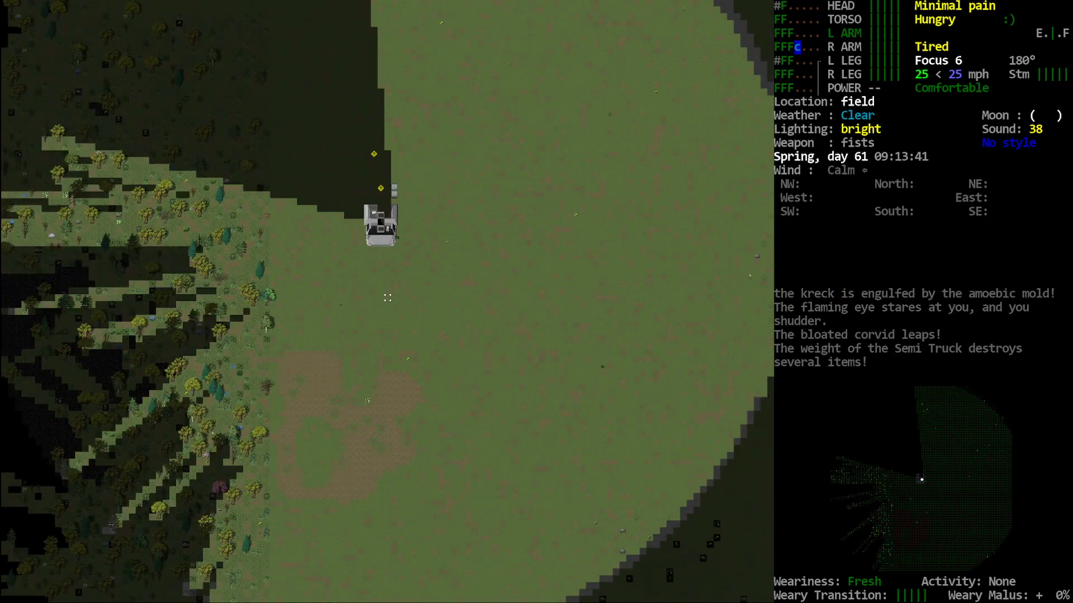
{"action": "key", "text": "m"}
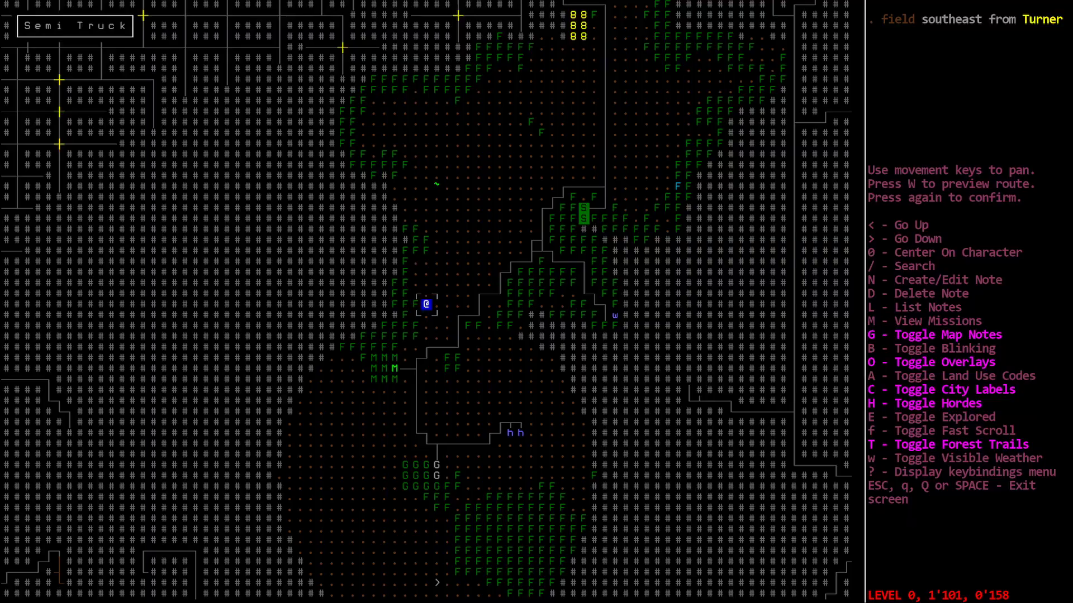
{"action": "key", "text": "Escape"}
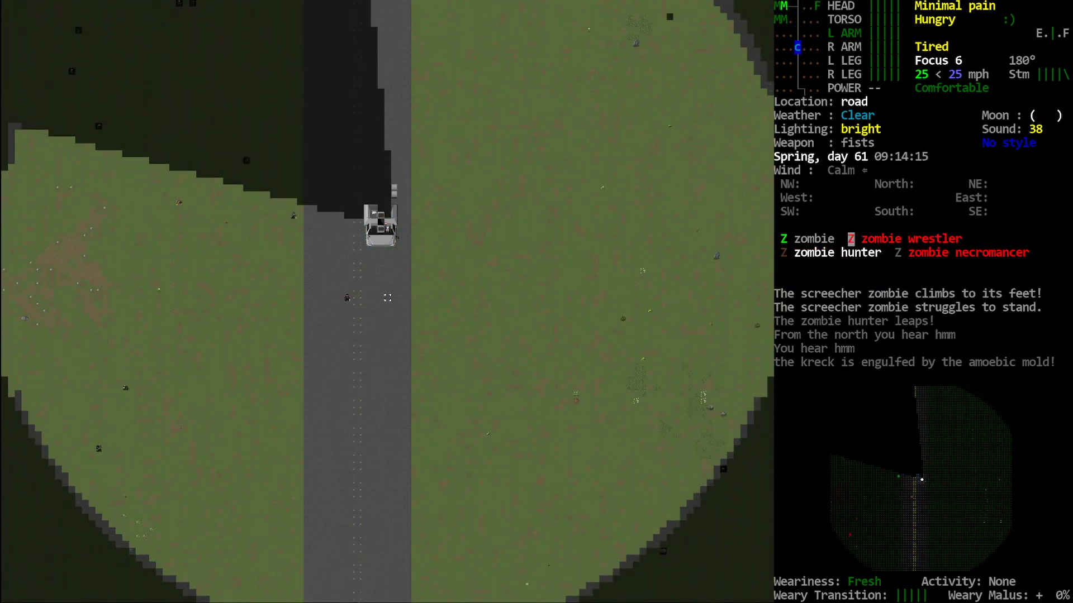
- Check the map, then steer the semi across the road into fields near a pond
{"action": "key", "text": "m"}
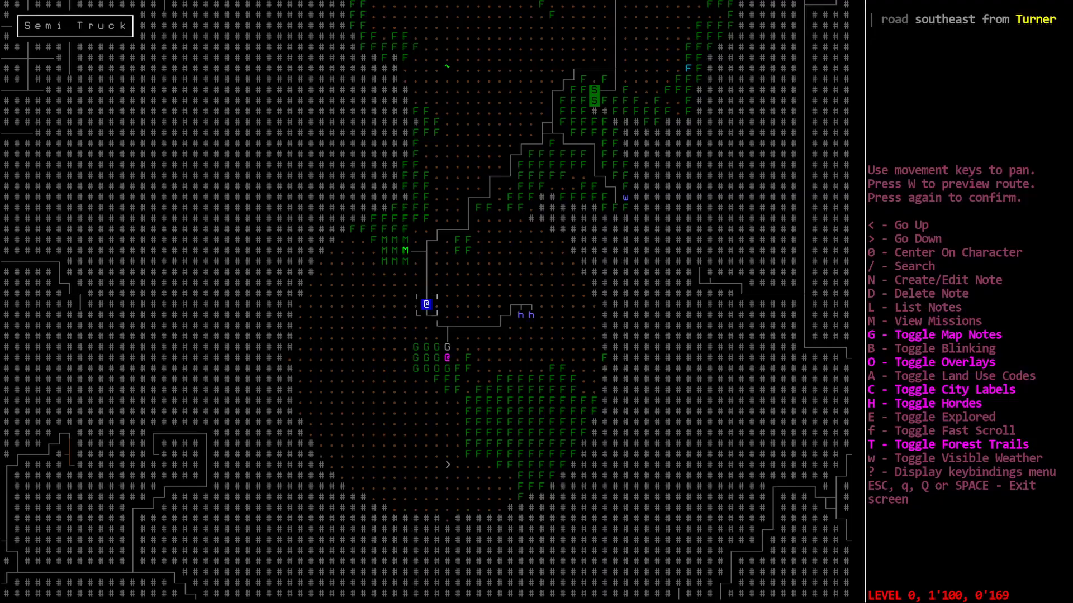
{"action": "key", "text": "Escape"}
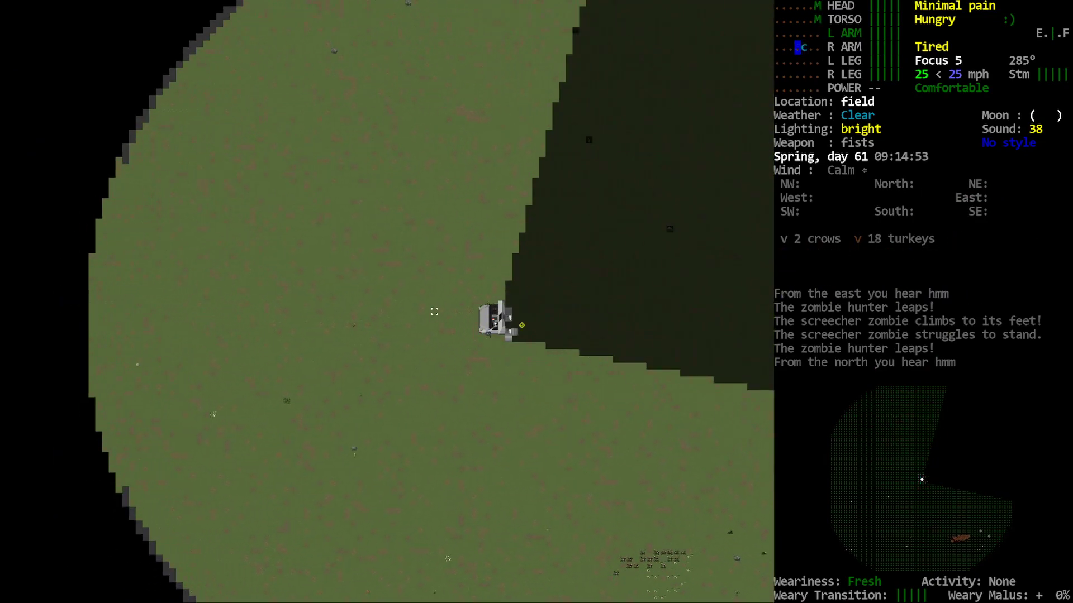
{"action": "key", "text": "m"}
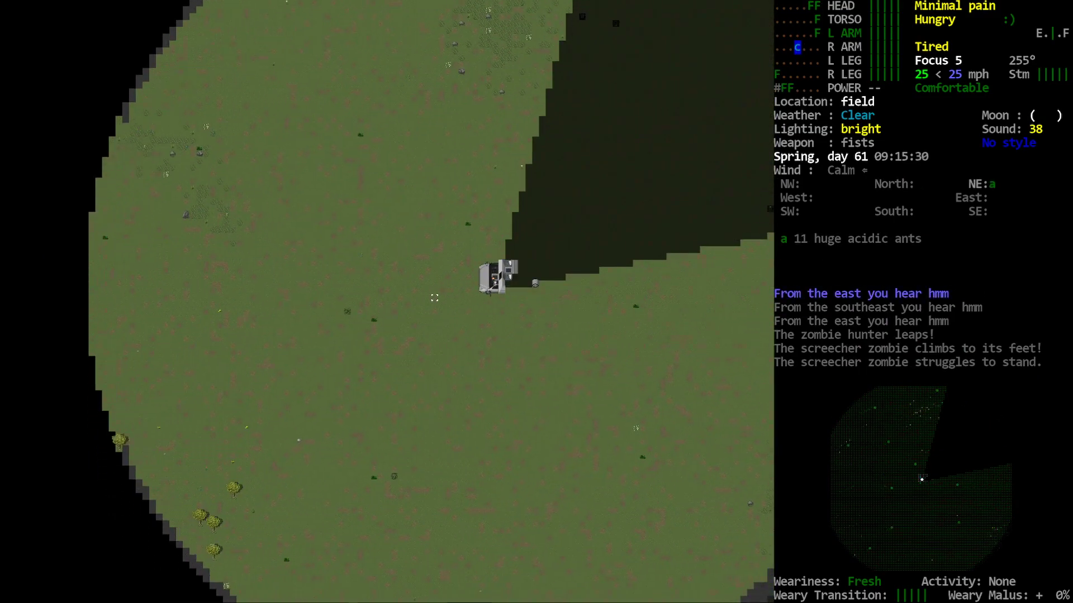
{"action": "key", "text": "m"}
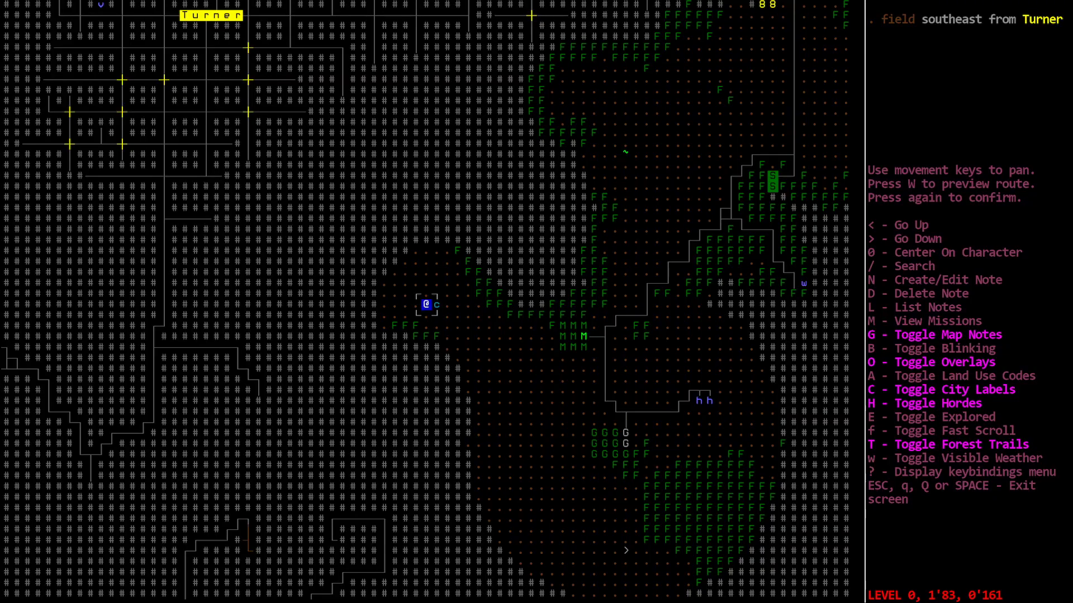
{"action": "key", "text": "Escape"}
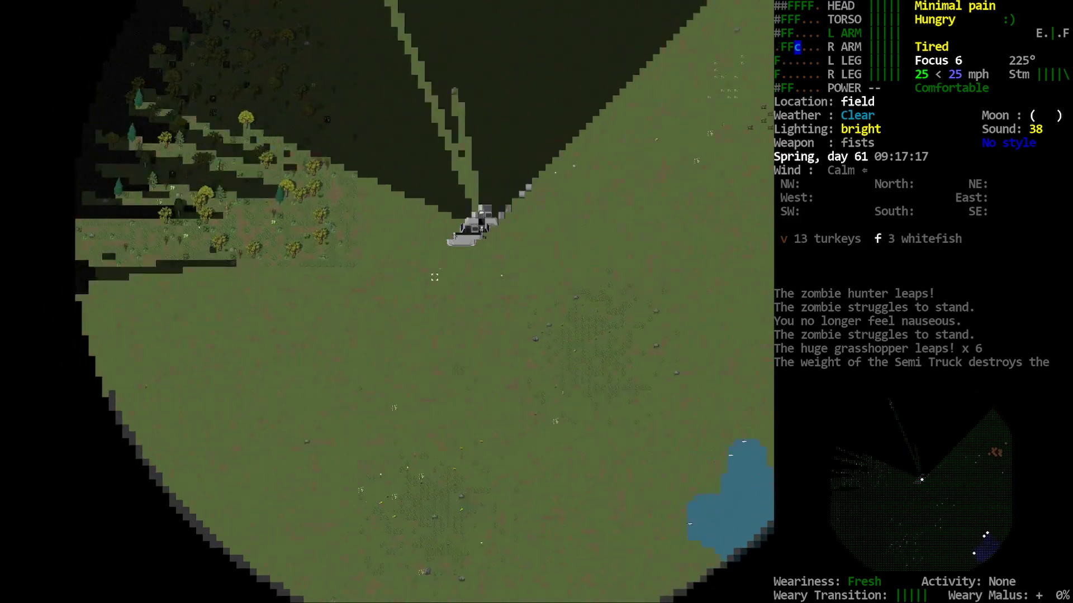
- Check the map and steer the semi back toward the south
{"action": "key", "text": "m"}
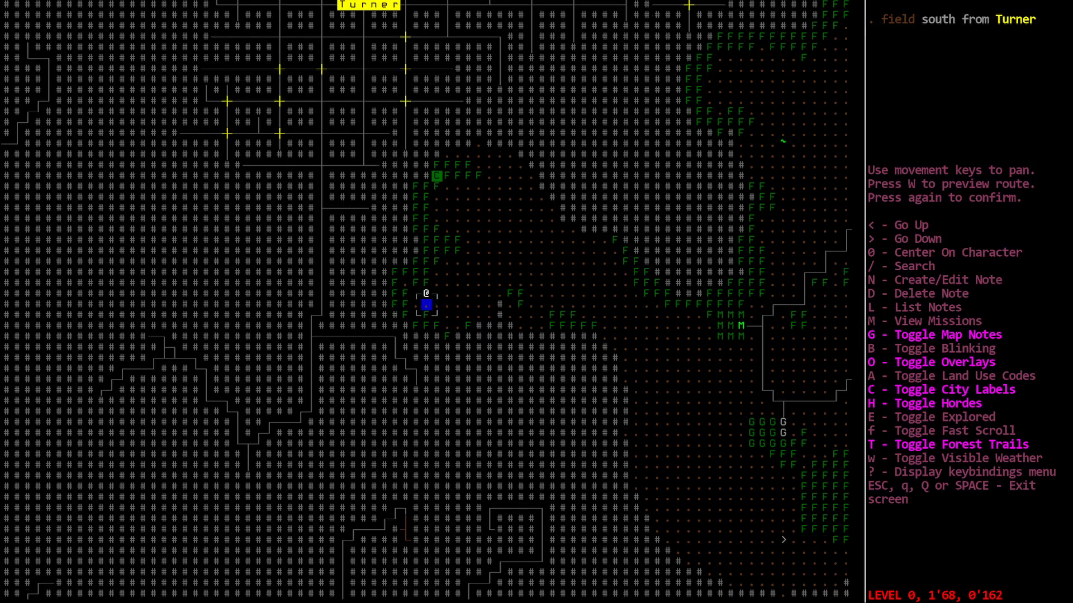
{"action": "key", "text": "Escape"}
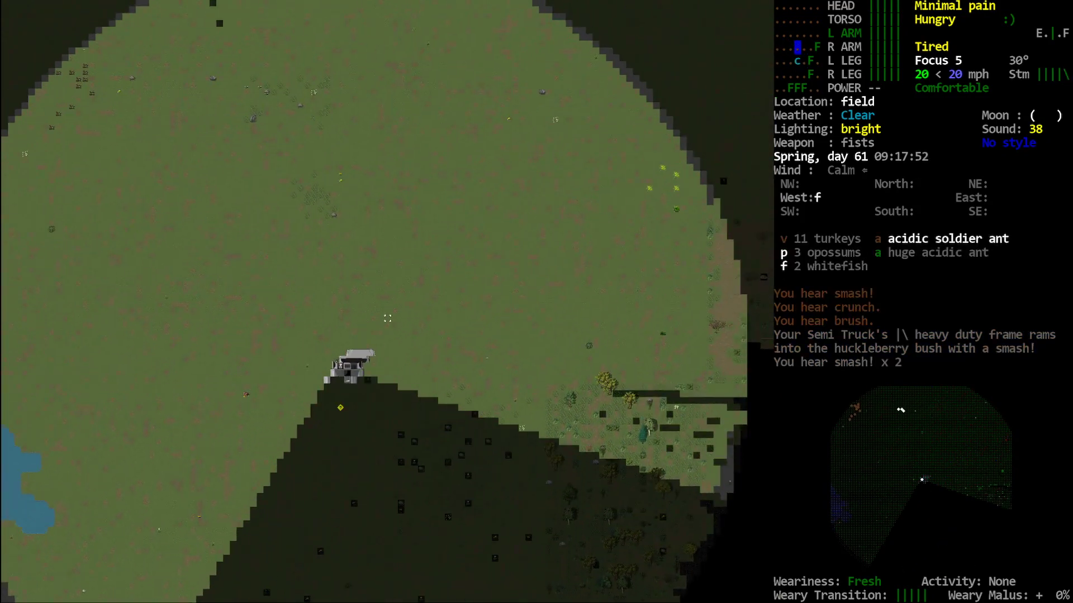
{"action": "key", "text": "m"}
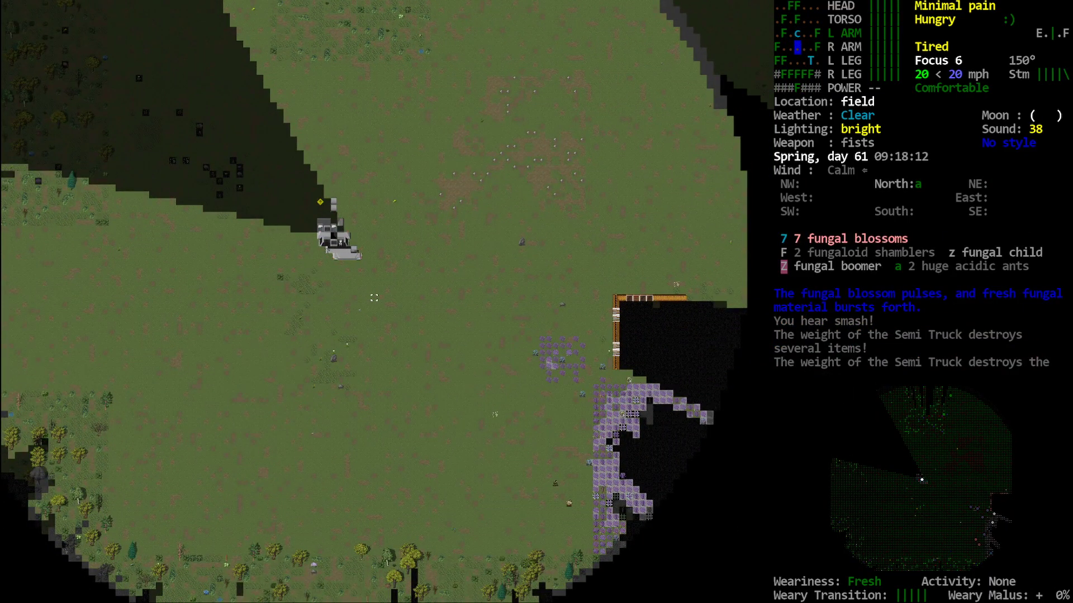
{"action": "key", "text": "m"}
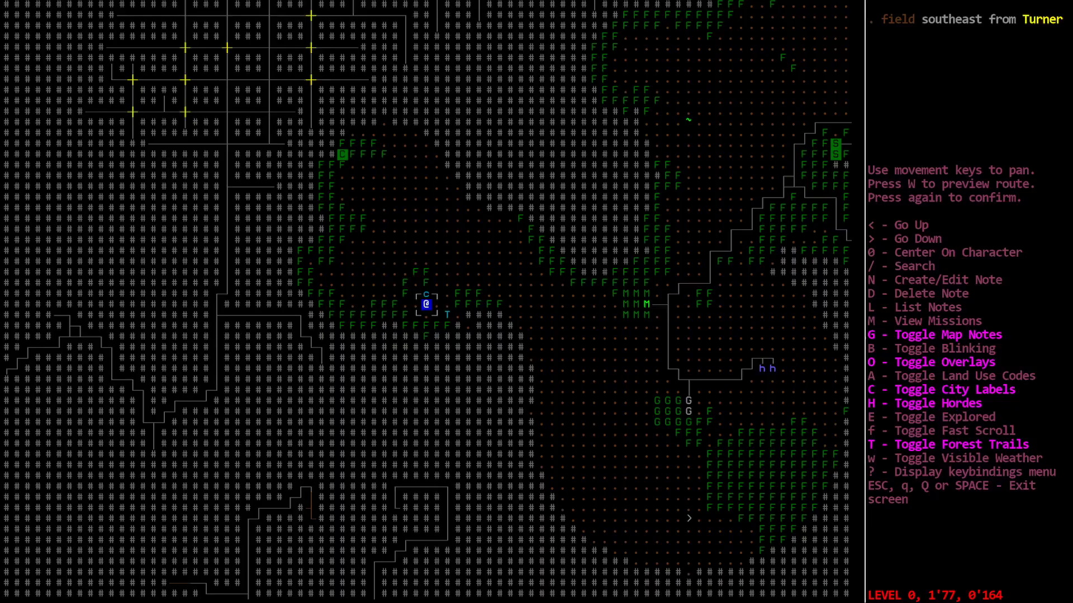
{"action": "key", "text": "Escape"}
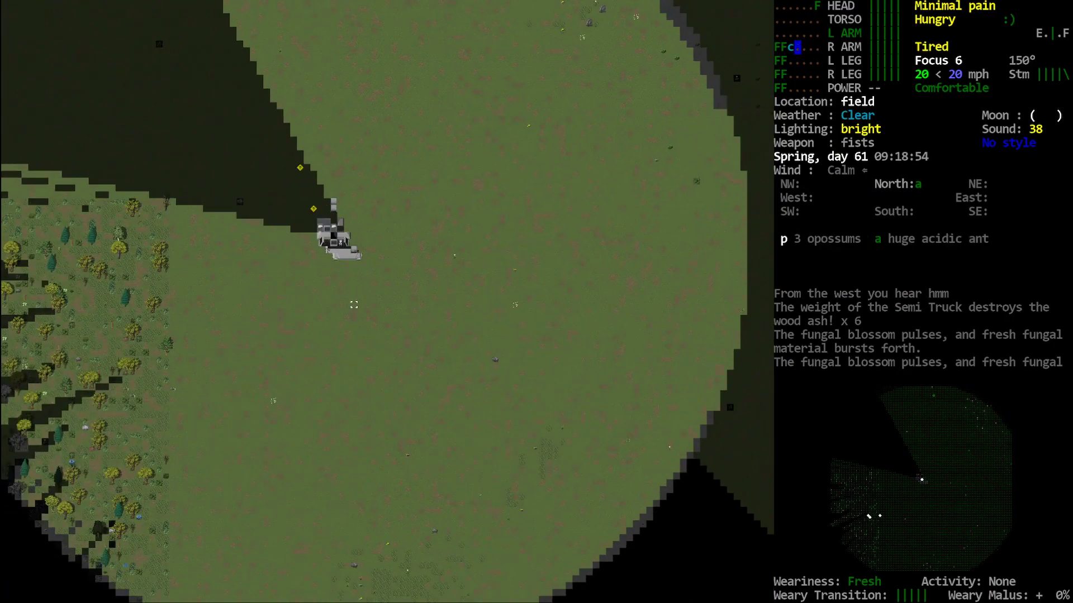
- Locate Morris on the world map, then drive on beside the highway
{"action": "key", "text": "m"}
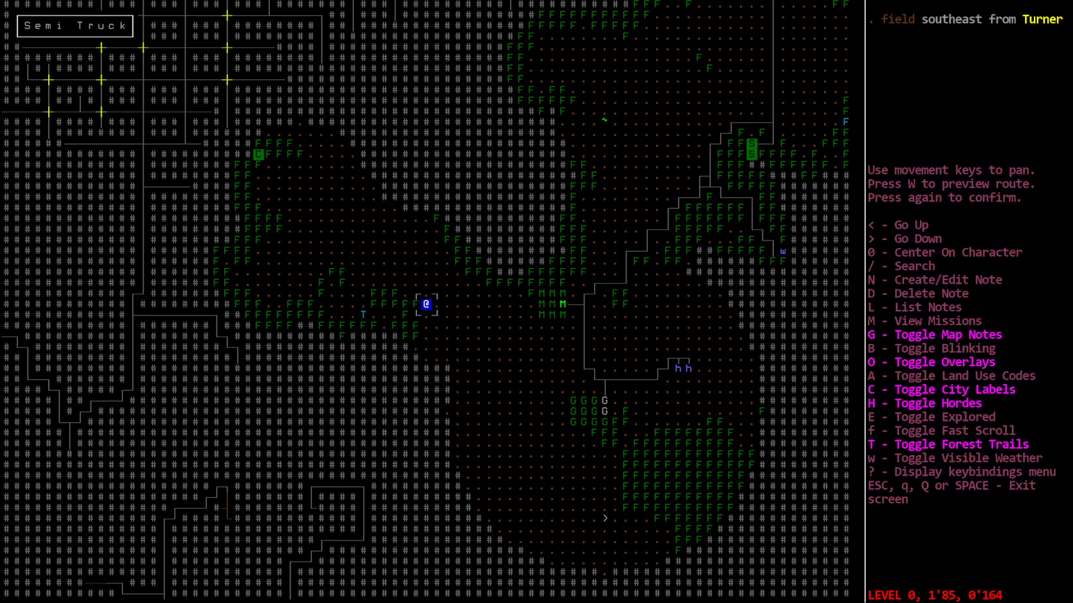
{"action": "key", "text": "Escape"}
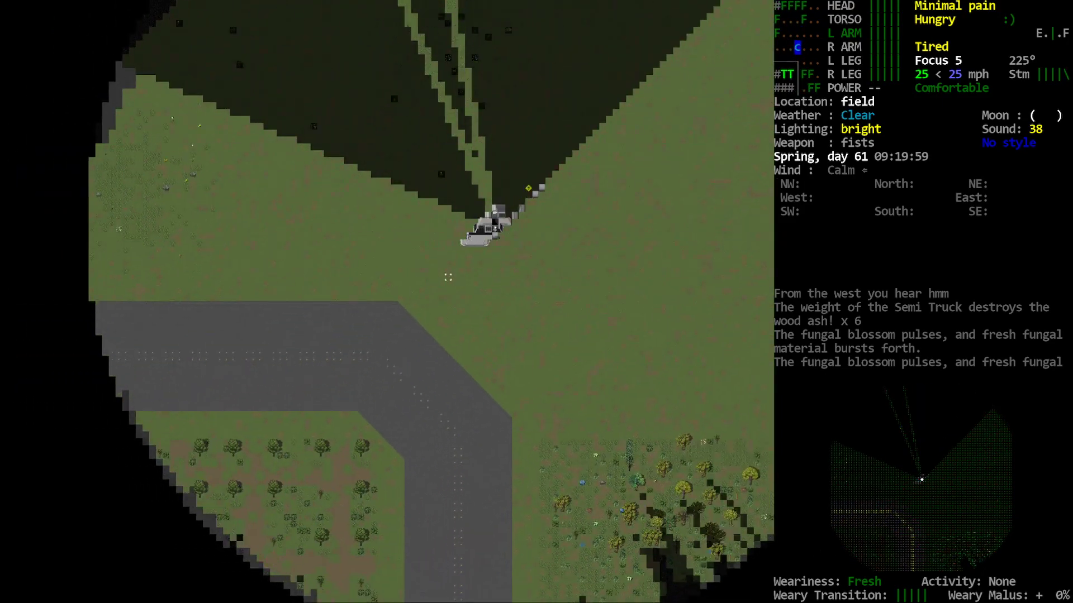
{"action": "key", "text": "m"}
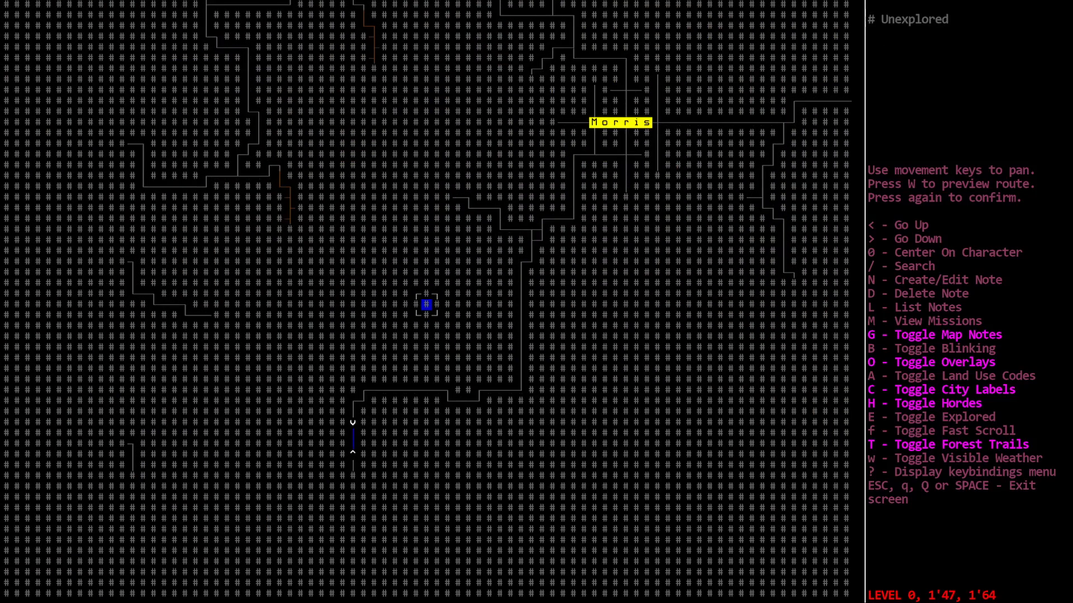
{"action": "key", "text": "escape"}
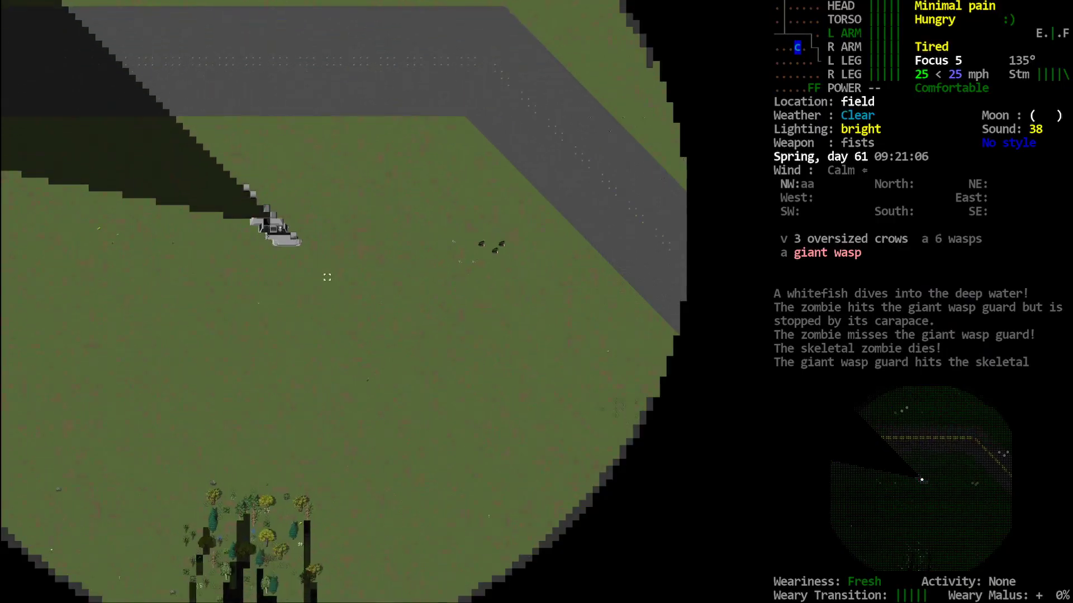
- Steer the semi south into town and inspect the armored car near the swimming pool
{"action": "key", "text": "m"}
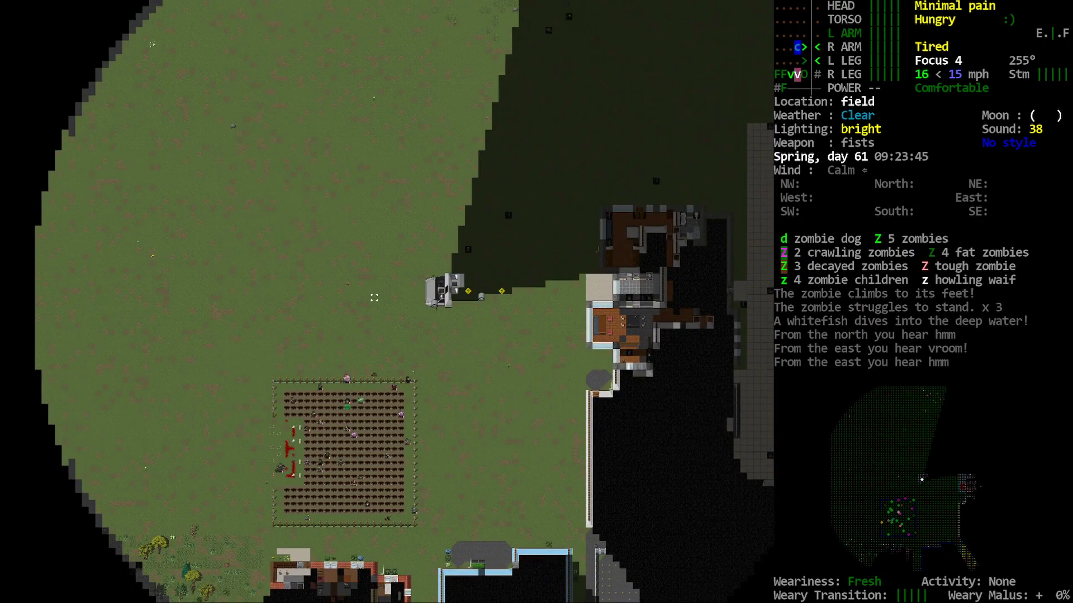
{"action": "key", "text": "m"}
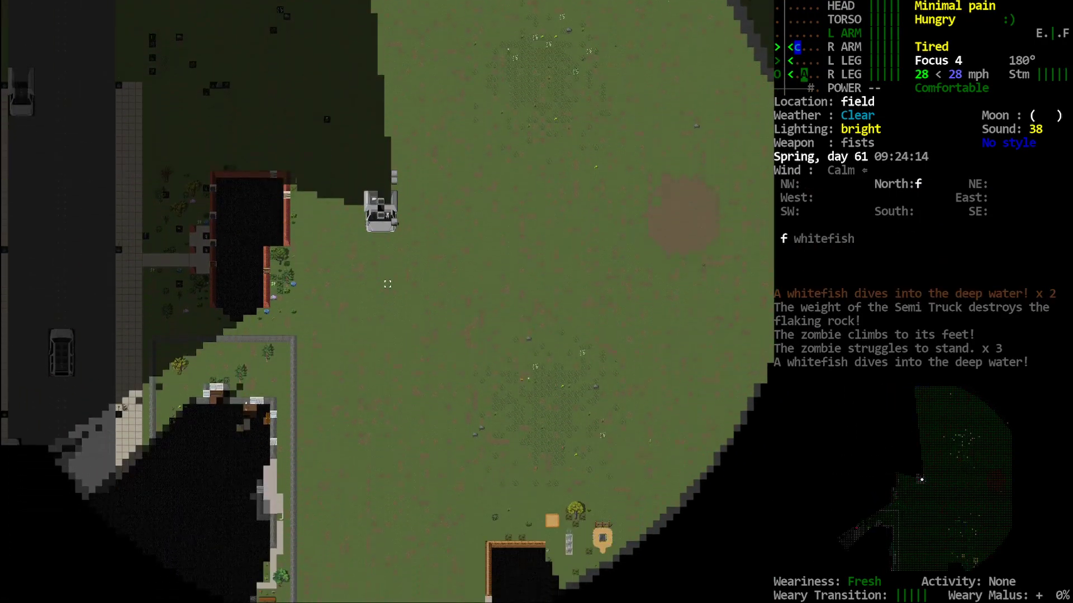
{"action": "key", "text": "m"}
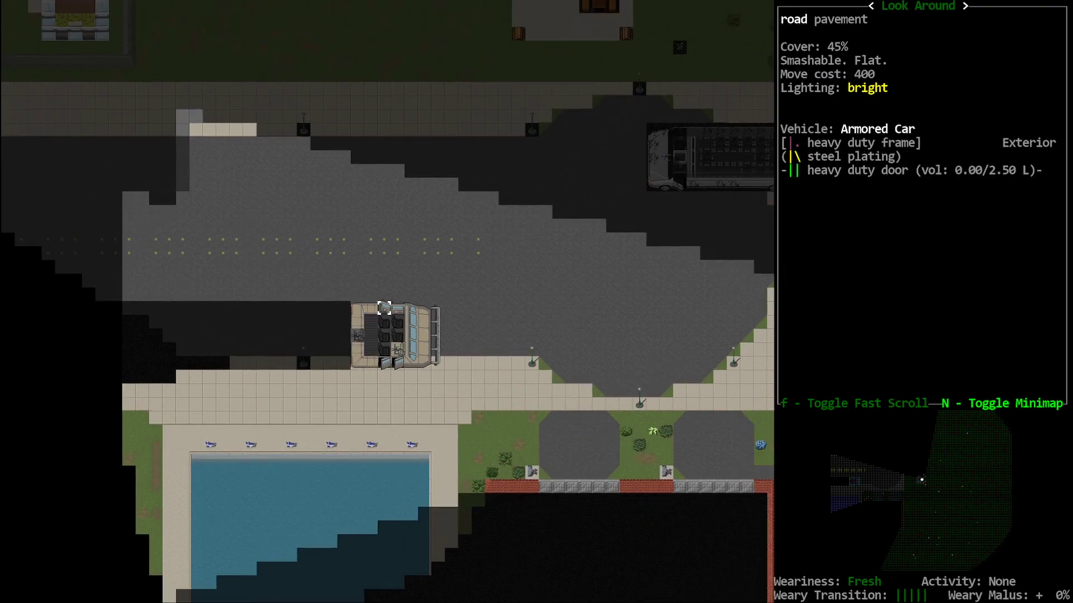
- Park the semi at the Plympton garage, check the area map, and shut the engine off
{"action": "key", "text": "Escape"}
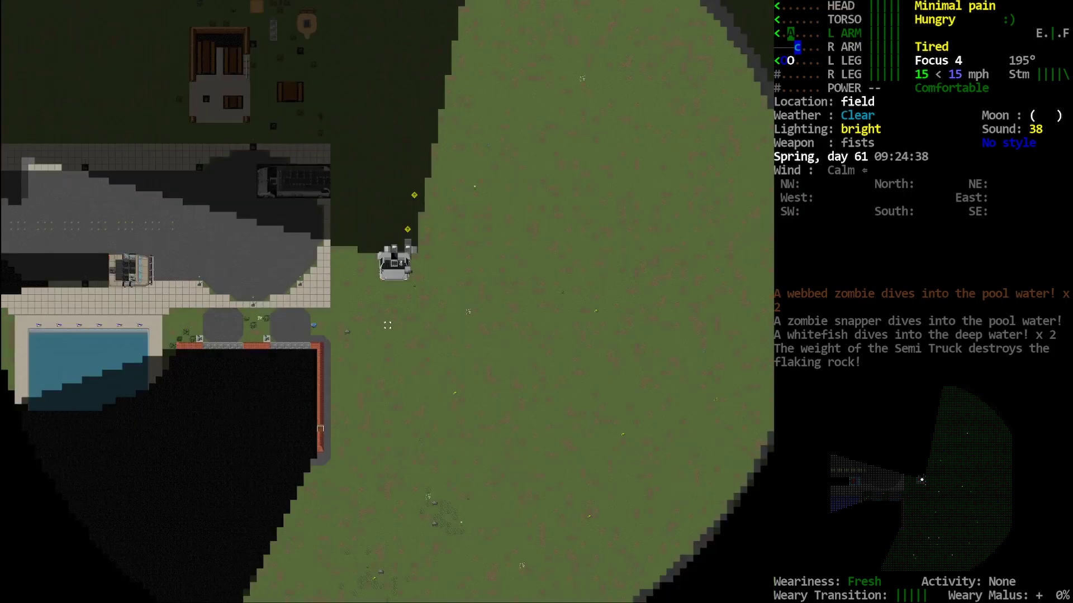
{"action": "key", "text": "m"}
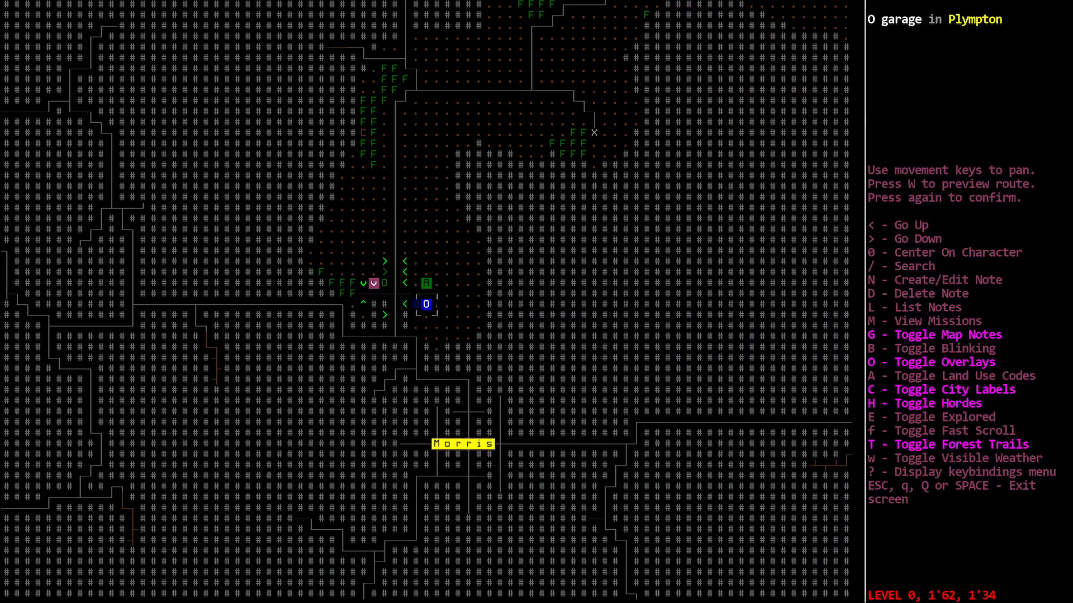
{"action": "key", "text": "escape"}
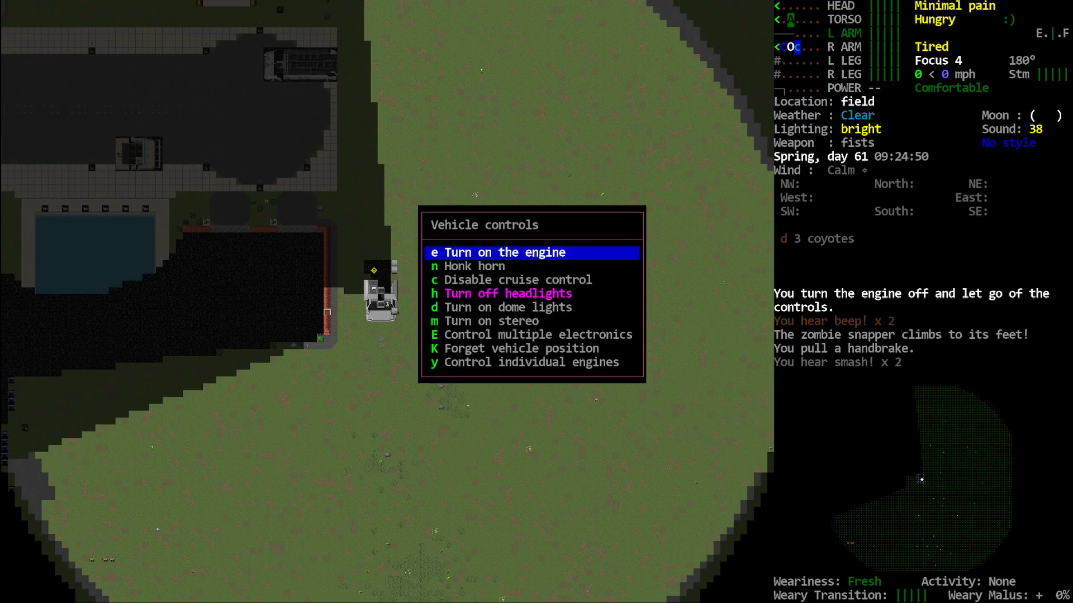
{"action": "key", "text": "h"}
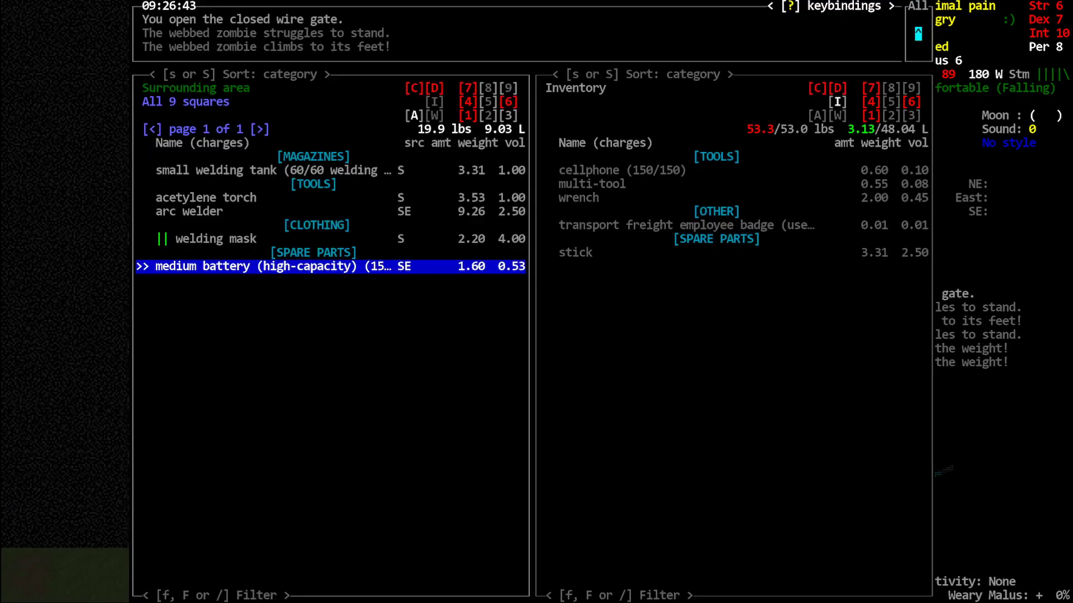
- Browse the nearby welding gear up to the acetylene torch, then begin a map note at the garage
{"action": "key", "text": "up"}
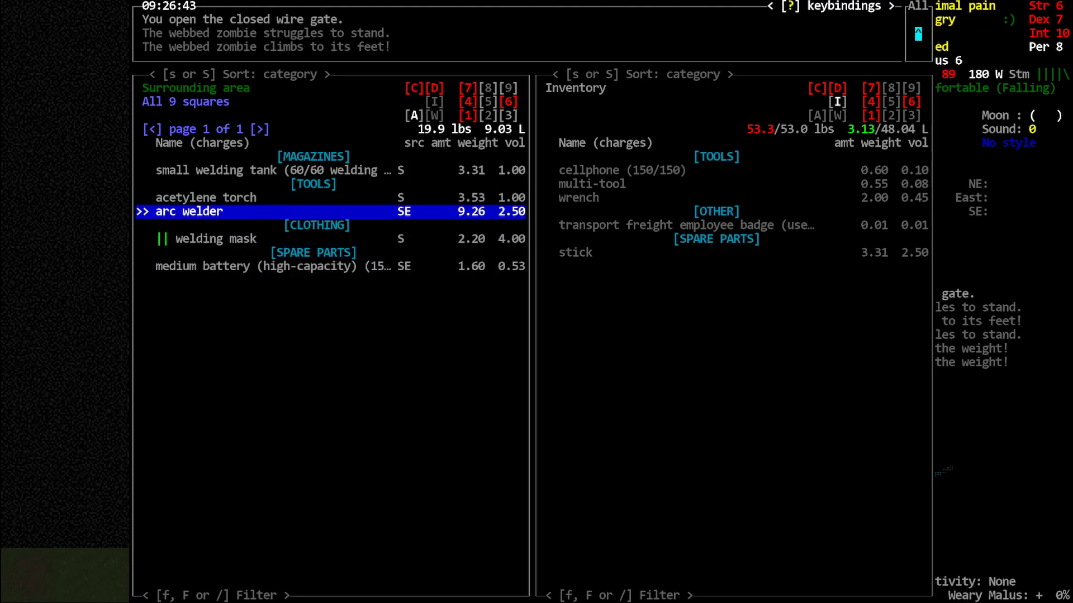
{"action": "key", "text": "up"}
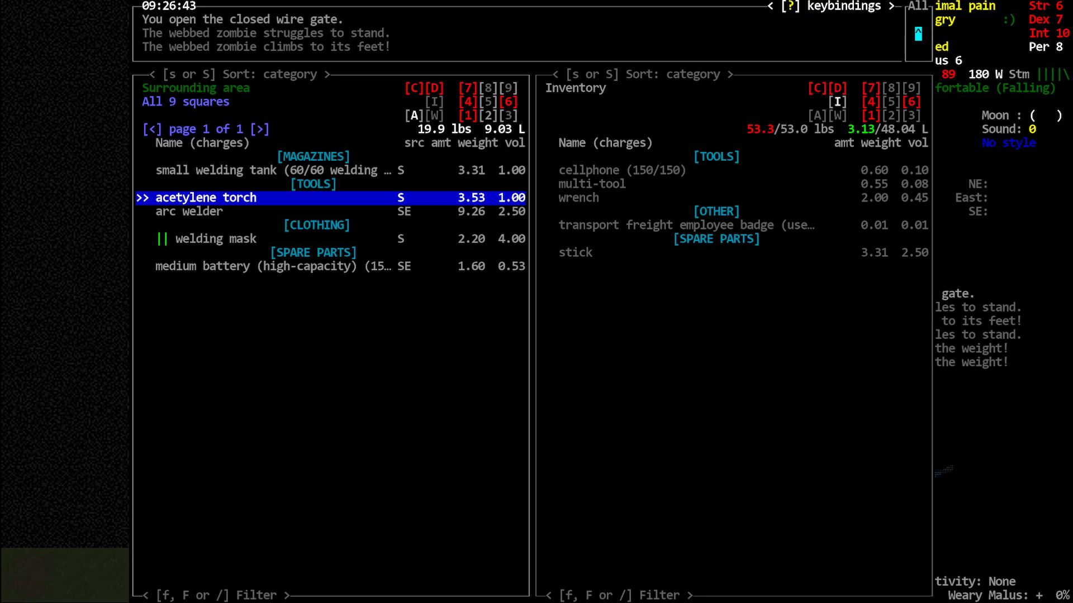
{"action": "key", "text": "Escape"}
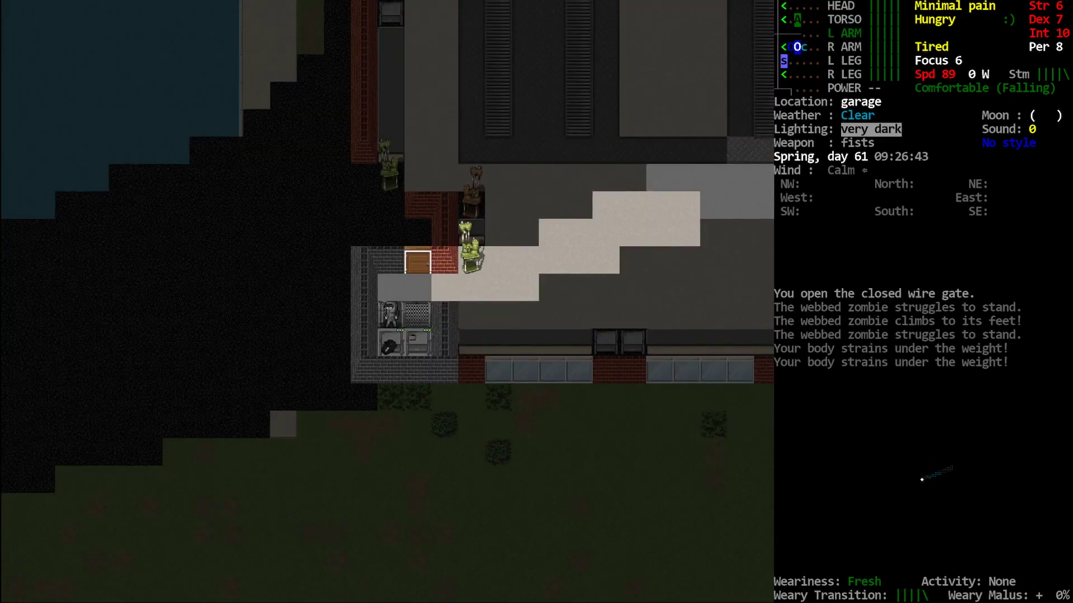
{"action": "key", "text": "m"}
{"action": "type", "text": "weld"}
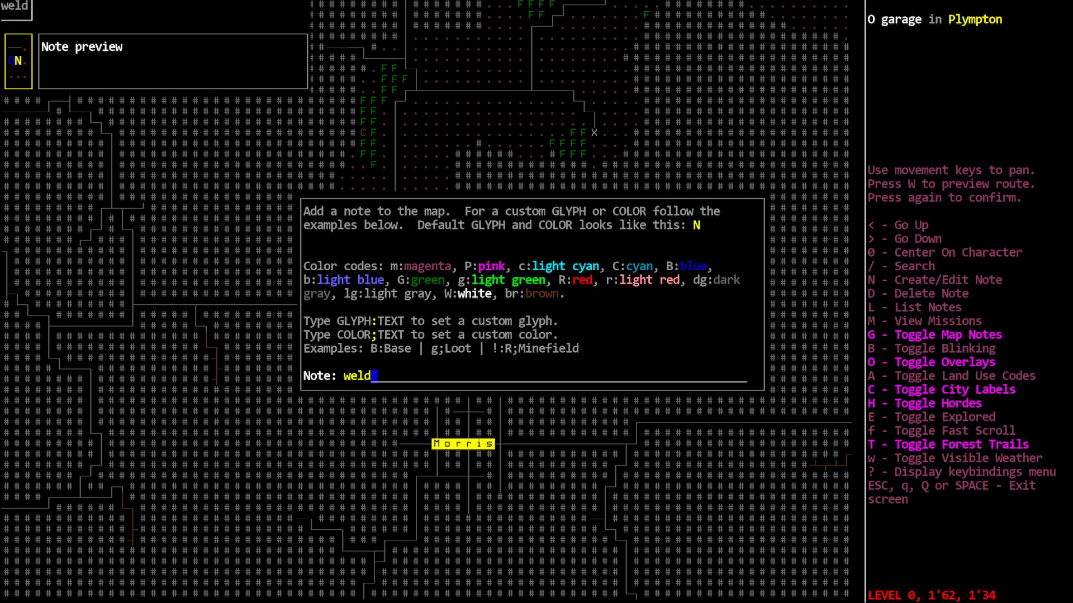
- Finish the garage map note as 'welder, torch'
{"action": "type", "text": "er, torch"}
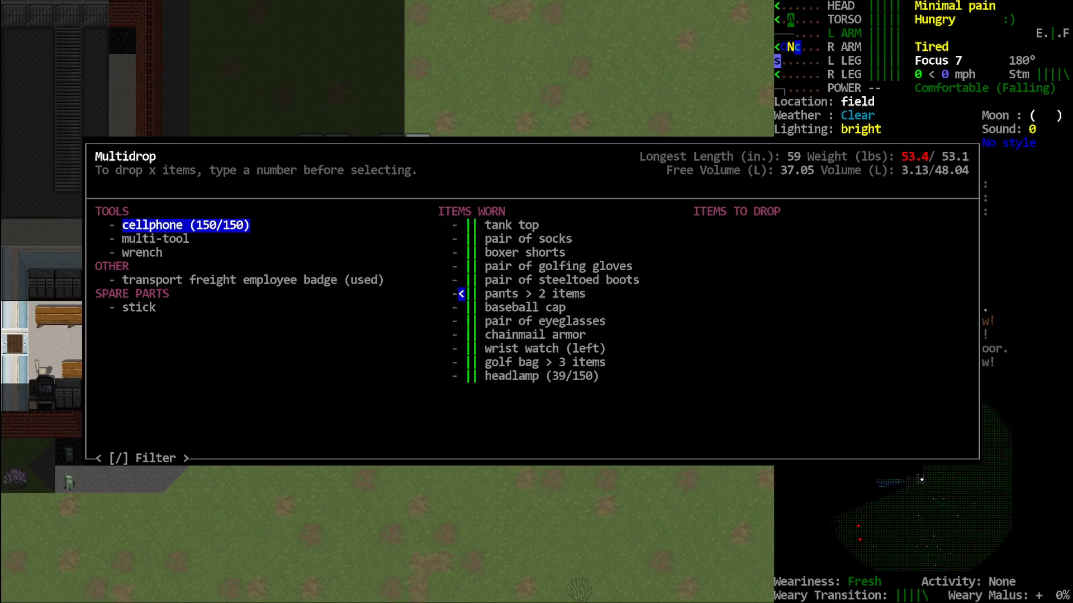
- Drive the semi from the garage to a nearby house, checking the map, then stop the engine
{"action": "key", "text": "Escape"}
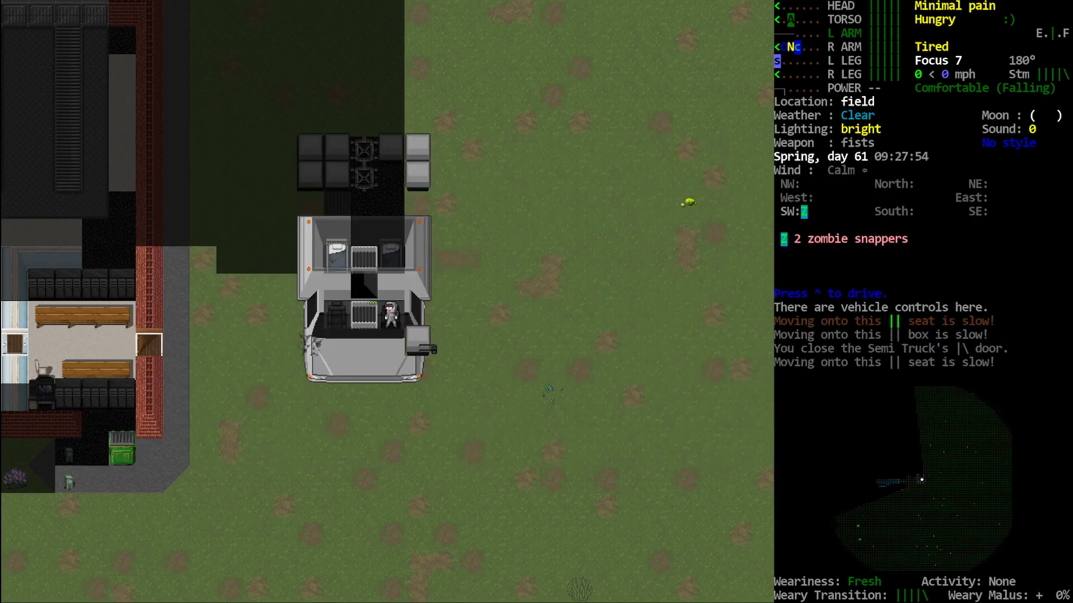
{"action": "key", "text": "^"}
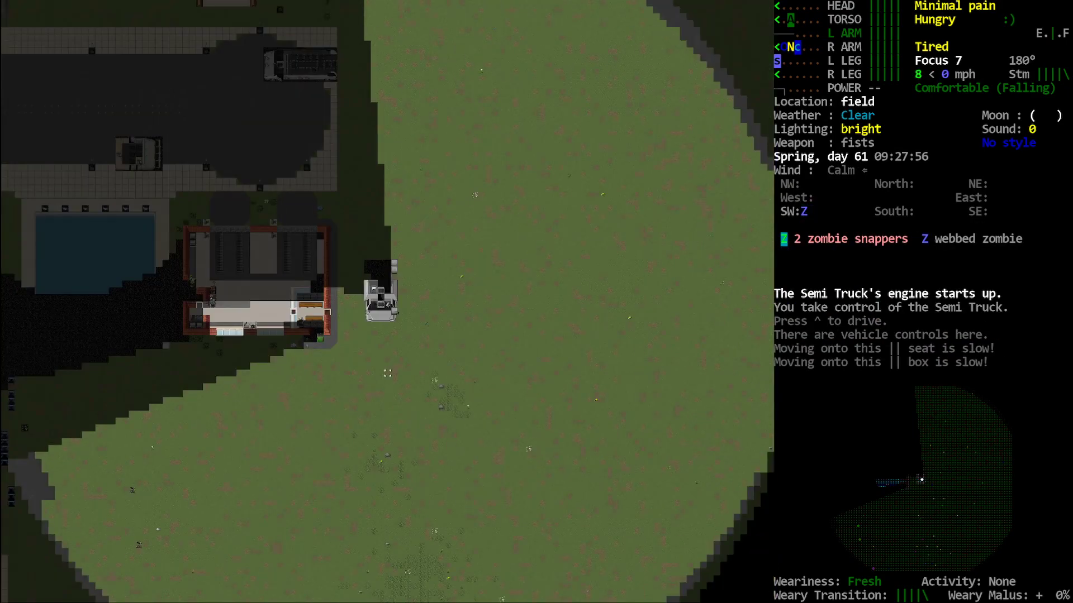
{"action": "key", "text": "m"}
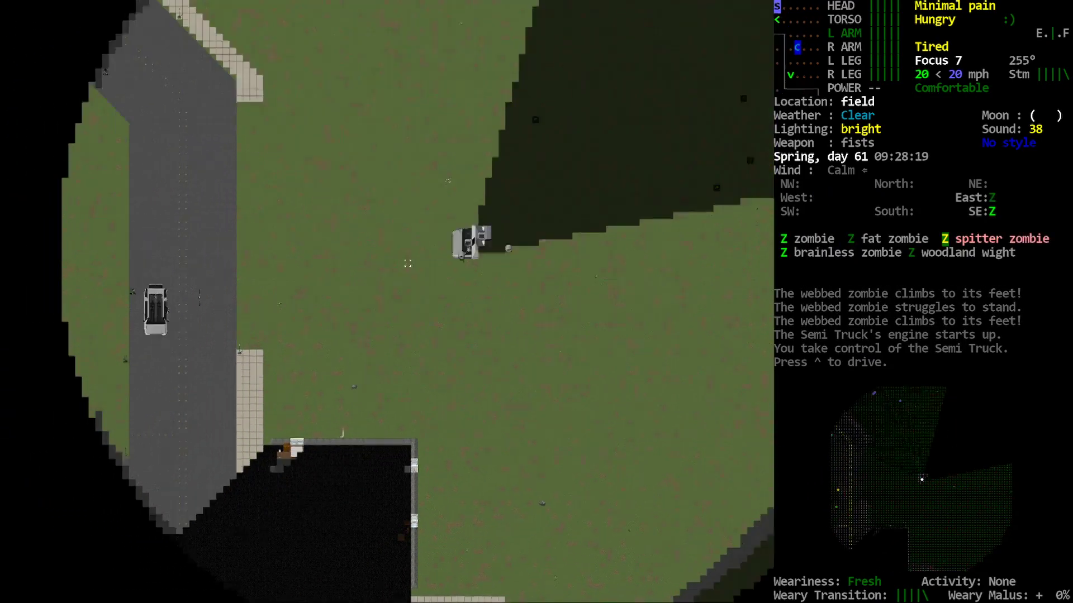
{"action": "key", "text": "m"}
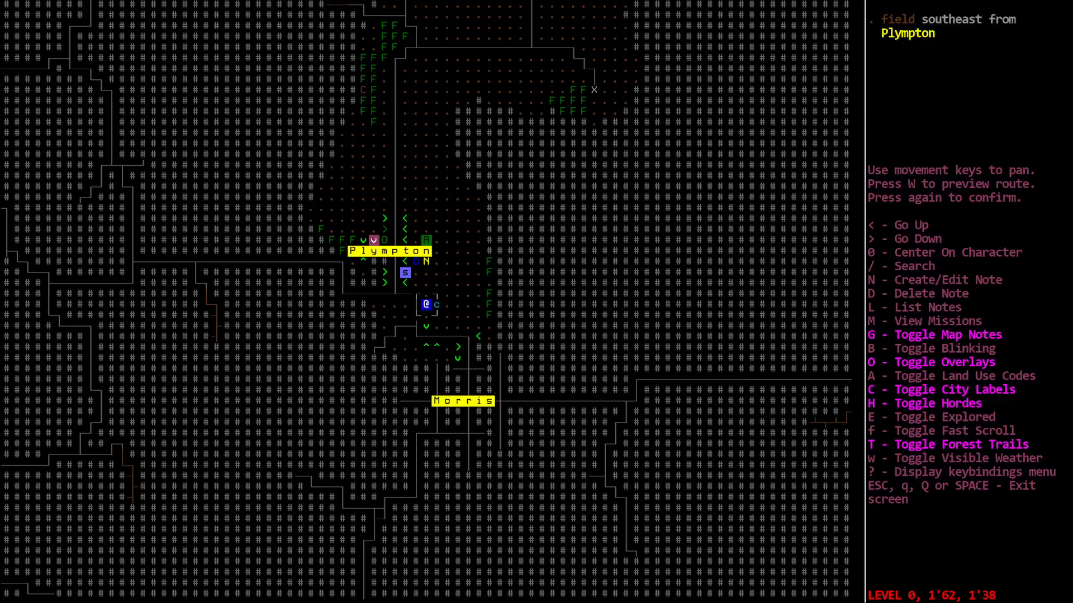
{"action": "key", "text": "escape"}
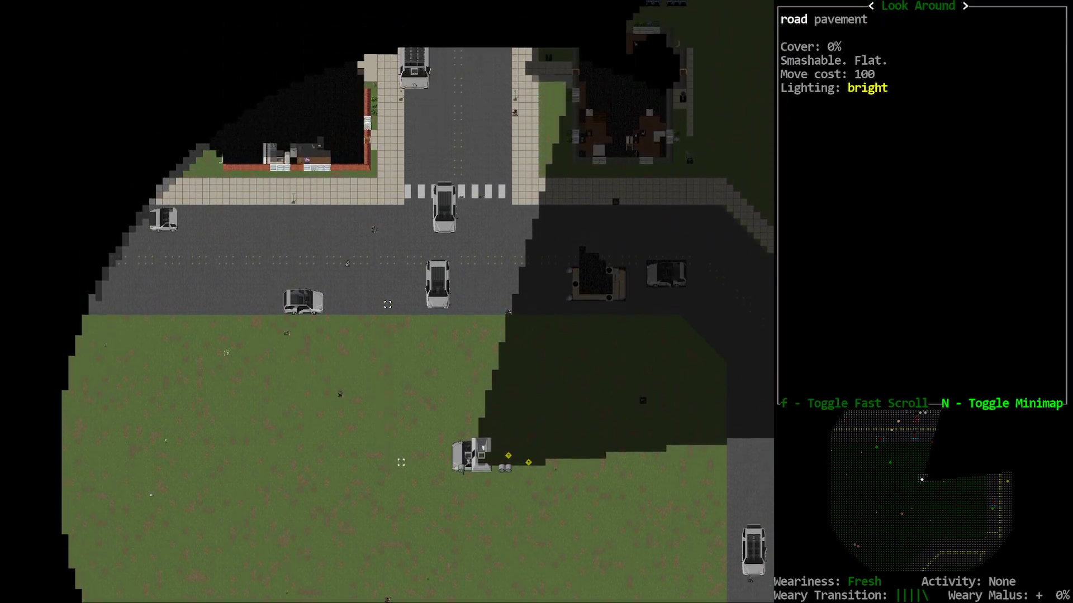
{"action": "key", "text": "m"}
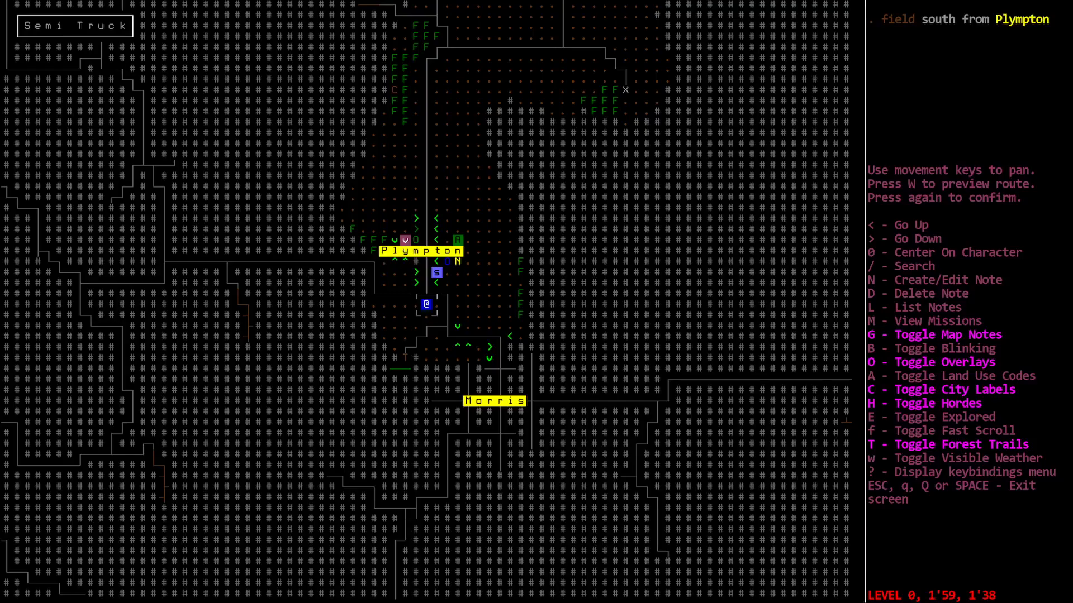
{"action": "key", "text": "down"}
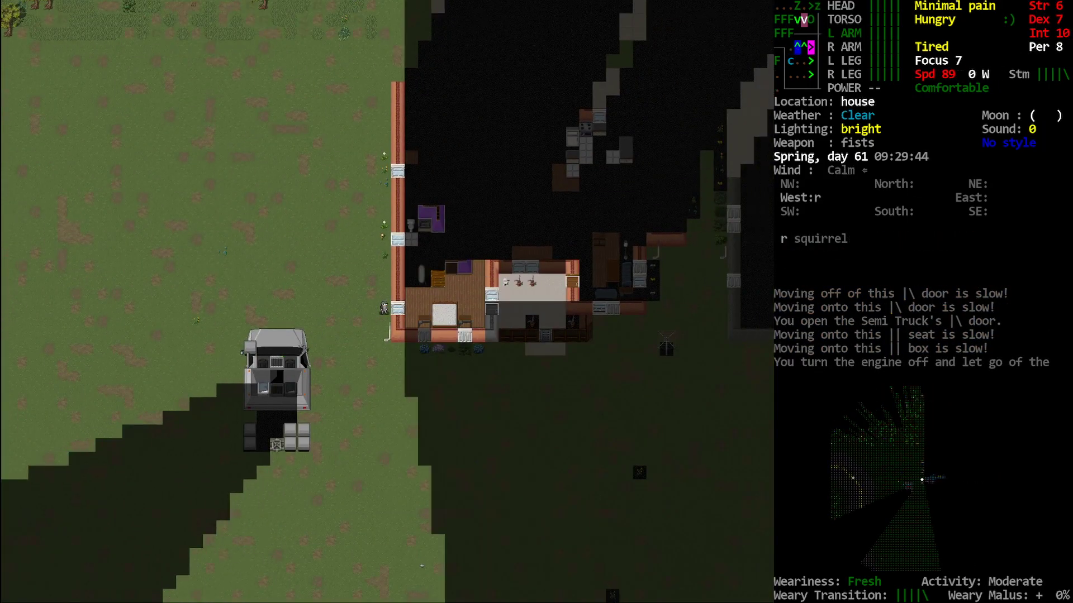
- Check the items at the broken window, enter the kitchen wielding a stick, and view nearby items
{"action": "key", "text": "w"}
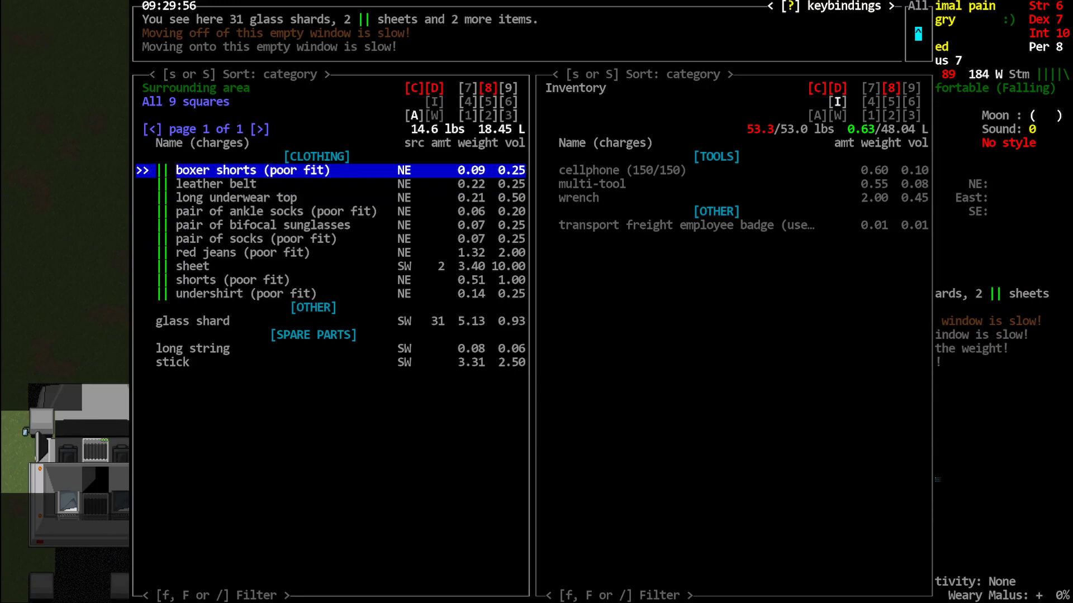
{"action": "key", "text": "DOWN"}
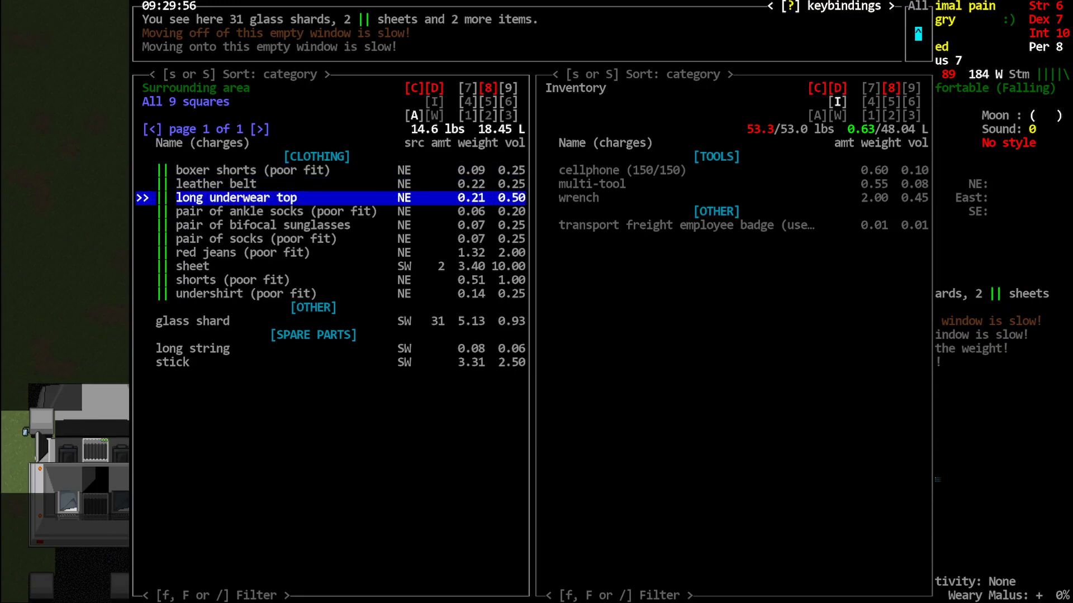
{"action": "key", "text": "Escape"}
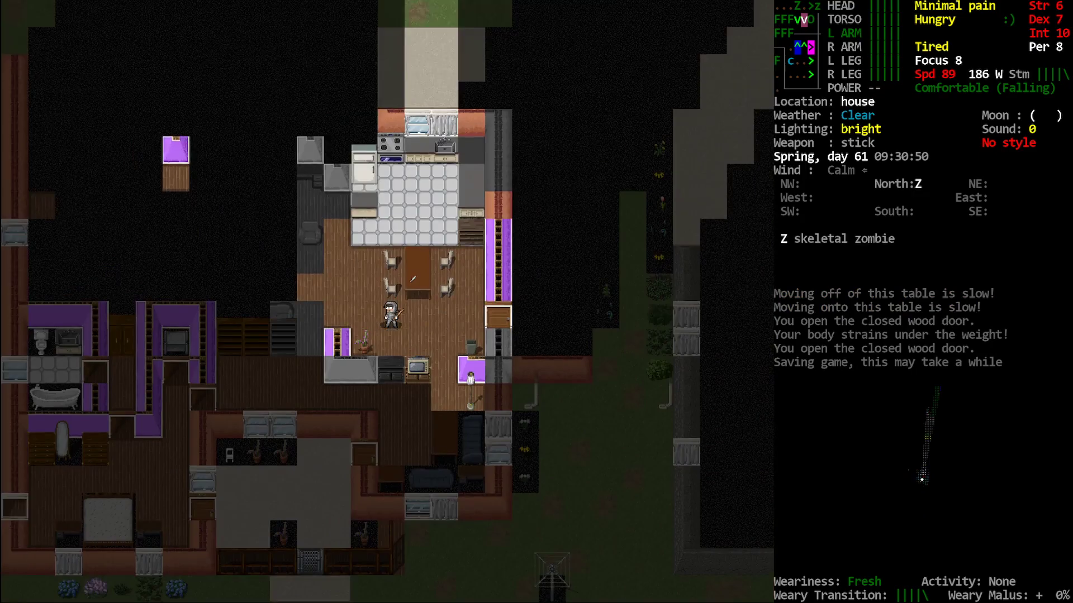
{"action": "key", "text": "up"}
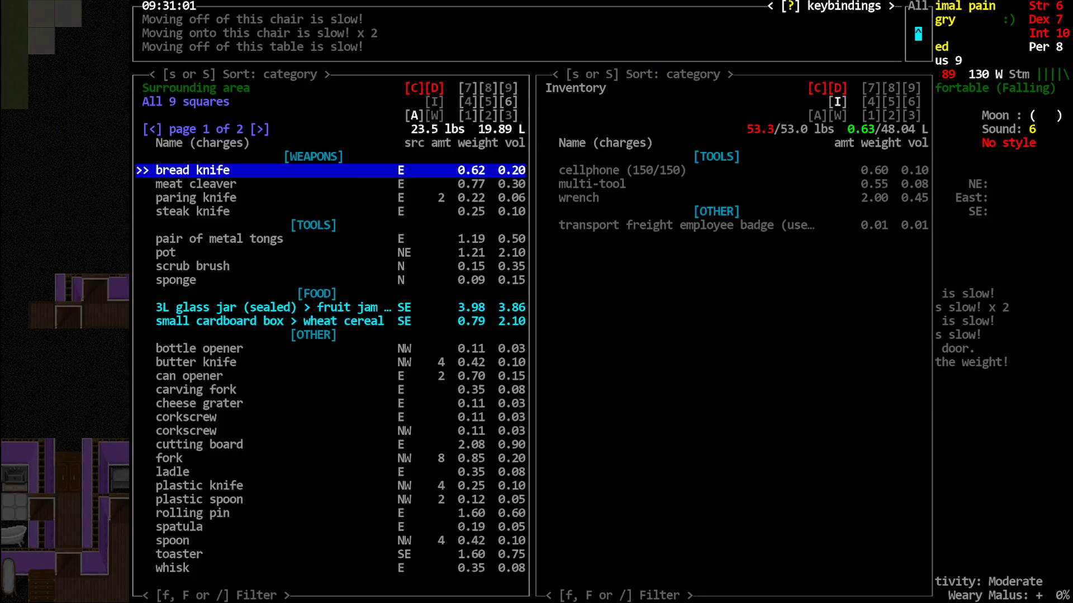
- Take the steak knife, wheat cereal and hard cheese from the kitchen into inventory
{"action": "key", "text": "down"}
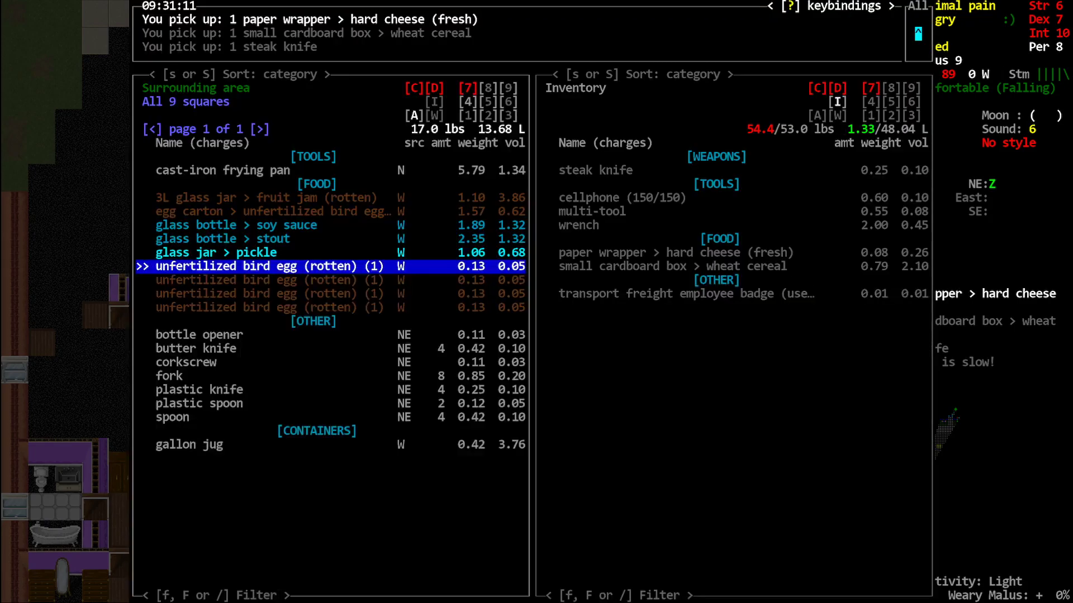
{"action": "key", "text": "DOWN"}
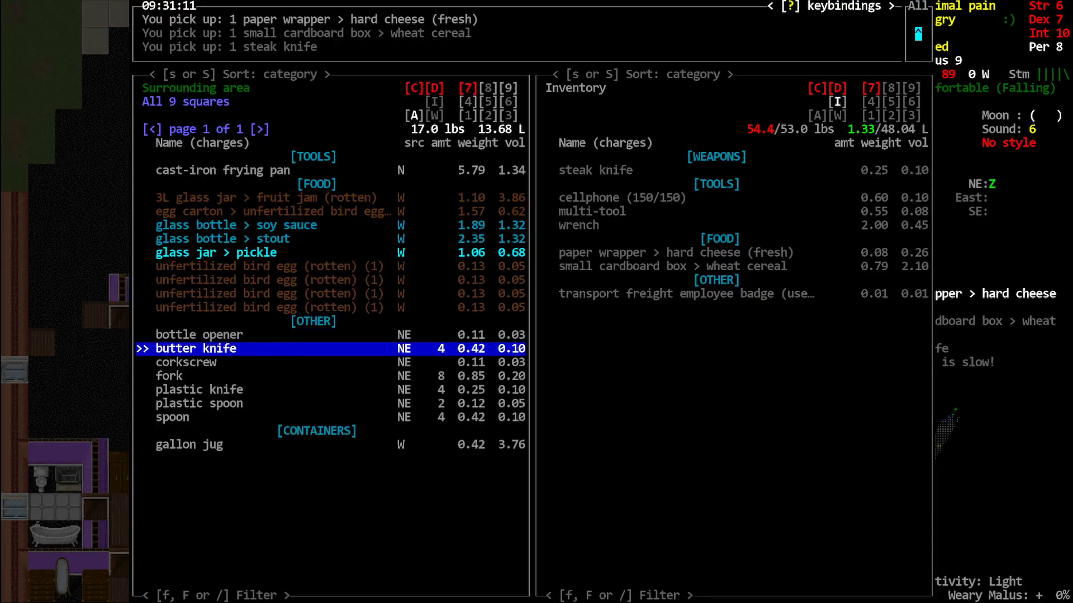
{"action": "key", "text": "Escape"}
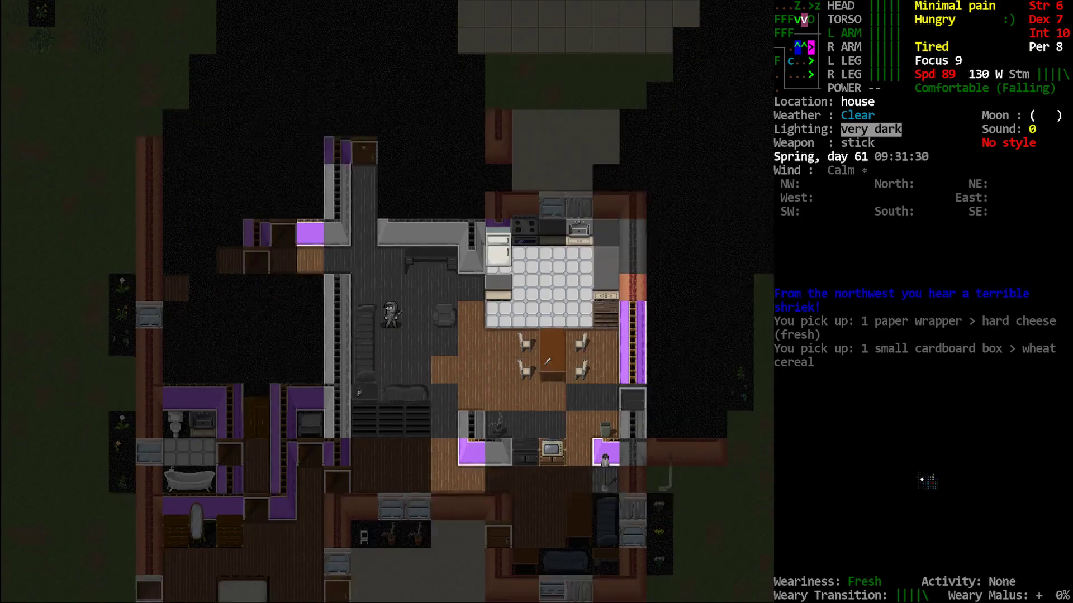
- Move into the next room to see the bracelet, briefs, copper locket, long underwear top and sheath
{"action": "key", "text": "s"}
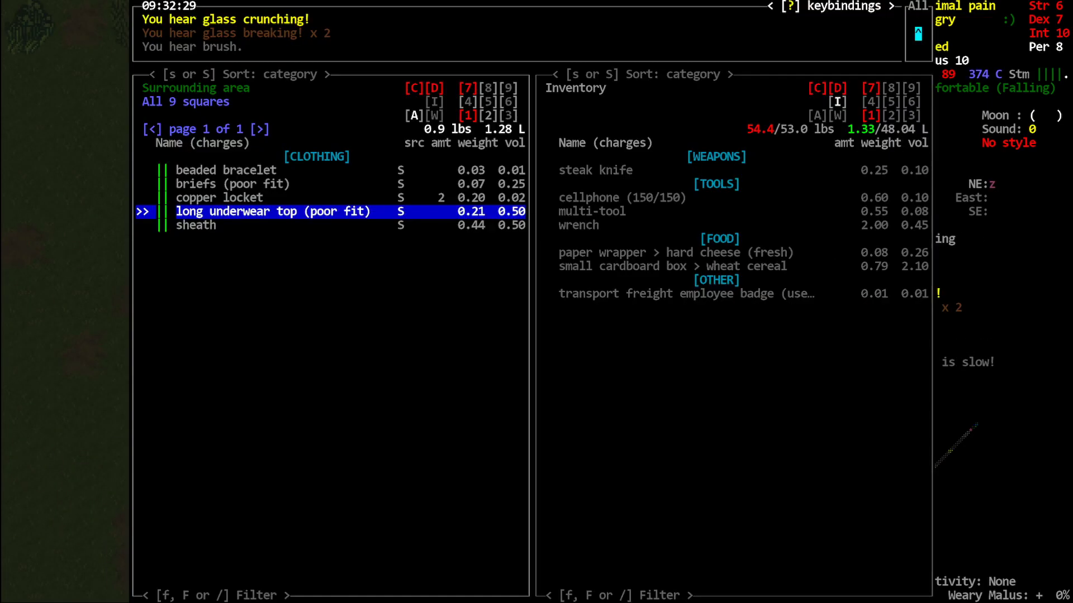
- Browse the west square's clothing list, then close it without taking anything
{"action": "key", "text": "Escape"}
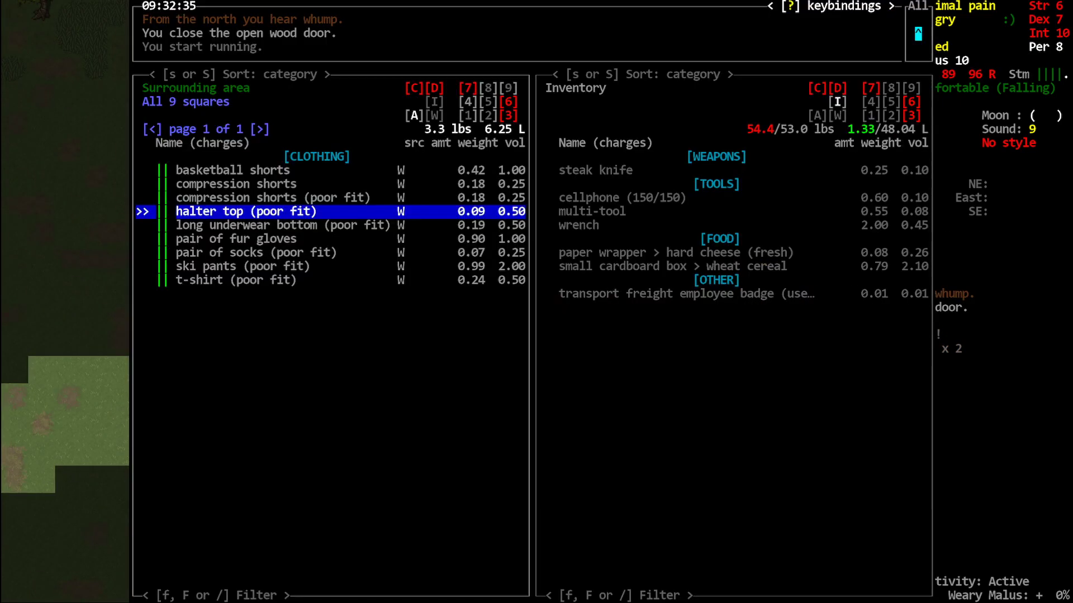
{"action": "key", "text": "up"}
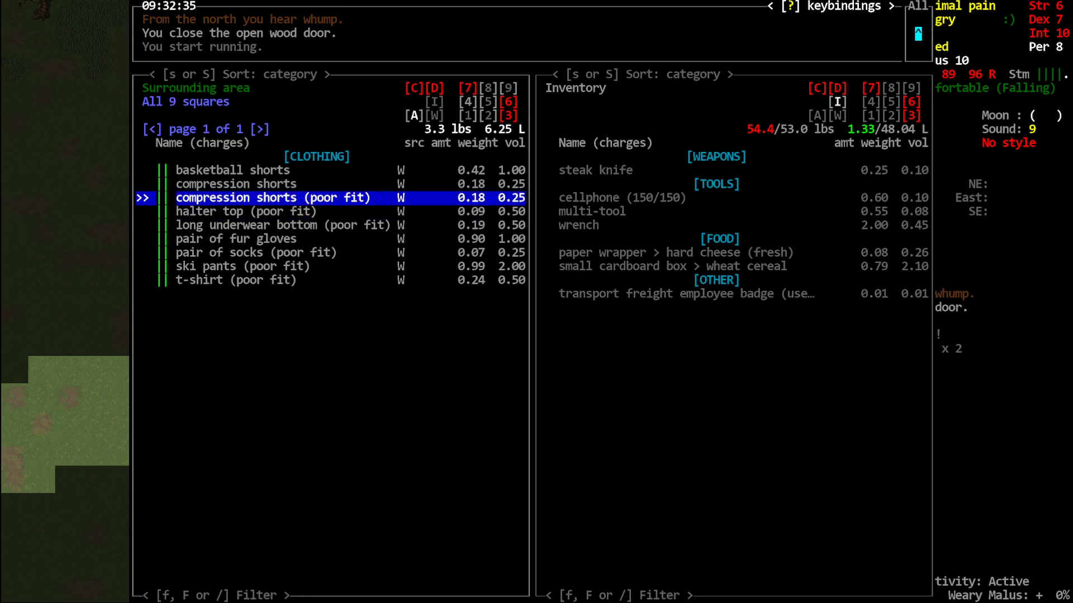
{"action": "key", "text": "Escape"}
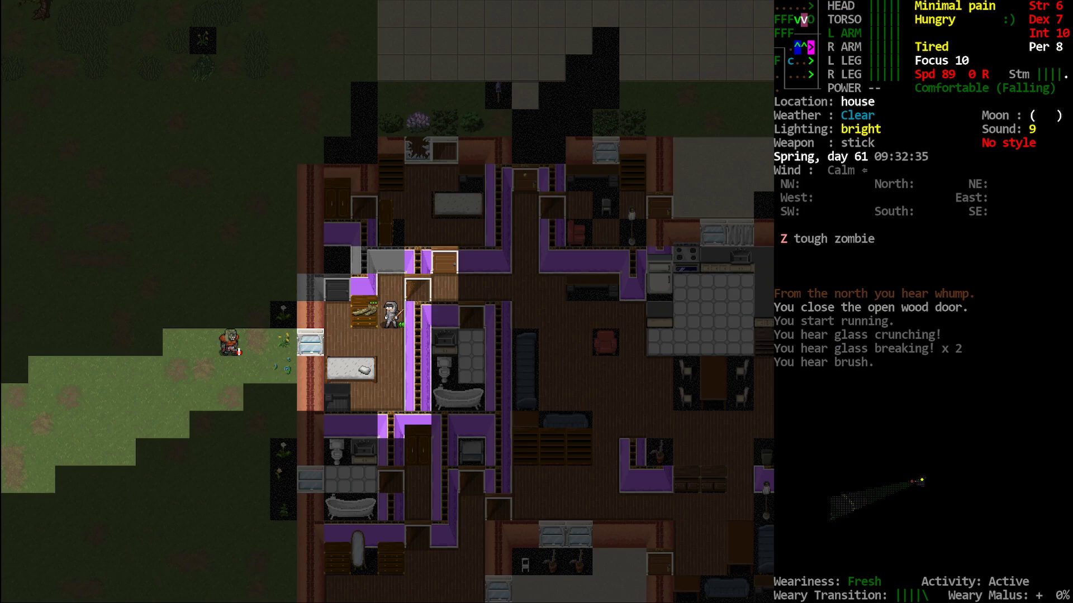
{"action": "mouse_move", "coordinate": [353, 339]}
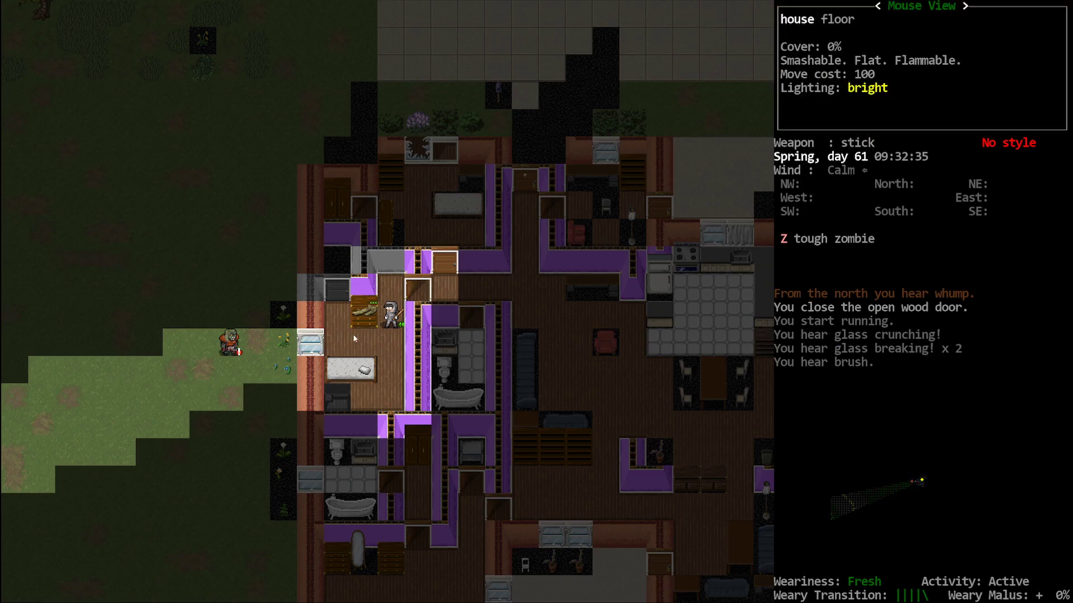
{"action": "mouse_move", "coordinate": [304, 349]}
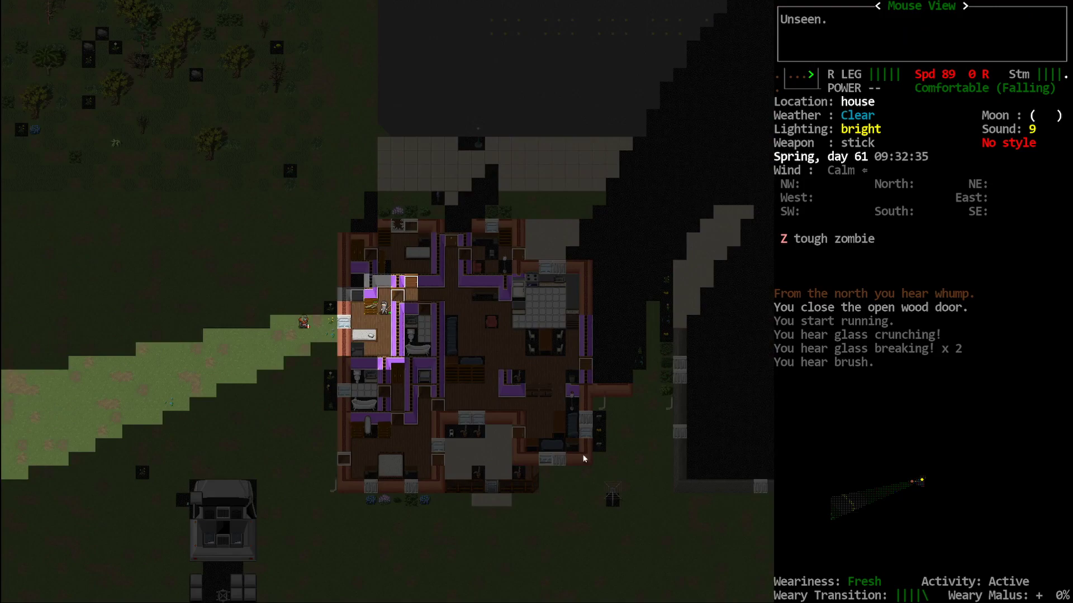
{"action": "mouse_move", "coordinate": [641, 383]}
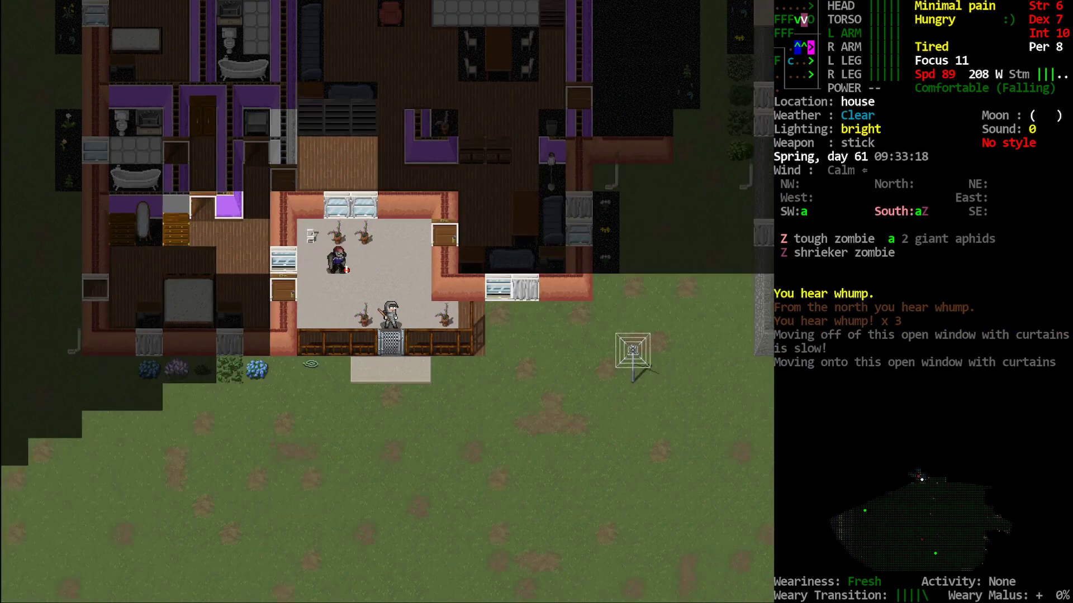
- Climb out the window and run onto the grass toward the semi truck
{"action": "key", "text": "c"}
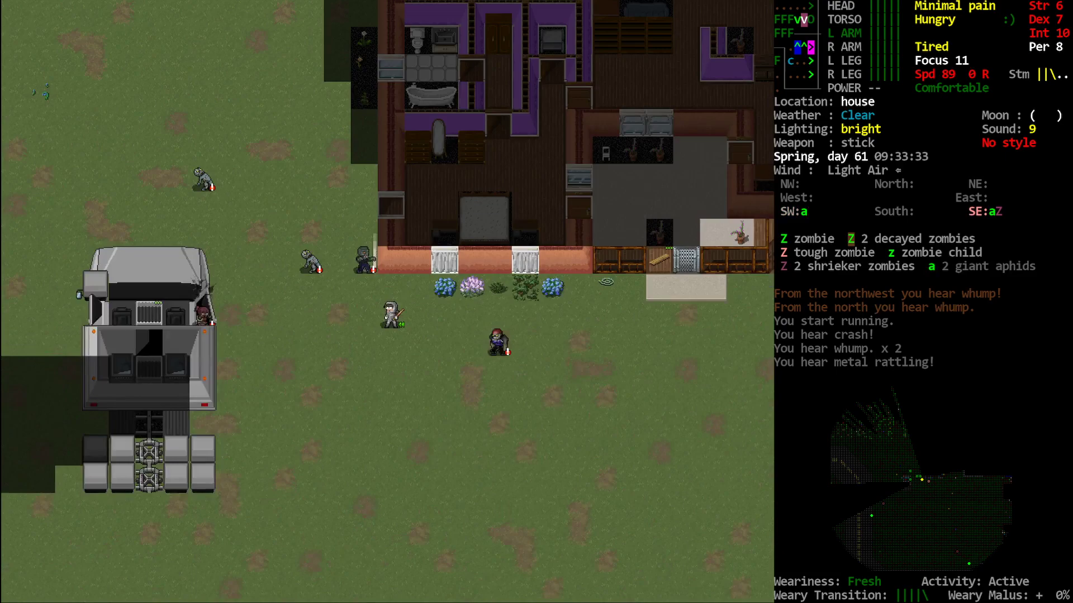
{"action": "mouse_move", "coordinate": [185, 335]}
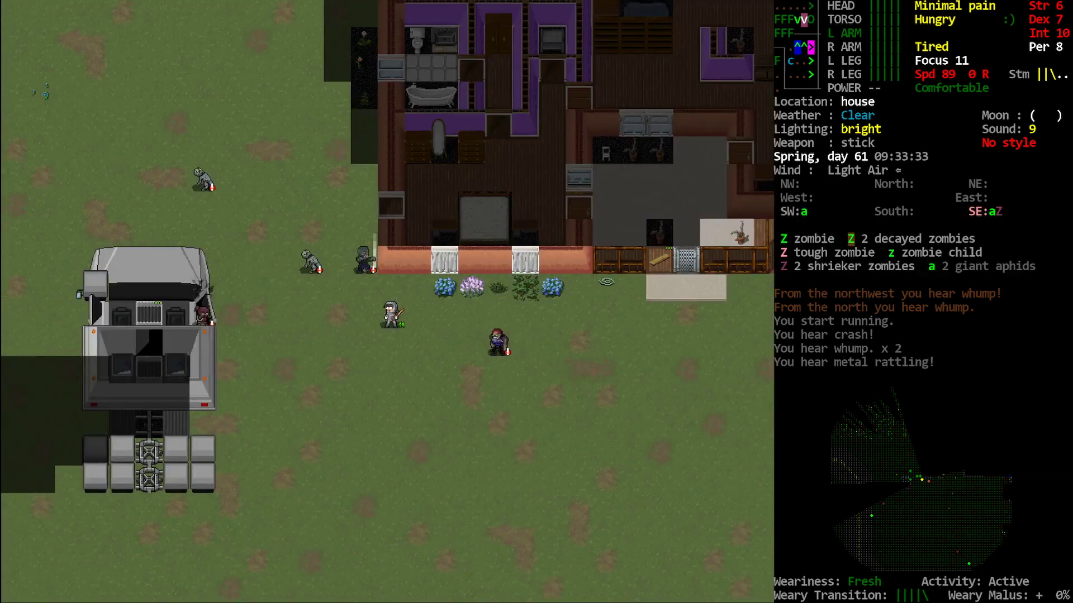
{"action": "key", "text": "i"}
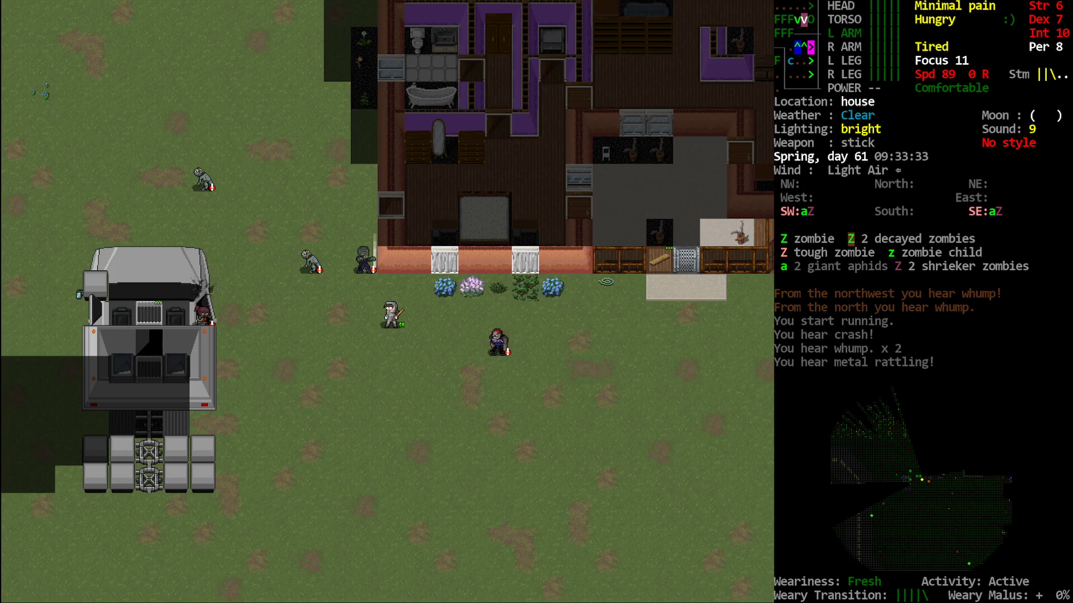
- Check the overmap to confirm the house lies in Plympton, then return to local view
{"action": "key", "text": "m"}
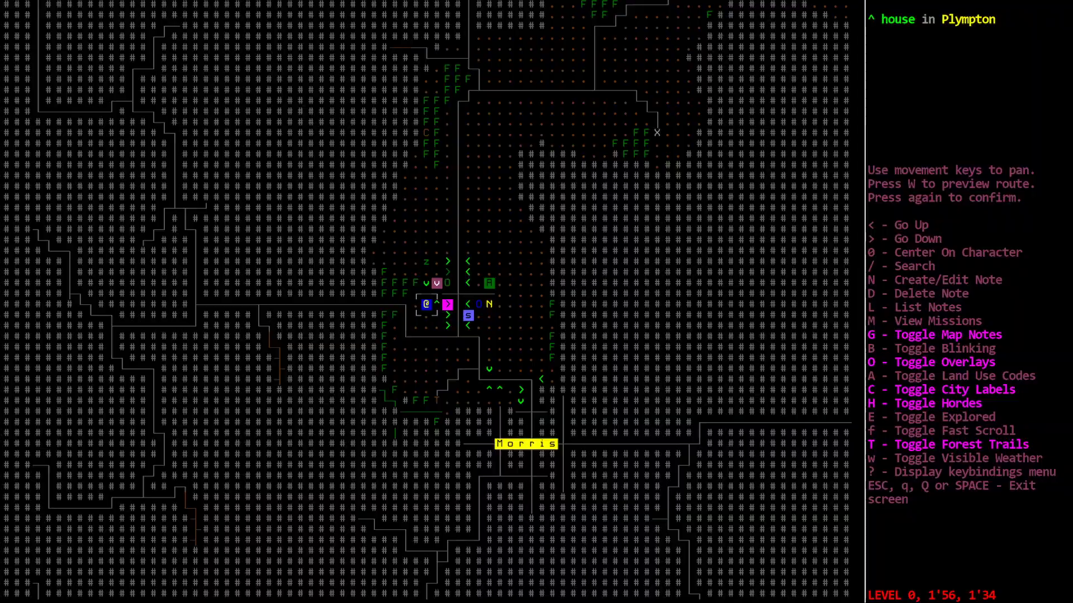
{"action": "key", "text": "Escape"}
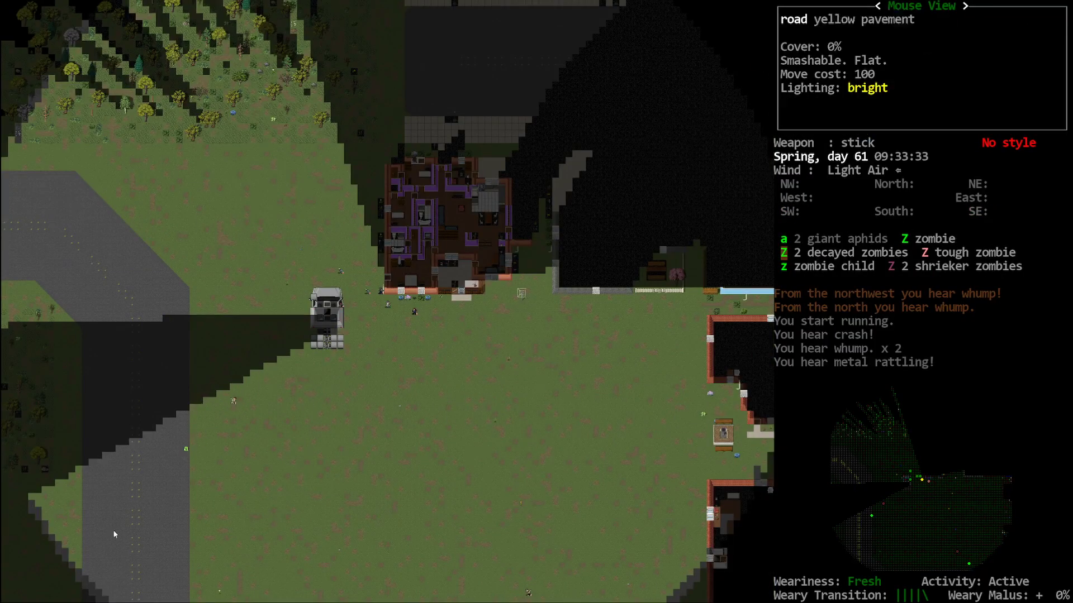
{"action": "mouse_move", "coordinate": [412, 313]}
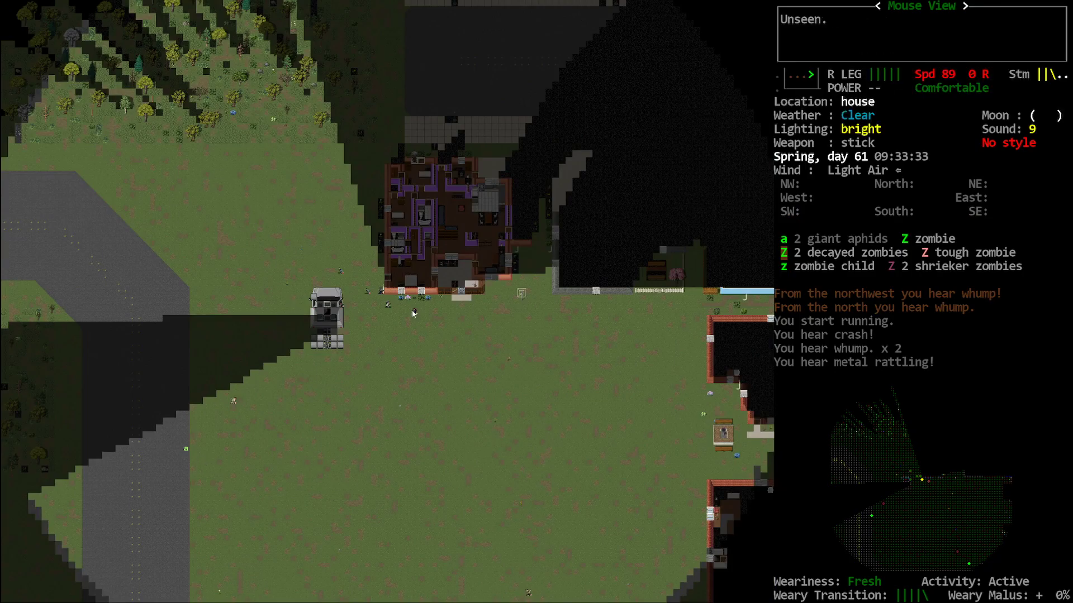
{"action": "mouse_move", "coordinate": [191, 345]}
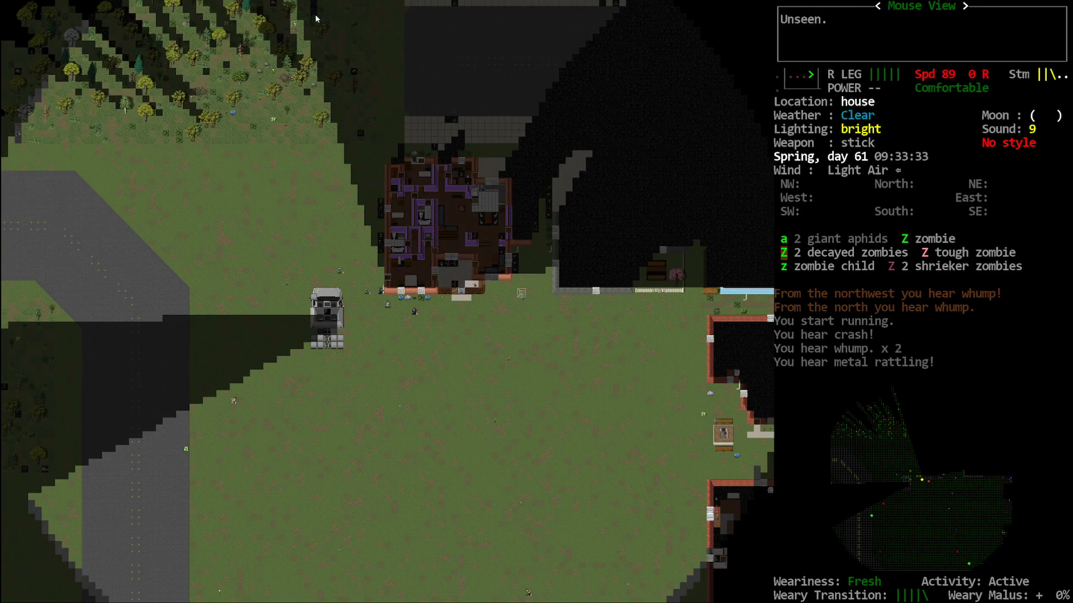
{"action": "mouse_move", "coordinate": [98, 560]}
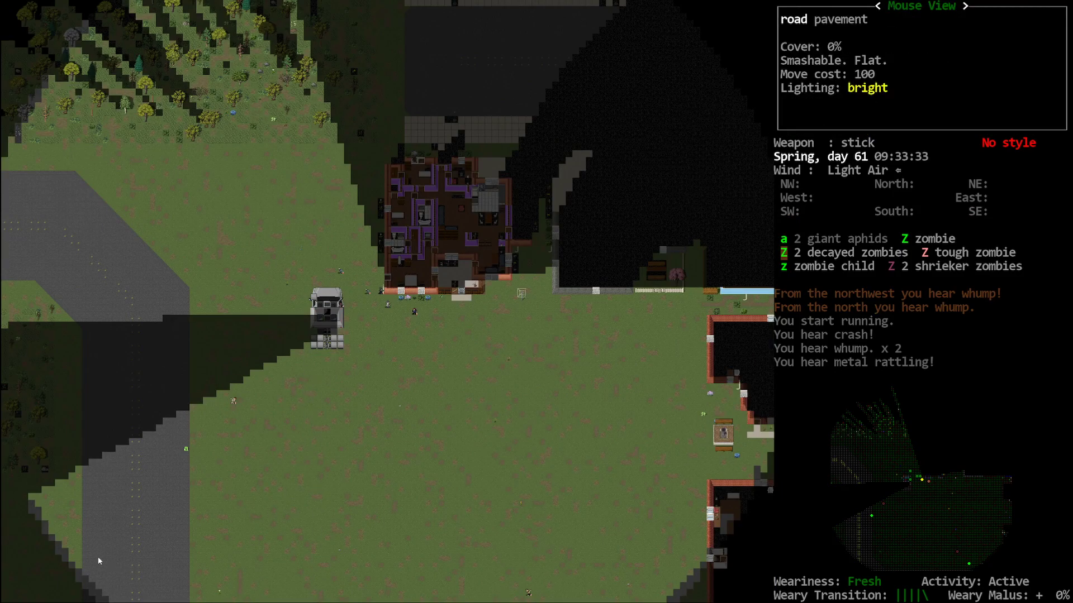
{"action": "mouse_move", "coordinate": [410, 305]}
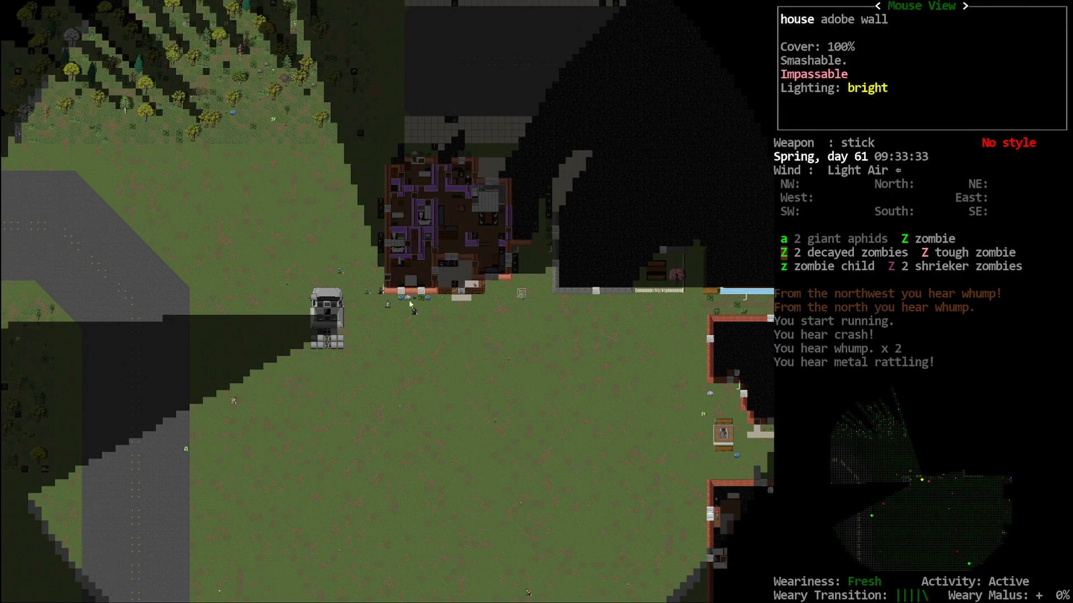
{"action": "mouse_move", "coordinate": [159, 344]}
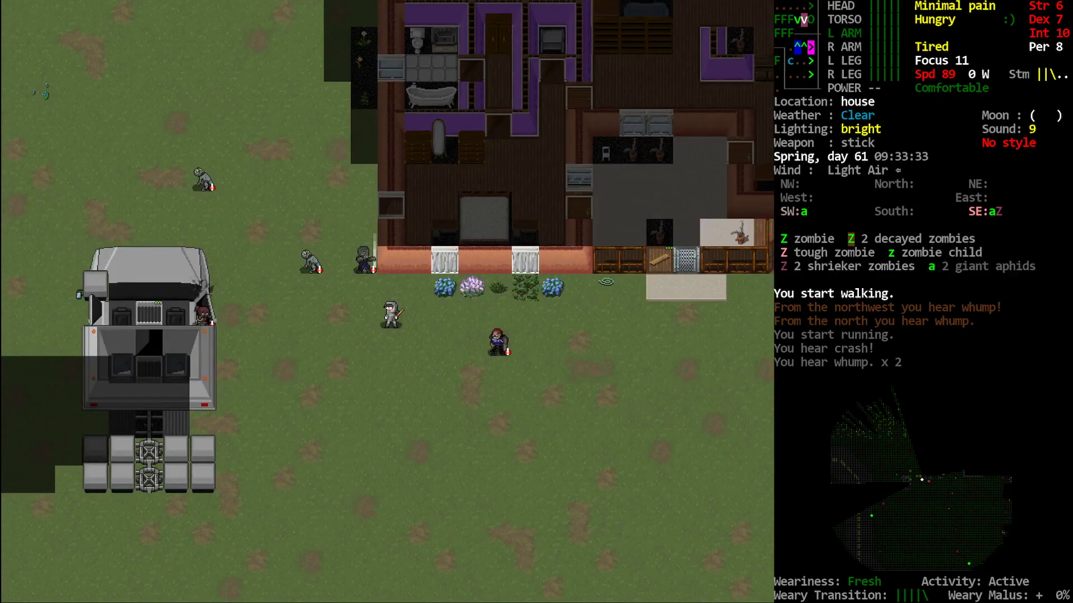
{"action": "mouse_move", "coordinate": [442, 262]}
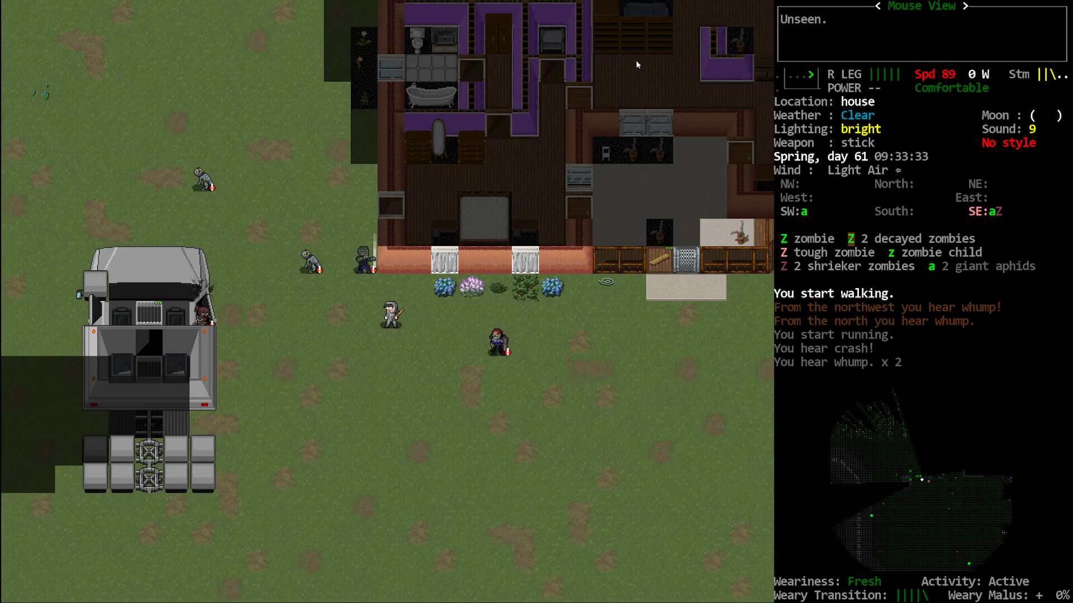
{"action": "mouse_move", "coordinate": [578, 262]}
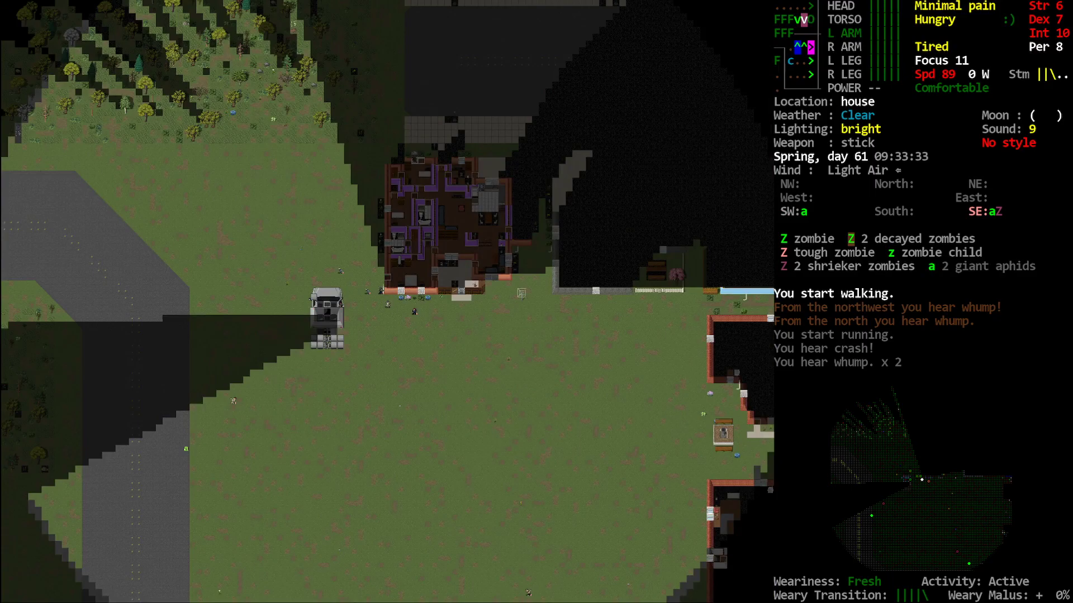
- Recenter the view on the trucker while approaching the semi
{"action": "key", "text": "@"}
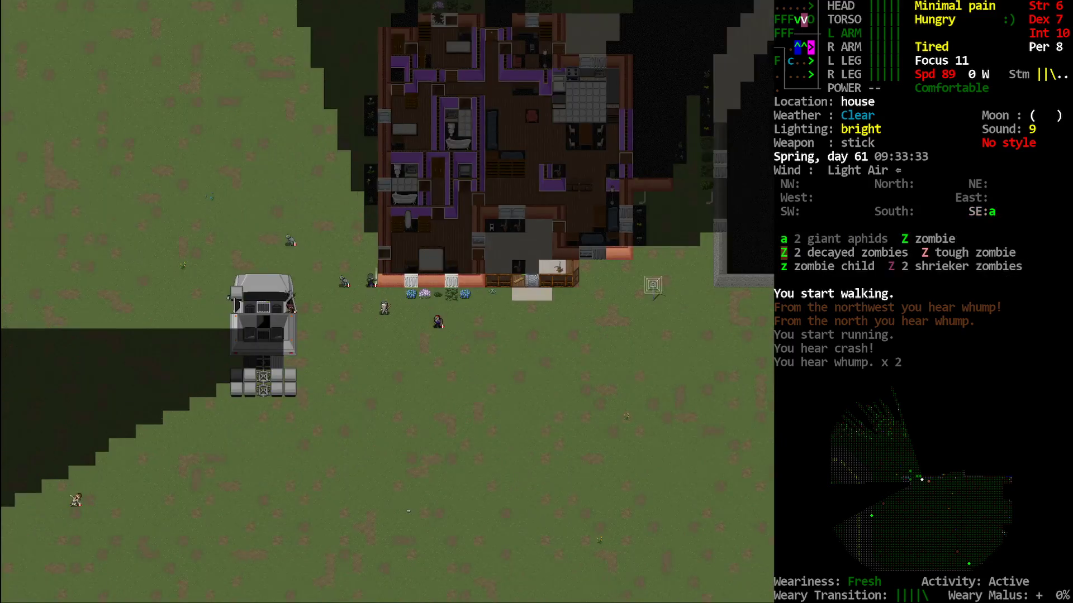
{"action": "mouse_move", "coordinate": [383, 315]}
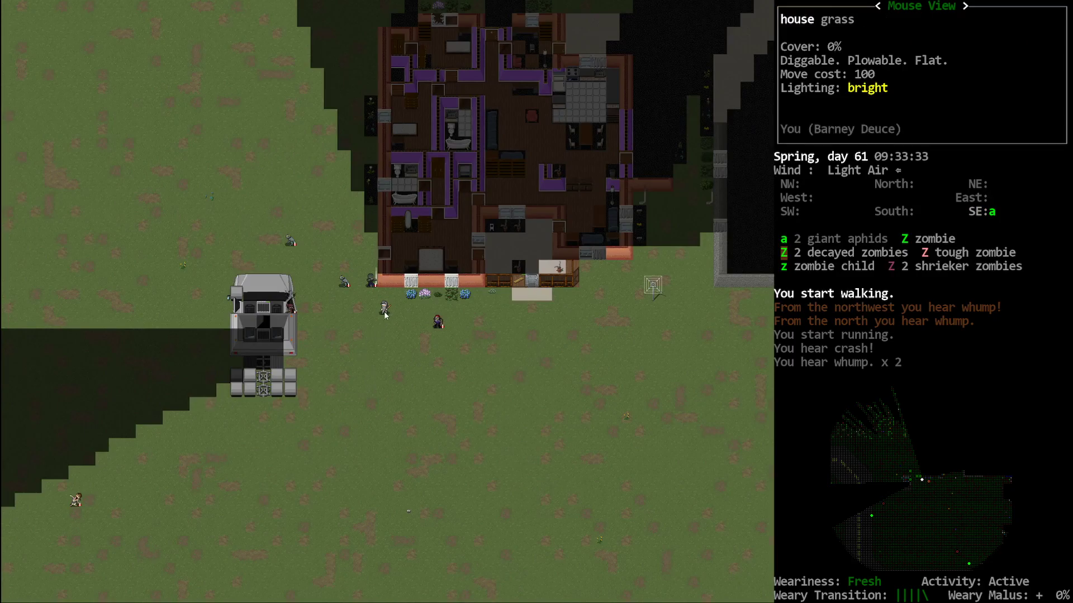
{"action": "mouse_move", "coordinate": [293, 251]}
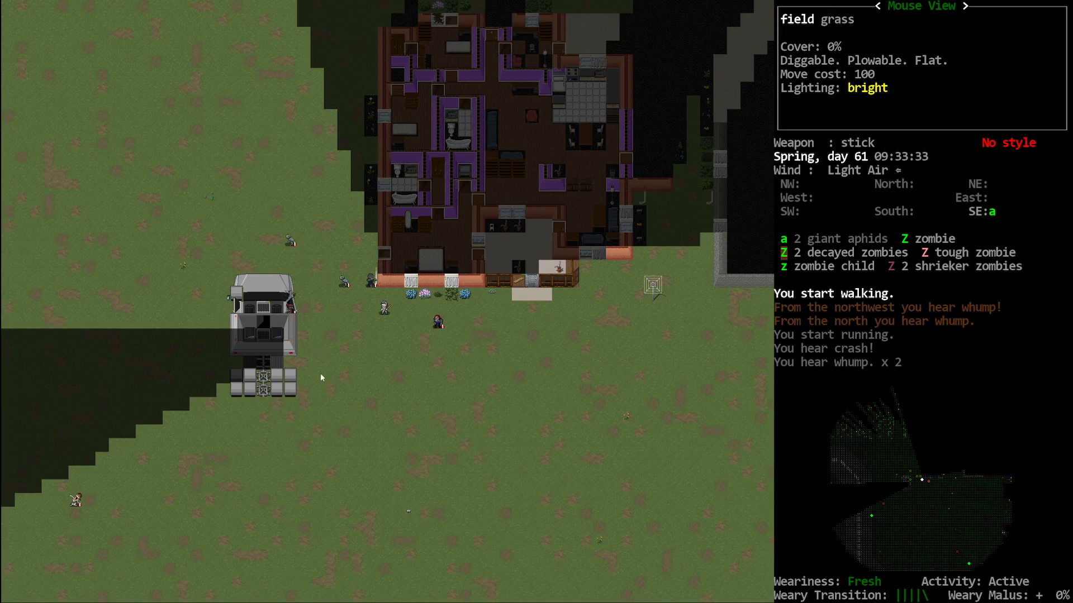
{"action": "mouse_move", "coordinate": [213, 418]}
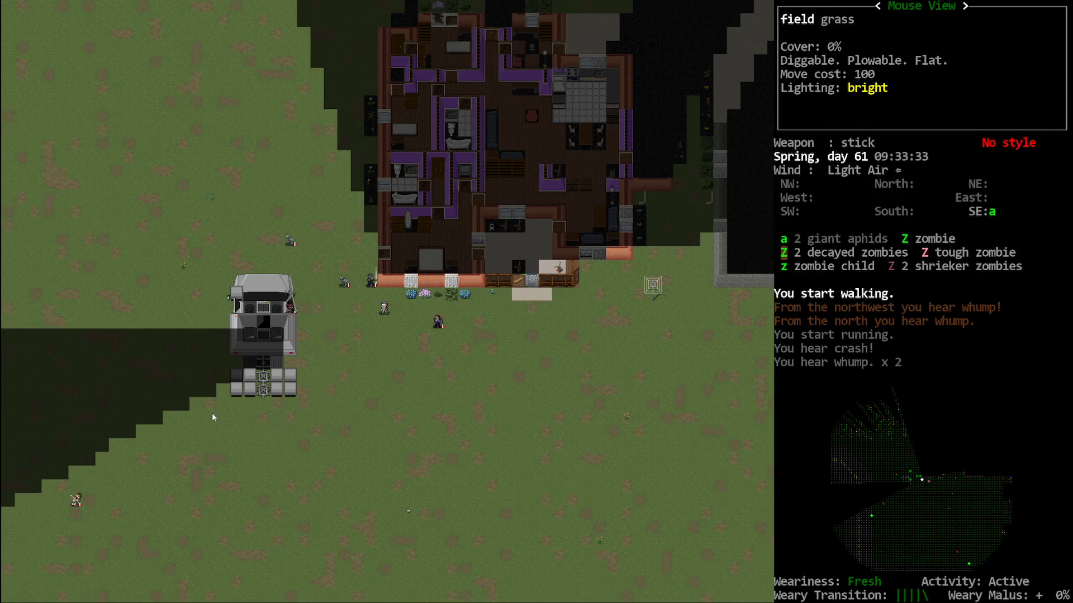
{"action": "mouse_move", "coordinate": [247, 266]}
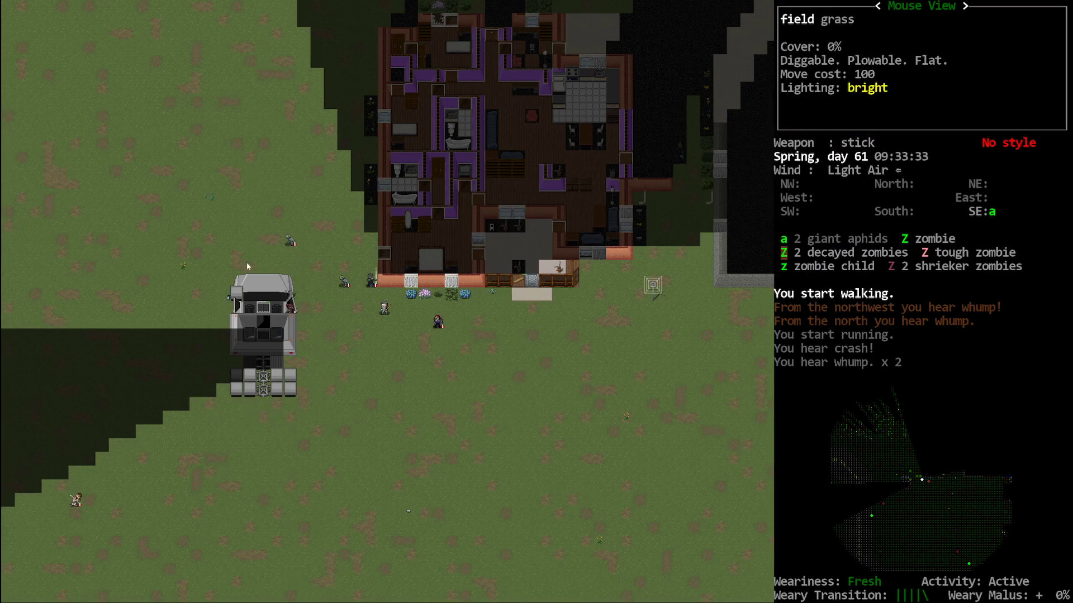
{"action": "mouse_move", "coordinate": [293, 311]}
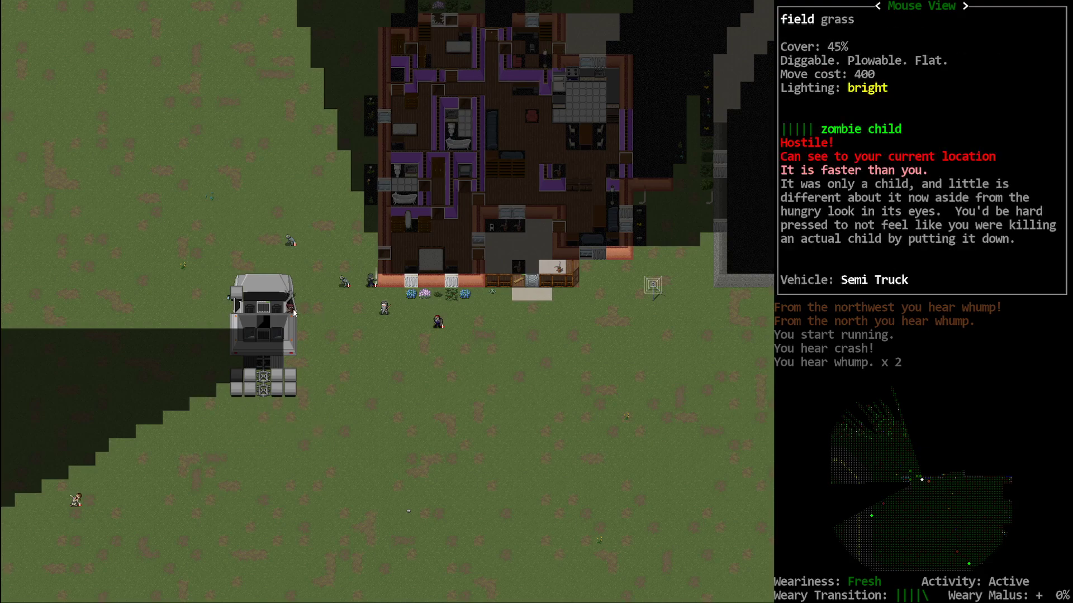
{"action": "mouse_move", "coordinate": [272, 409]}
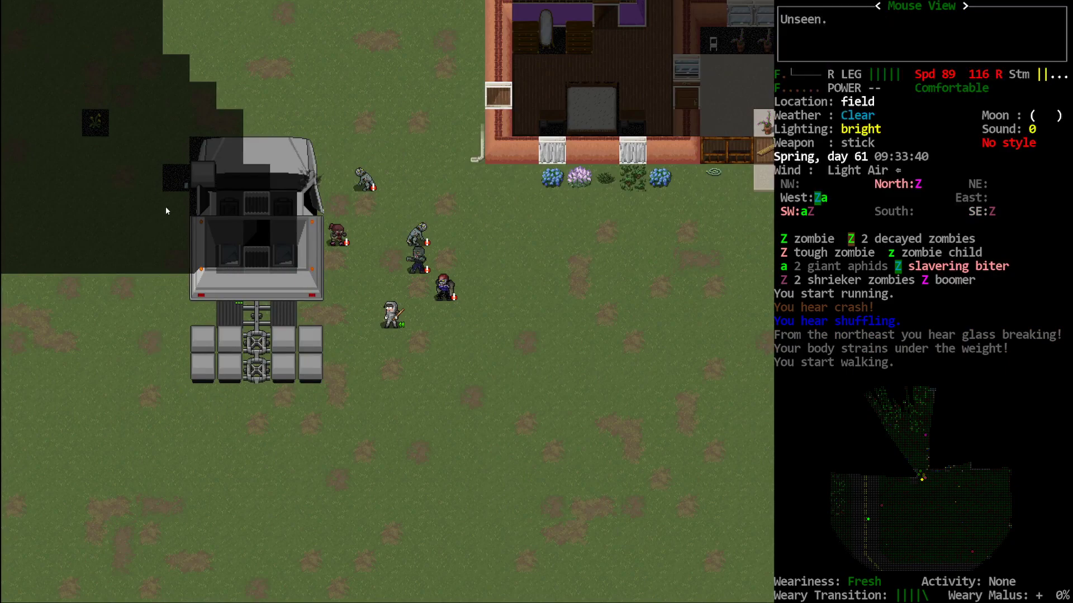
{"action": "mouse_move", "coordinate": [313, 269]}
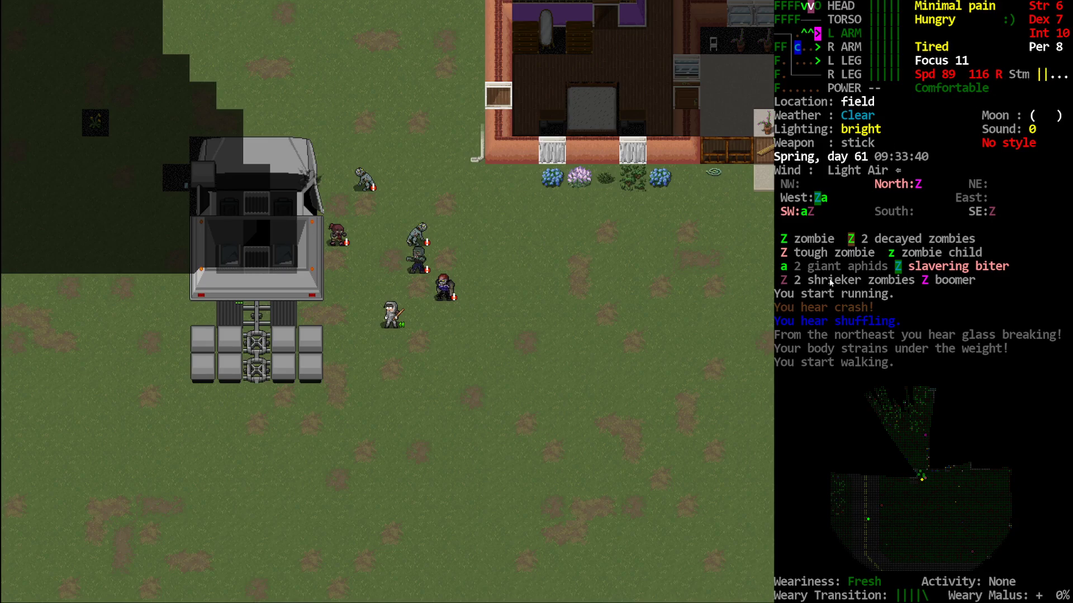
- Check the carried items, then board the semi and drive onto the road
{"action": "key", "text": "i"}
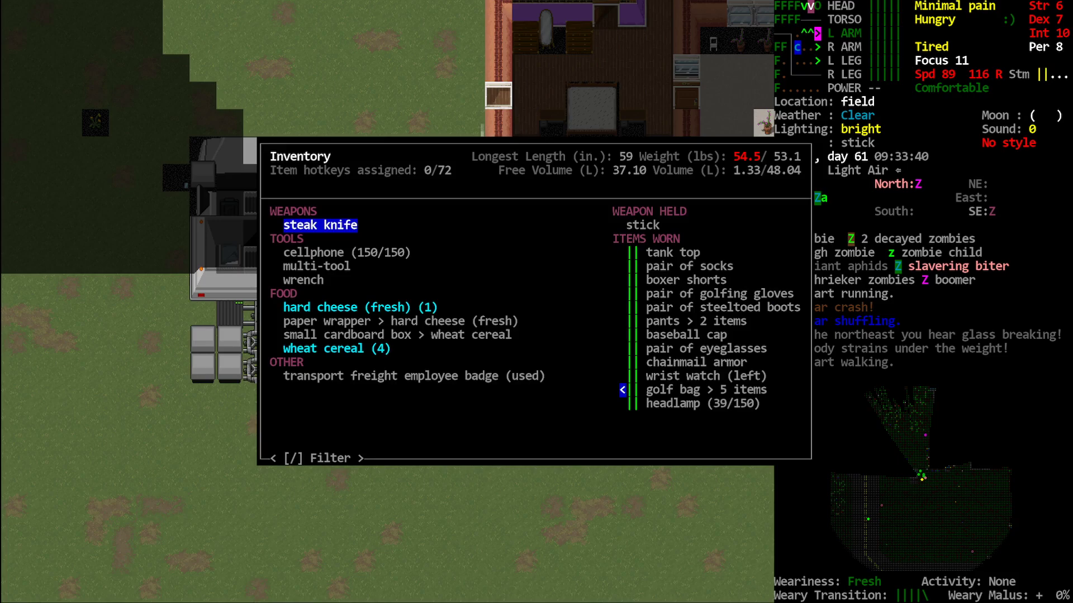
{"action": "key", "text": "Escape"}
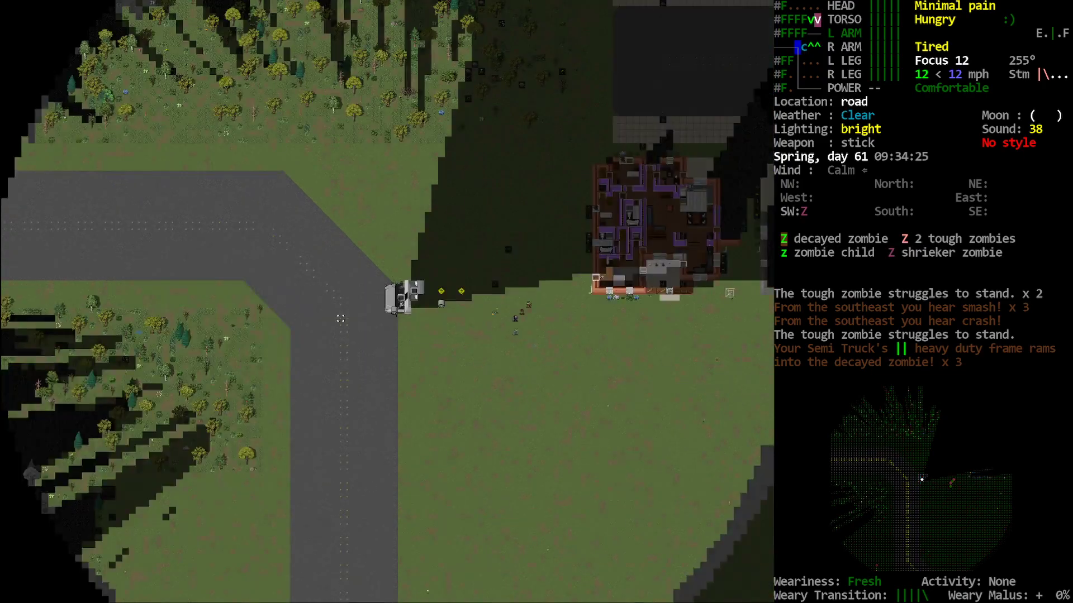
- Drive the semi at 12 mph along the road to the bend by a roadside building
{"action": "key", "text": "m"}
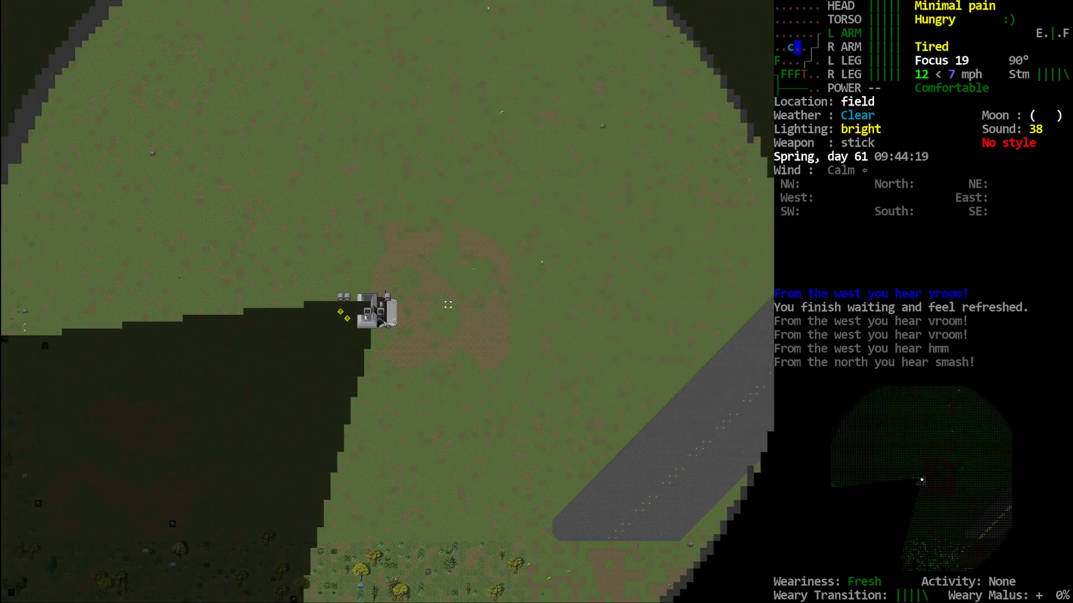
{"action": "key", "text": "m"}
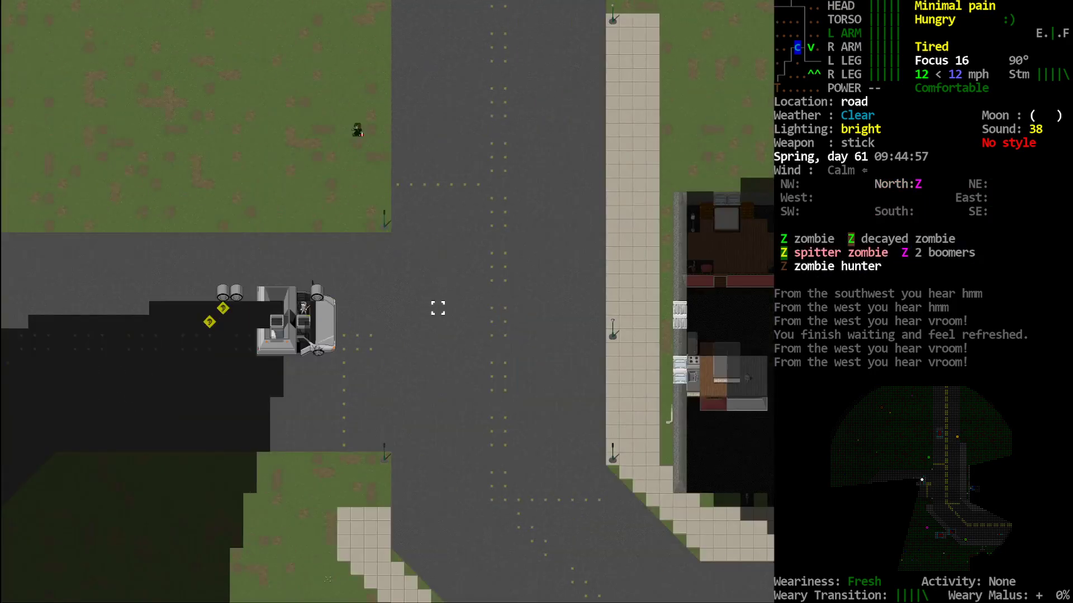
{"action": "key", "text": "m"}
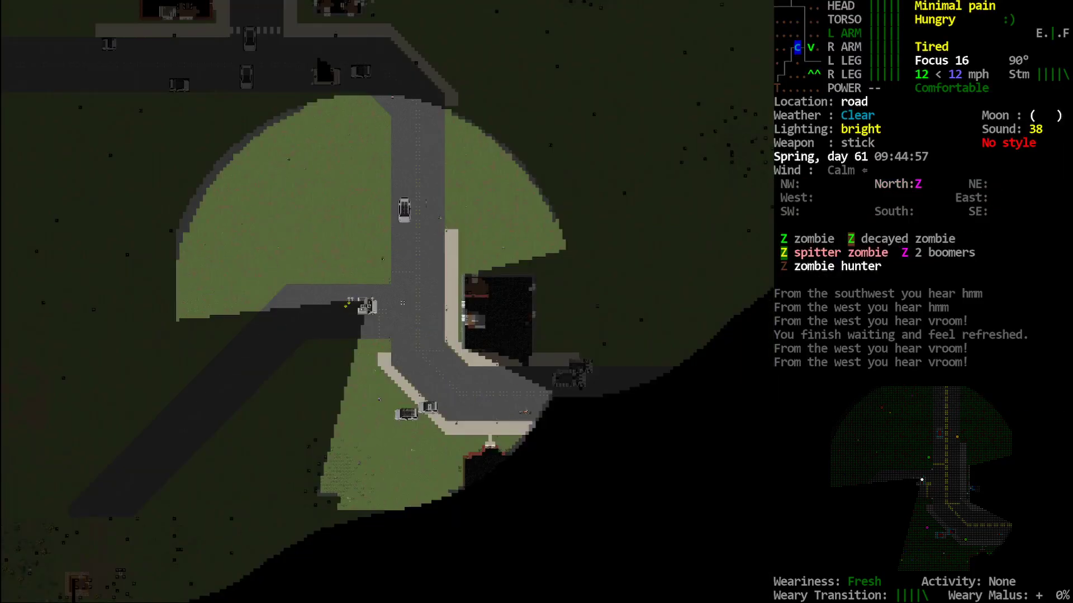
- Check the overmap and look around, then keep driving across the field at 10 mph
{"action": "key", "text": "m"}
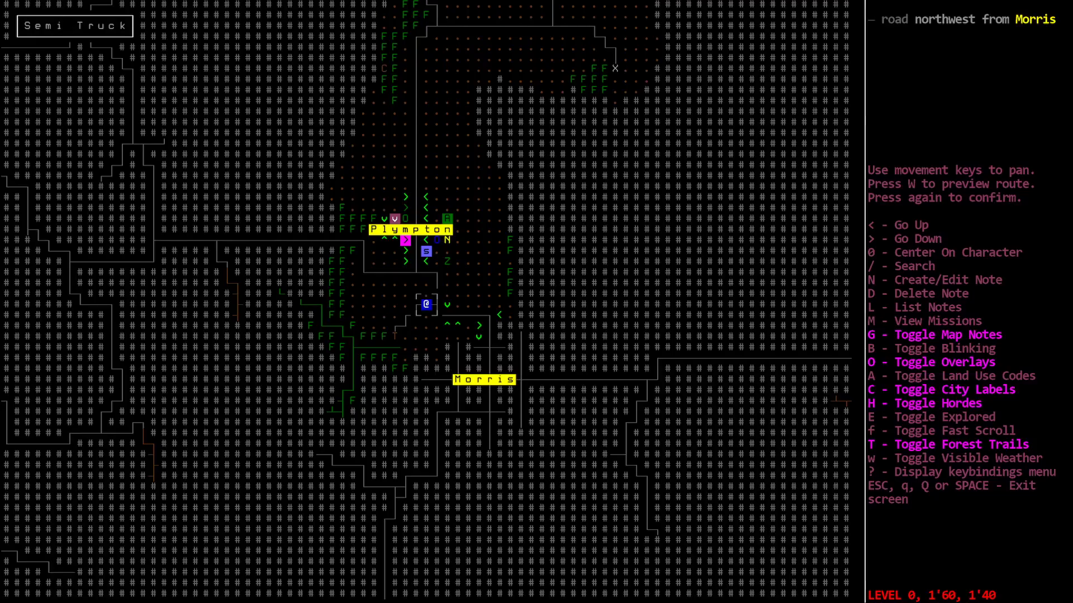
{"action": "key", "text": "Escape"}
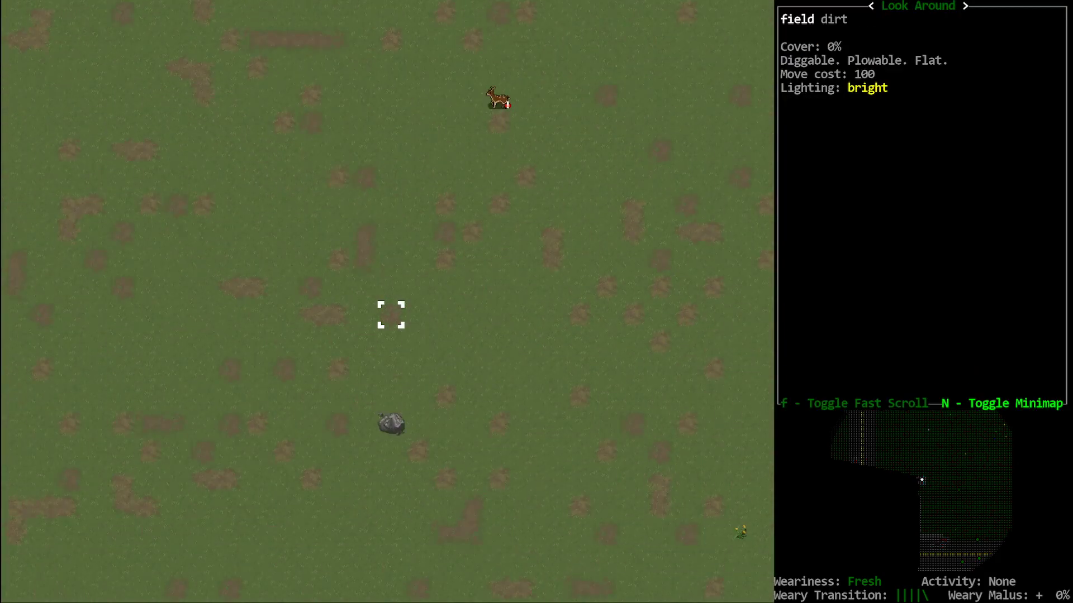
{"action": "key", "text": "Escape"}
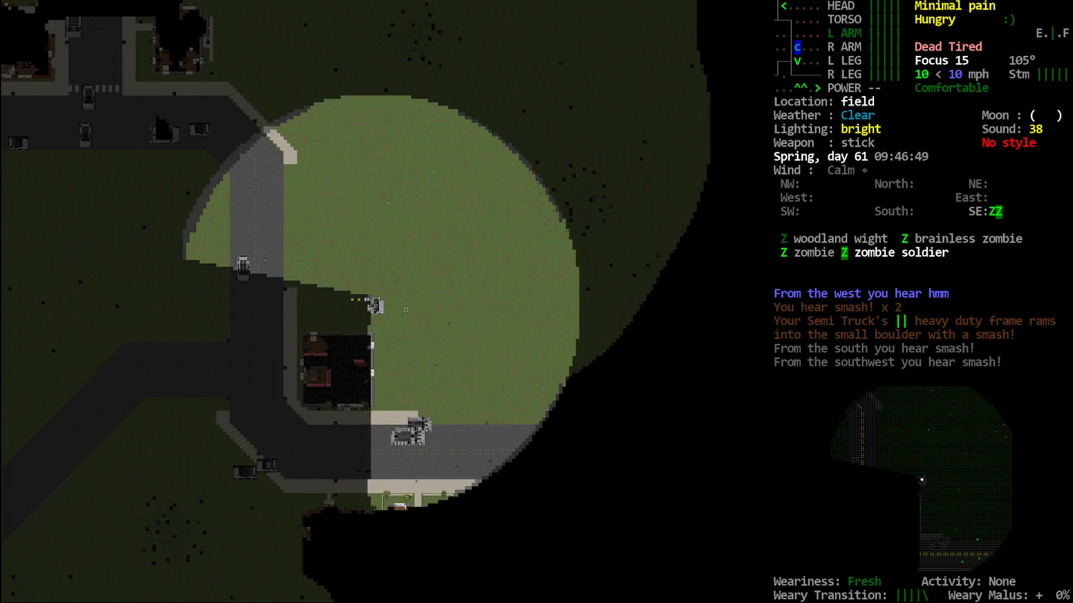
{"action": "key", "text": "m"}
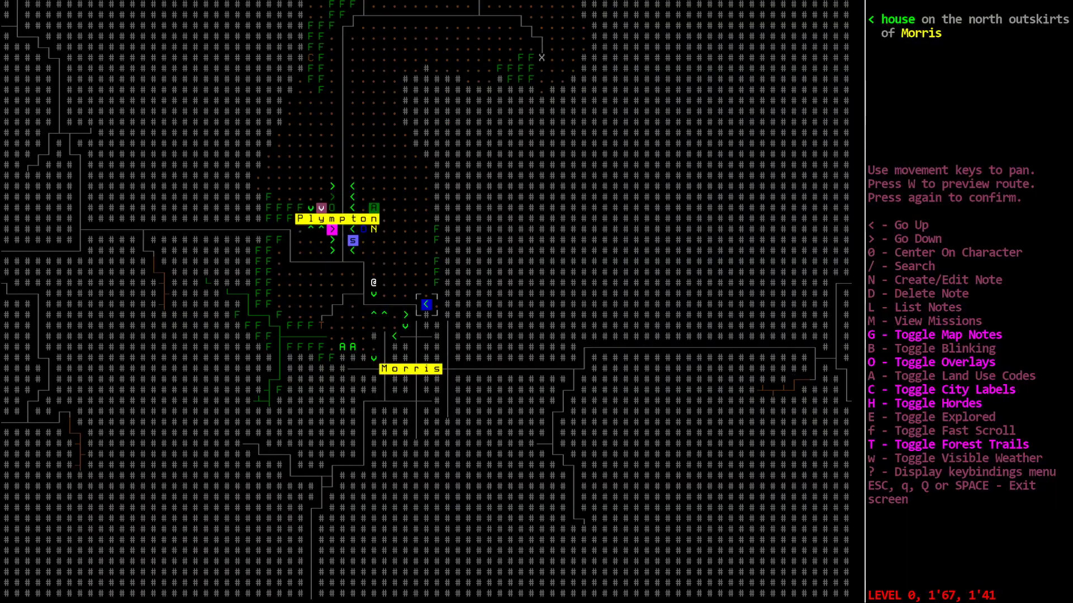
- Drive toward Morris' eastern outskirts, repeatedly checking the truck's position on the world map
{"action": "key", "text": "escape"}
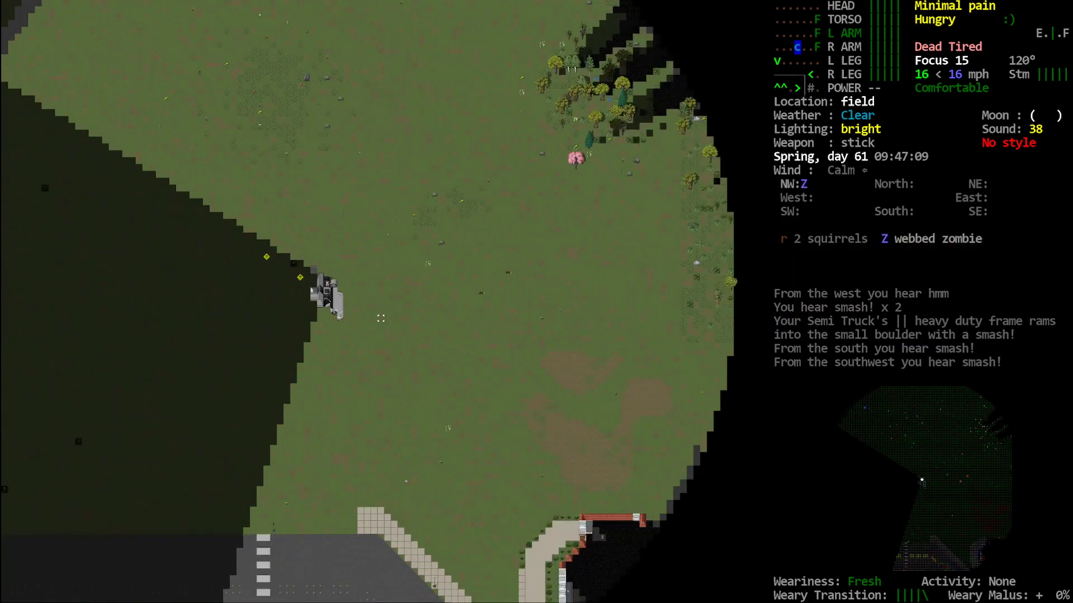
{"action": "key", "text": "m"}
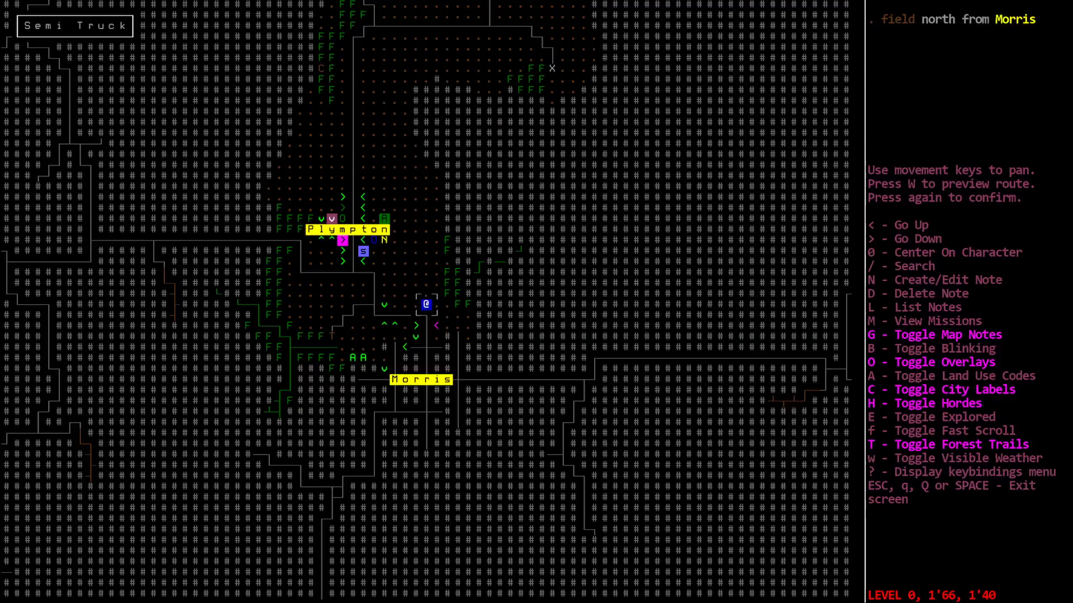
{"action": "key", "text": "escape"}
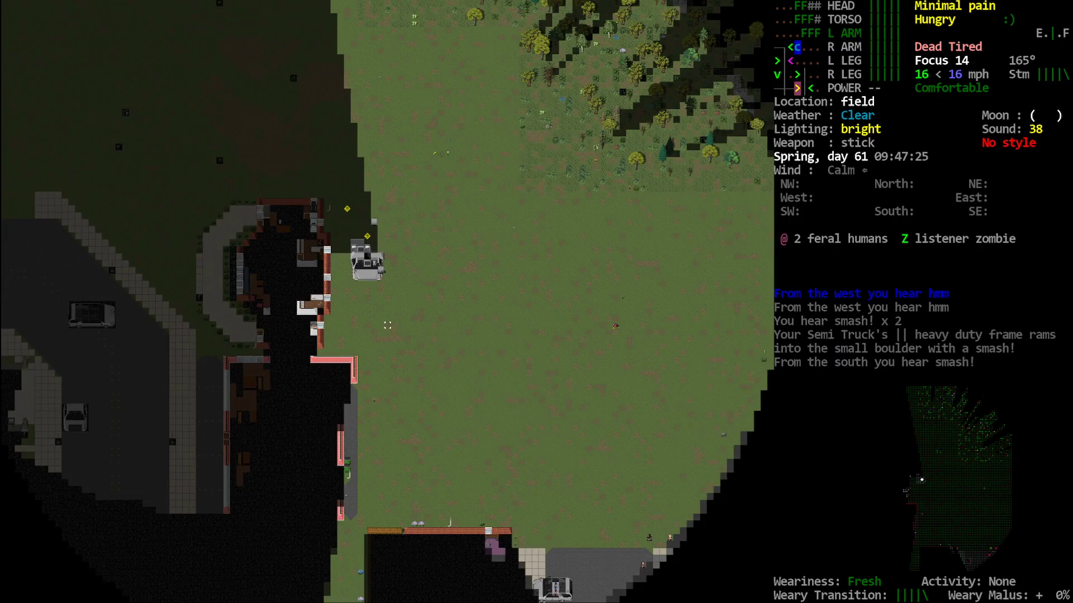
{"action": "key", "text": "m"}
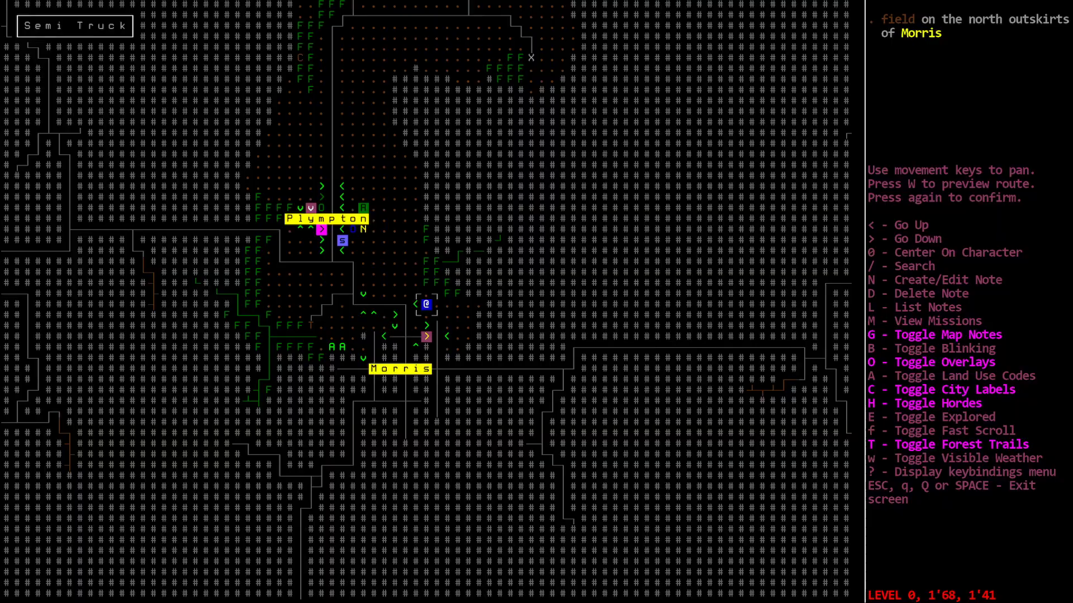
{"action": "key", "text": "escape"}
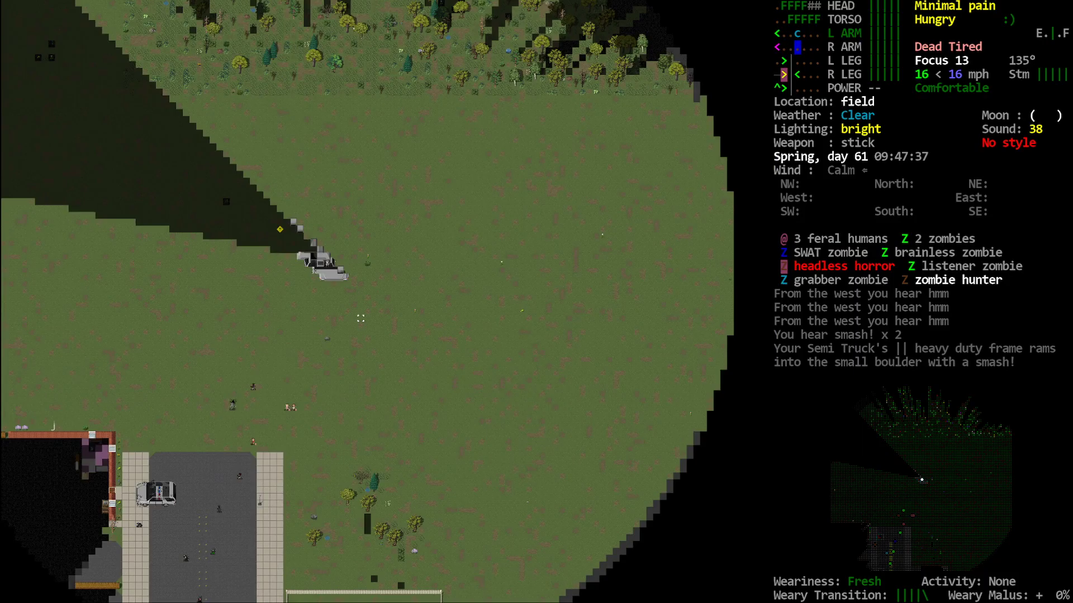
{"action": "key", "text": "m"}
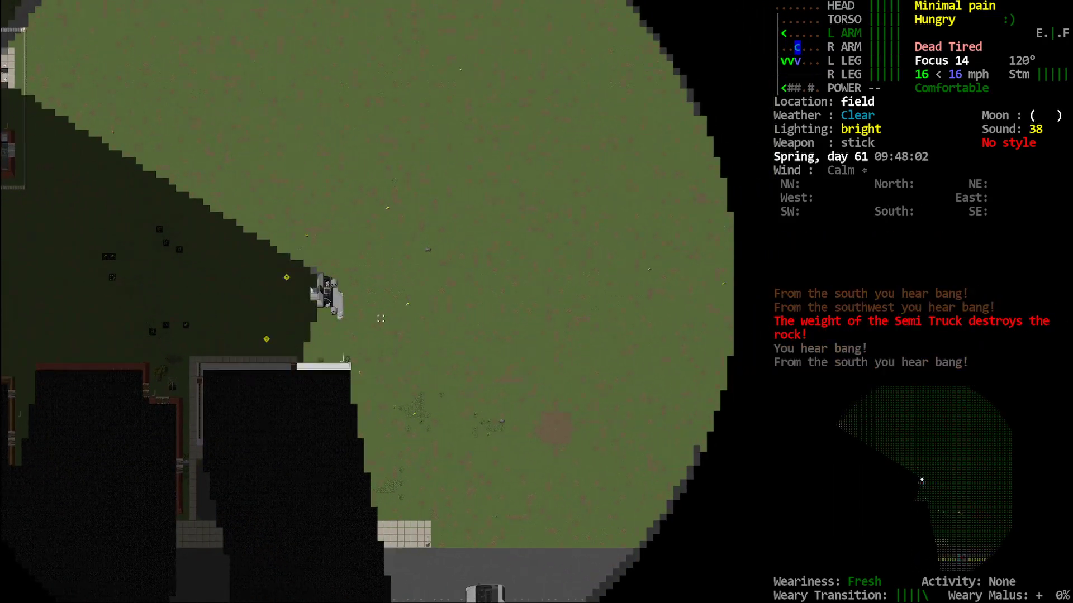
{"action": "key", "text": "m"}
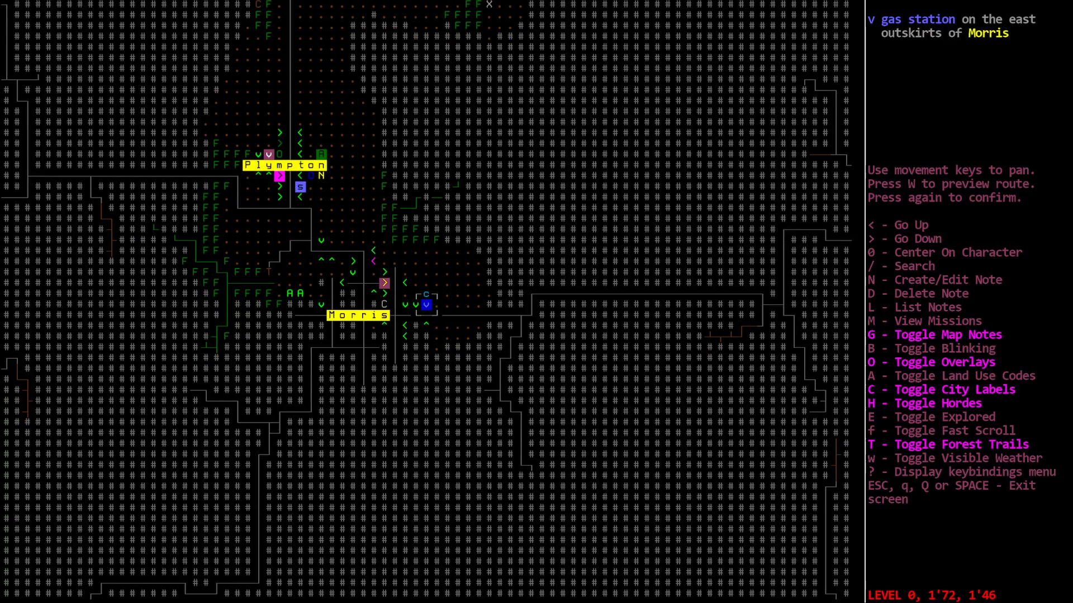
{"action": "key", "text": "Escape"}
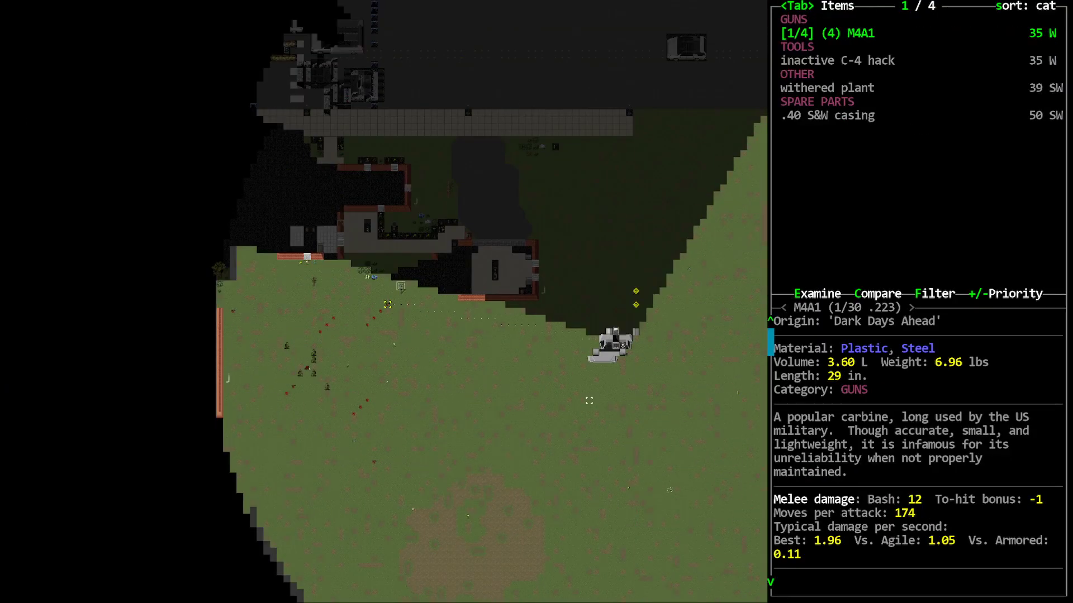
- Step through the M4A1 entries in the nearby items list, then close it
{"action": "key", "text": "down"}
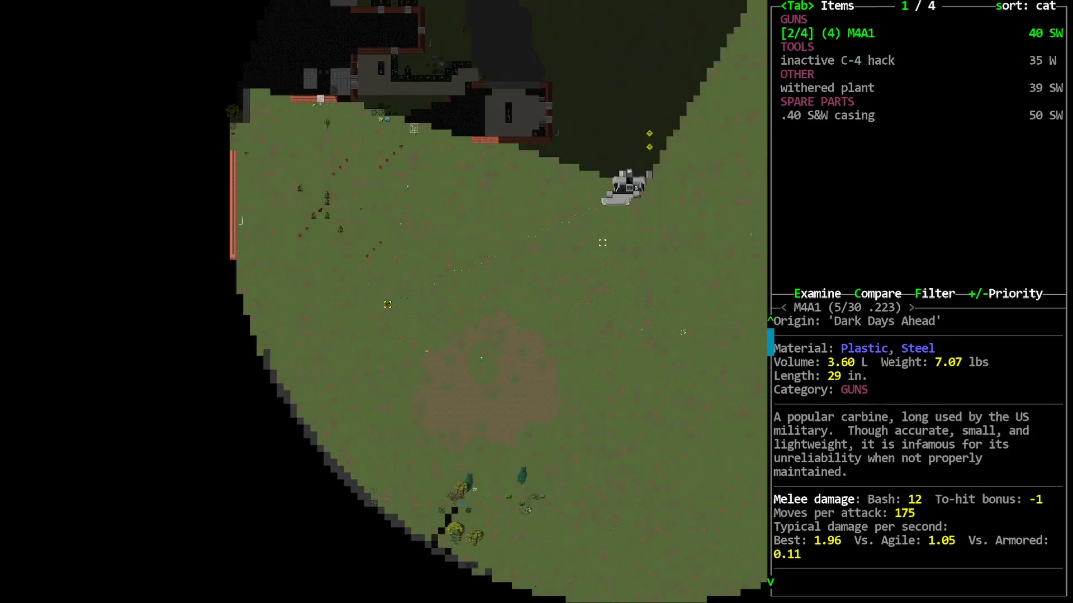
{"action": "key", "text": "Escape"}
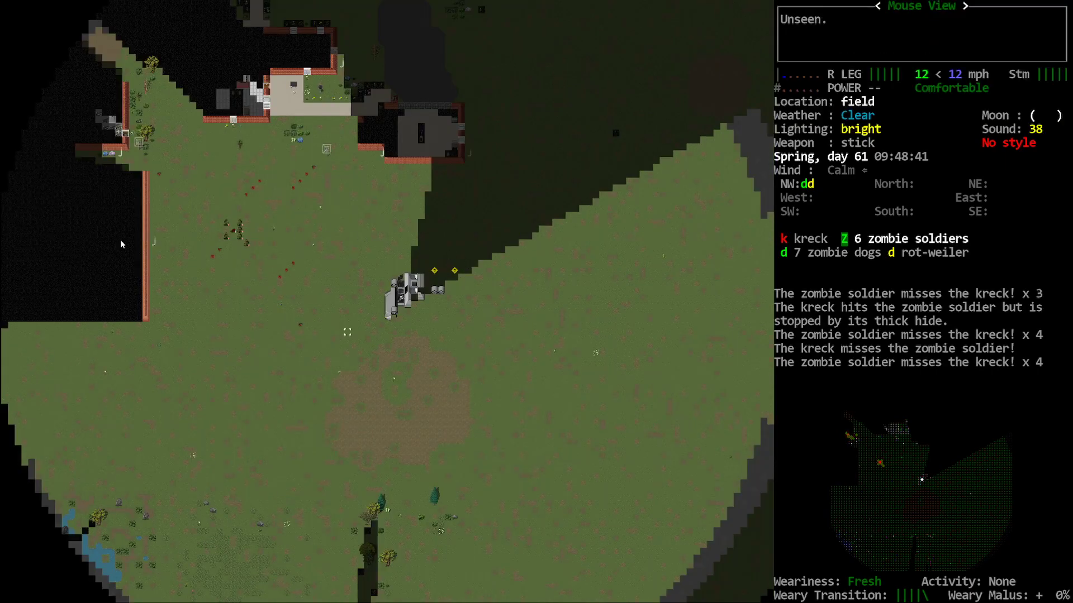
{"action": "mouse_move", "coordinate": [716, 238]}
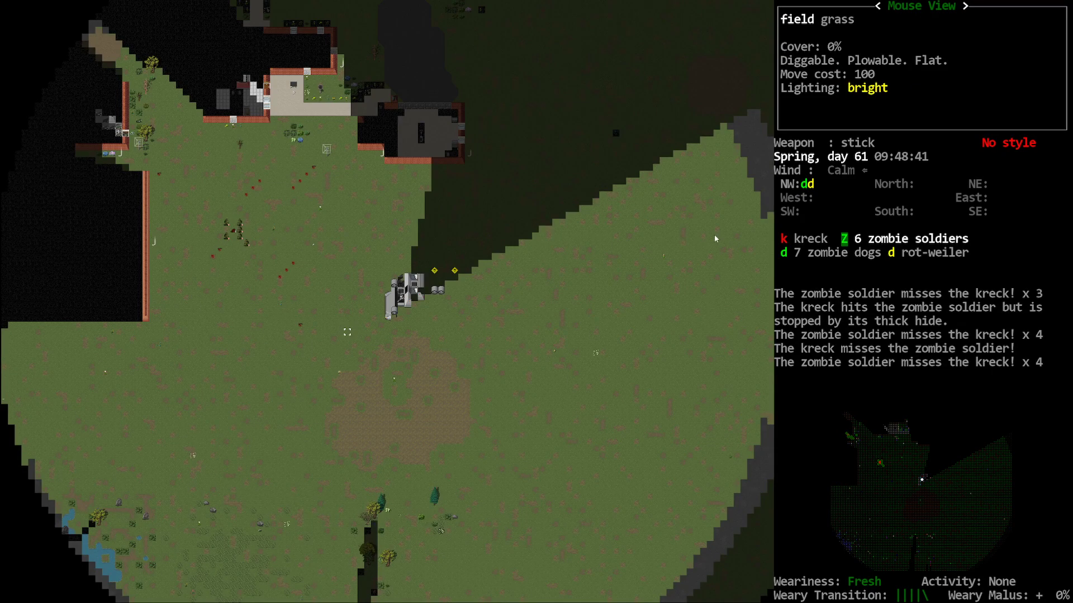
{"action": "mouse_move", "coordinate": [694, 208]}
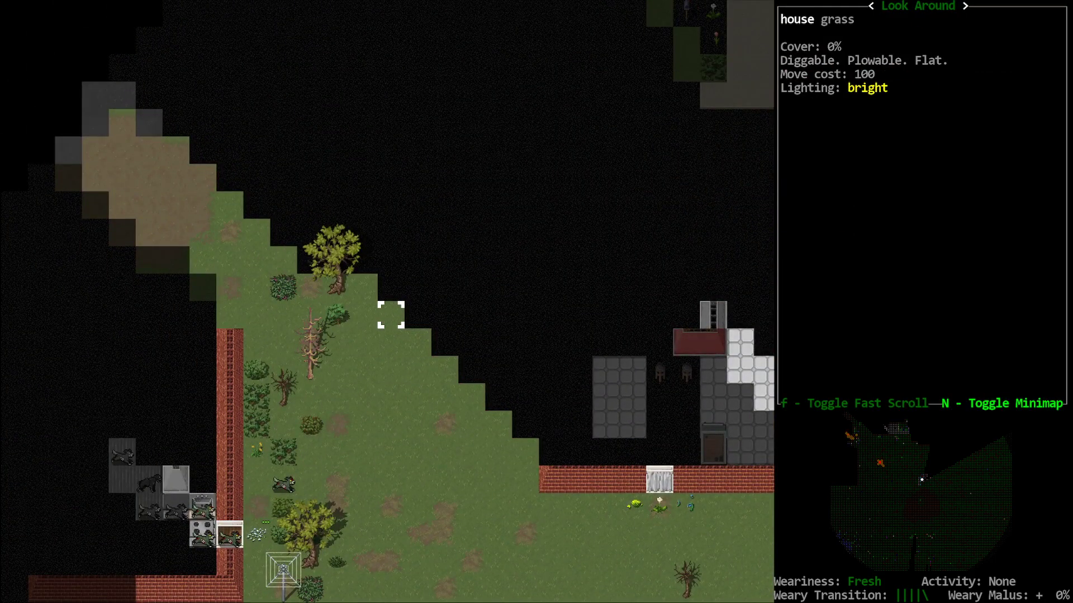
- Scan tiles near the semi until a blood-splattered grass patch with an M4A1 appears
{"action": "key", "text": "Escape"}
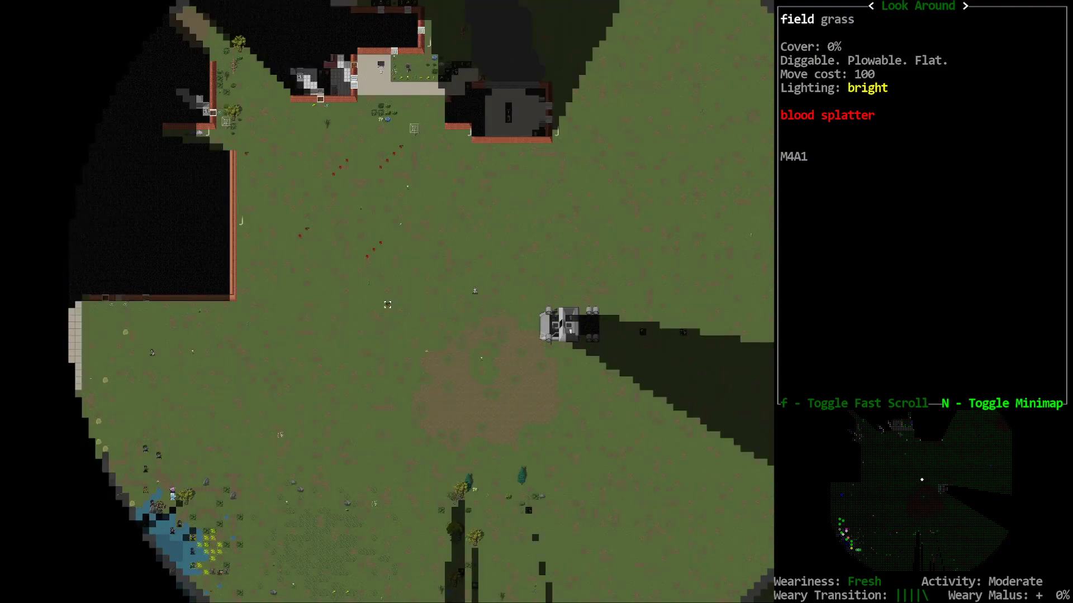
{"action": "mouse_move", "coordinate": [503, 339]}
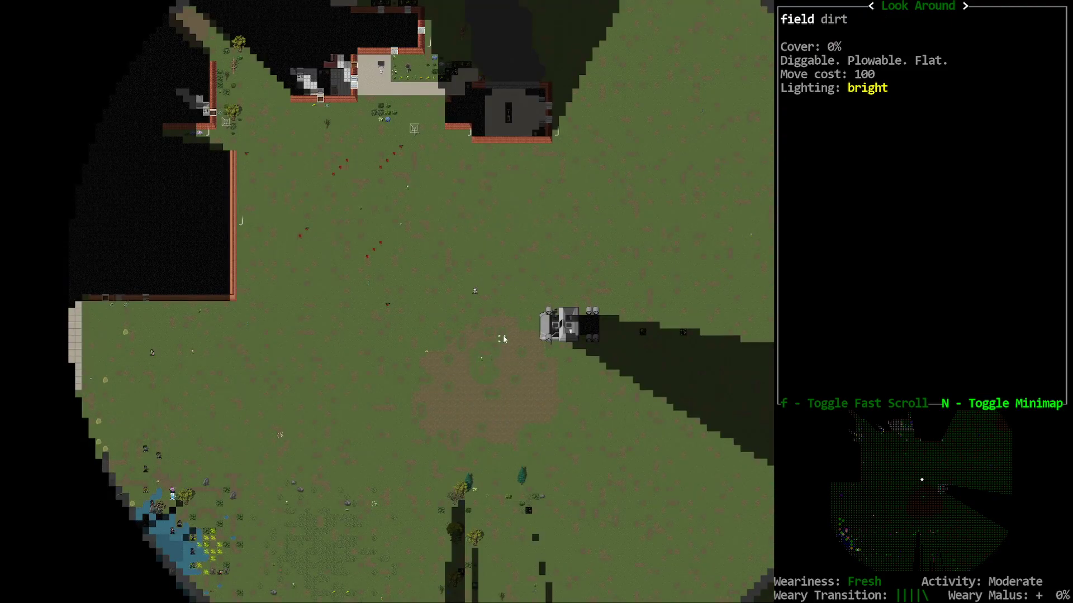
{"action": "mouse_move", "coordinate": [601, 346]}
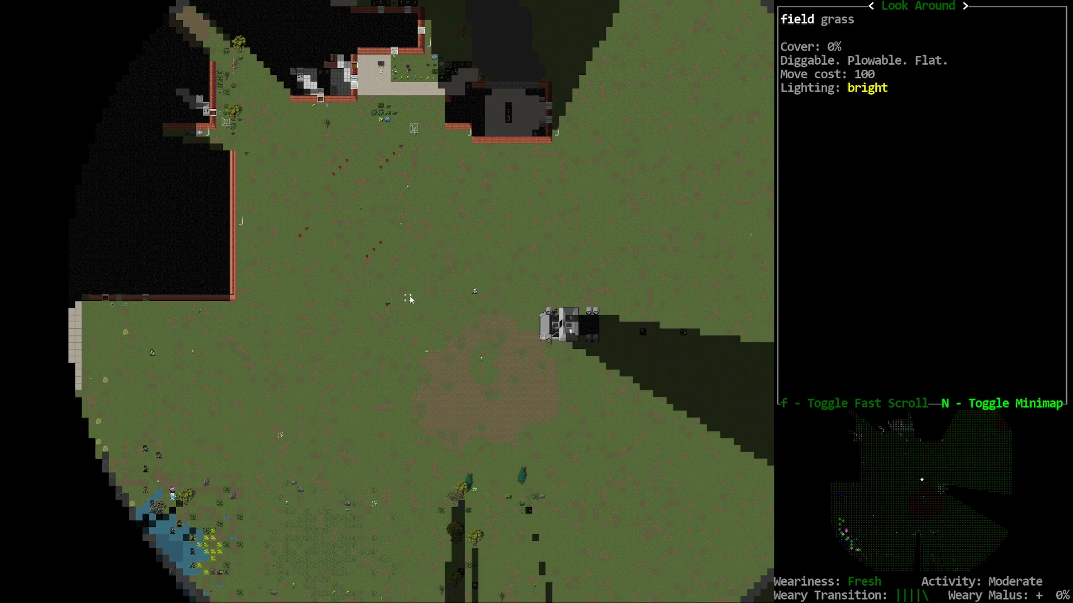
{"action": "mouse_move", "coordinate": [381, 189]}
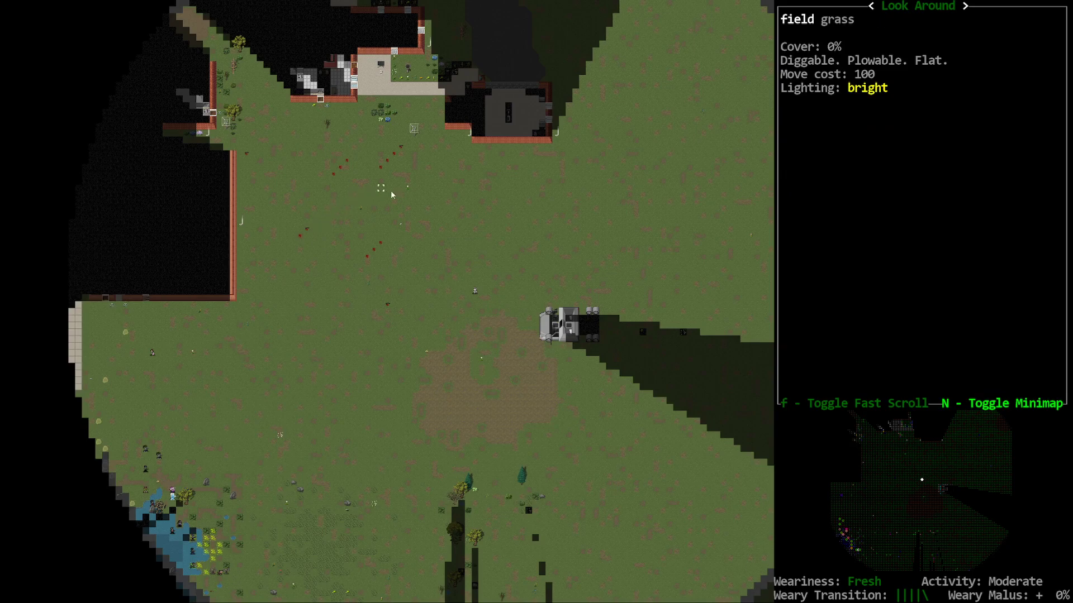
{"action": "mouse_move", "coordinate": [233, 149]}
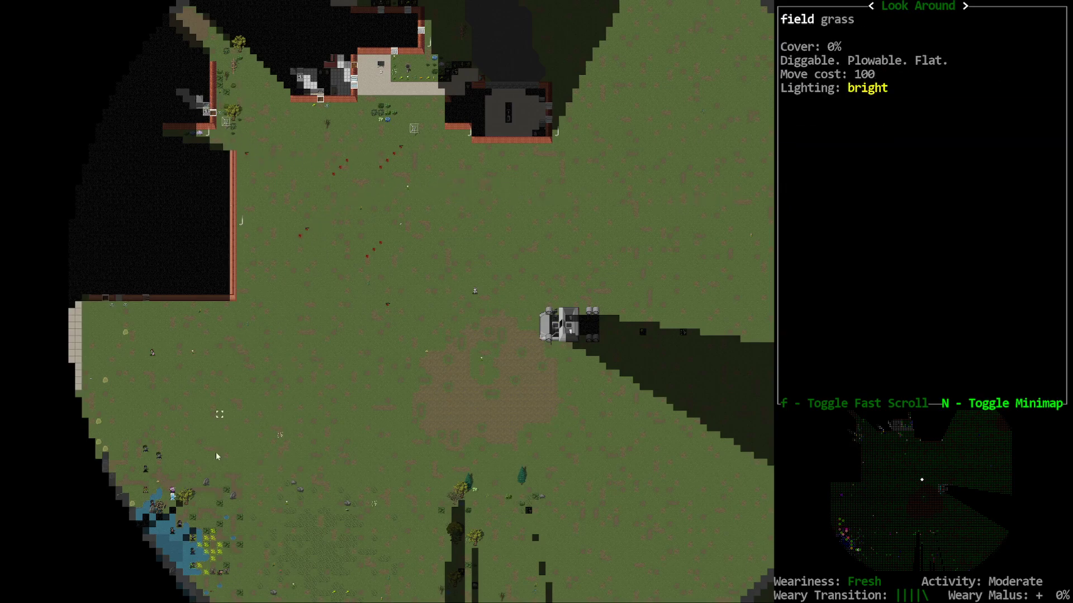
- Start the semi's engine and pick up the M4A1 carbine with 5 rounds
{"action": "key", "text": "Escape"}
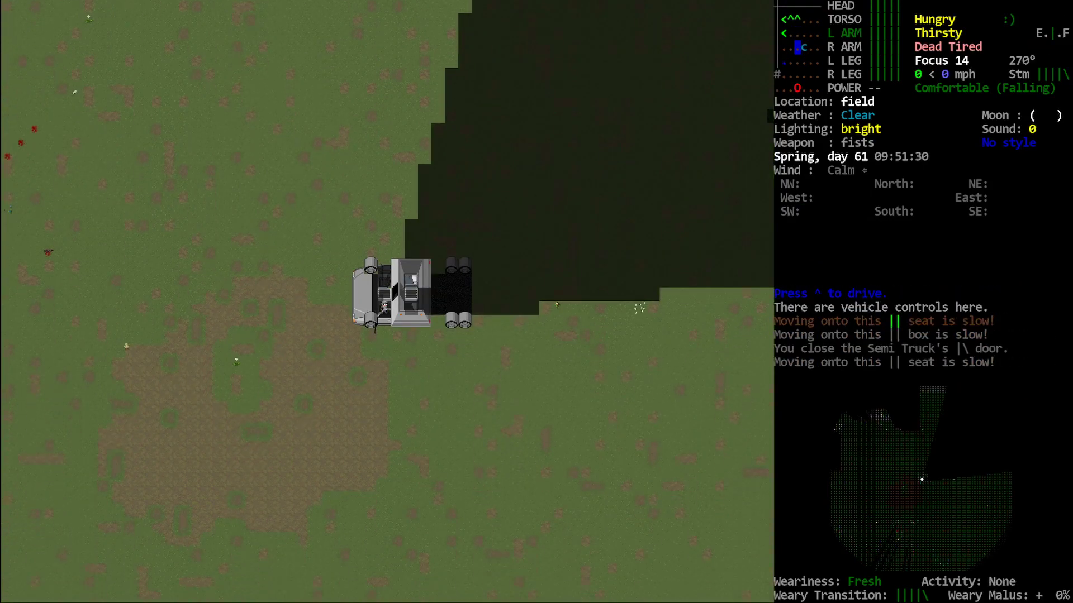
{"action": "key", "text": "^"}
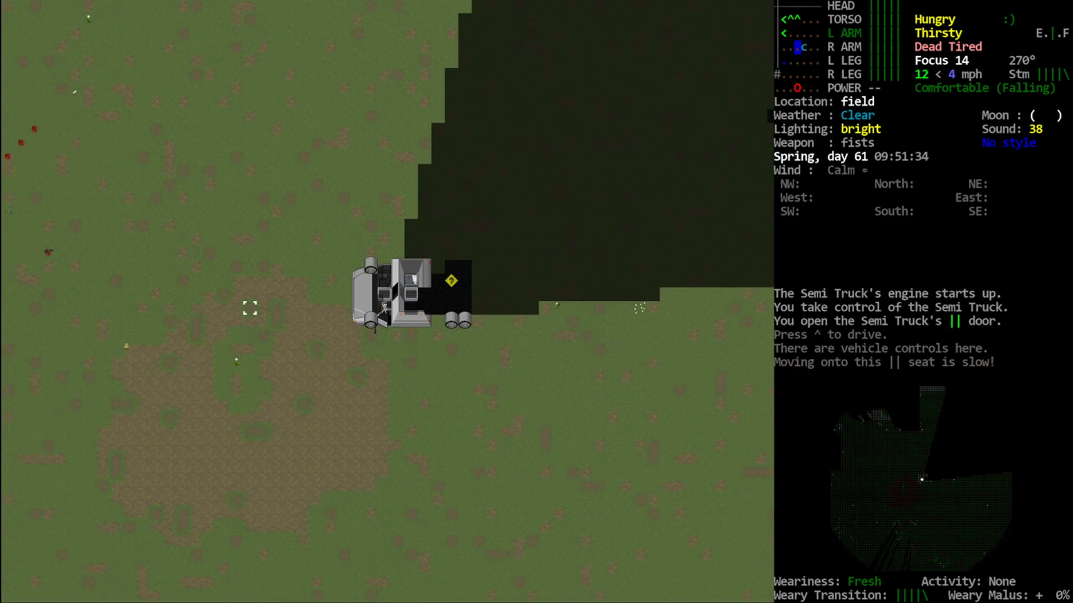
{"action": "key", "text": "^"}
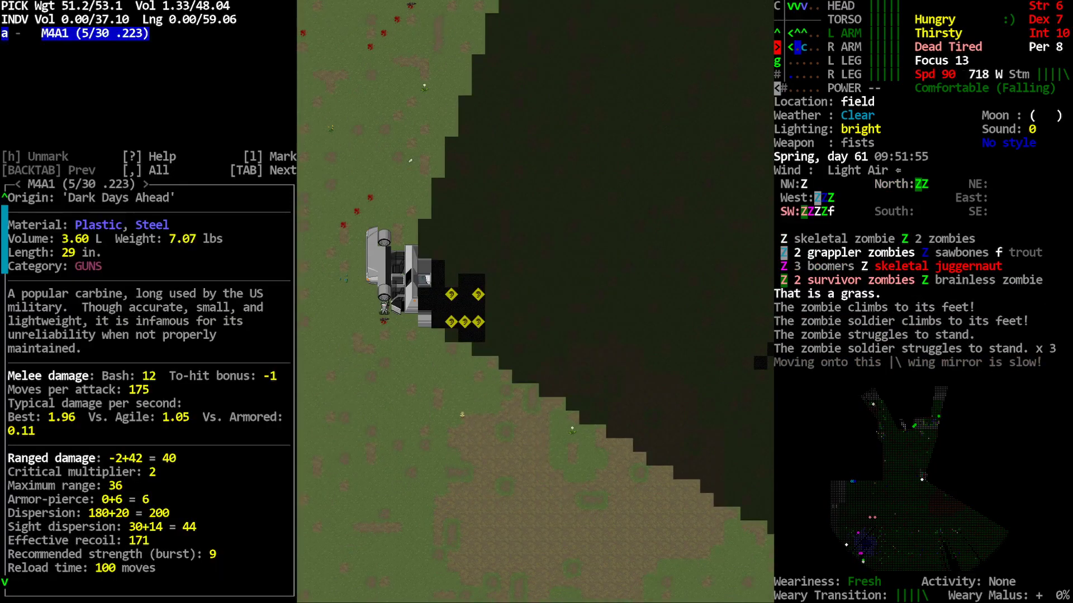
{"action": "key", "text": "Return"}
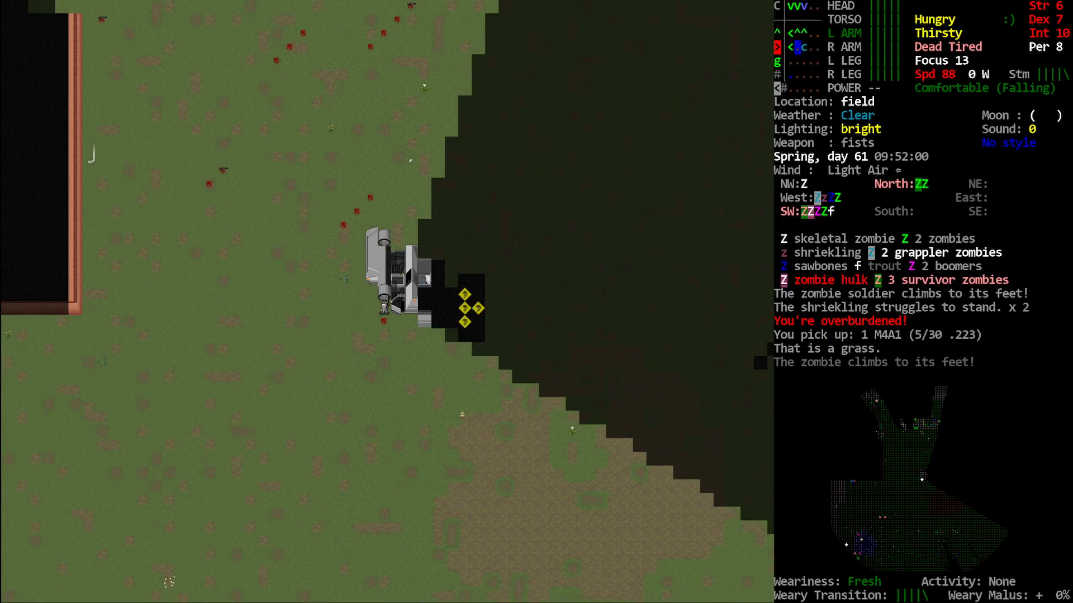